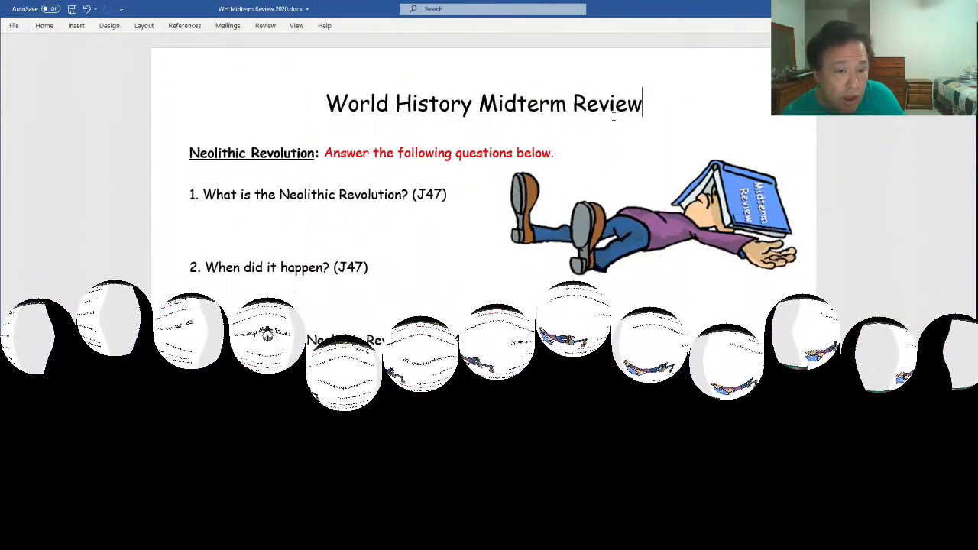
- Scroll past the Neolithic questions to the empty S.P.E.C.'D Paleolithic vs. Neolithic chart
scroll("down", 3)
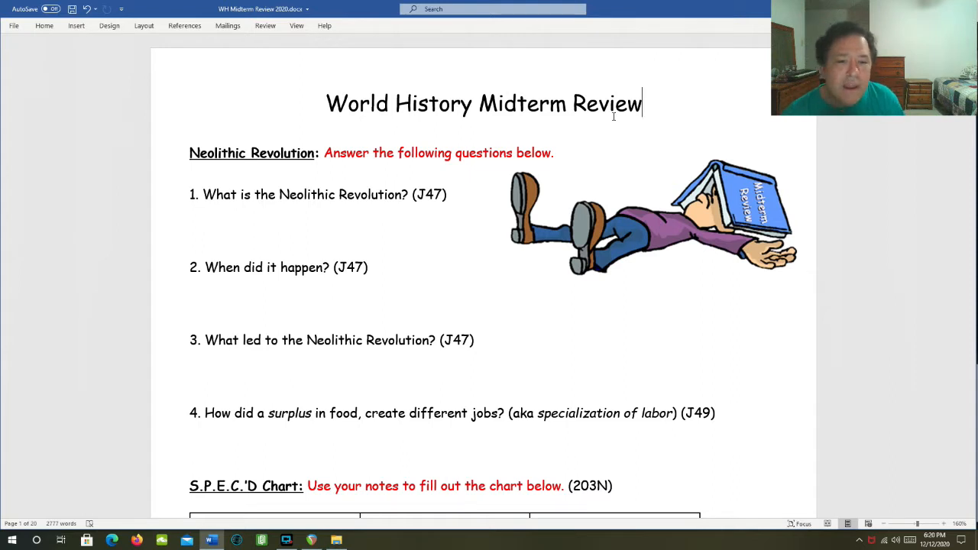
mouse_move(490, 359)
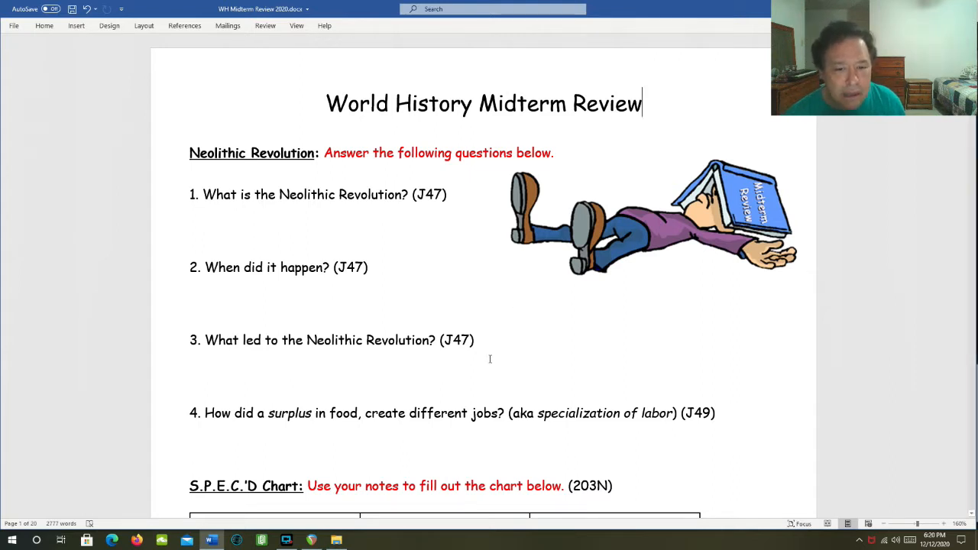
scroll("down", 3)
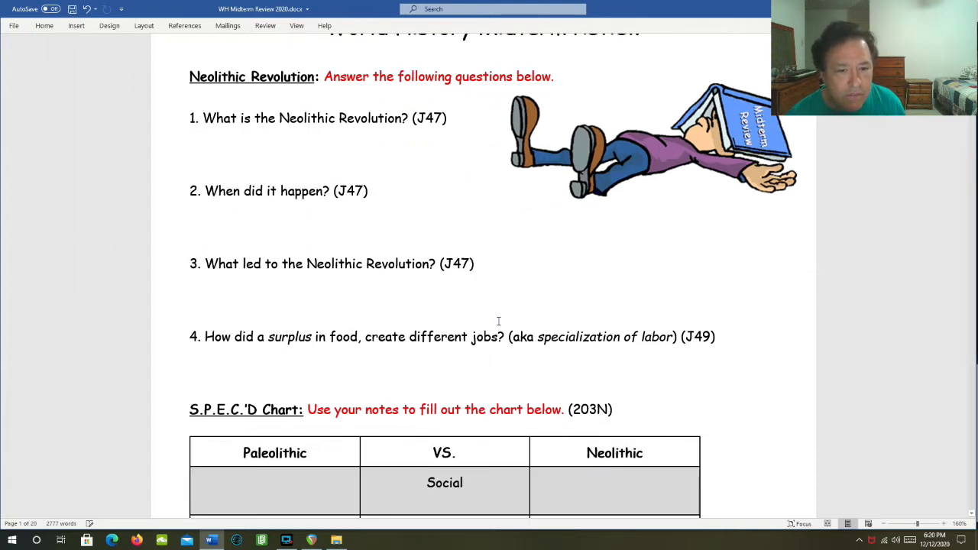
scroll("down", 3)
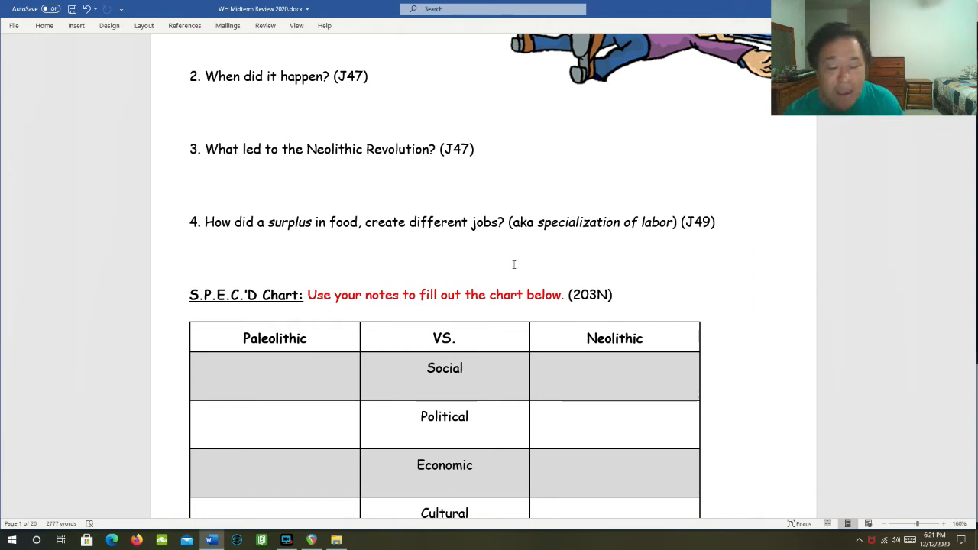
left_click(474, 149)
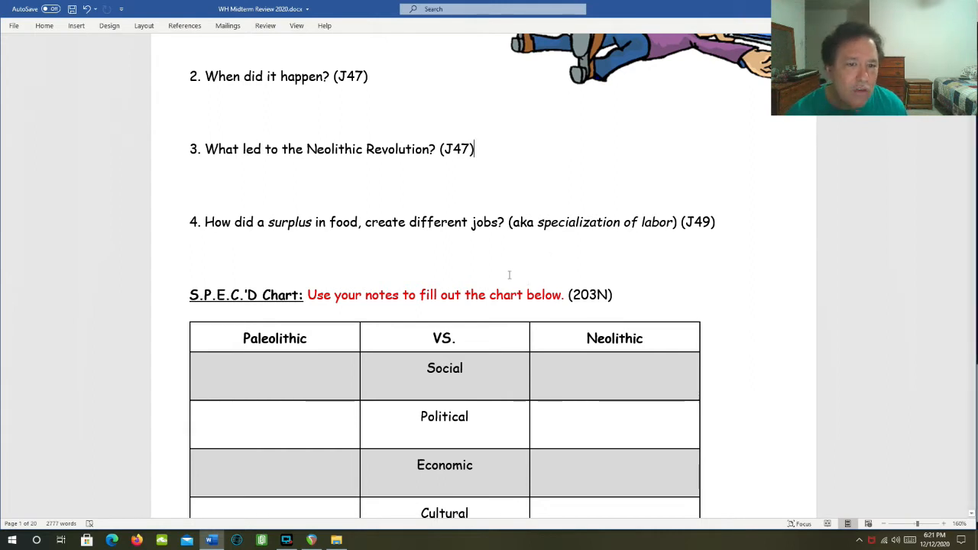
scroll("down", 3)
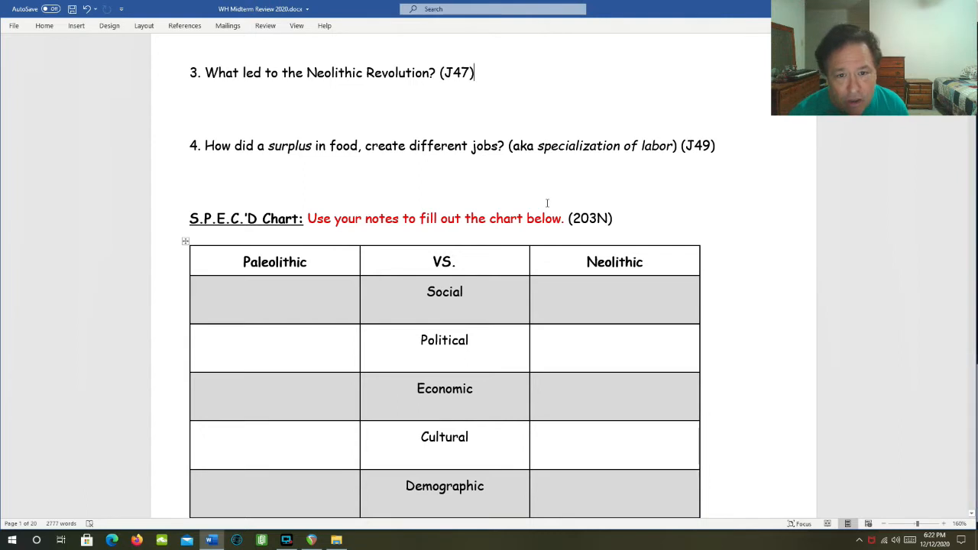
scroll("down", 3)
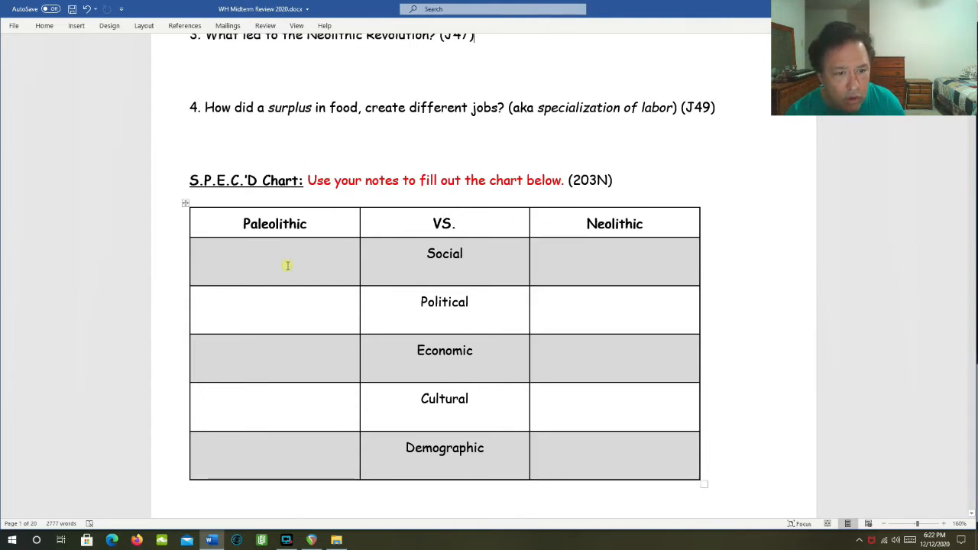
left_click(287, 265)
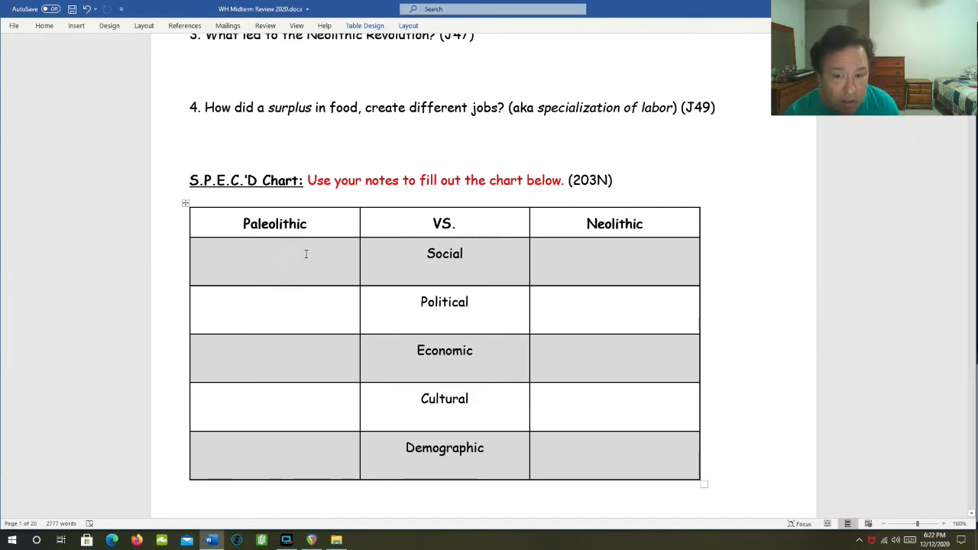
left_click(274, 269)
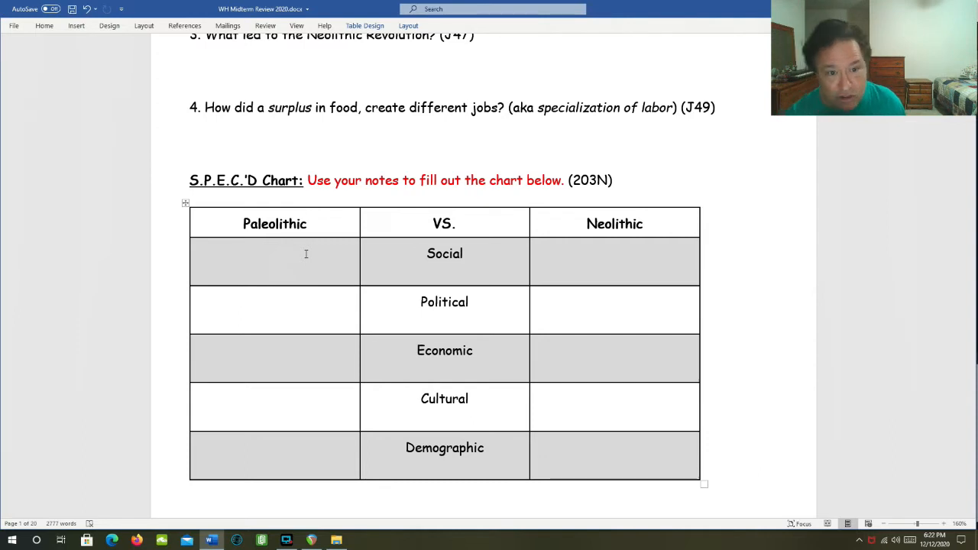
left_click(274, 272)
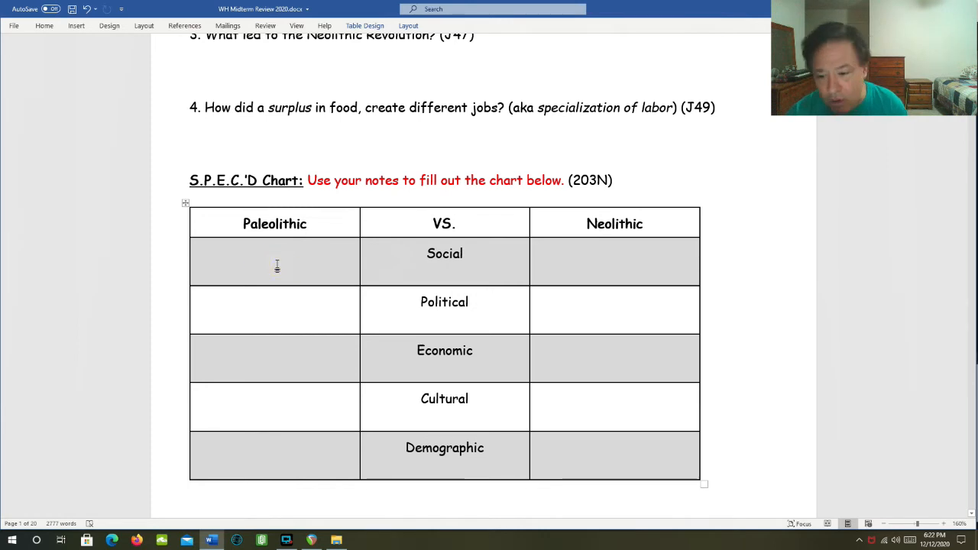
left_click(274, 270)
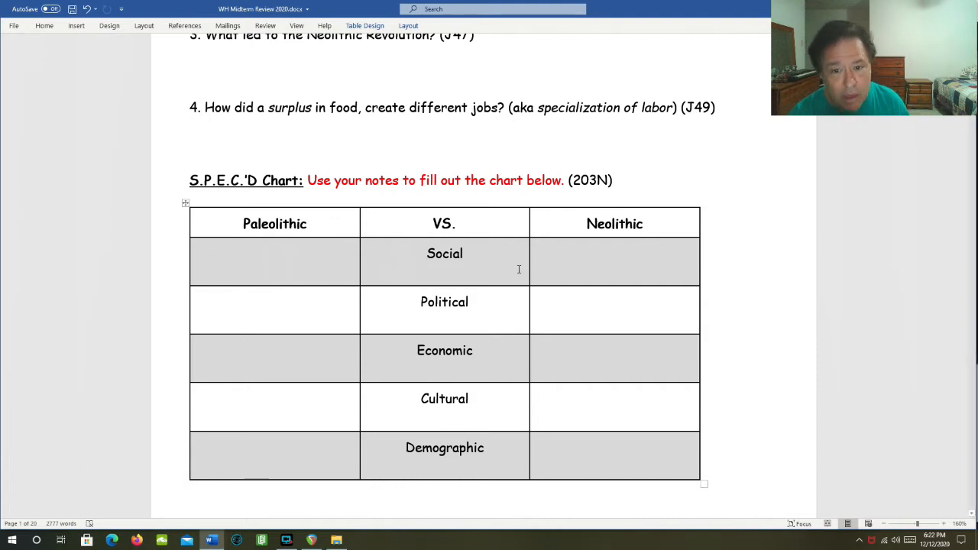
left_click(614, 252)
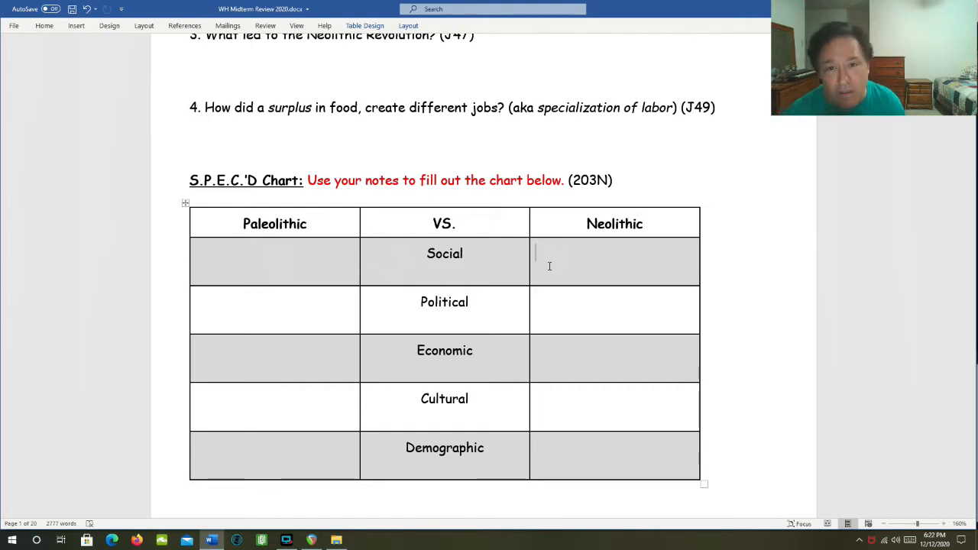
mouse_move(312, 301)
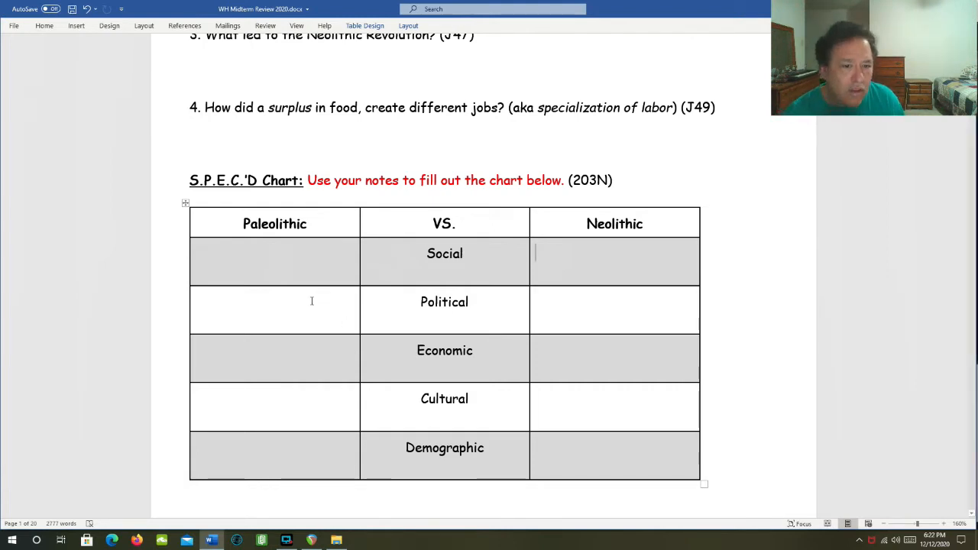
left_click(273, 309)
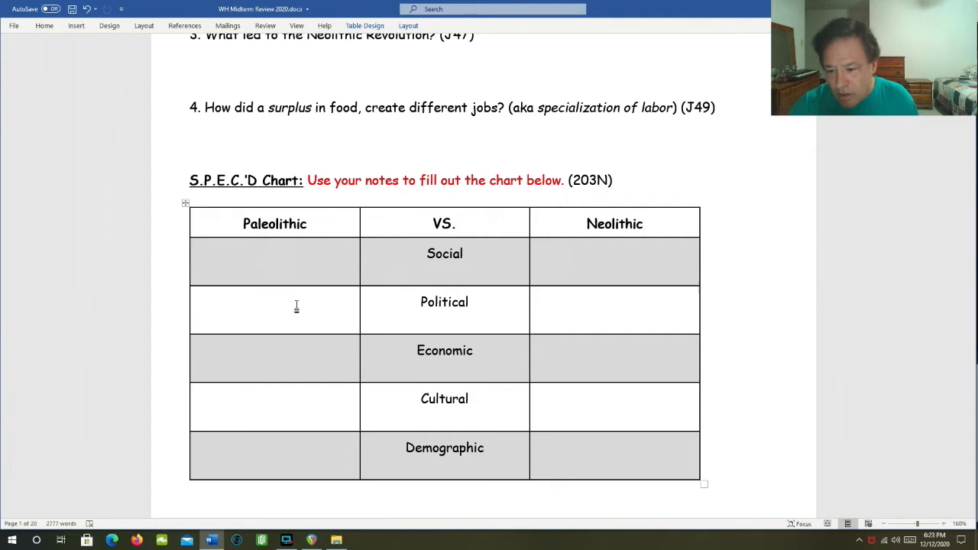
left_click(274, 310)
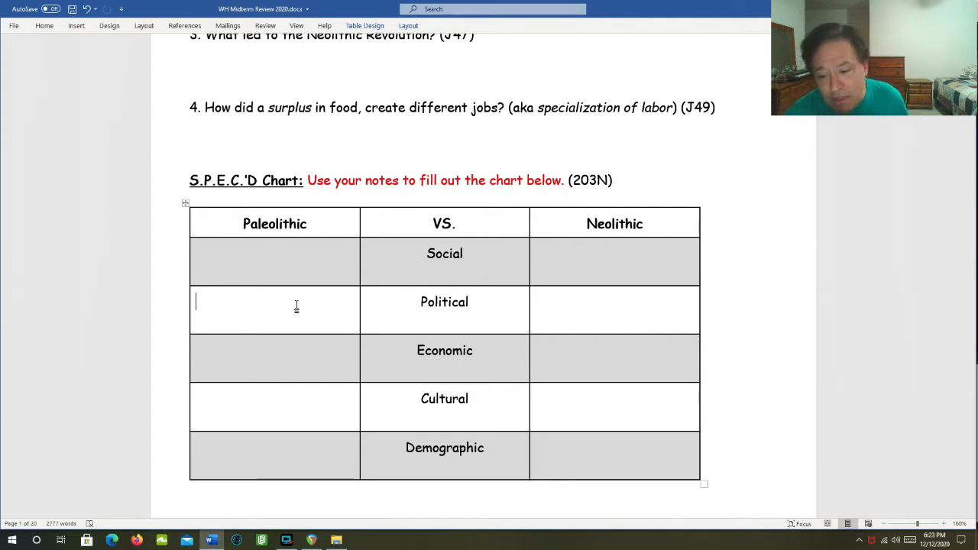
mouse_move(588, 319)
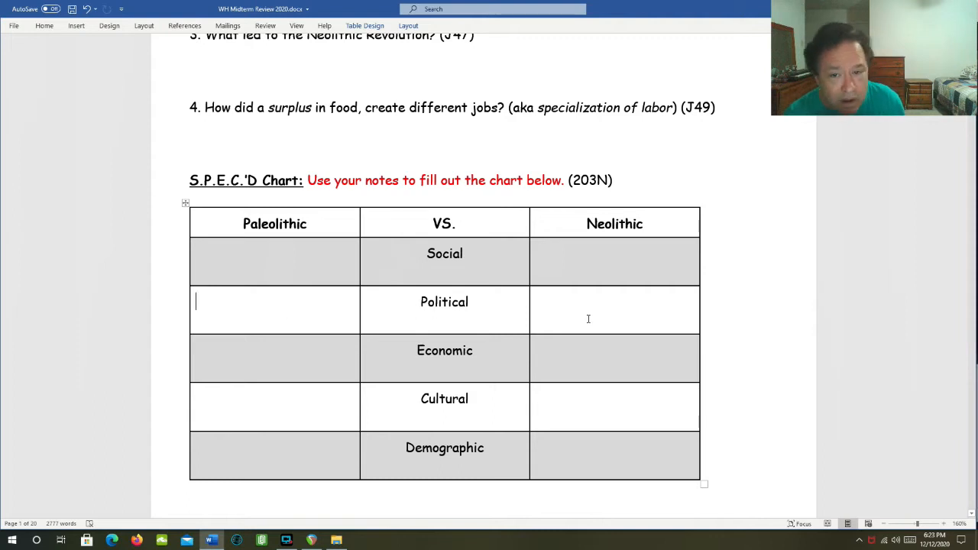
left_click(611, 309)
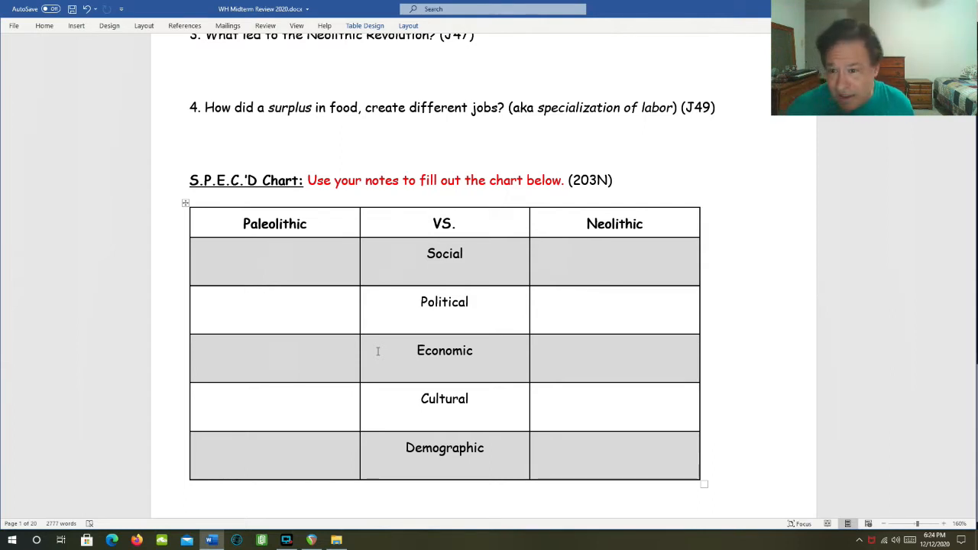
left_click(273, 349)
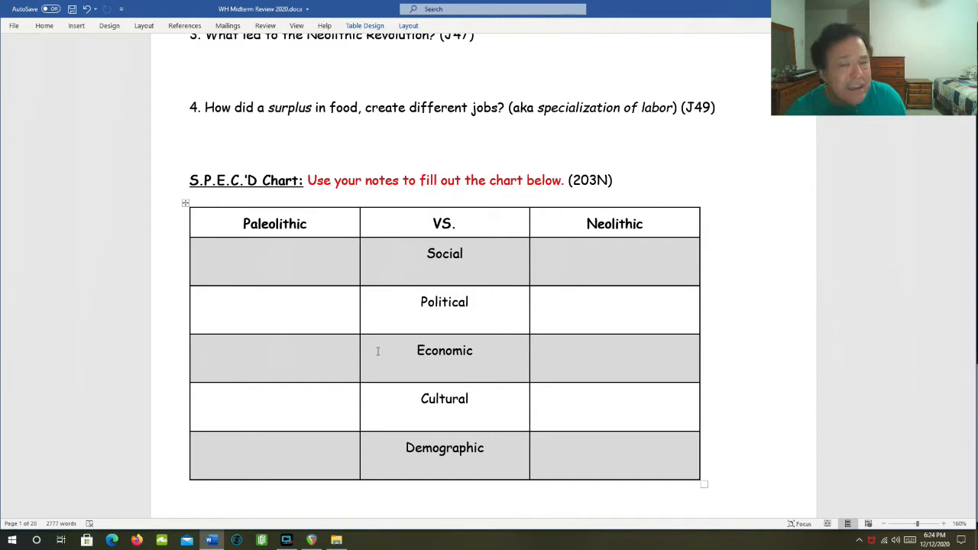
left_click(268, 357)
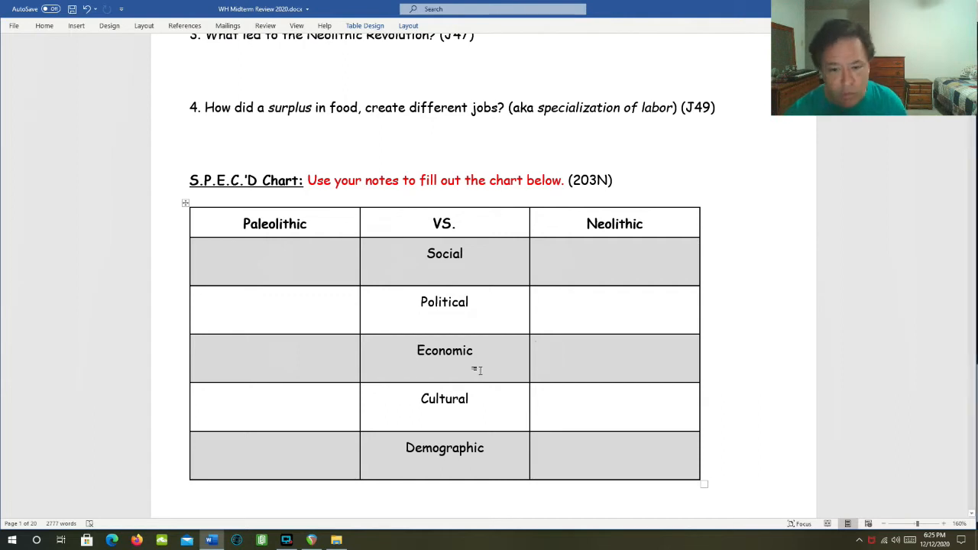
left_click(293, 406)
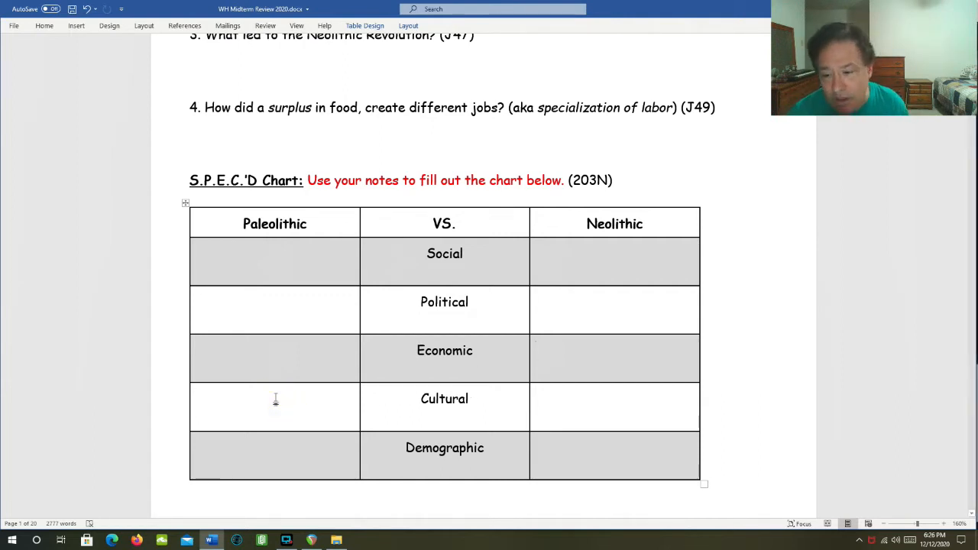
left_click(275, 398)
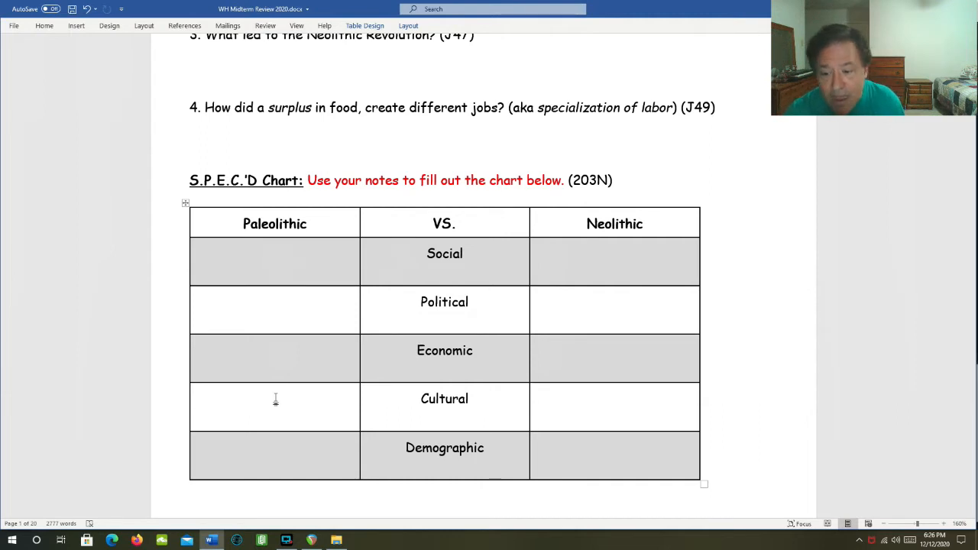
left_click(275, 398)
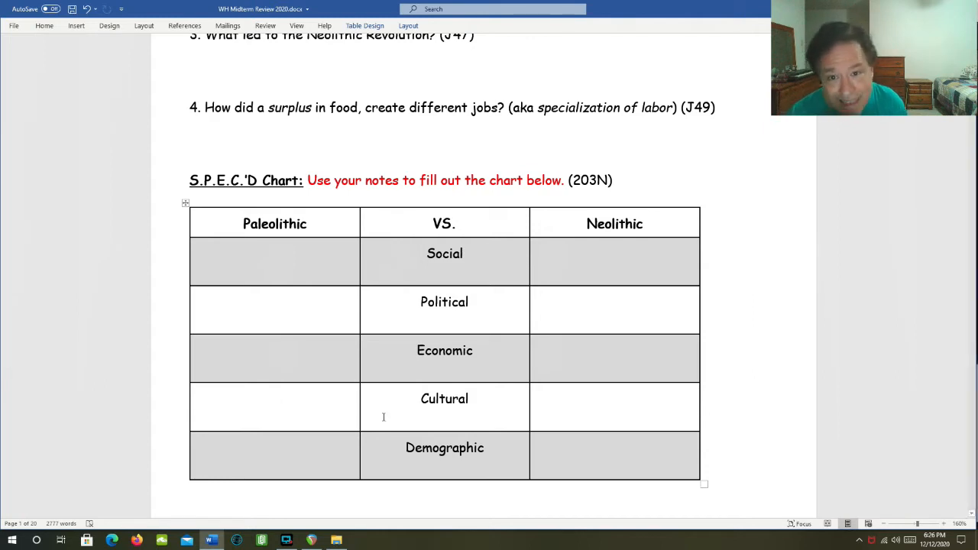
left_click(569, 396)
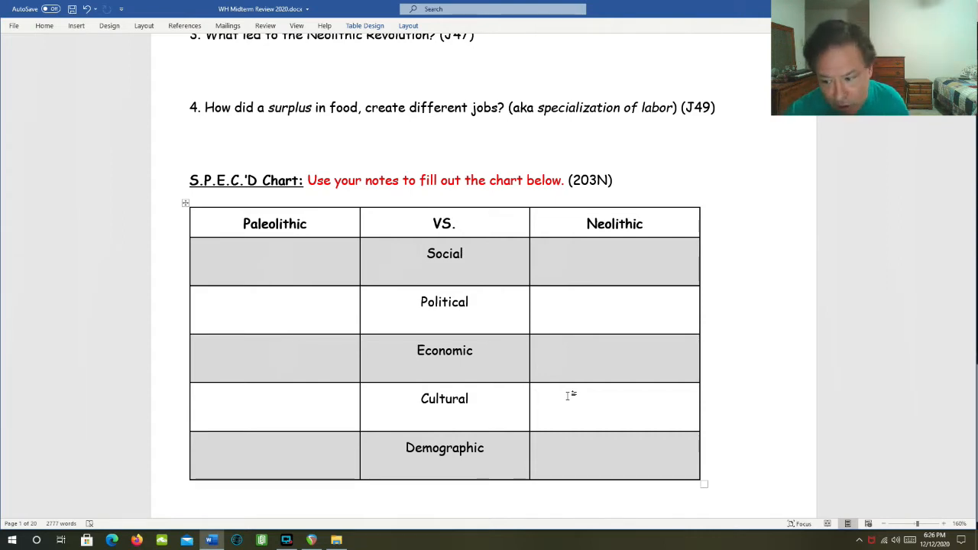
left_click(596, 399)
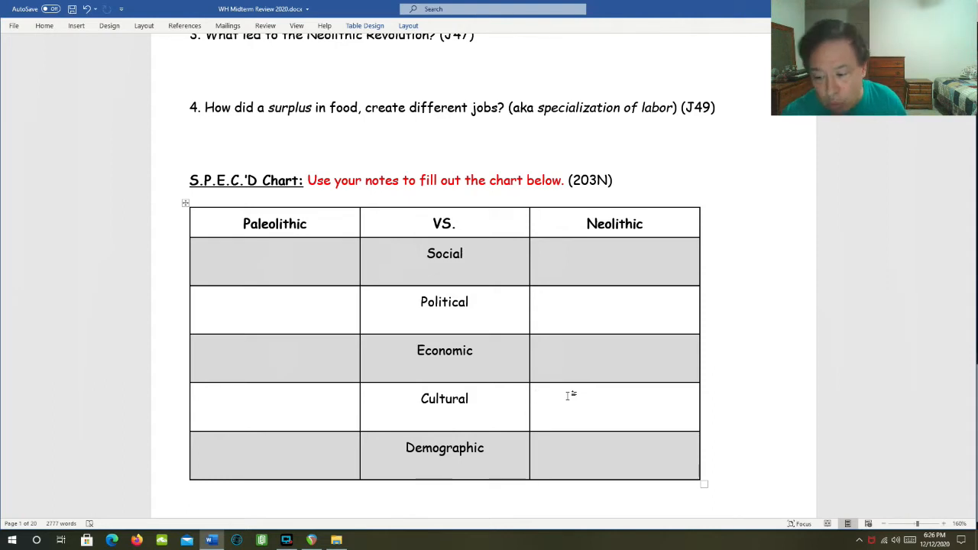
left_click(596, 398)
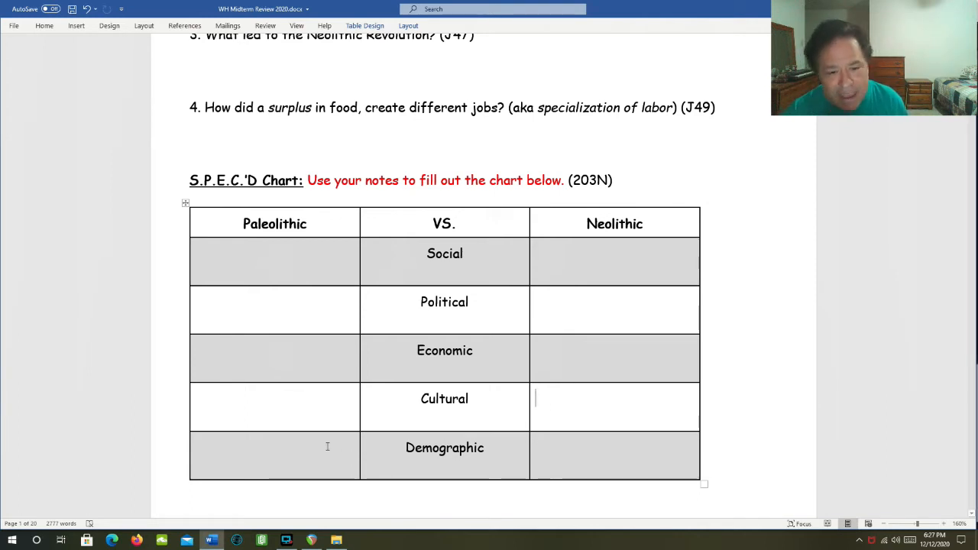
left_click(274, 447)
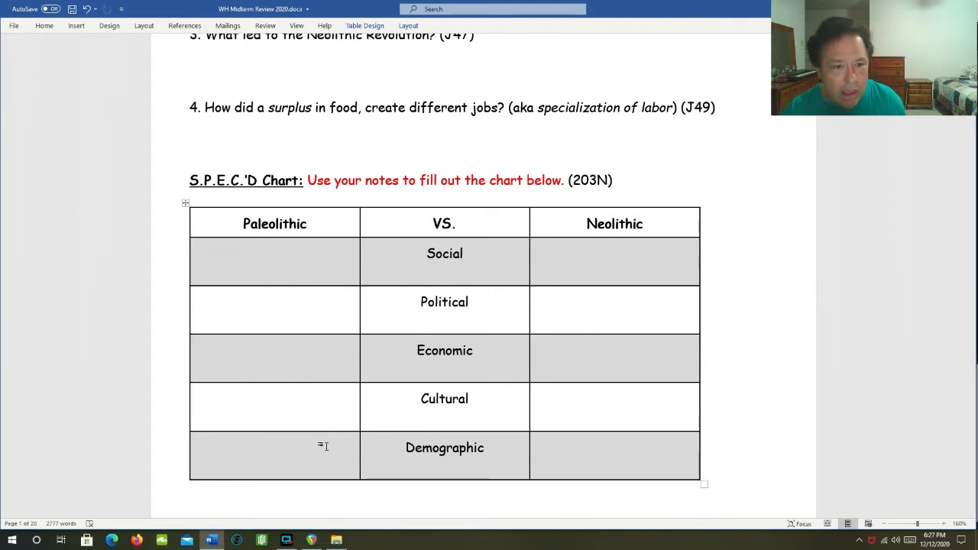
left_click(252, 447)
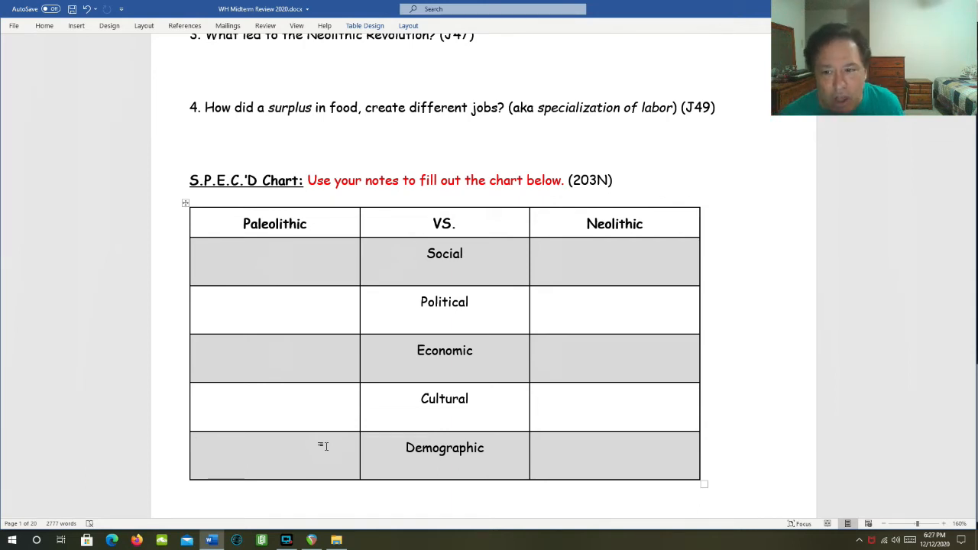
left_click(274, 448)
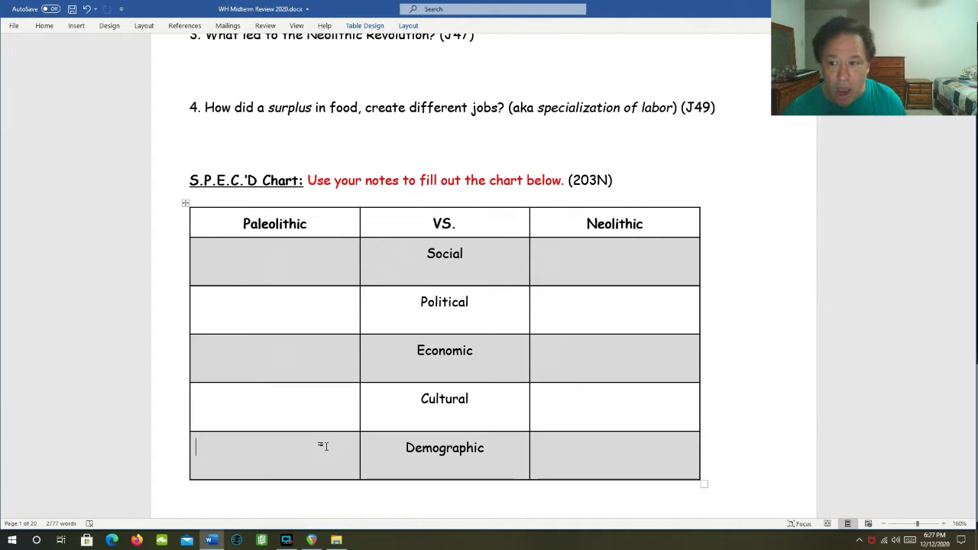
left_click(614, 455)
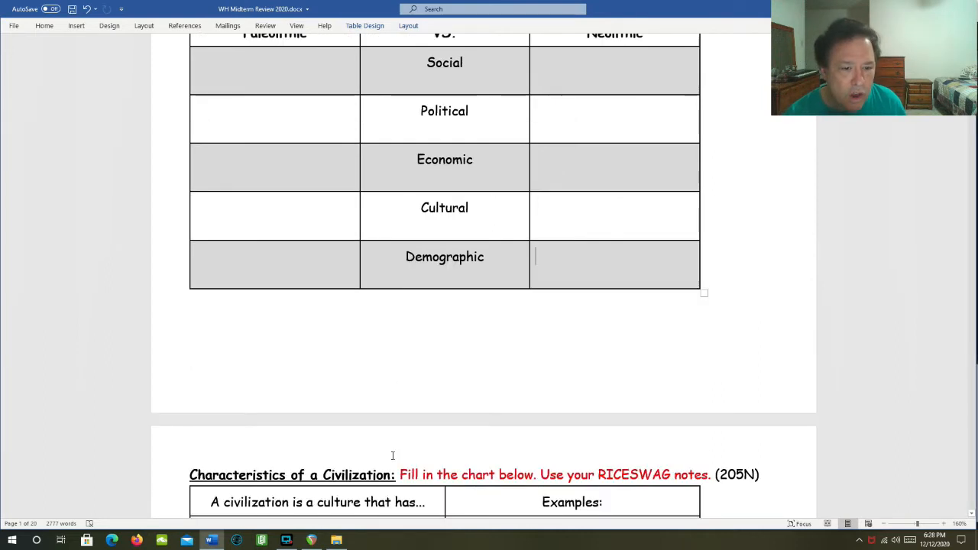
- Scroll to the empty RICESWAG civilization chart, with Hammurabi's Code questions below it
scroll("down", 3)
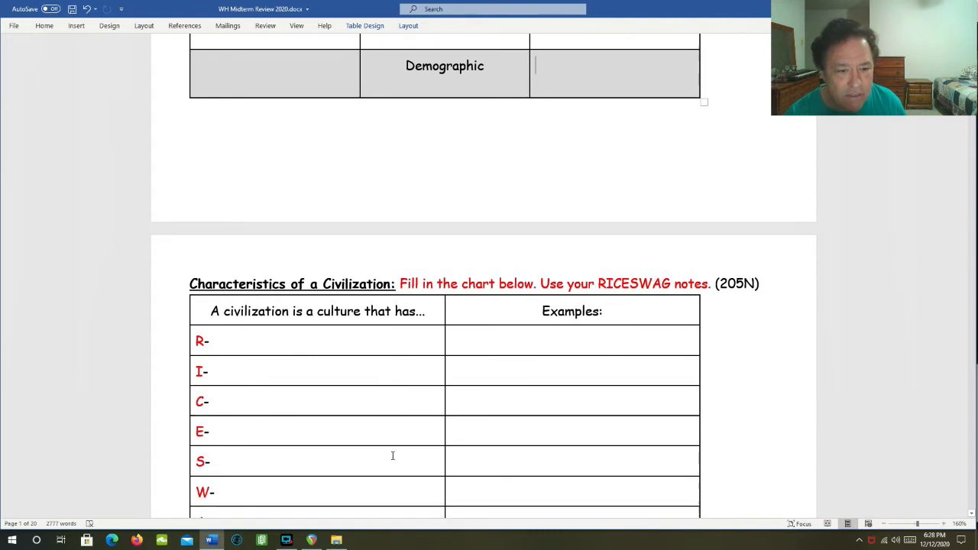
scroll("down", 3)
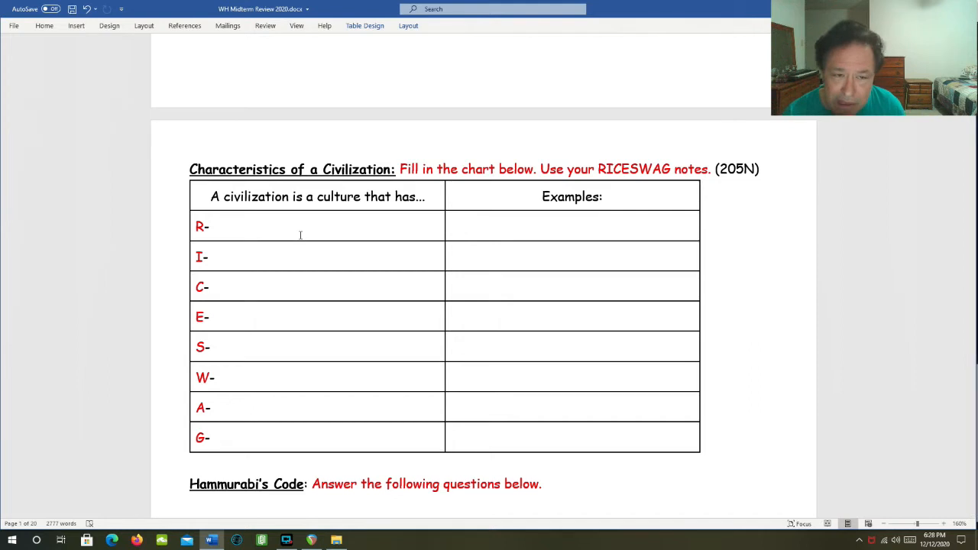
scroll("down", 3)
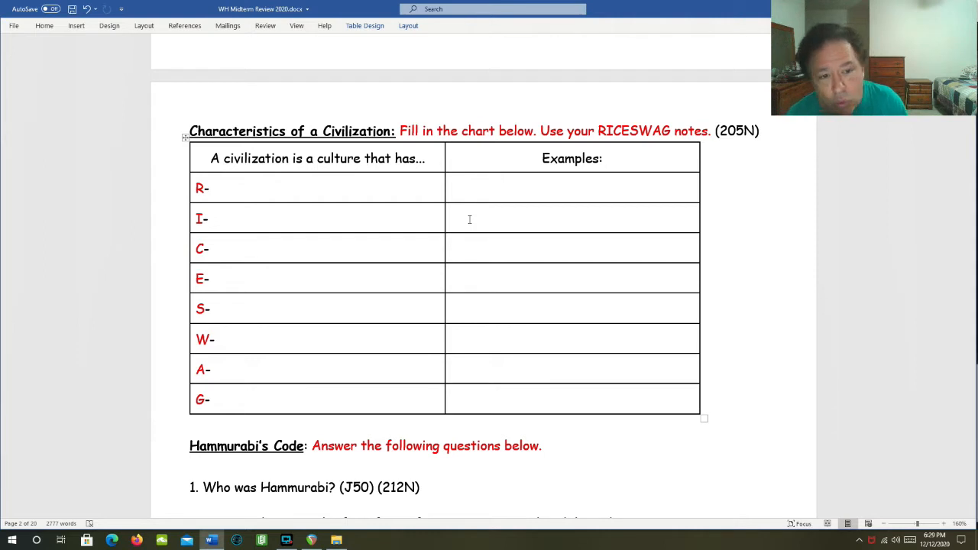
mouse_move(313, 296)
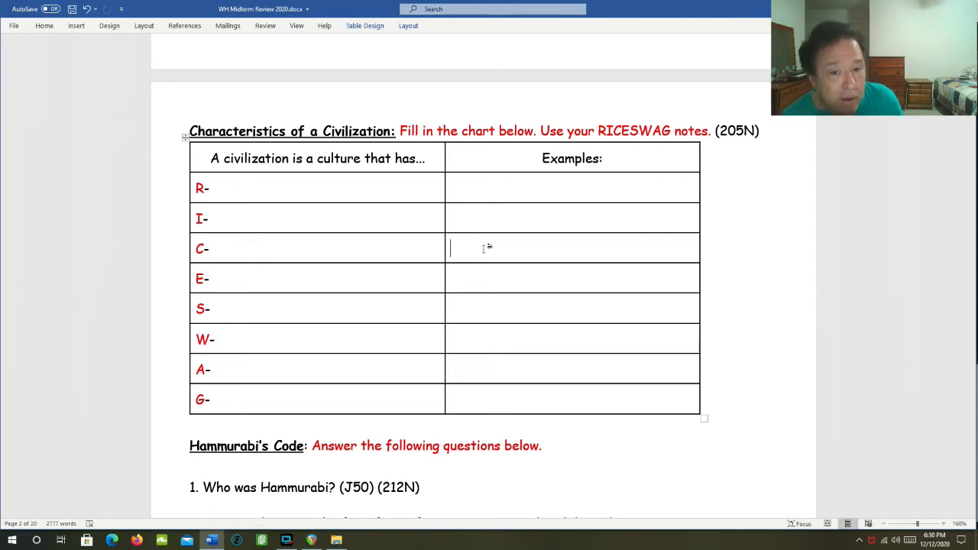
mouse_move(305, 305)
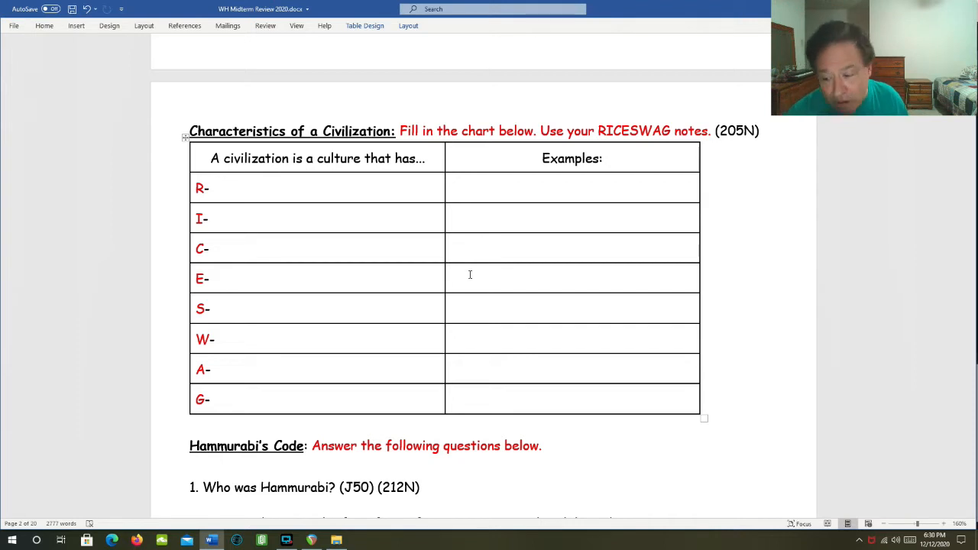
left_click(470, 277)
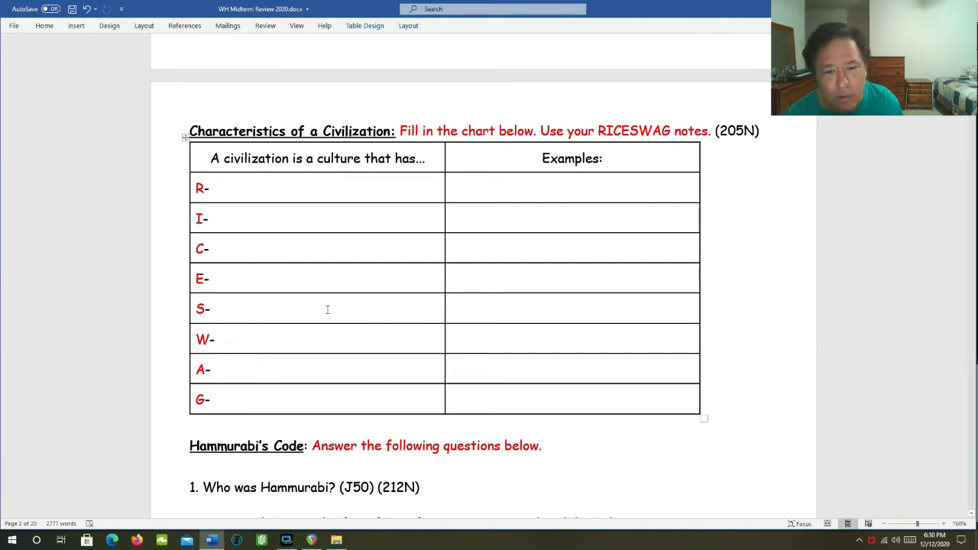
left_click(327, 309)
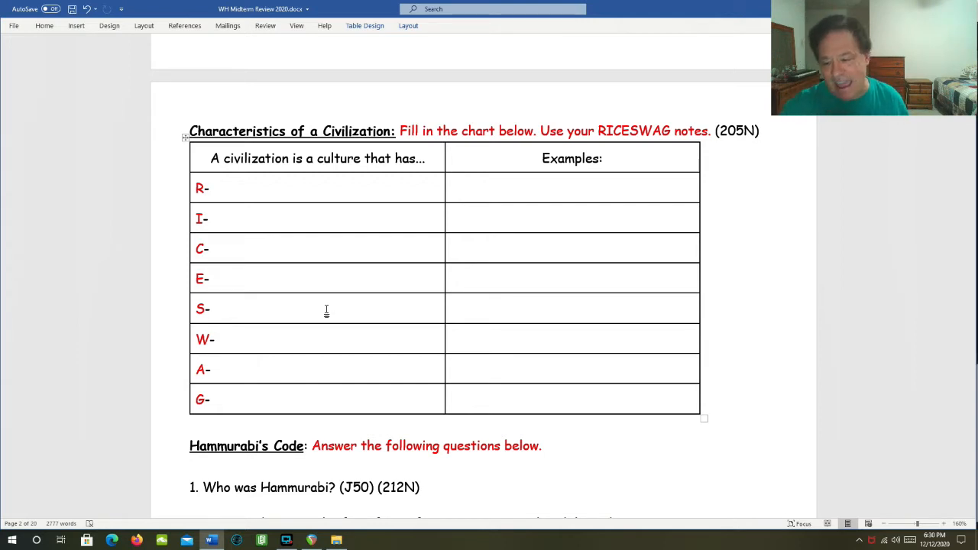
left_click(214, 308)
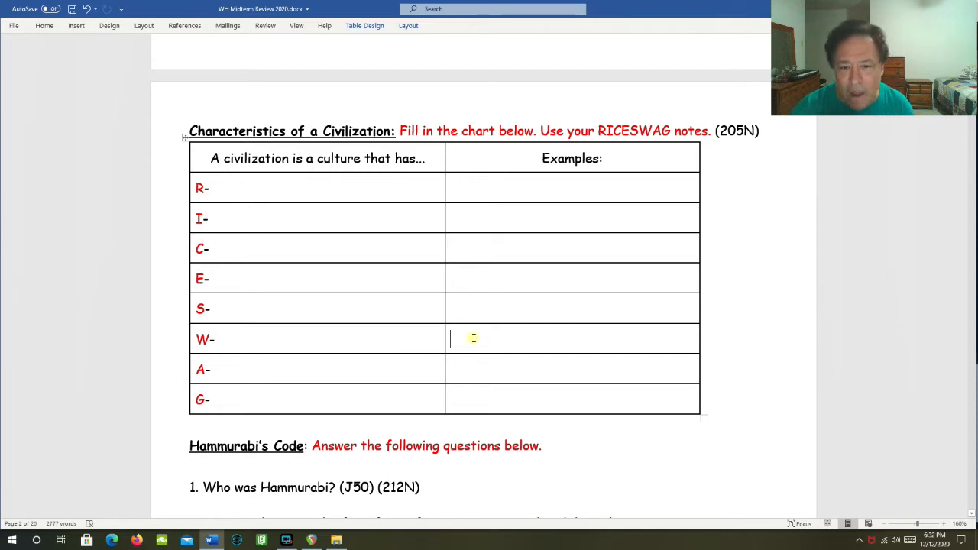
mouse_move(473, 338)
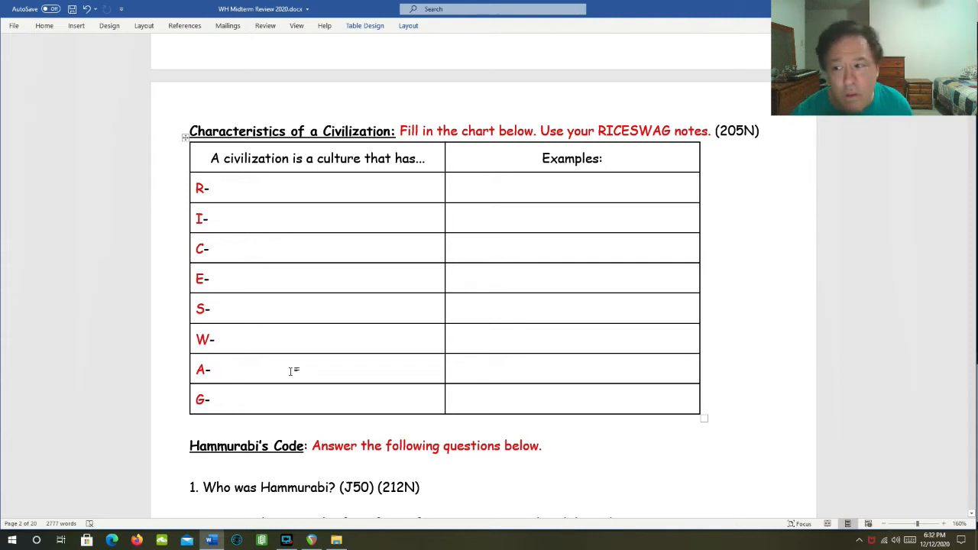
left_click(213, 369)
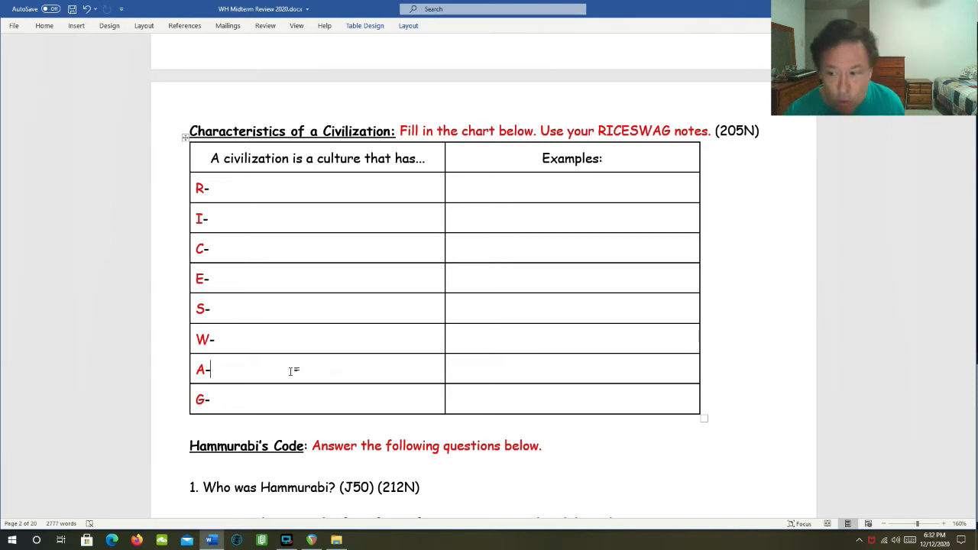
left_click(460, 366)
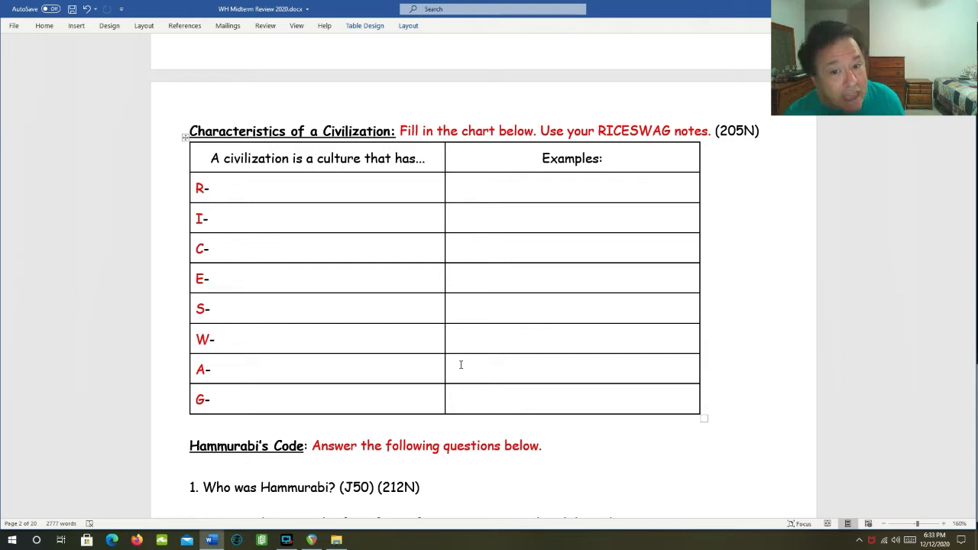
left_click(459, 369)
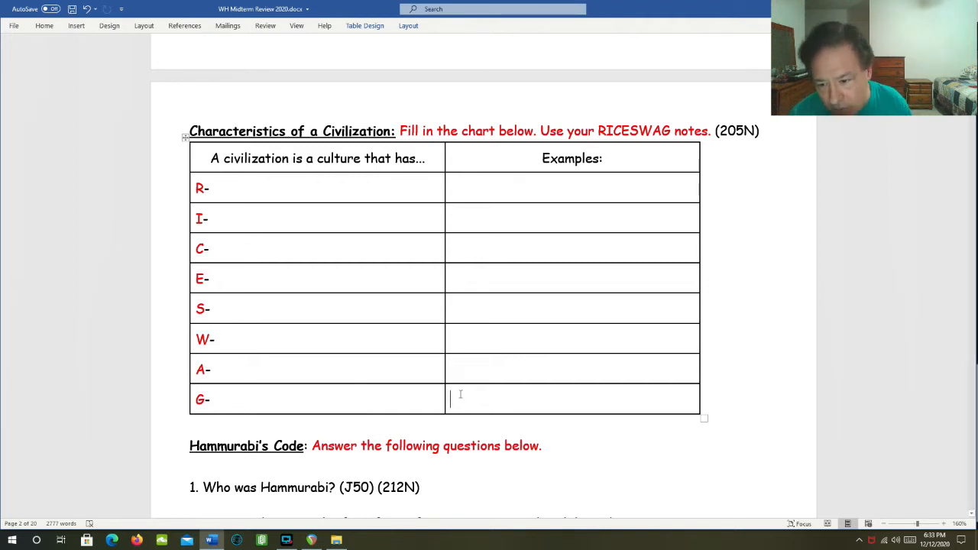
scroll("down", 3)
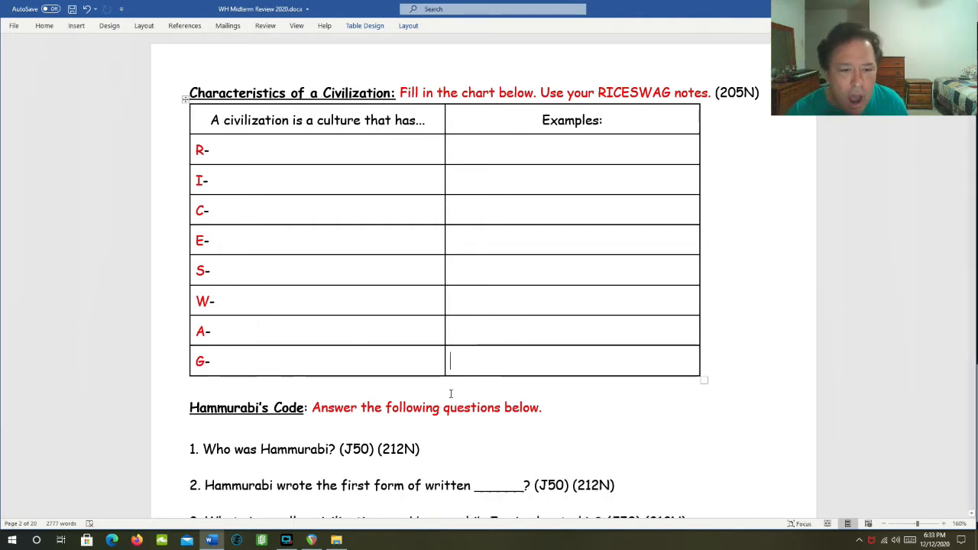
scroll("down", 3)
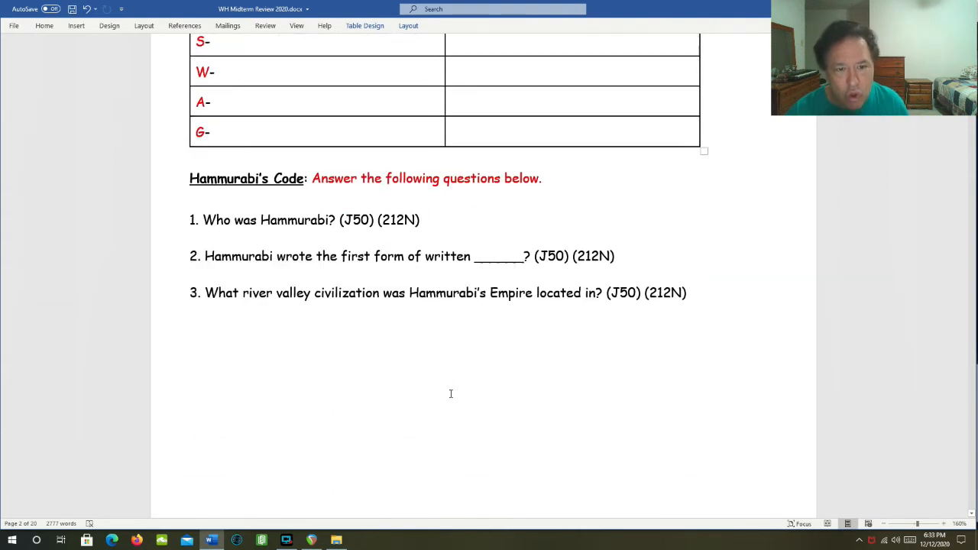
scroll("down", 3)
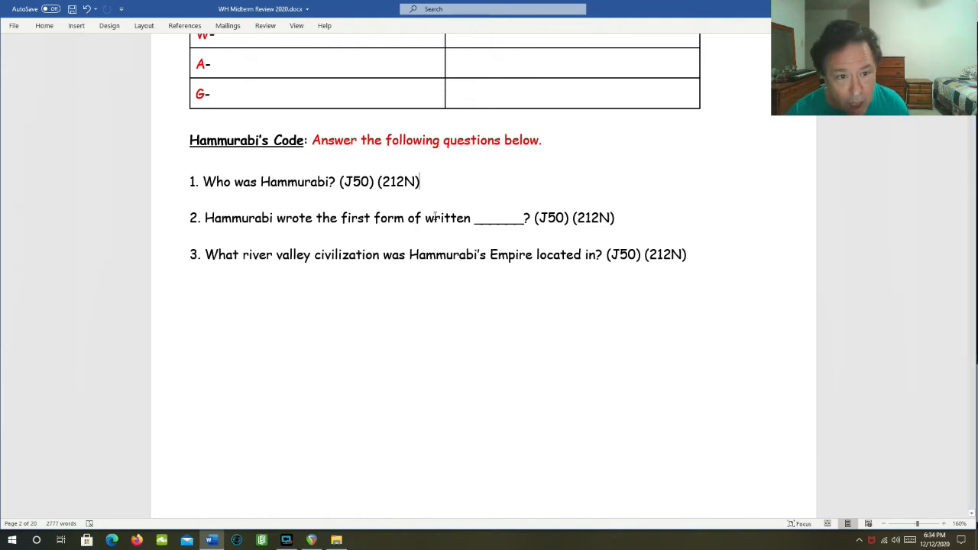
scroll("down", 3)
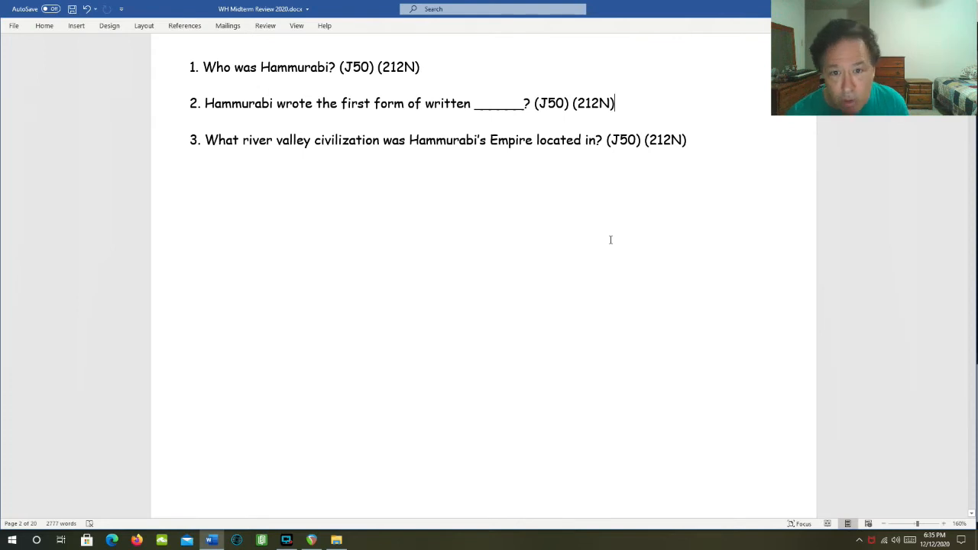
mouse_move(625, 234)
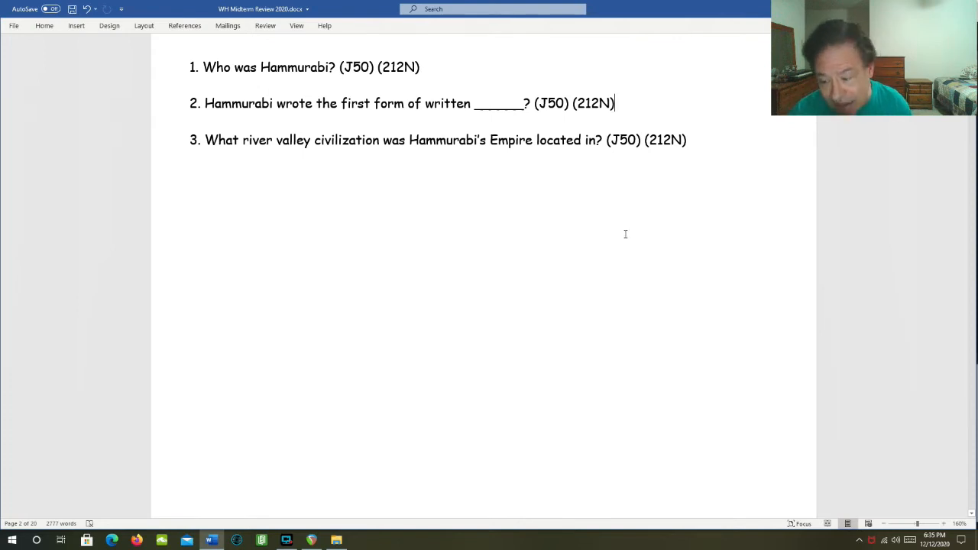
mouse_move(666, 190)
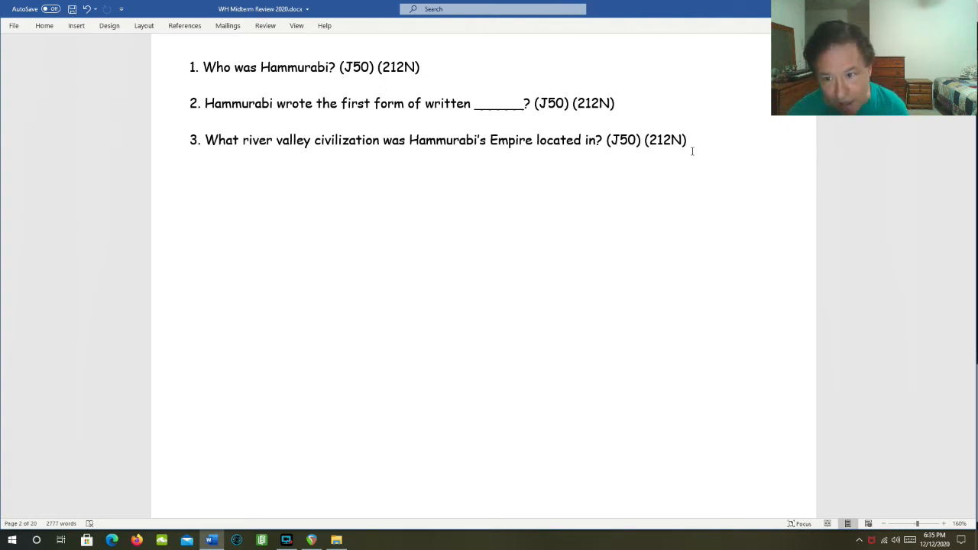
- Reach the River Valley Civilizations chart and click the Indus Location and Religion cells
scroll("down", 3)
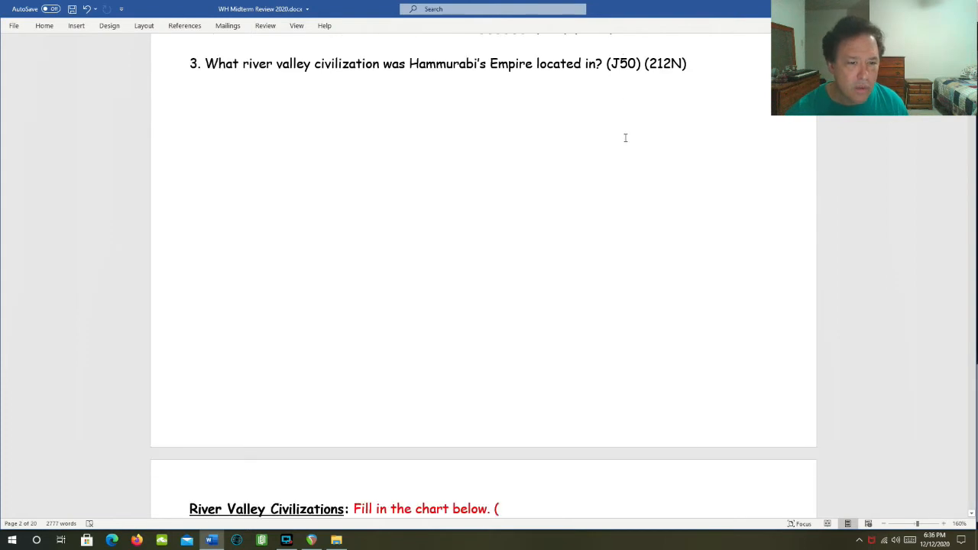
scroll("down", 3)
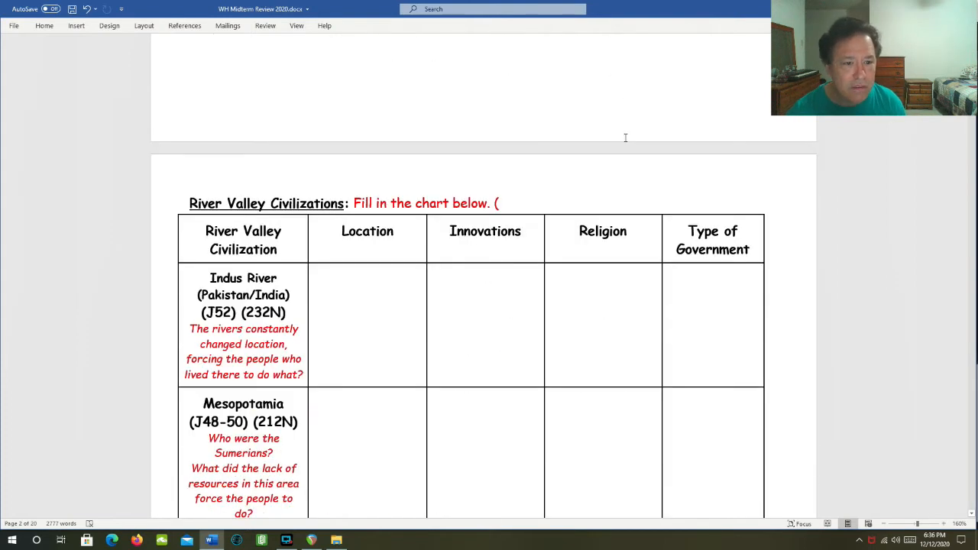
scroll("down", 3)
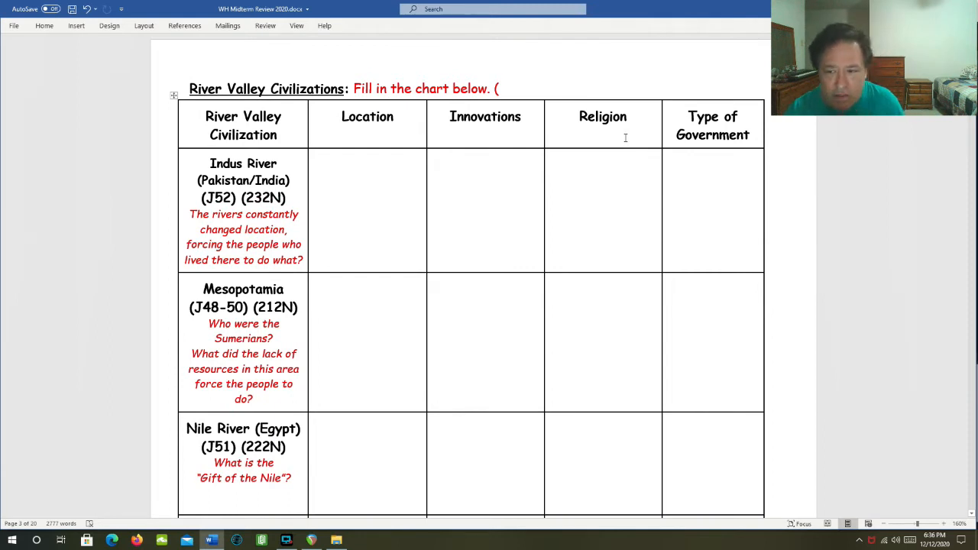
mouse_move(550, 154)
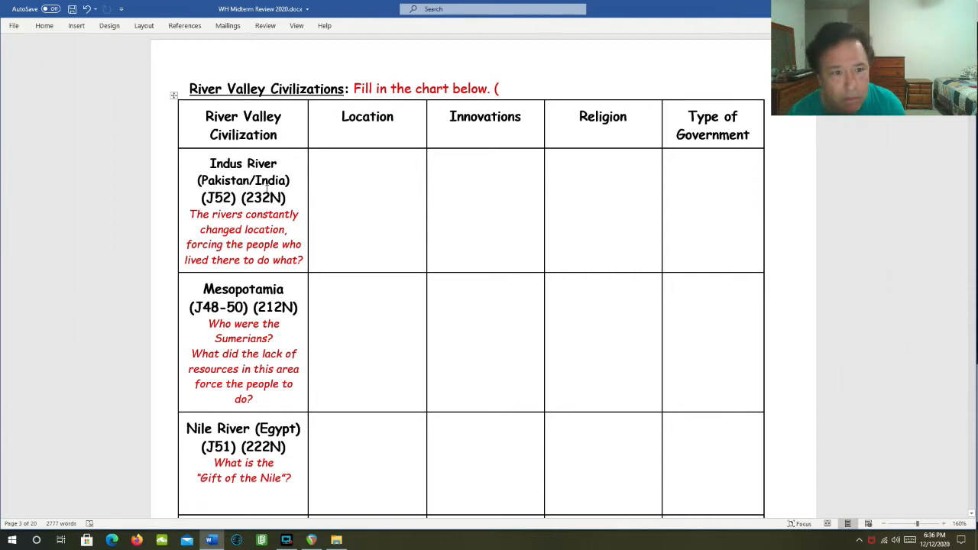
mouse_move(298, 188)
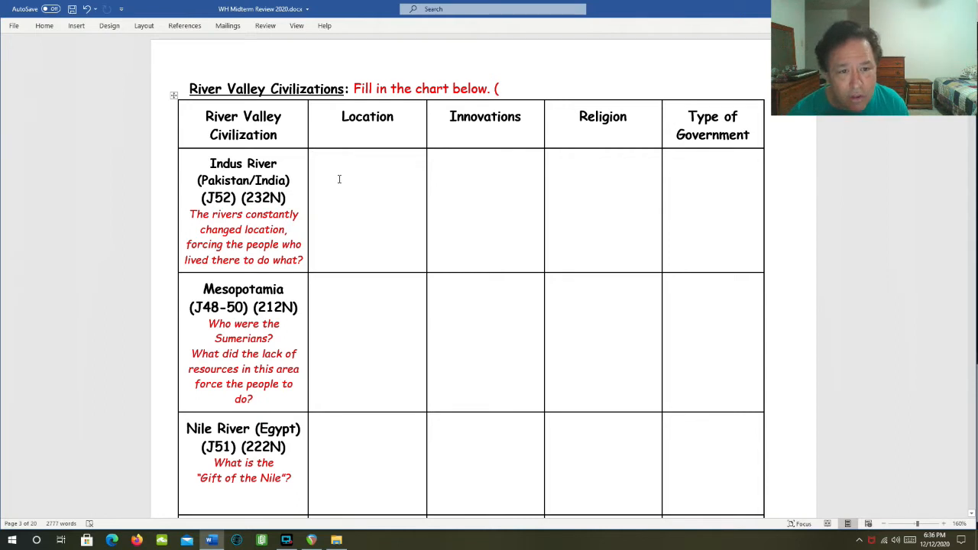
left_click(336, 163)
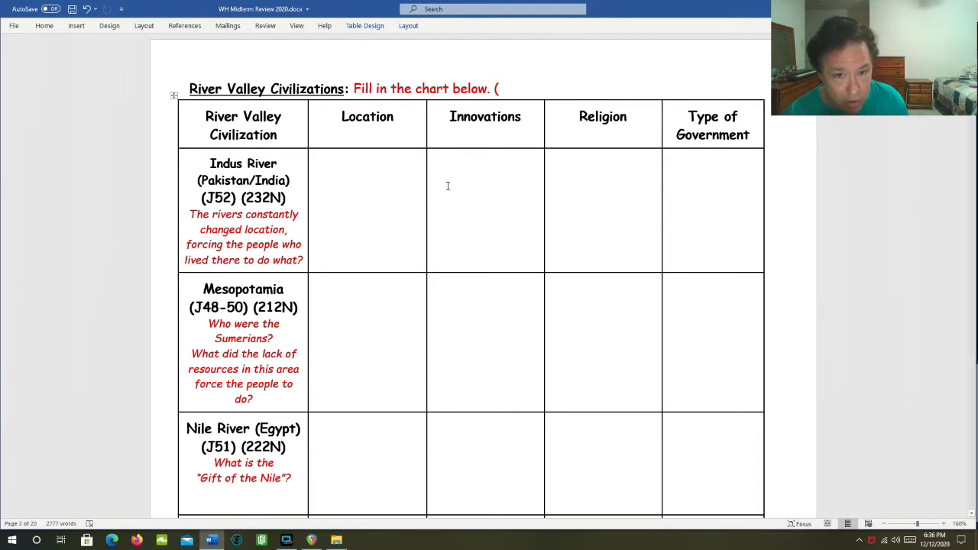
mouse_move(476, 173)
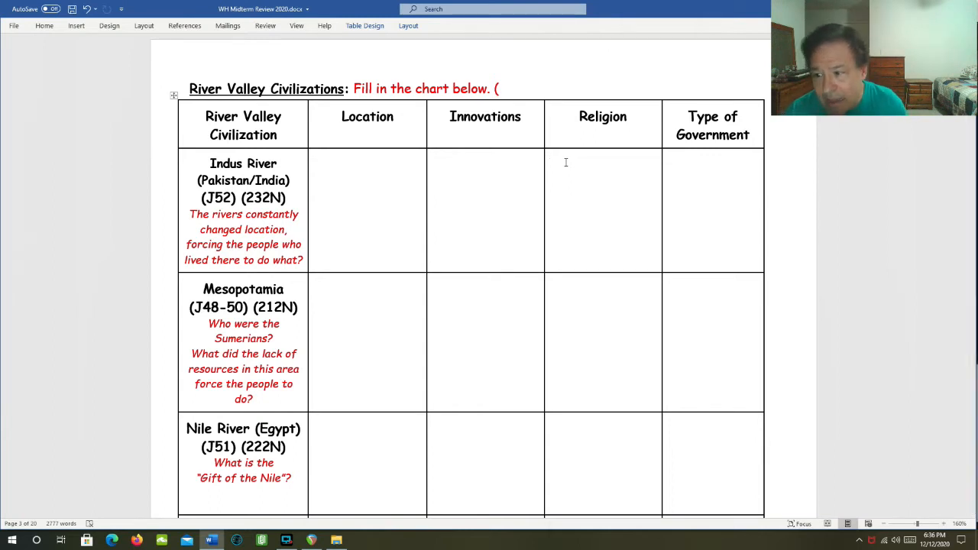
left_click(565, 162)
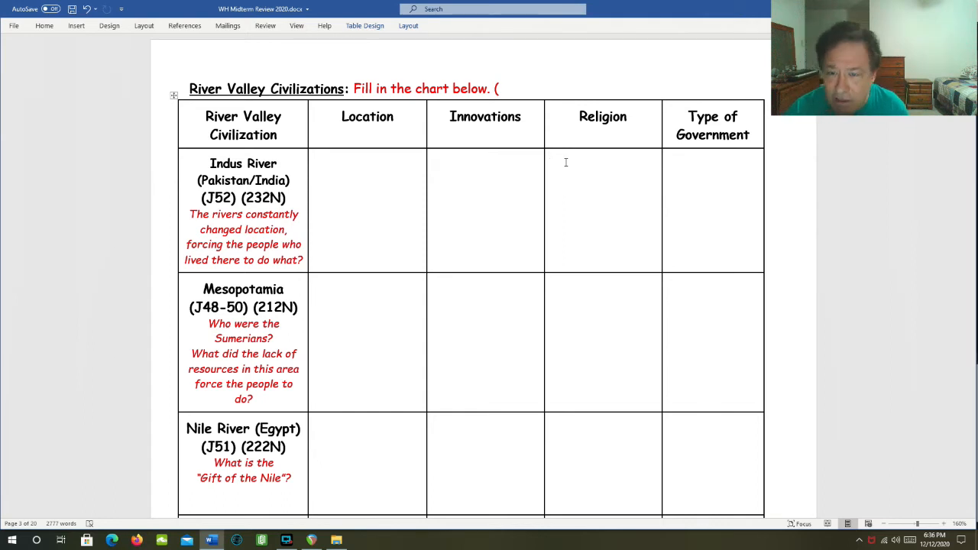
mouse_move(632, 168)
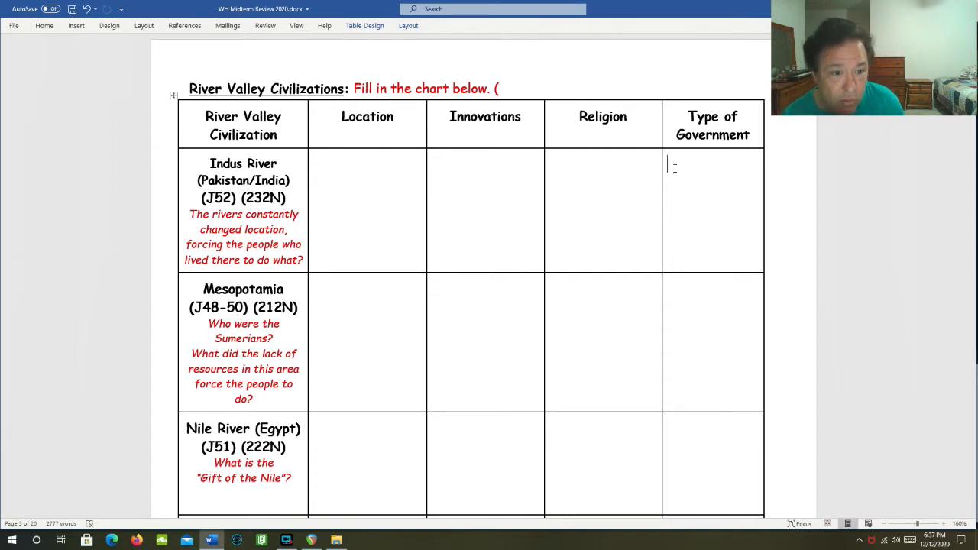
- Reveal the Yellow River row, clicking the Mesopotamia Location, Innovations and Government cells
scroll("down", 3)
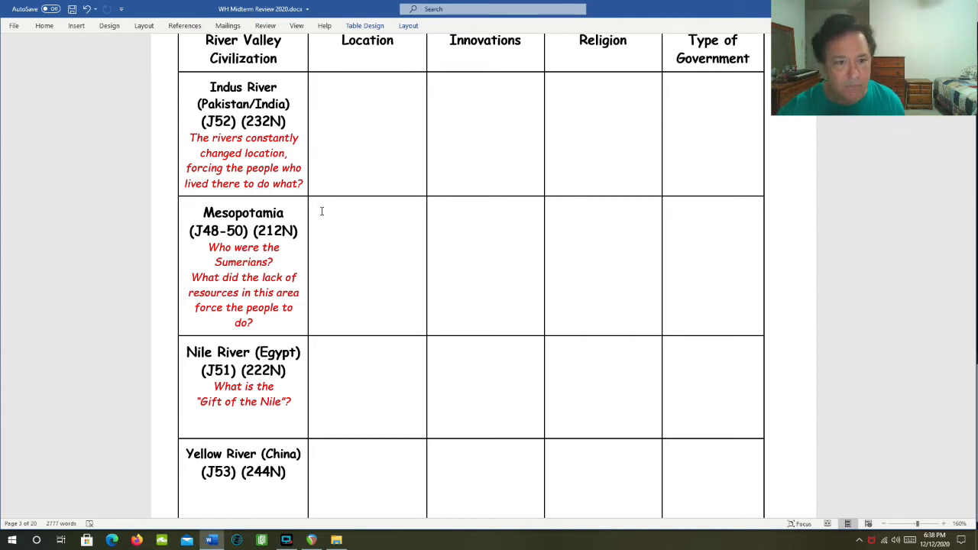
left_click(444, 218)
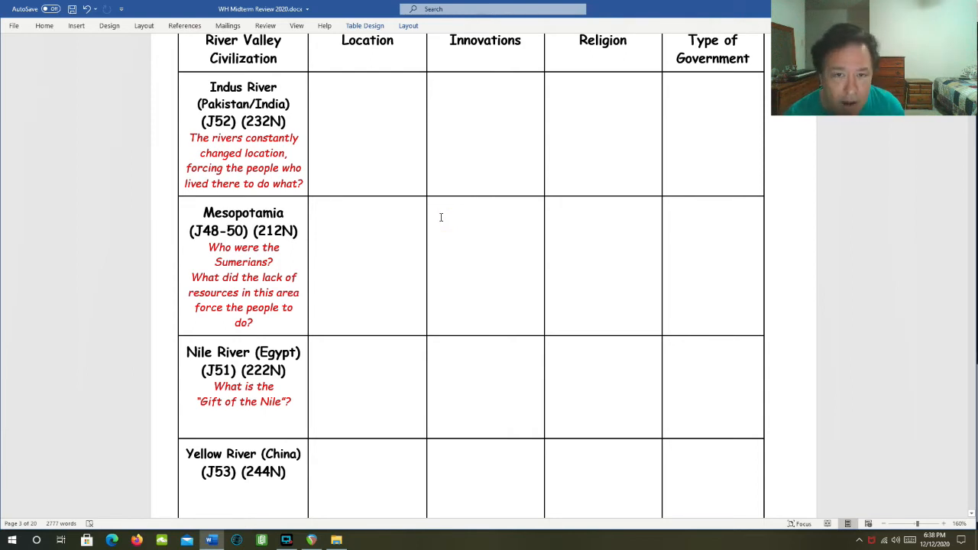
left_click(432, 217)
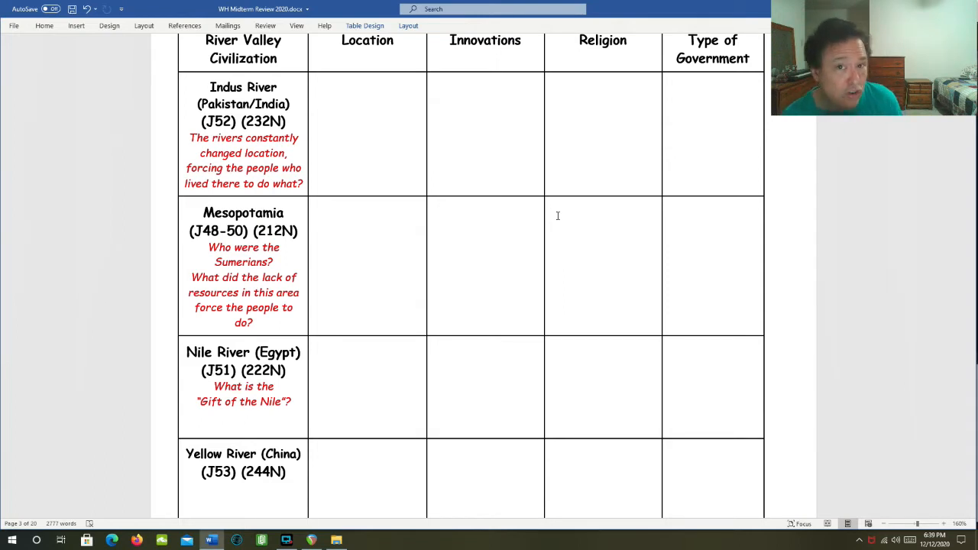
mouse_move(484, 242)
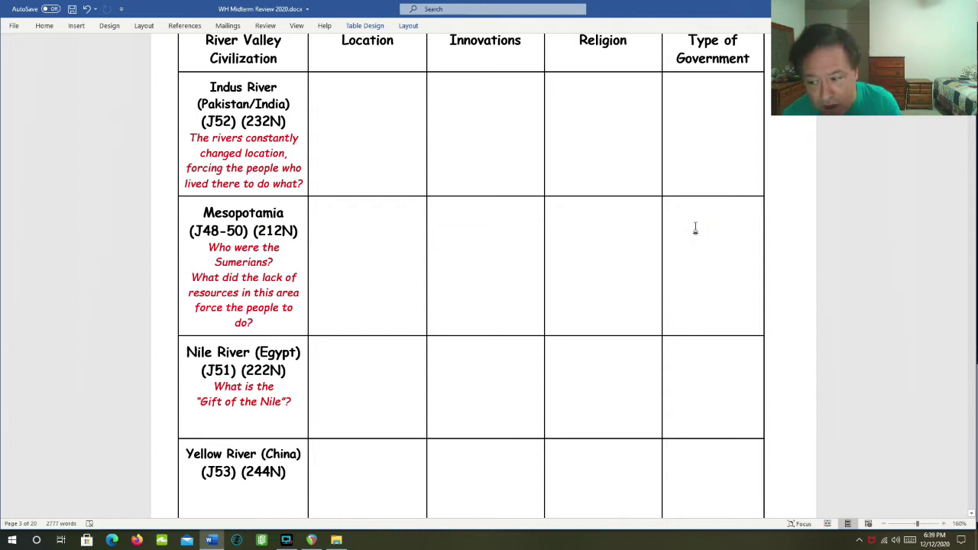
left_click(668, 212)
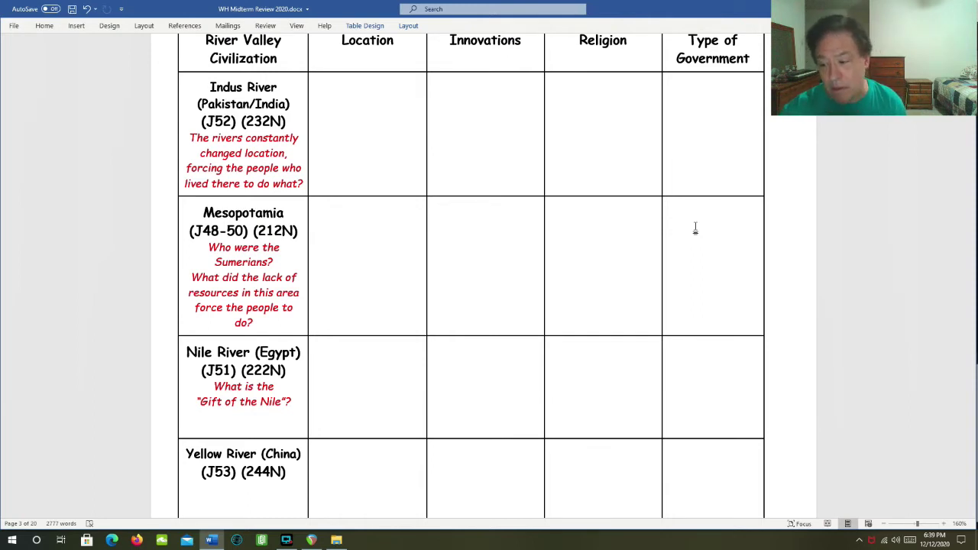
mouse_move(342, 365)
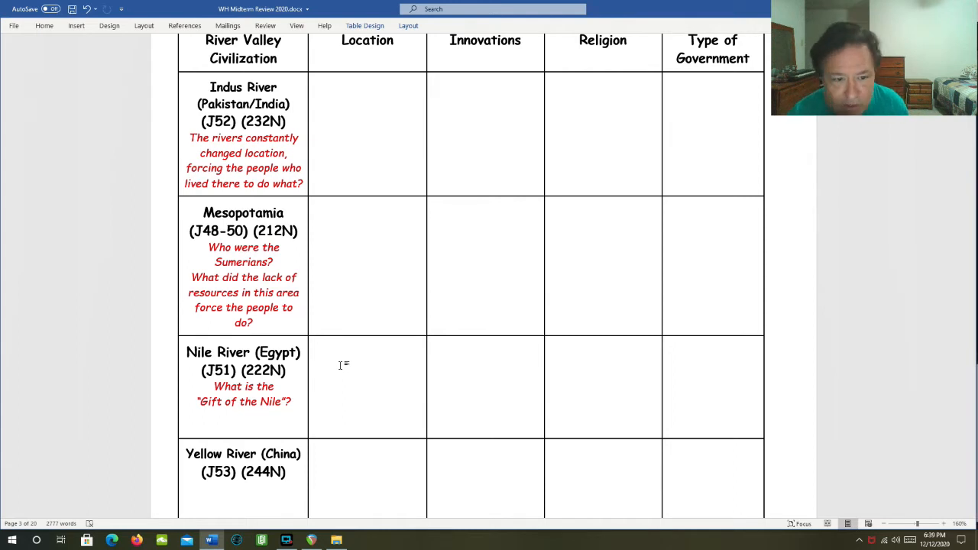
mouse_move(351, 351)
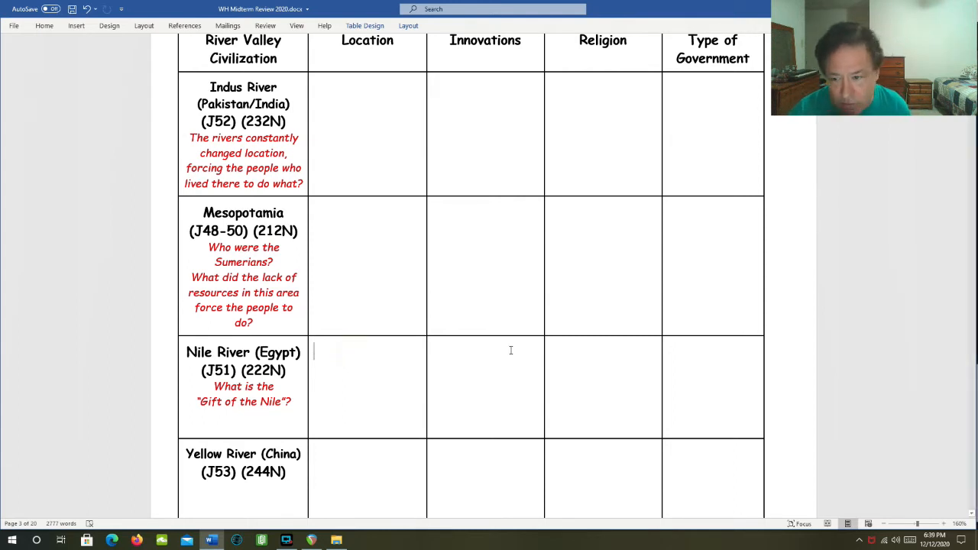
mouse_move(489, 361)
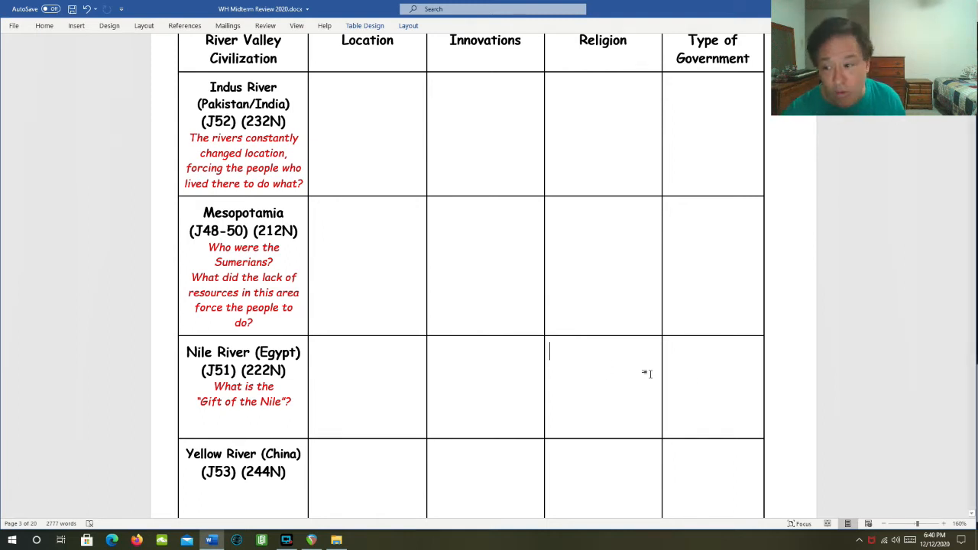
mouse_move(753, 384)
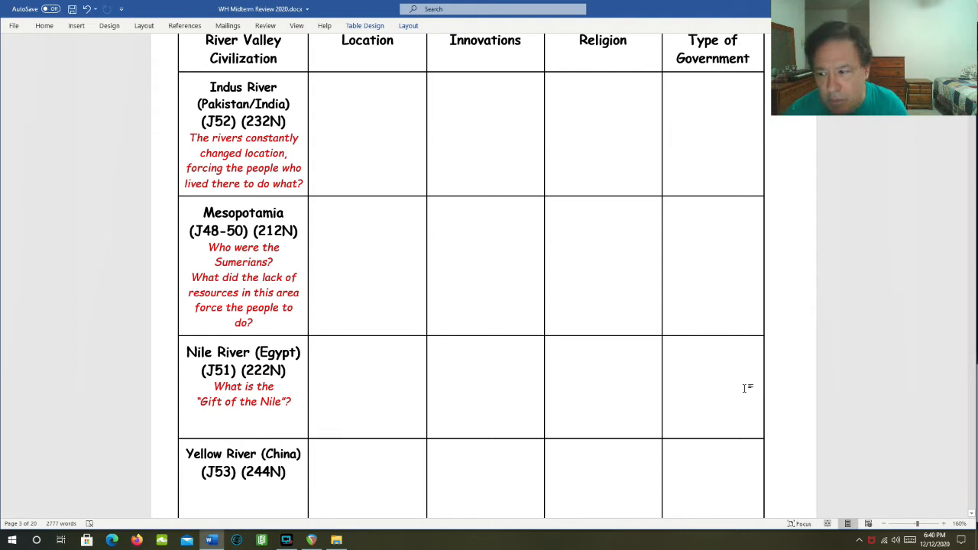
left_click(667, 351)
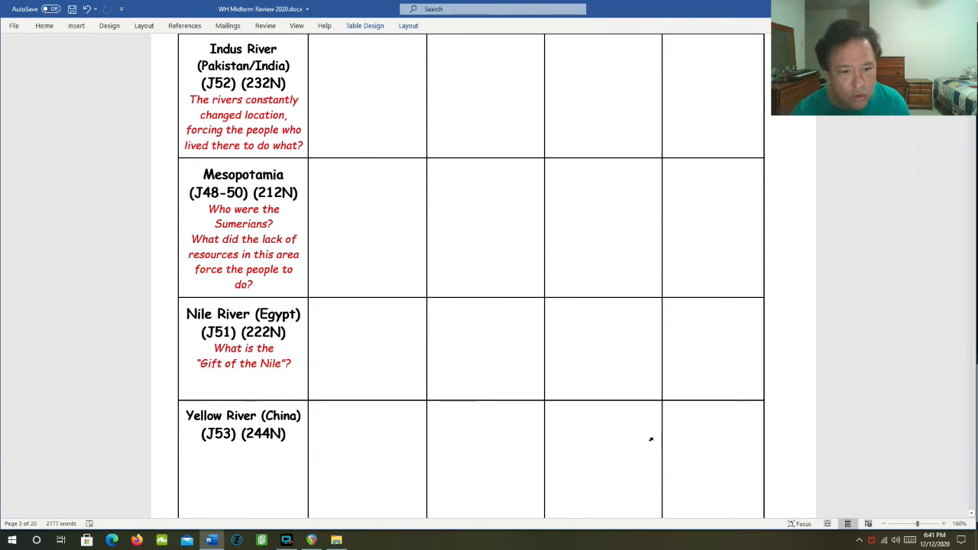
left_click(359, 428)
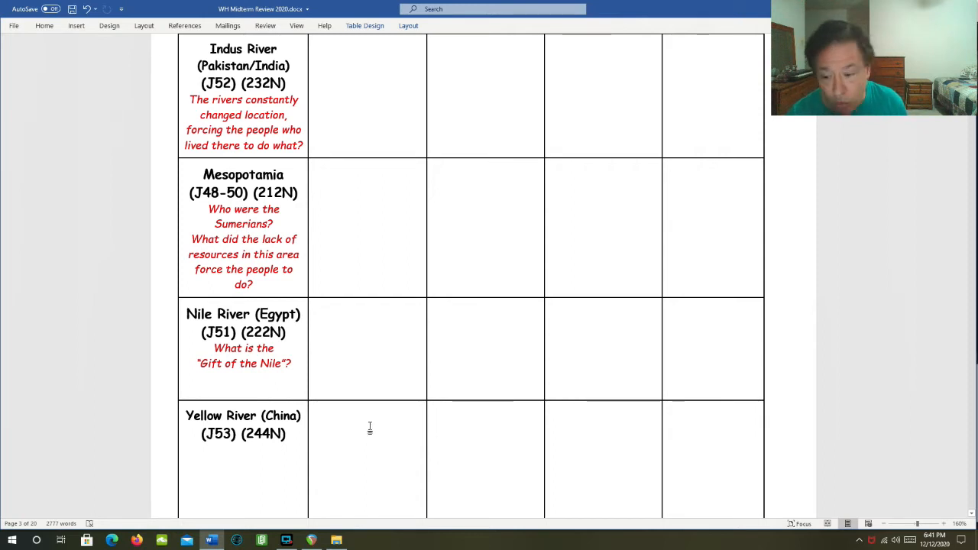
mouse_move(460, 426)
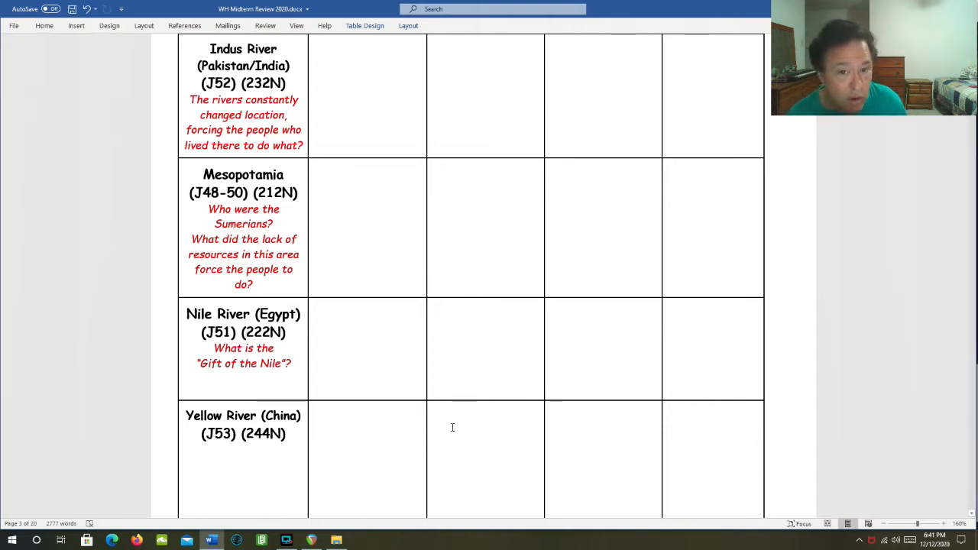
left_click(562, 420)
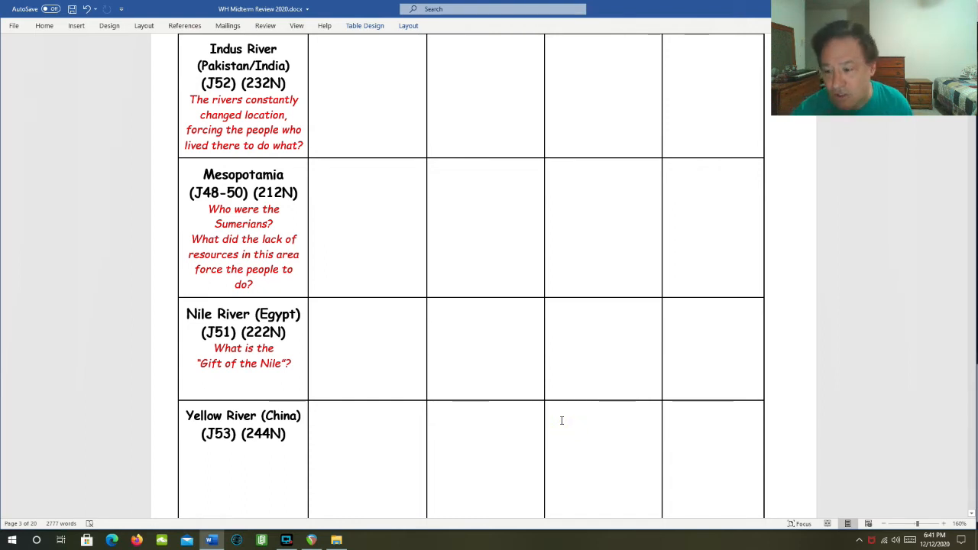
left_click(551, 416)
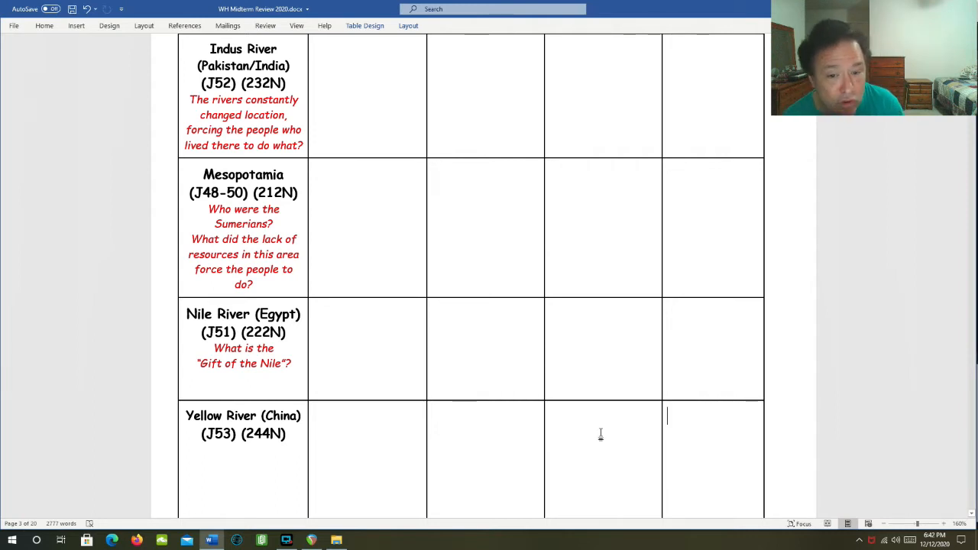
- Scroll past the India, China, Nile and Mesopotamia map chart to Important Things To Know
scroll("down", 3)
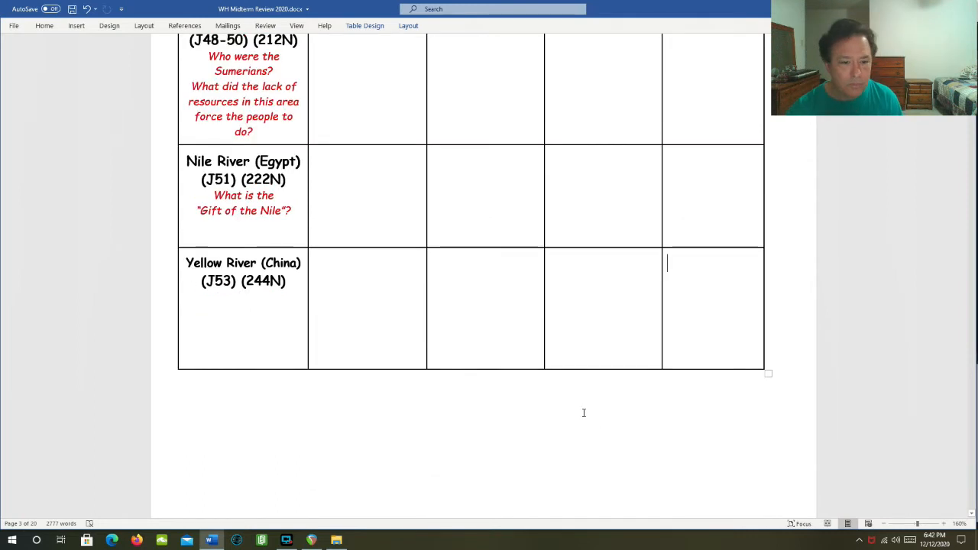
scroll("down", 3)
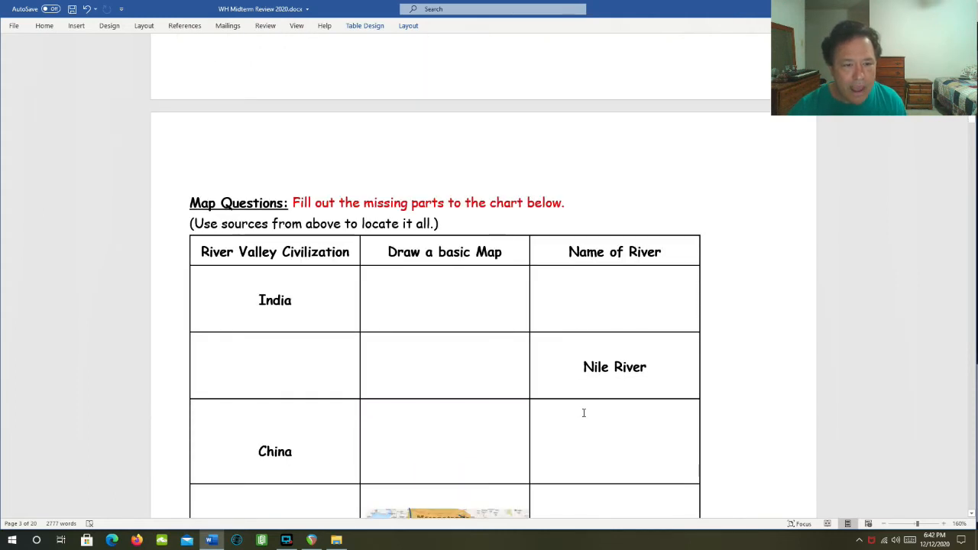
scroll("down", 3)
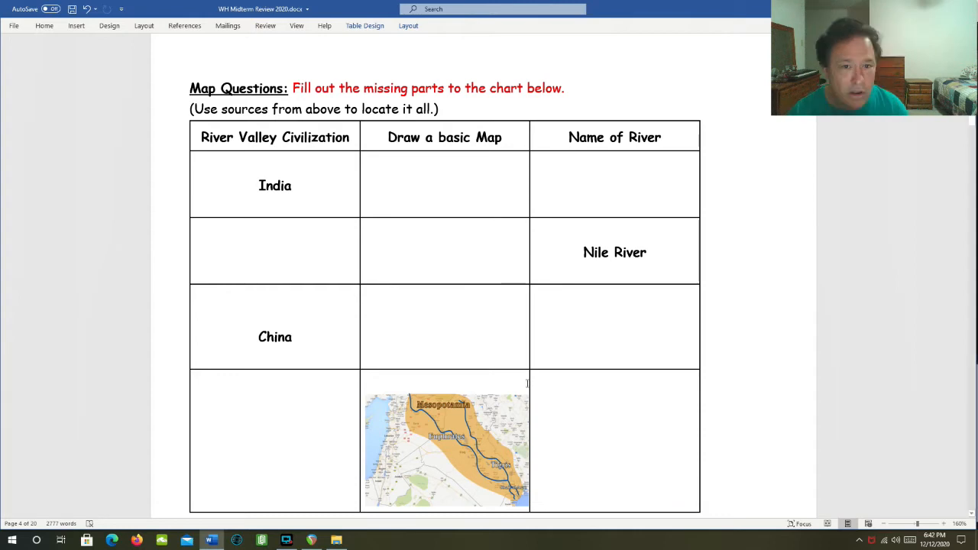
scroll("up", 3)
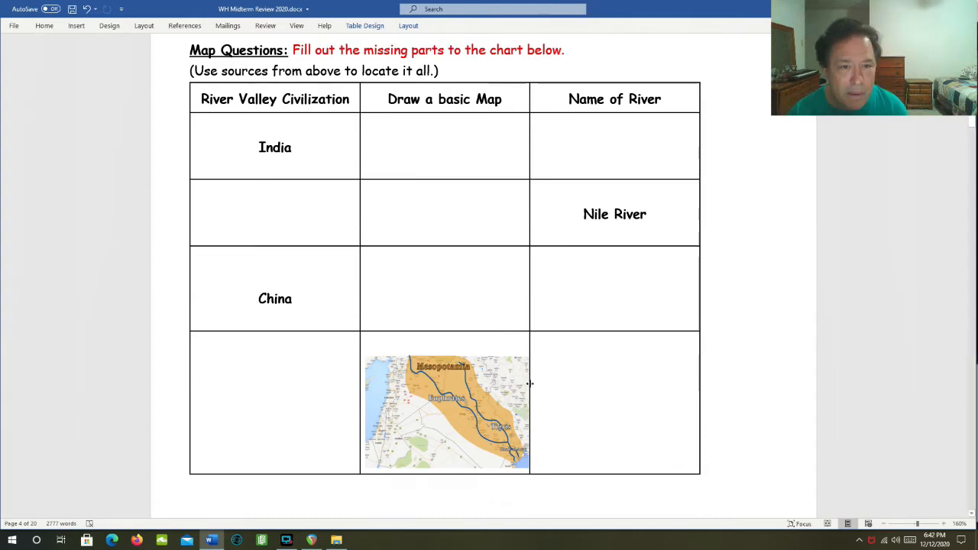
scroll("down", 3)
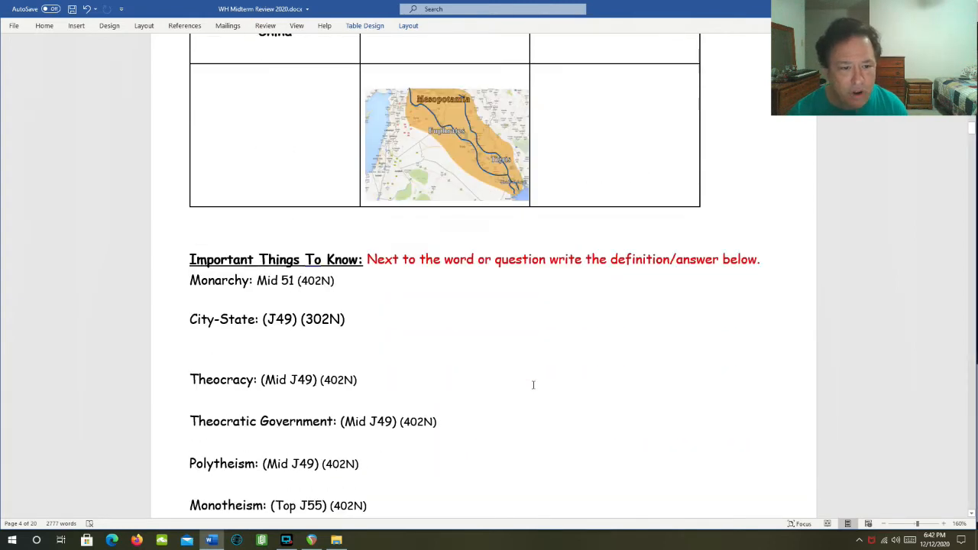
- Point out the Polytheism and Monotheism terms, then reach the monotheistic religions question
scroll("down", 3)
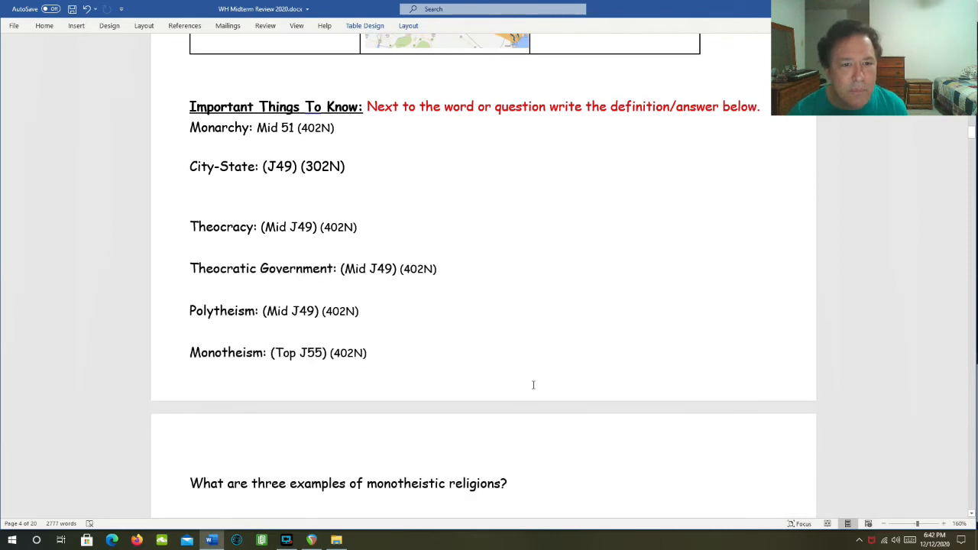
mouse_move(478, 186)
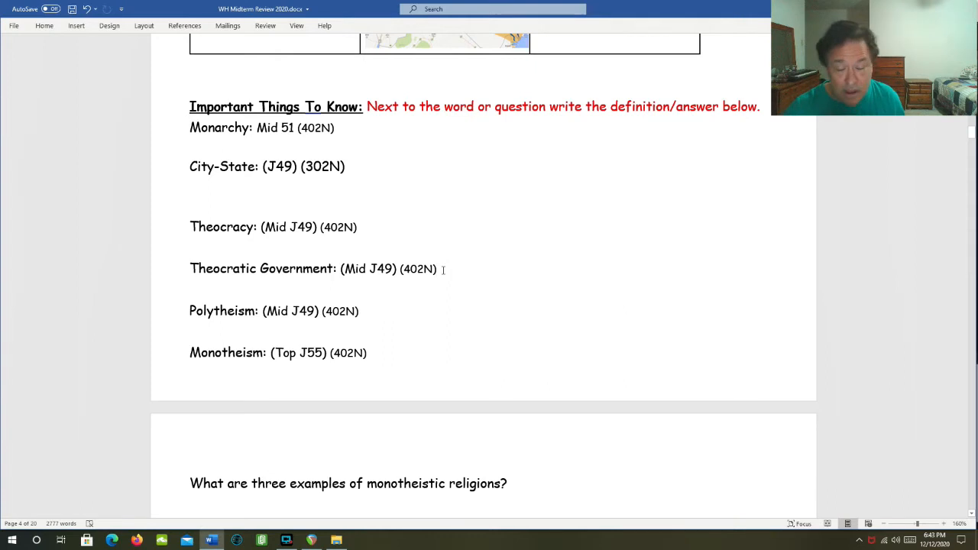
scroll("down", 3)
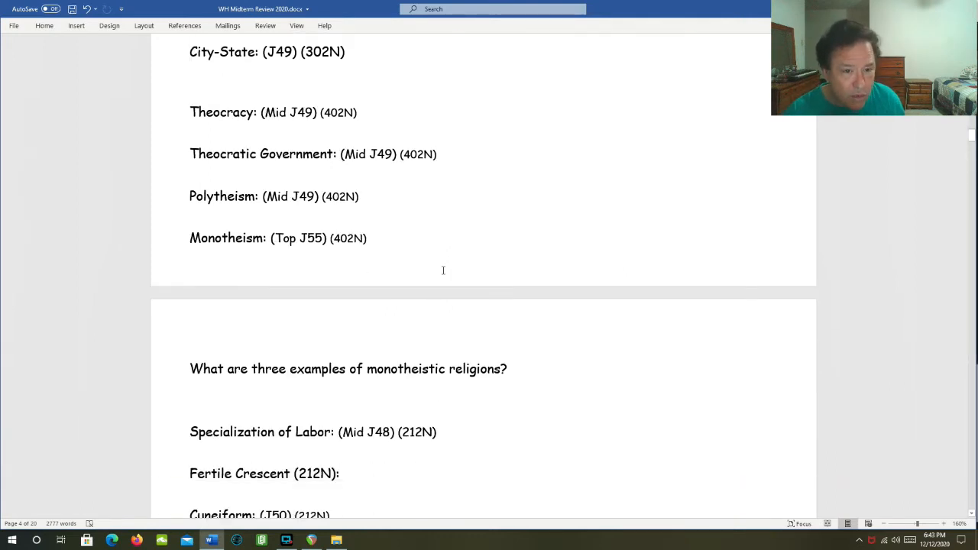
scroll("down", 3)
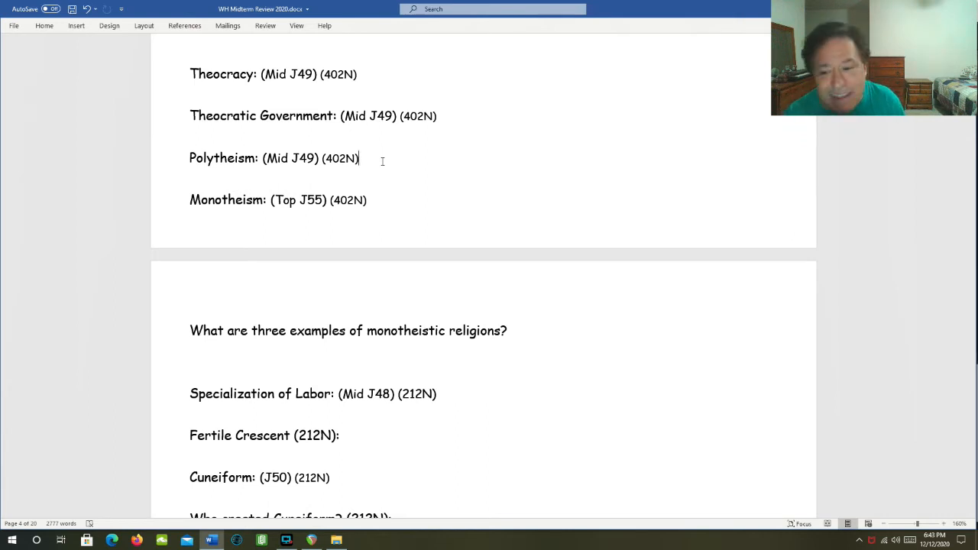
left_click(385, 200)
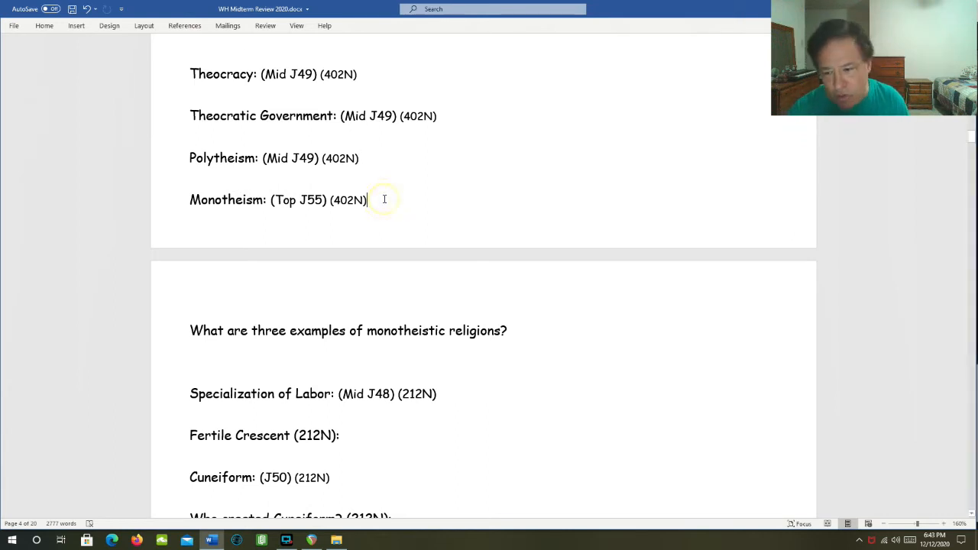
mouse_move(384, 200)
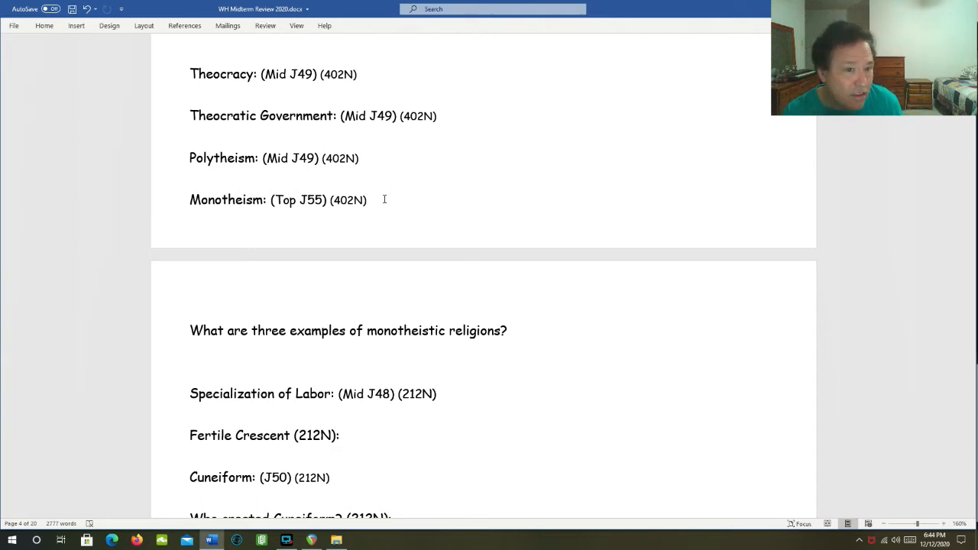
left_click(369, 200)
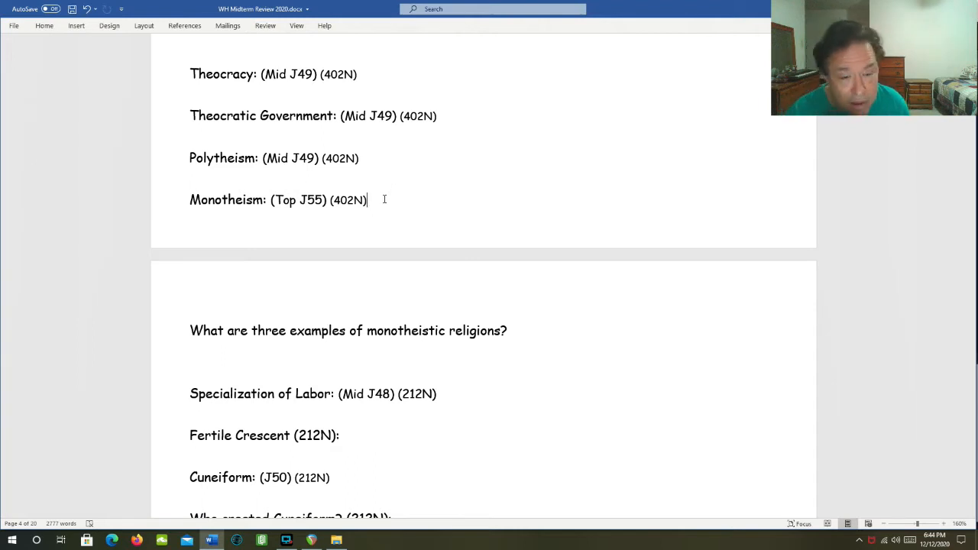
scroll("down", 3)
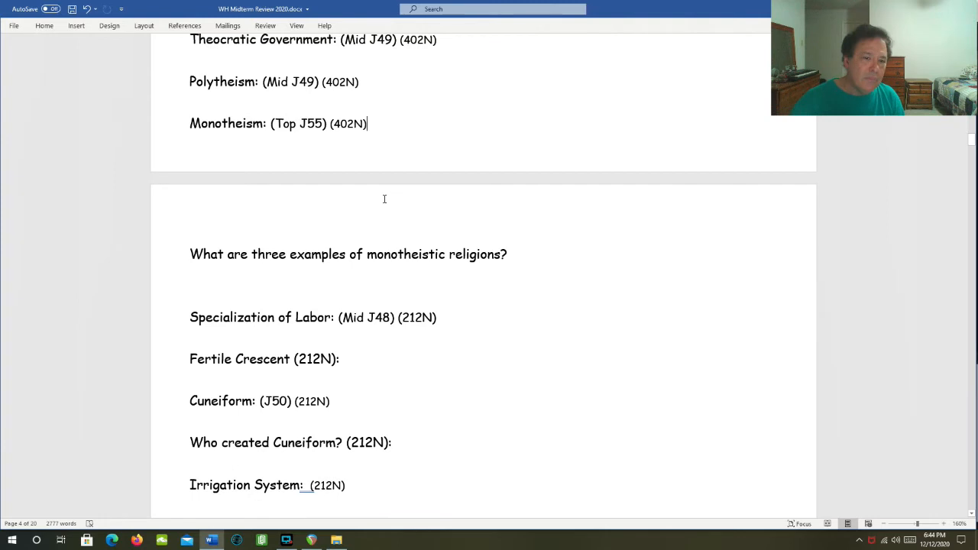
scroll("down", 3)
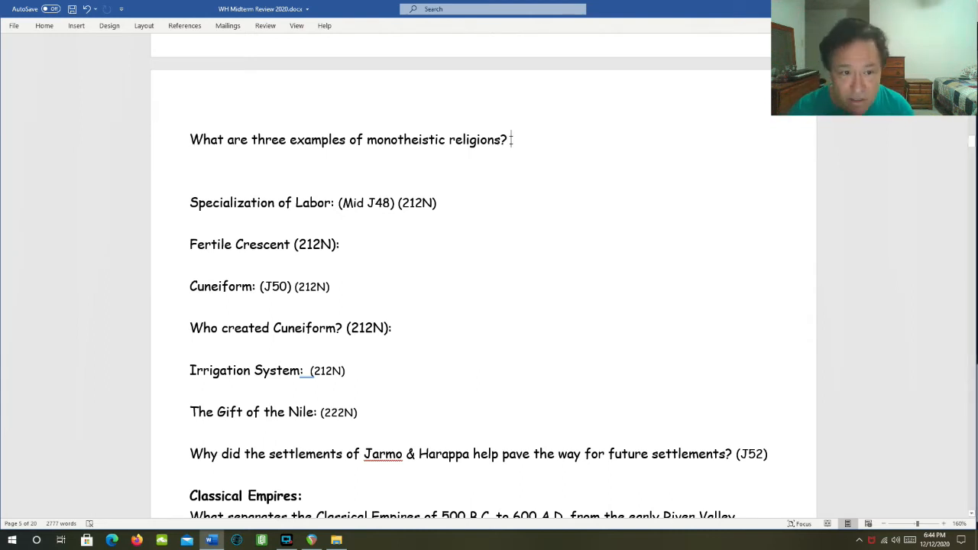
- Point out the Specialization of Labor and Fertile Crescent entries near the Classical Empires question
scroll("up", 3)
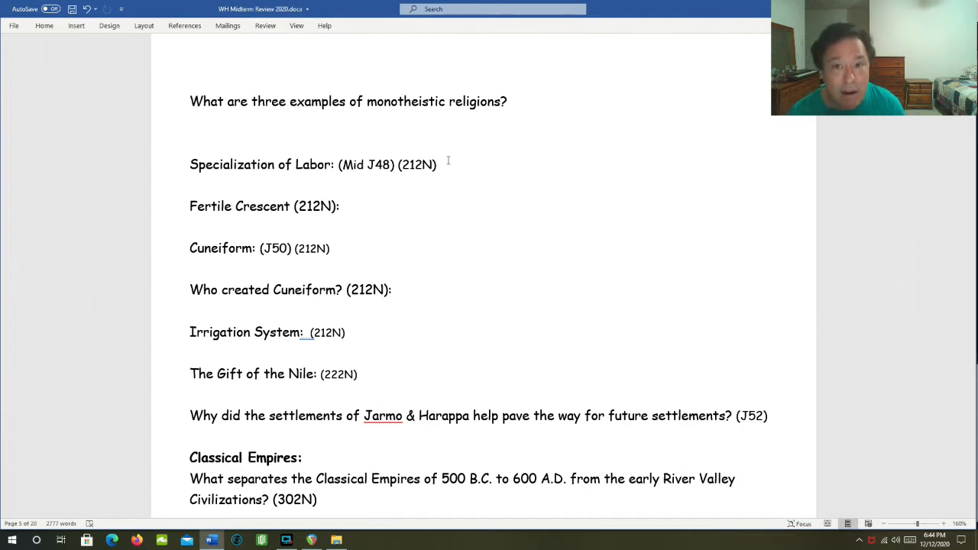
left_click(345, 205)
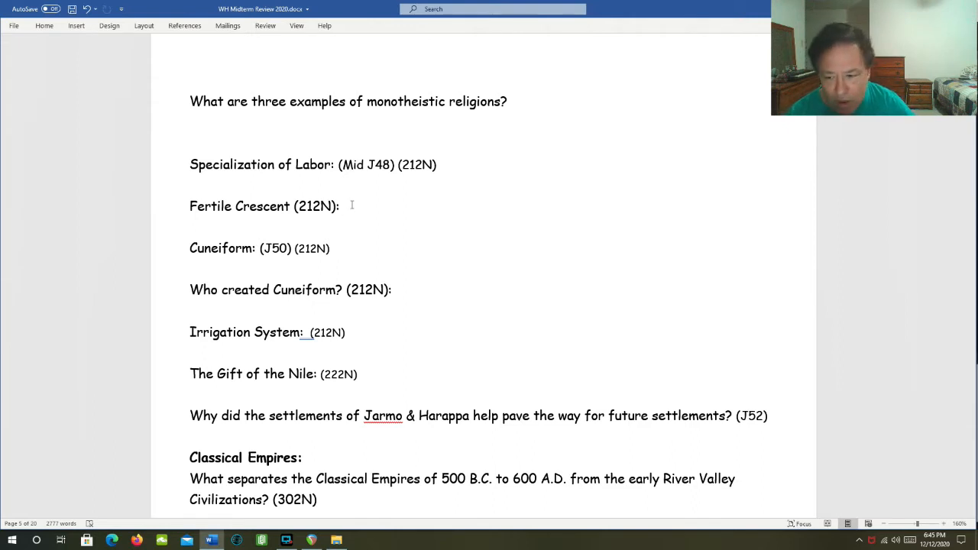
left_click(345, 205)
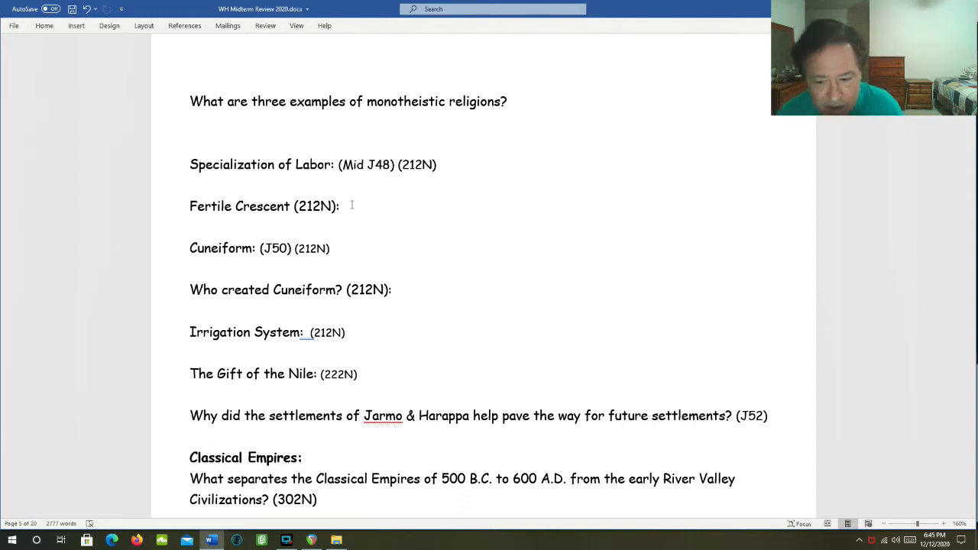
left_click(342, 206)
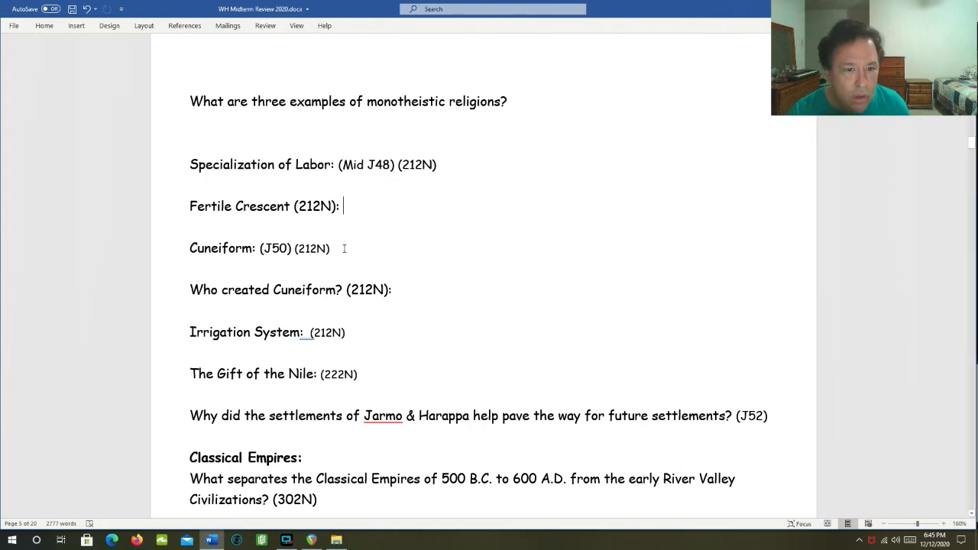
scroll("up", 3)
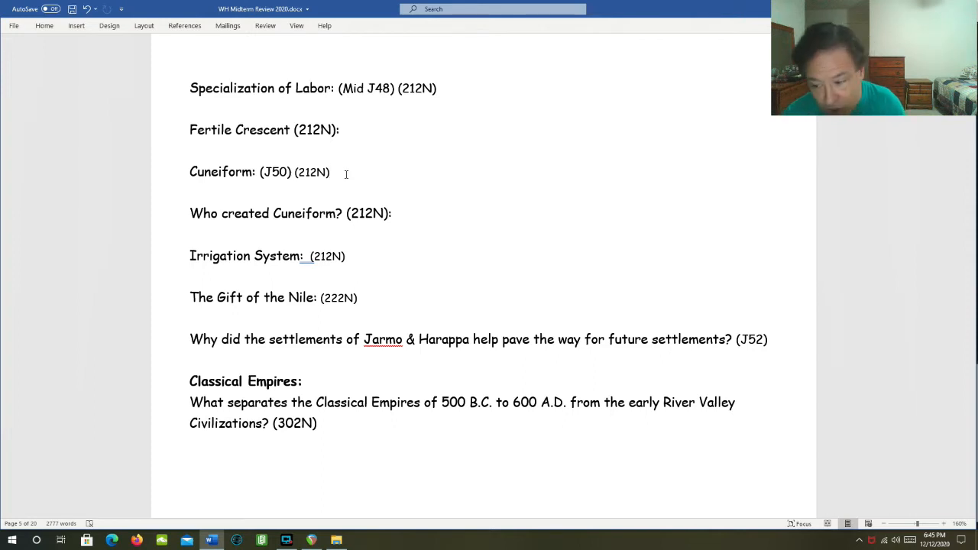
scroll("down", 3)
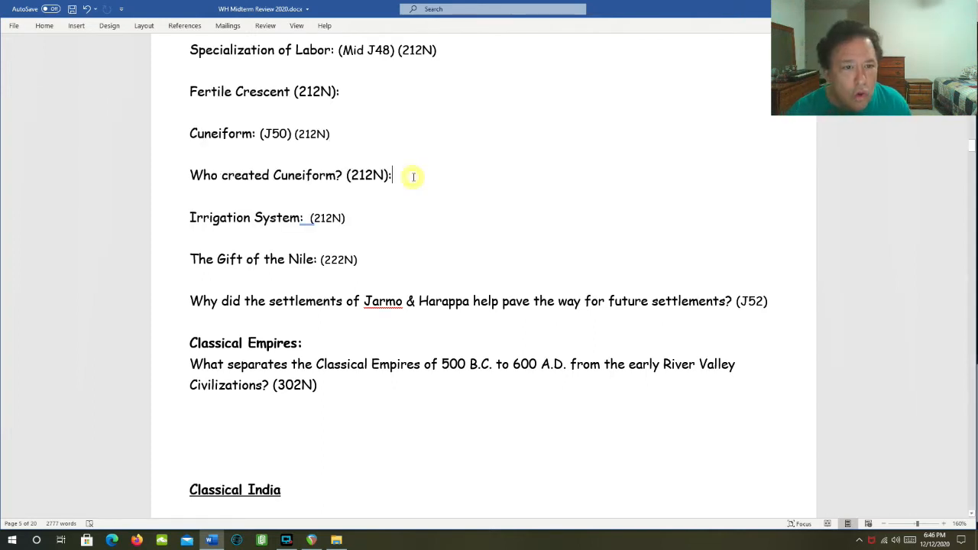
mouse_move(413, 177)
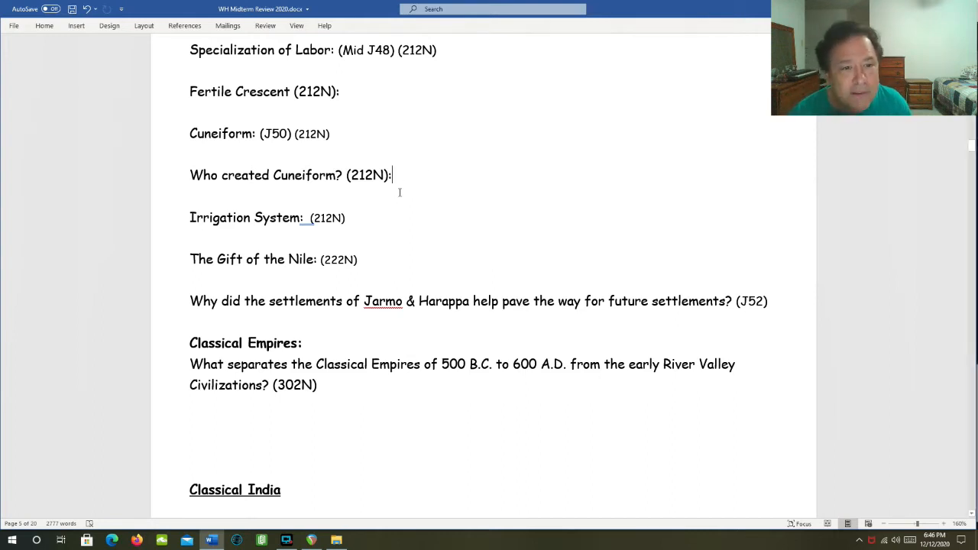
mouse_move(369, 197)
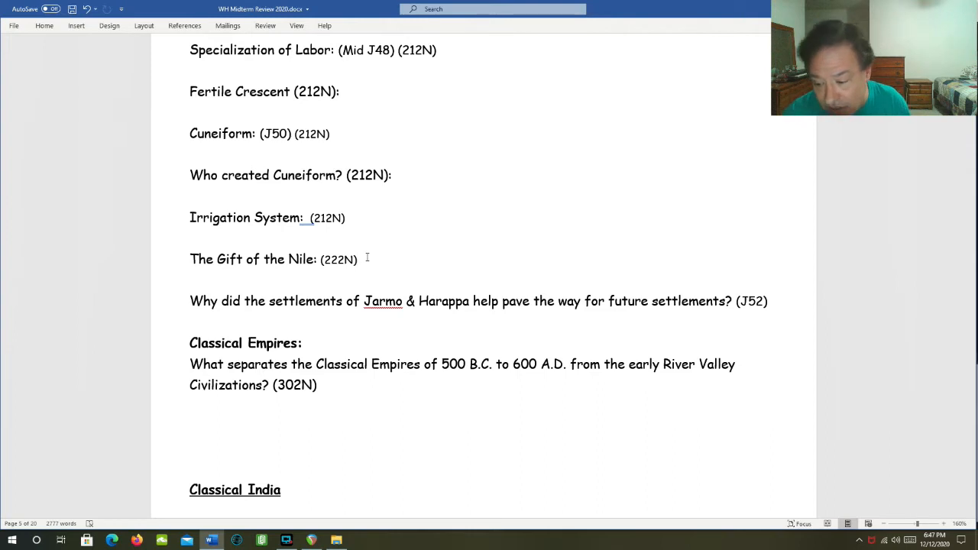
mouse_move(385, 253)
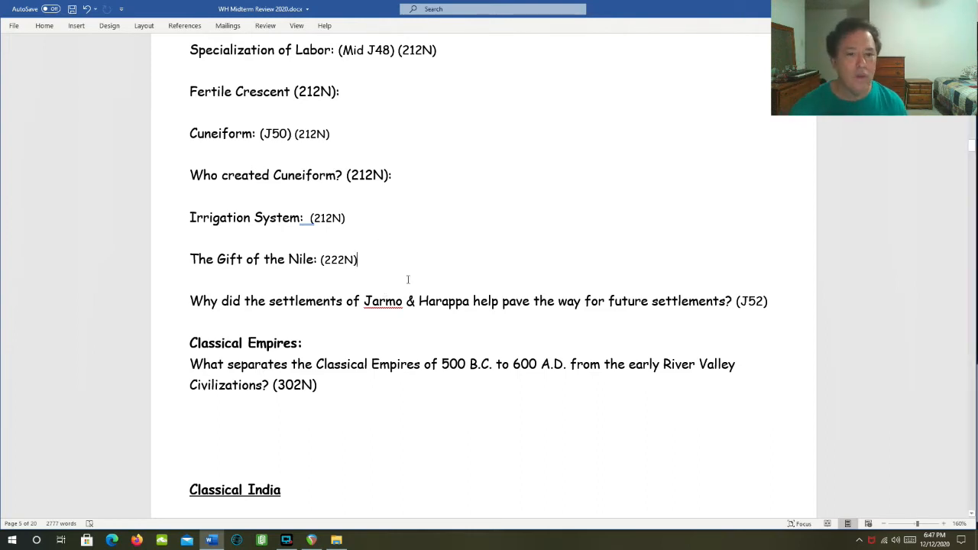
- Scroll down to the Classical India heading and its three Gupta Empire questions
scroll("down", 3)
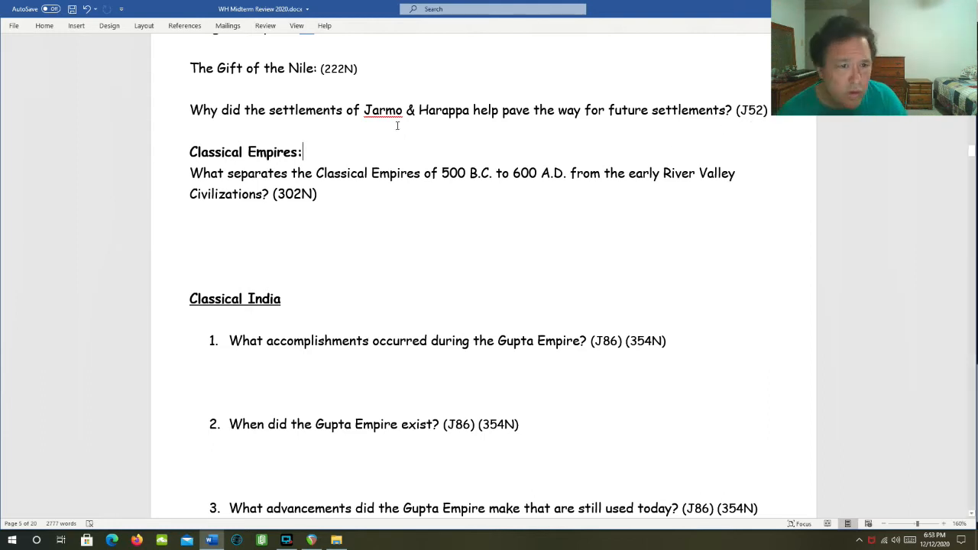
mouse_move(380, 151)
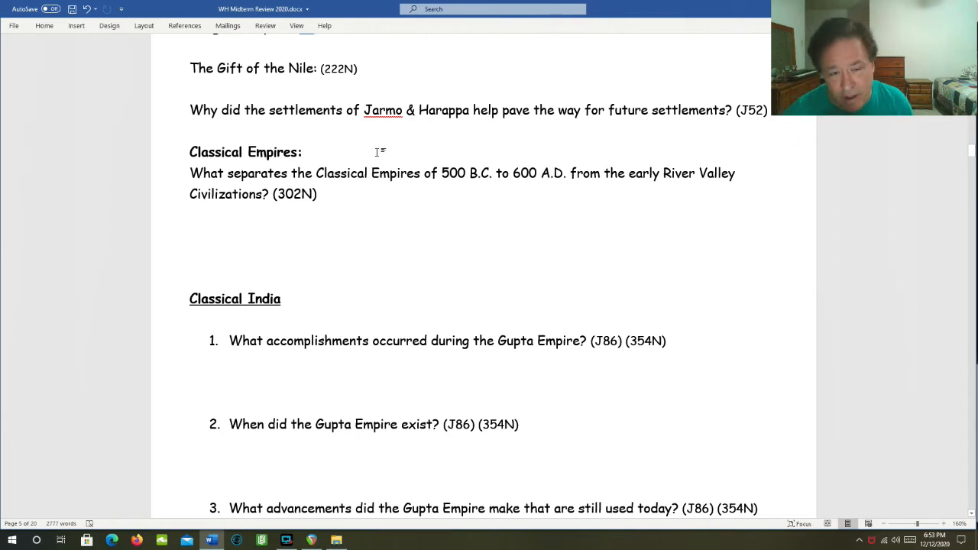
scroll("down", 3)
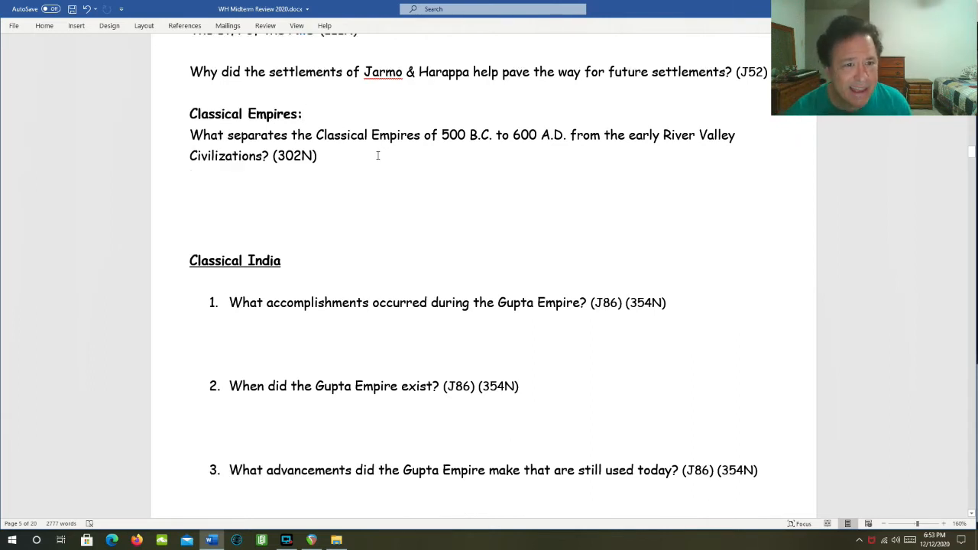
mouse_move(388, 109)
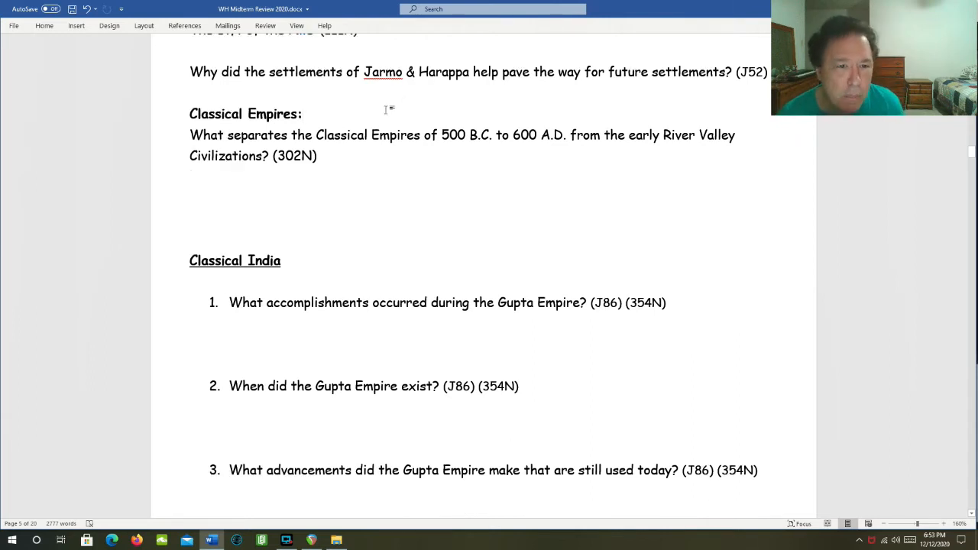
left_click(303, 113)
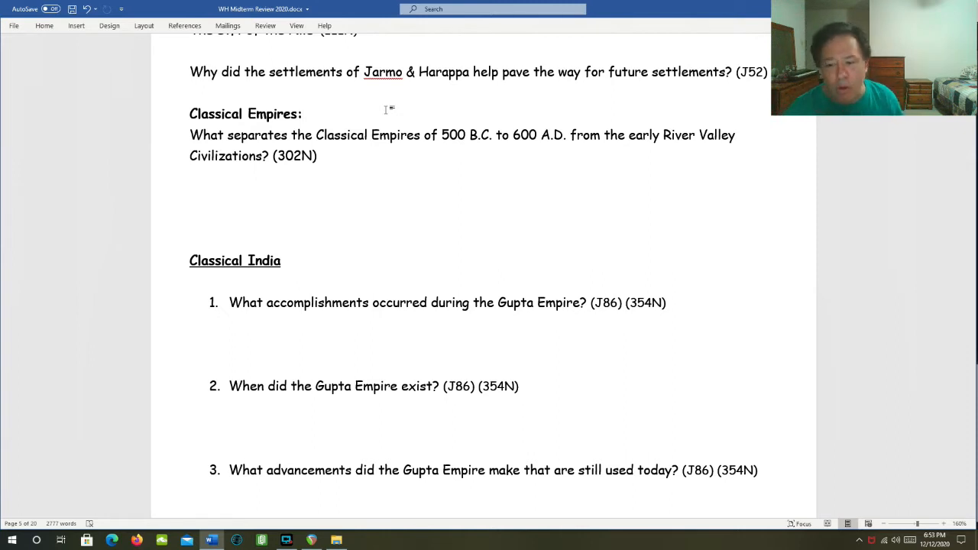
left_click(303, 113)
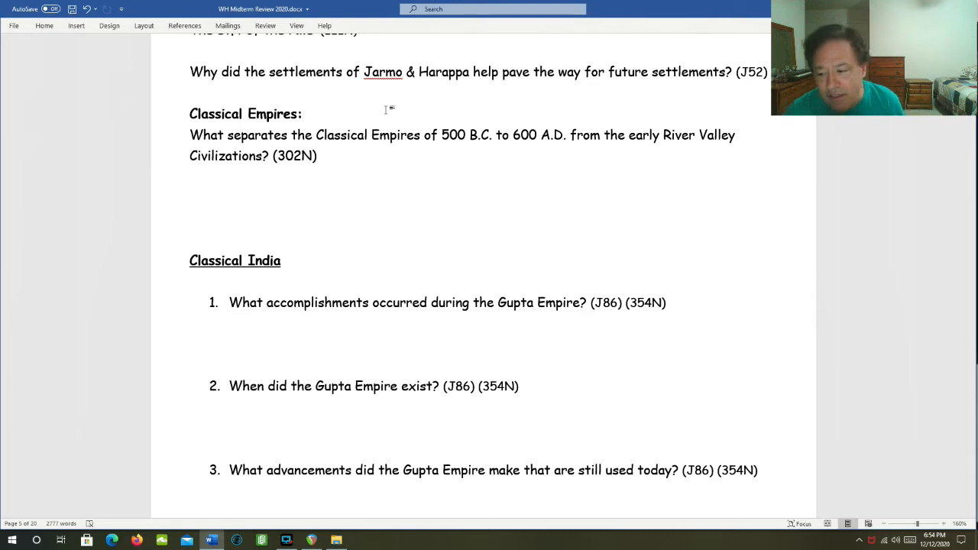
left_click(302, 113)
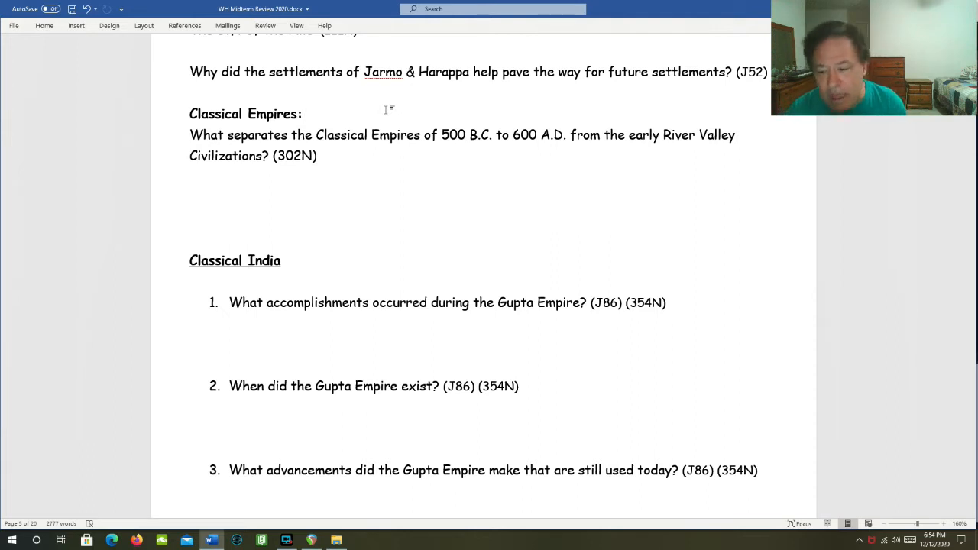
left_click(302, 113)
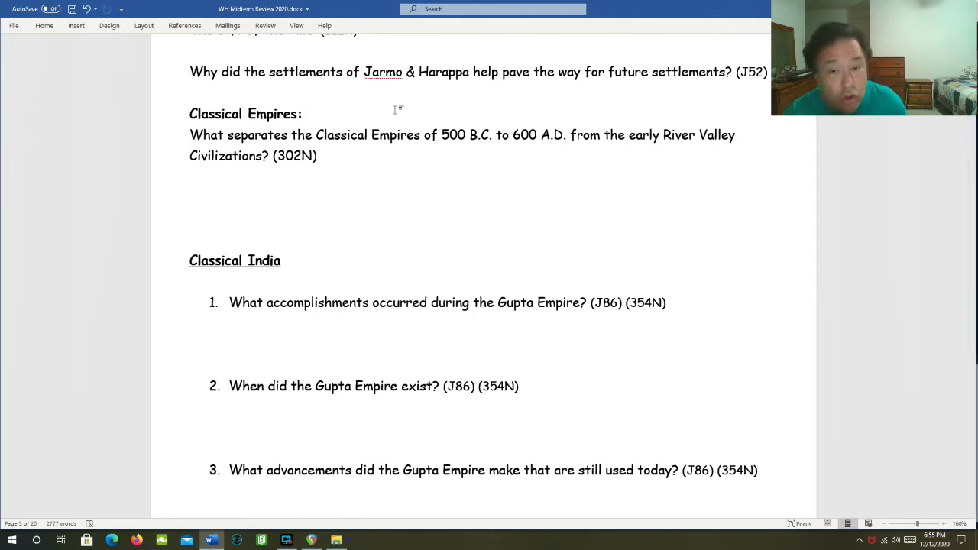
left_click(302, 113)
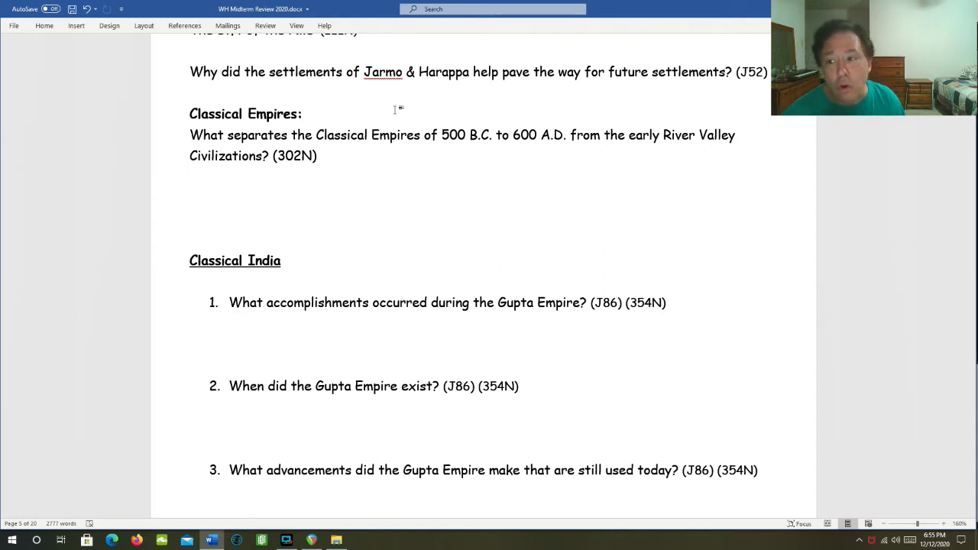
left_click(303, 114)
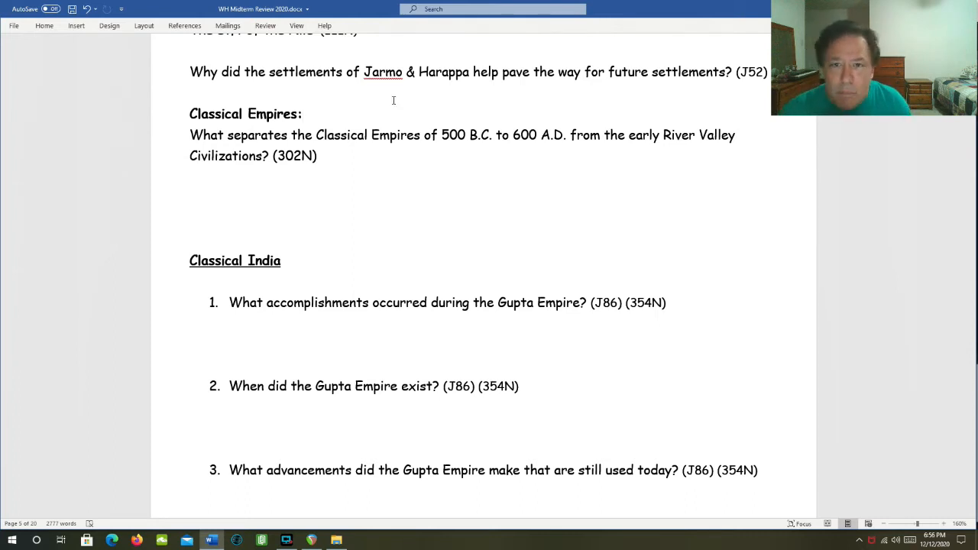
left_click(303, 113)
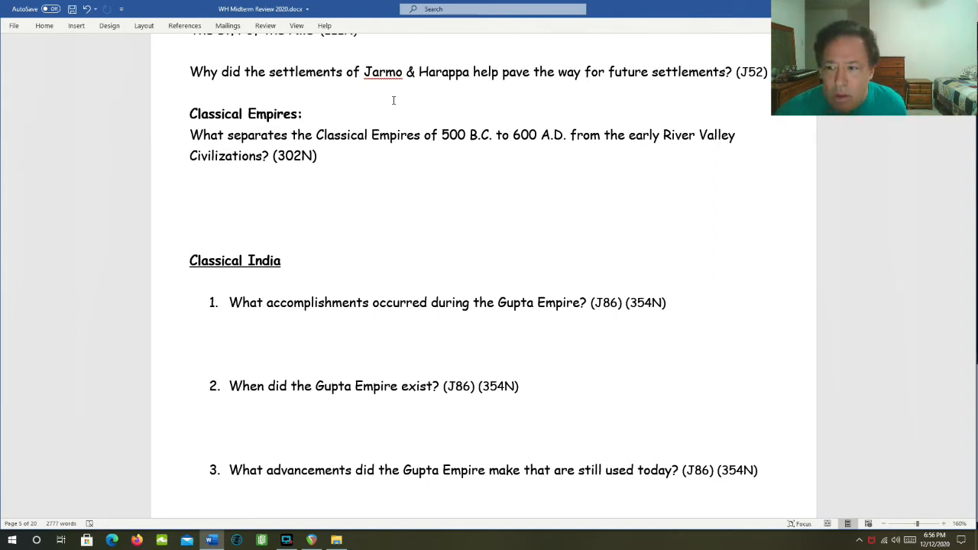
left_click(302, 114)
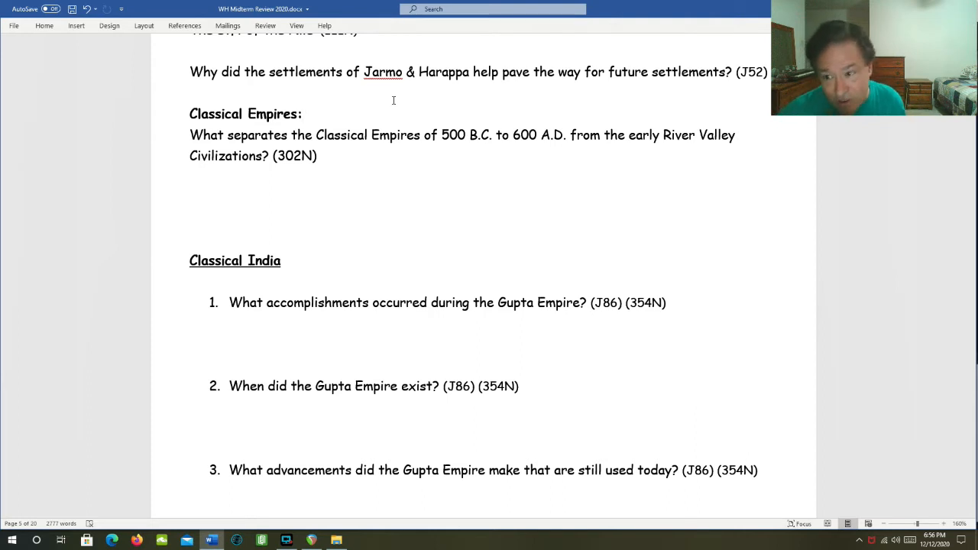
left_click(303, 113)
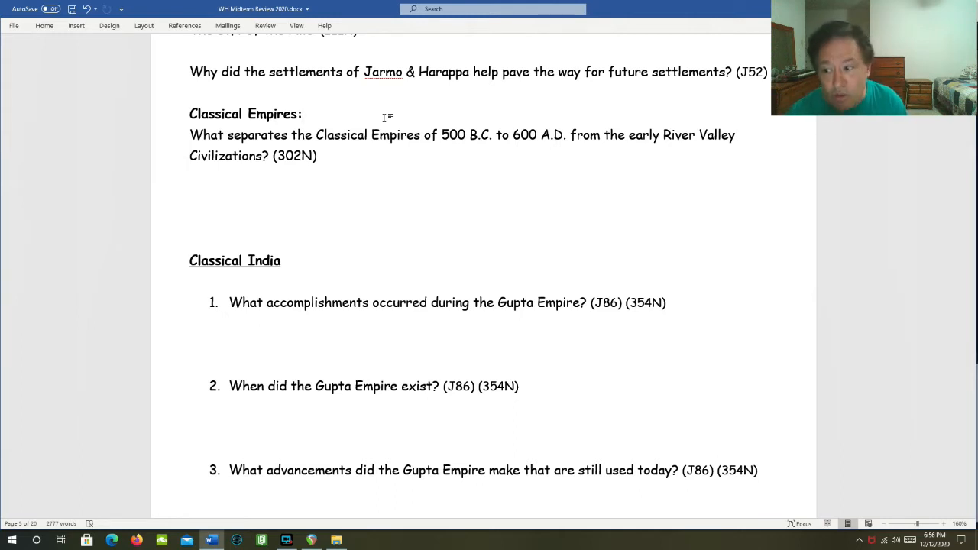
left_click(302, 114)
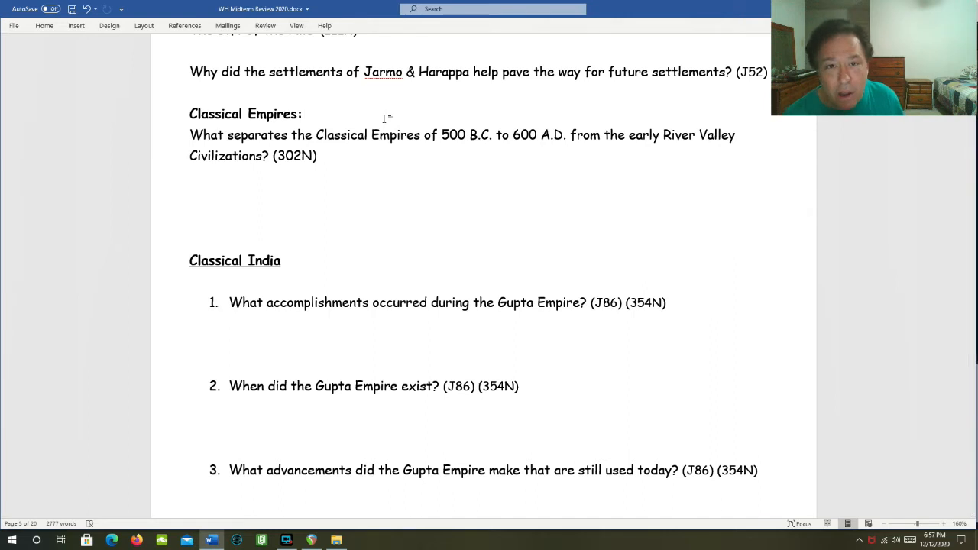
left_click(302, 113)
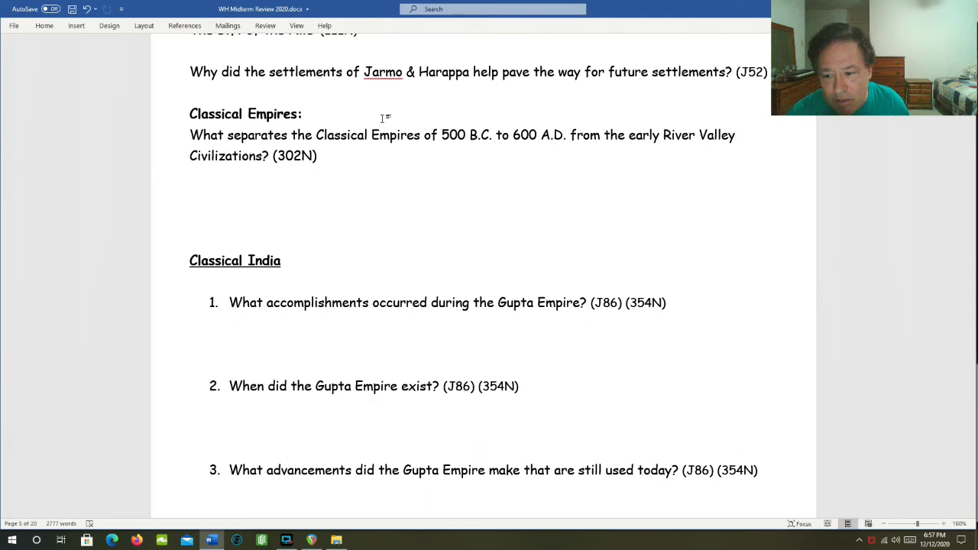
left_click(302, 113)
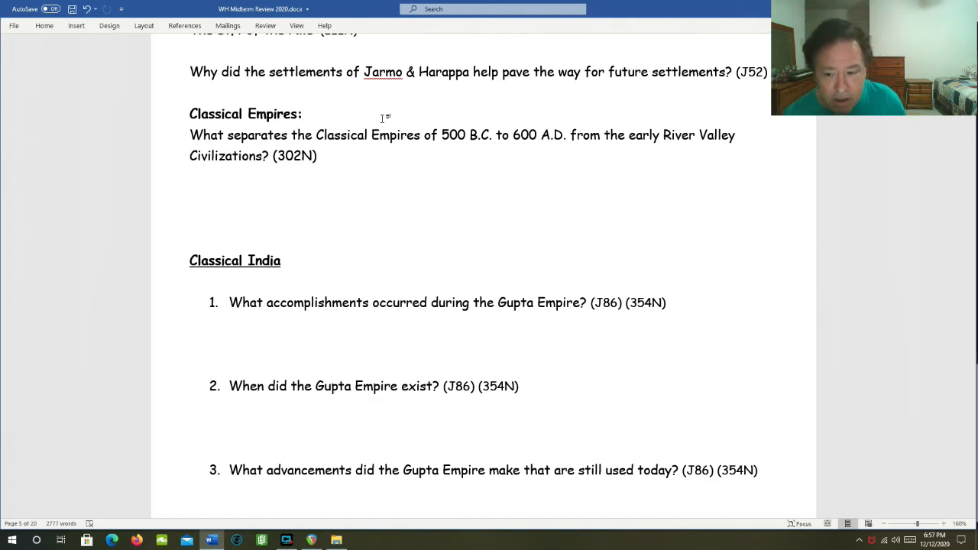
left_click(302, 113)
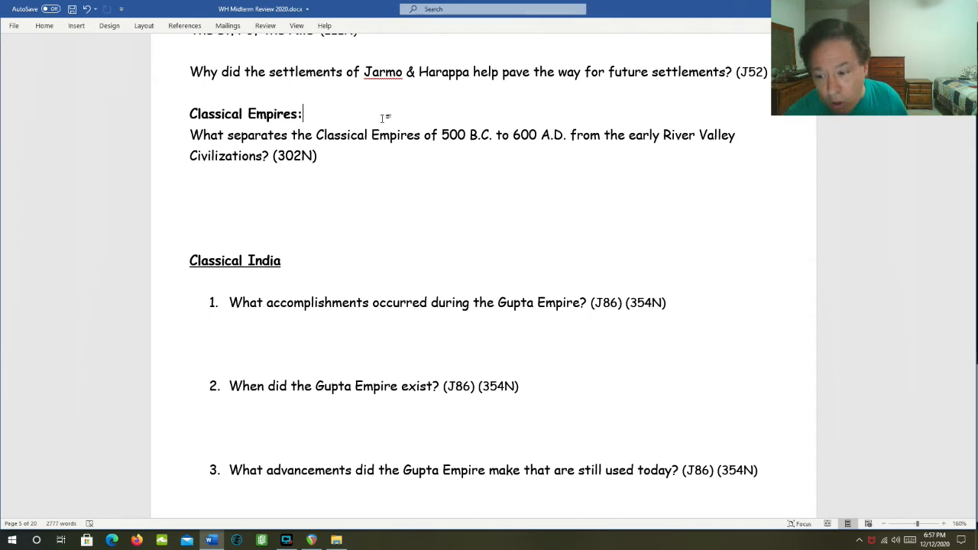
mouse_move(391, 113)
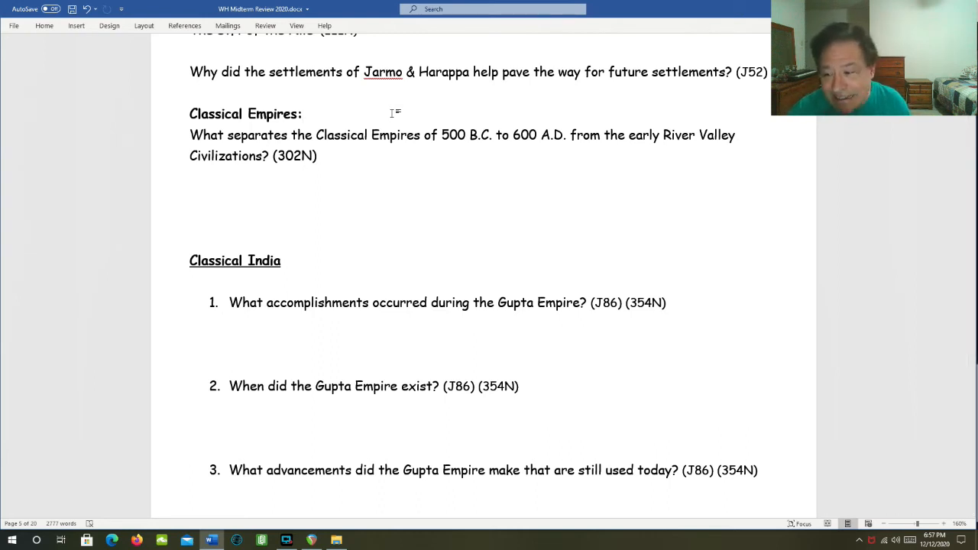
left_click(303, 113)
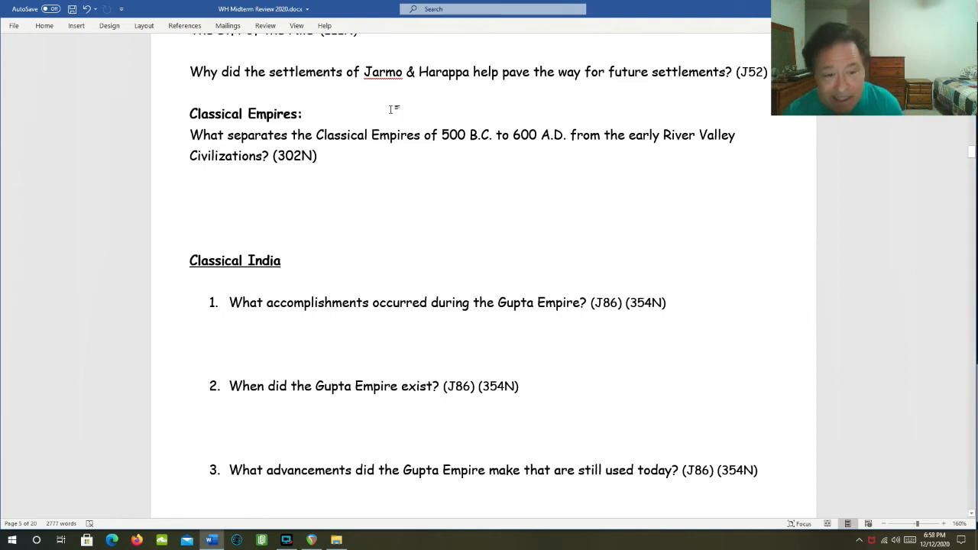
- Scroll past Gupta questions 4–5 to the three Classical Persia questions
scroll("down", 3)
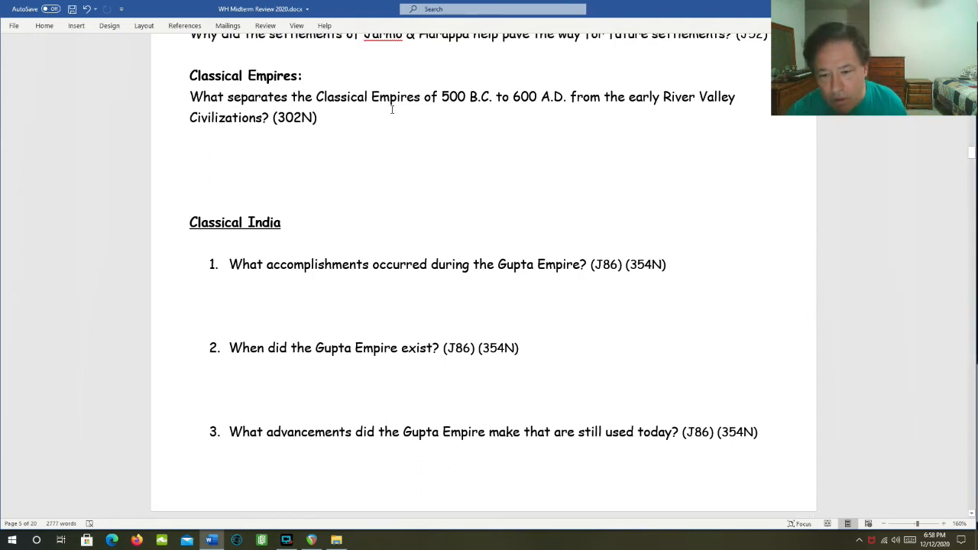
scroll("down", 3)
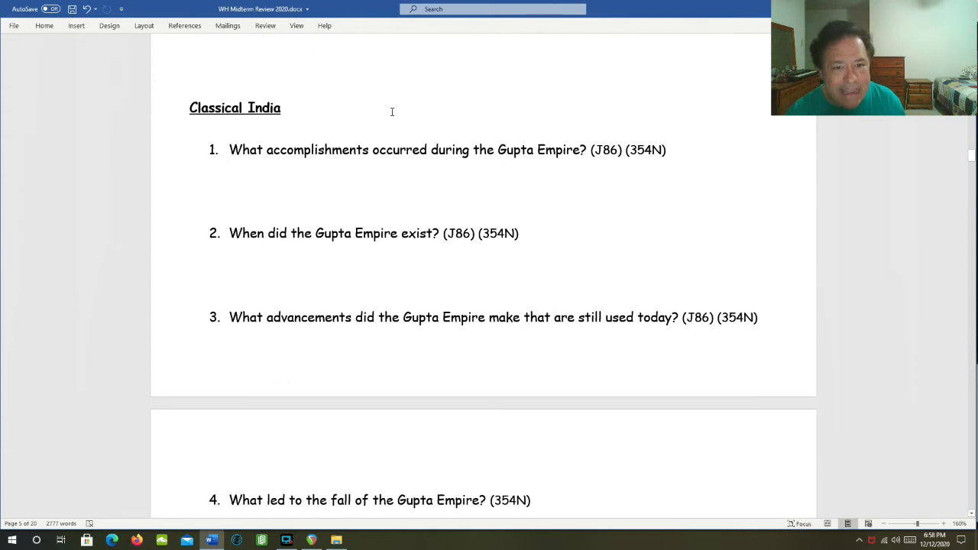
scroll("up", 3)
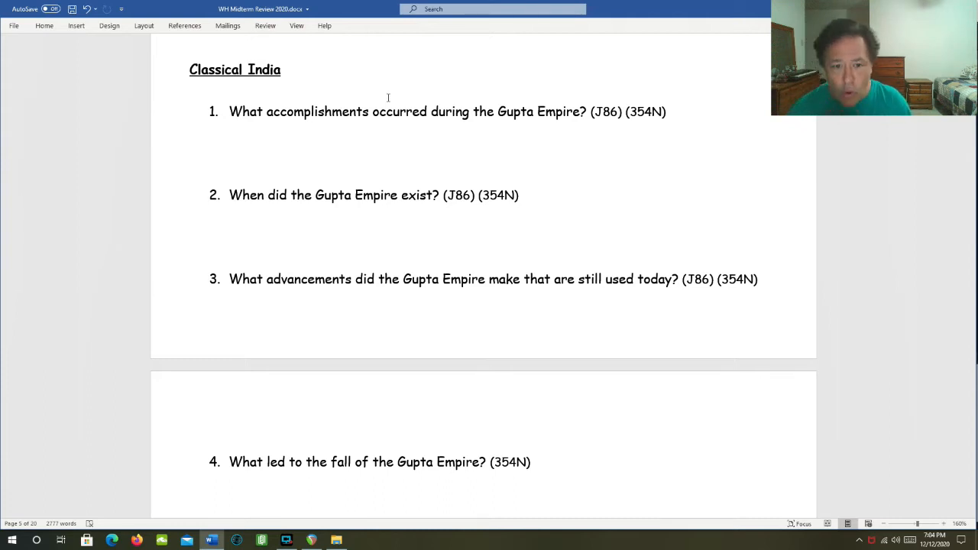
scroll("down", 3)
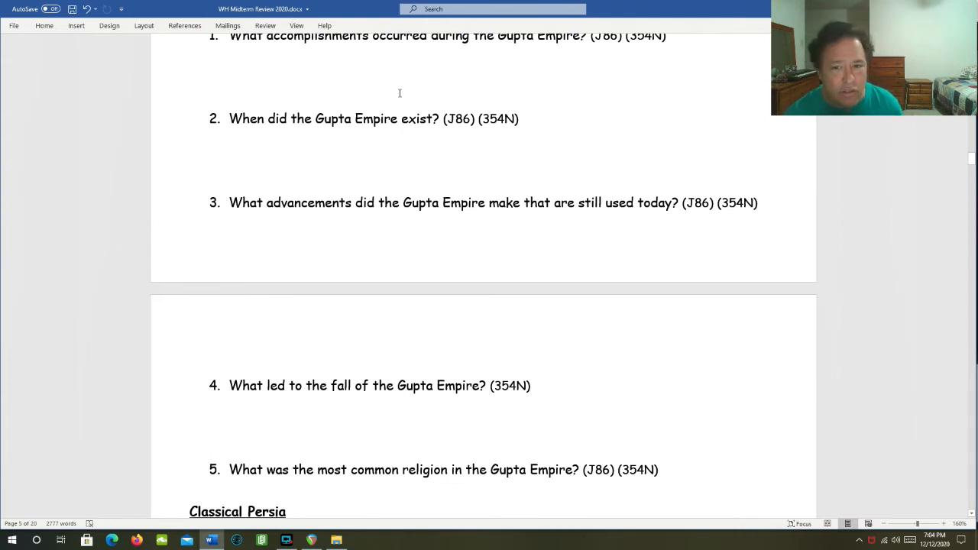
scroll("down", 3)
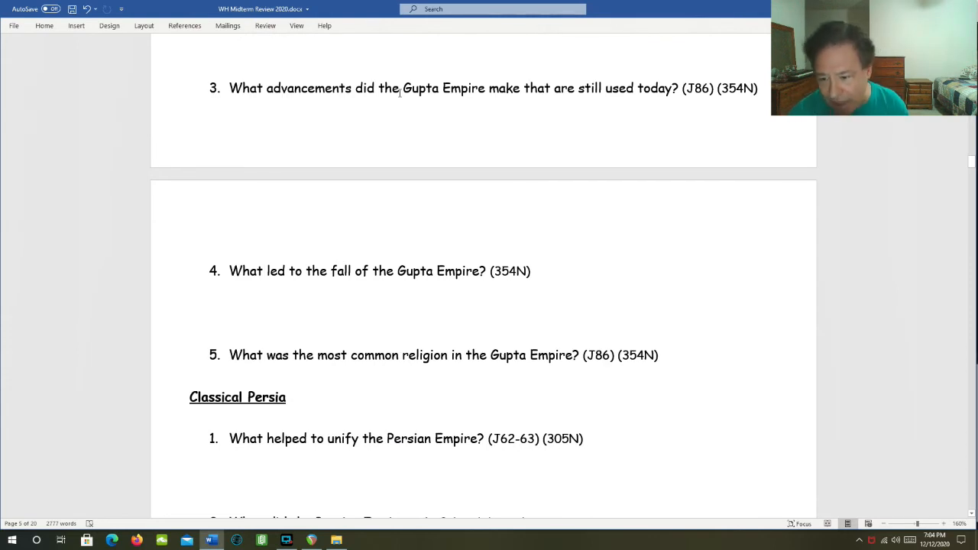
scroll("down", 3)
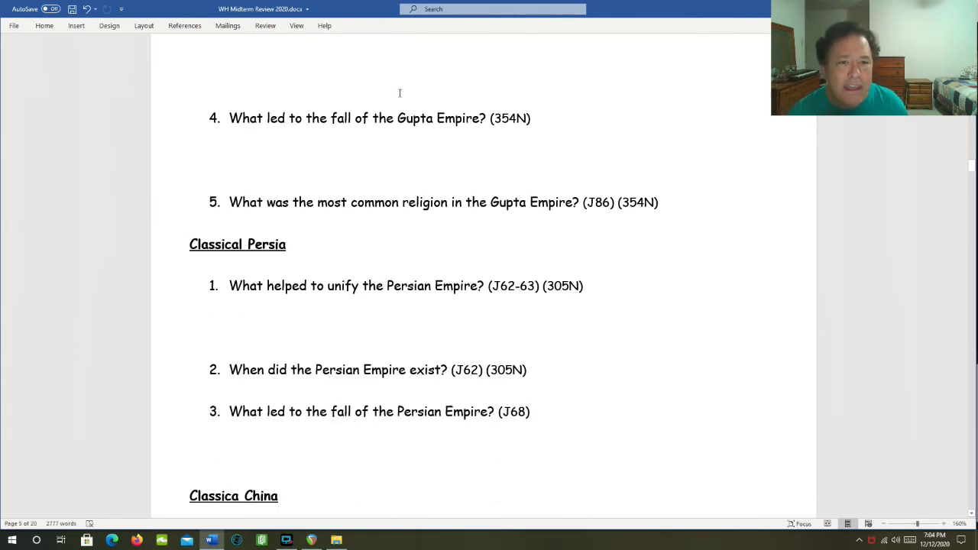
scroll("down", 3)
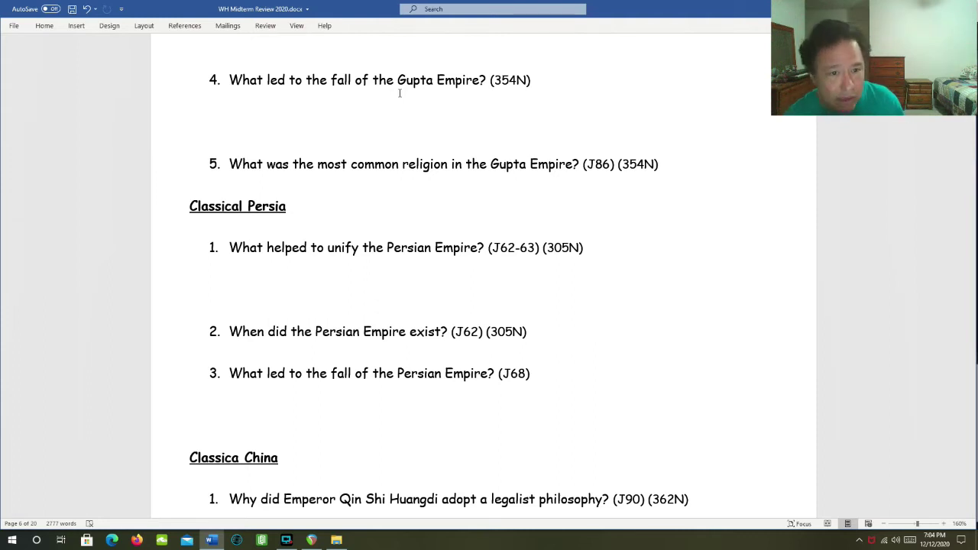
scroll("down", 3)
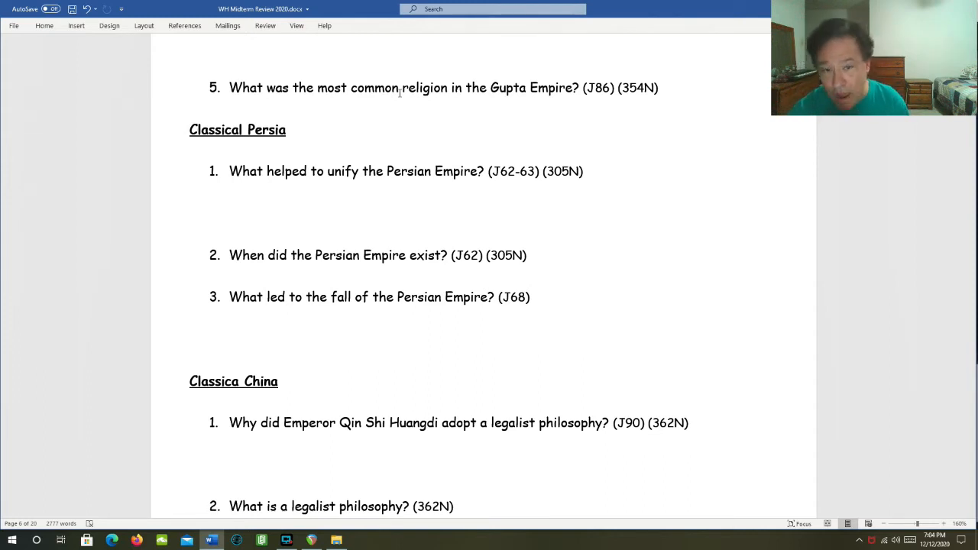
- Scroll to the Classical China questions on when the Qin Dynasty existed and why it fell
scroll("down", 3)
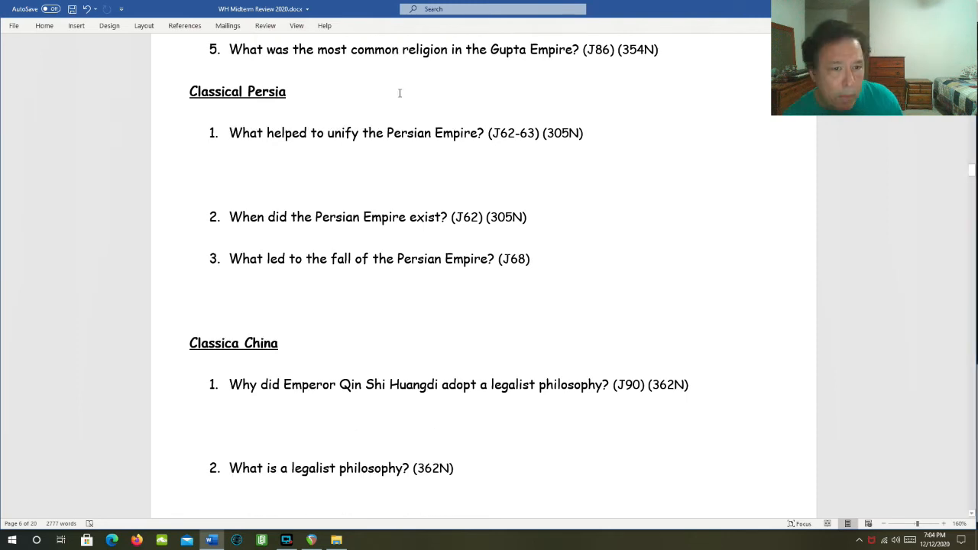
scroll("down", 3)
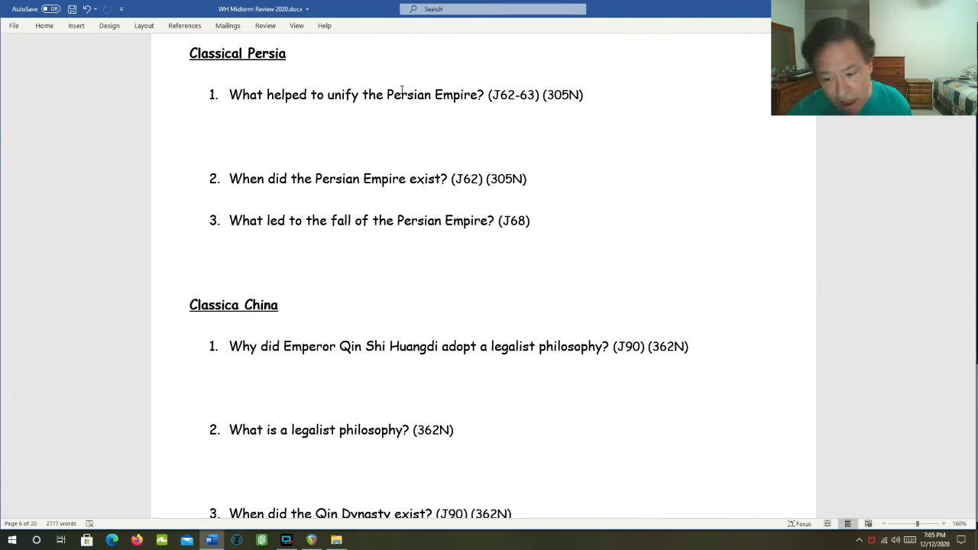
scroll("down", 3)
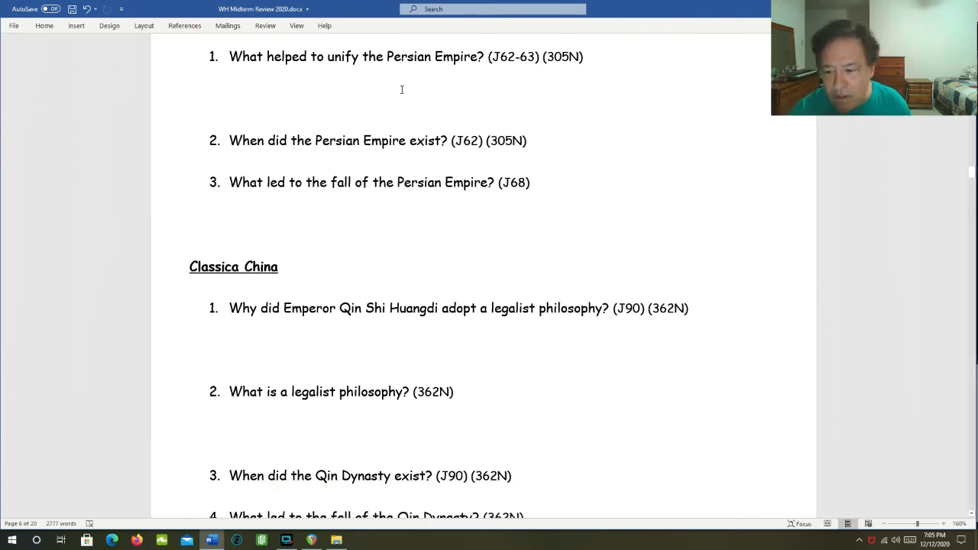
scroll("down", 3)
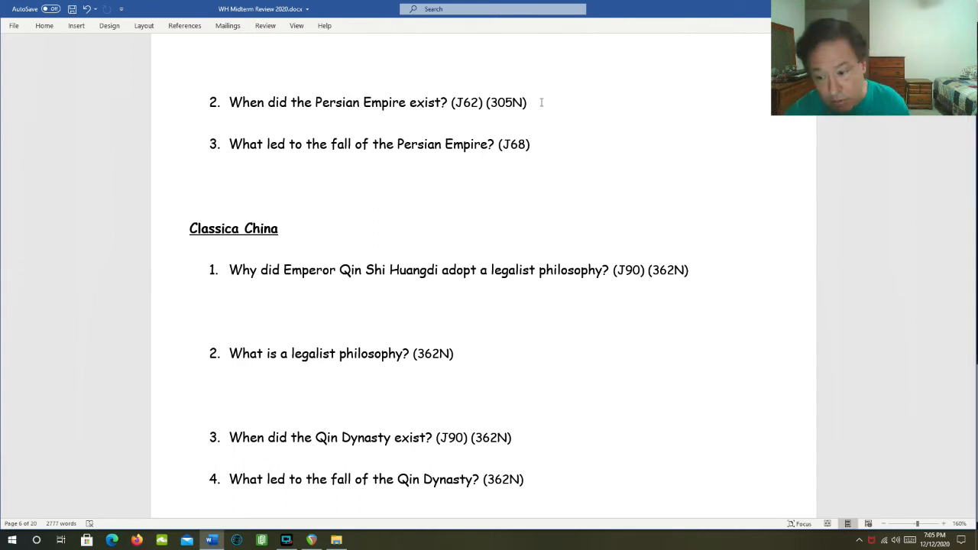
left_click(530, 143)
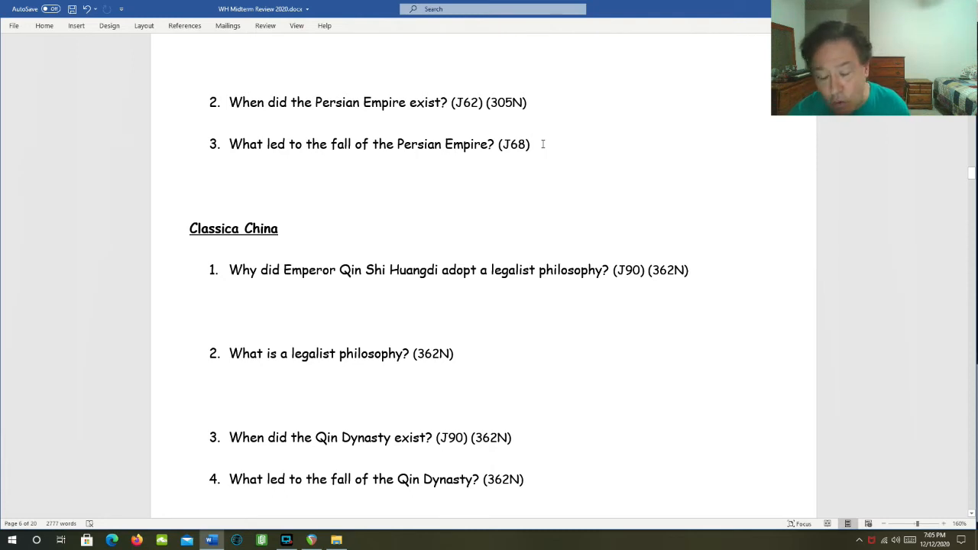
- Scroll past Han Dynasty questions 5–6 to the Classical Greece heading on page 7
scroll("down", 3)
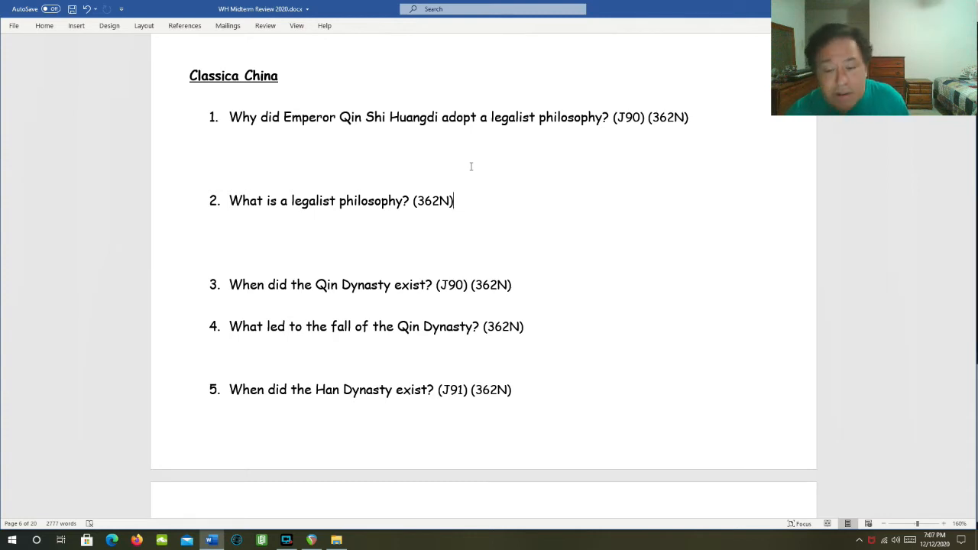
scroll("down", 3)
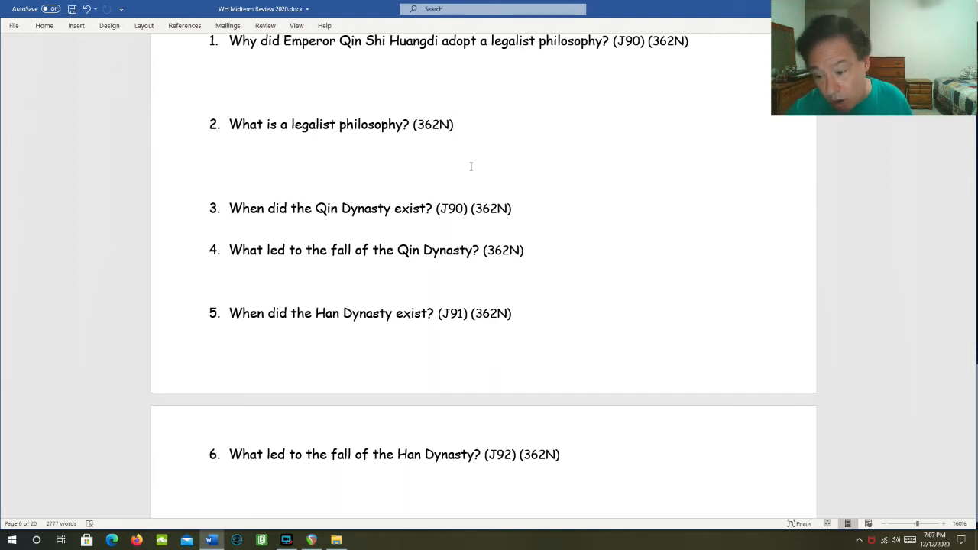
left_click(453, 124)
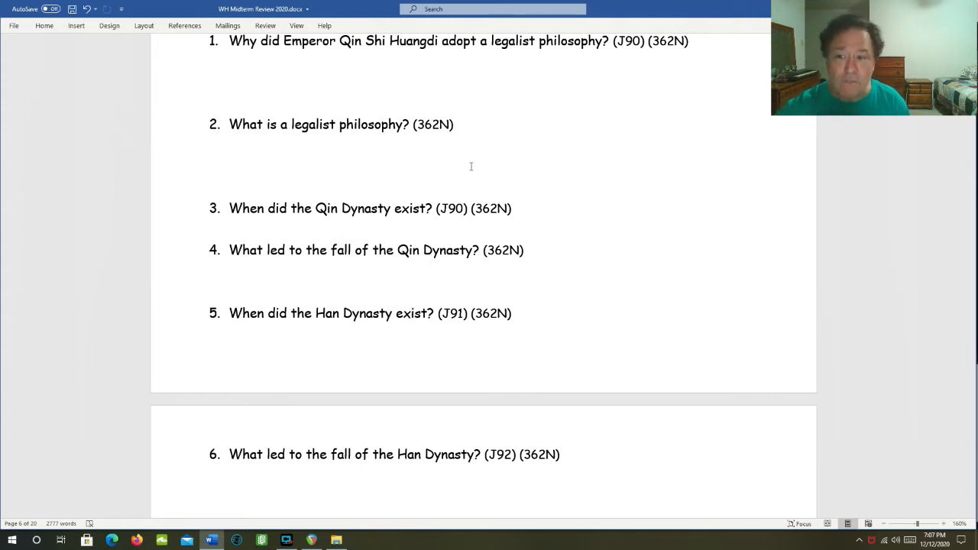
left_click(454, 125)
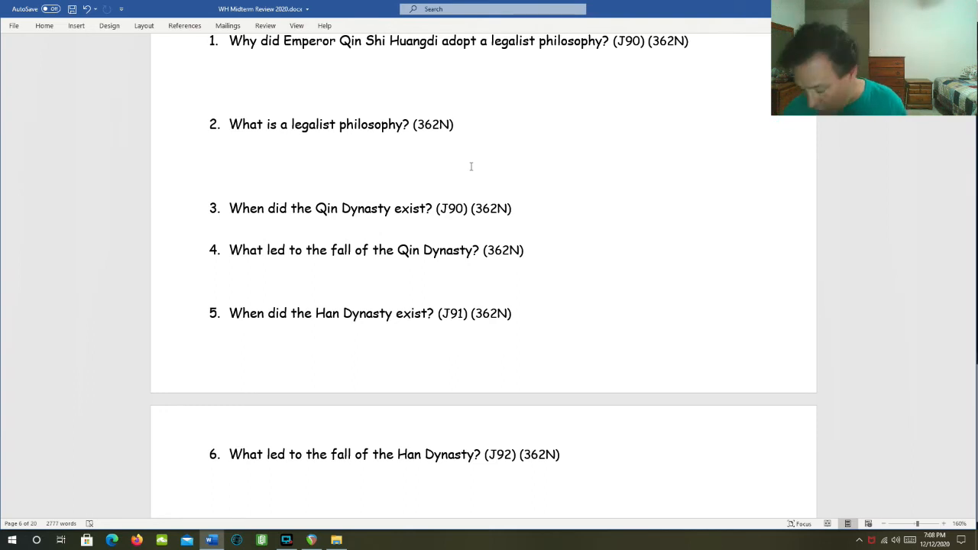
scroll("down", 3)
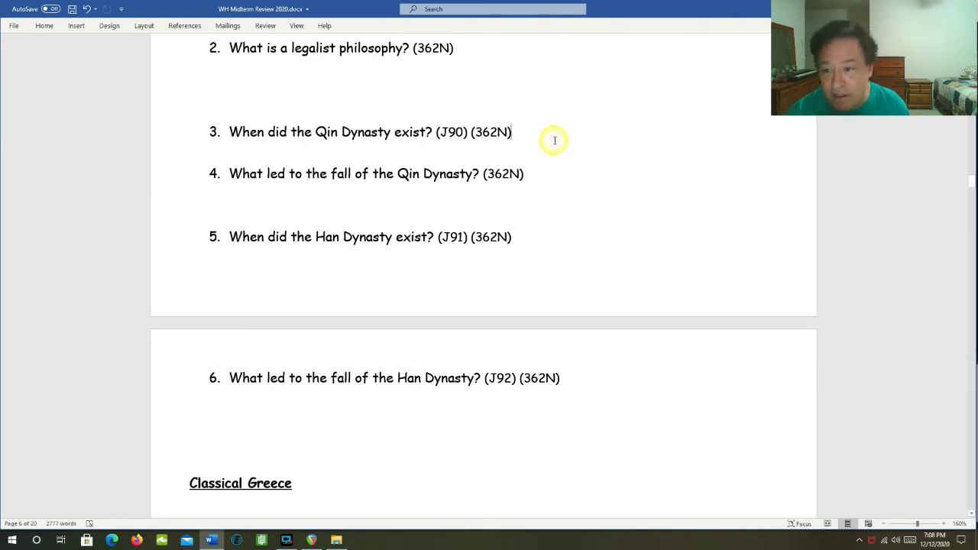
mouse_move(555, 141)
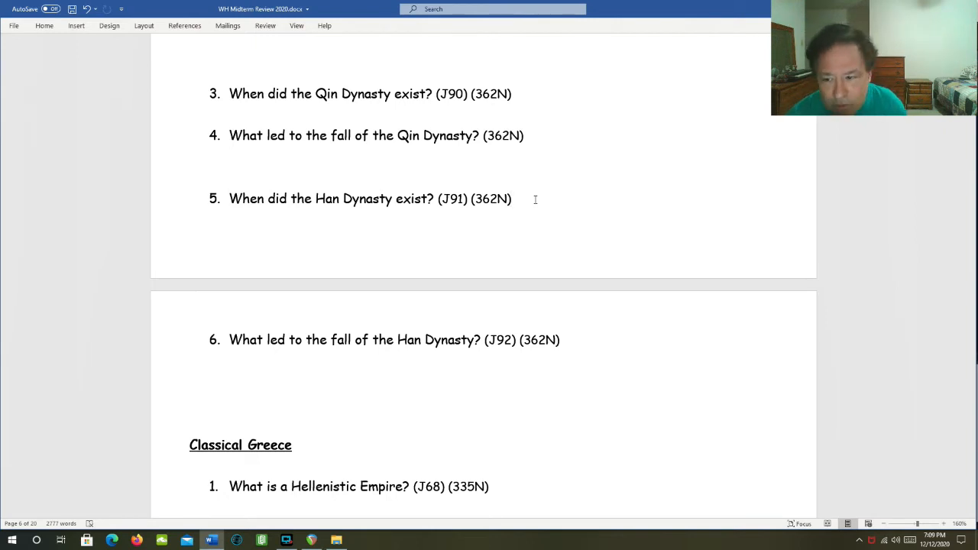
scroll("down", 3)
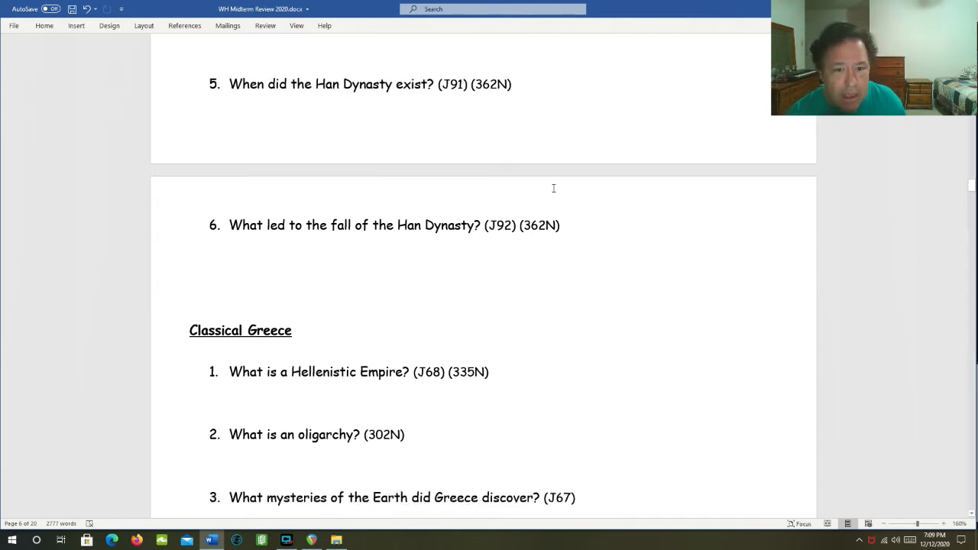
scroll("down", 3)
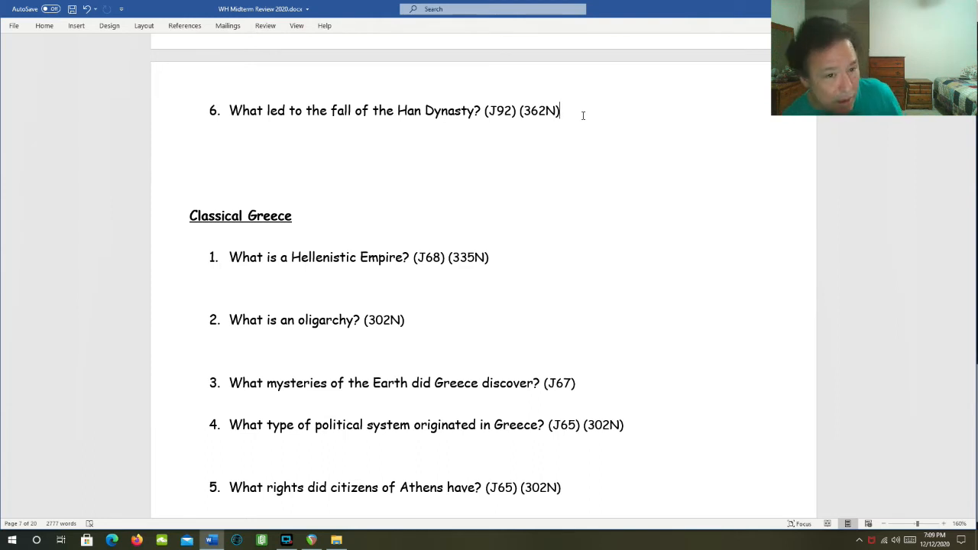
scroll("down", 3)
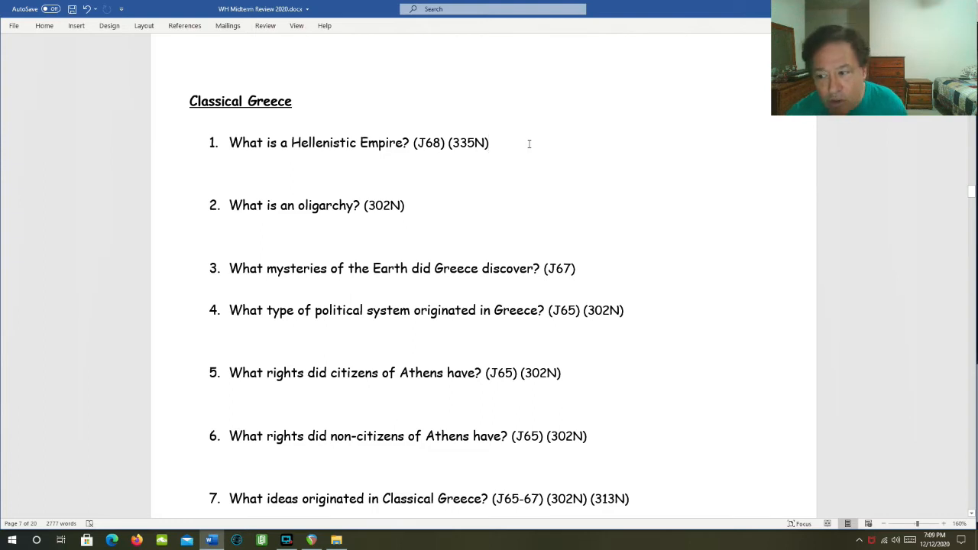
- Scroll page 7 to show Classical Greece questions 2 through 8
left_click(489, 142)
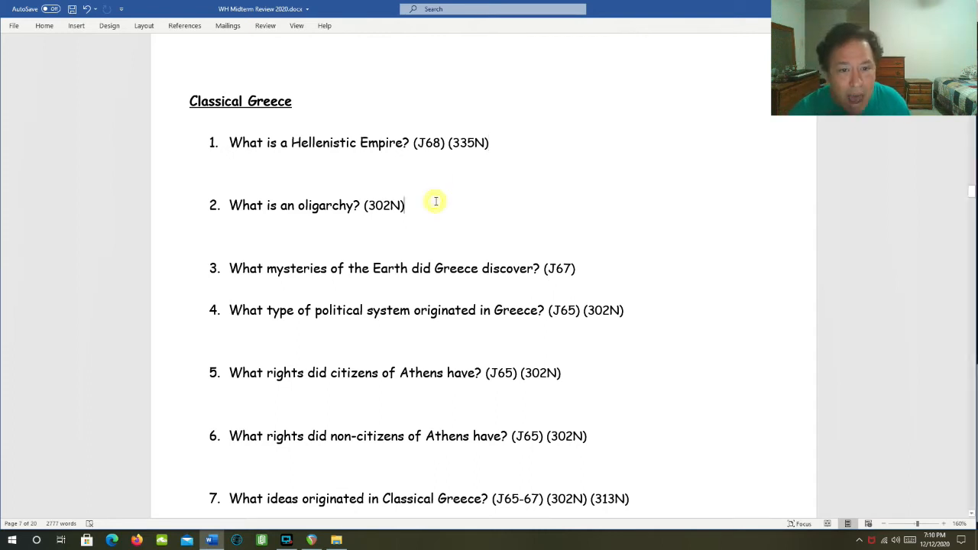
scroll("up", 3)
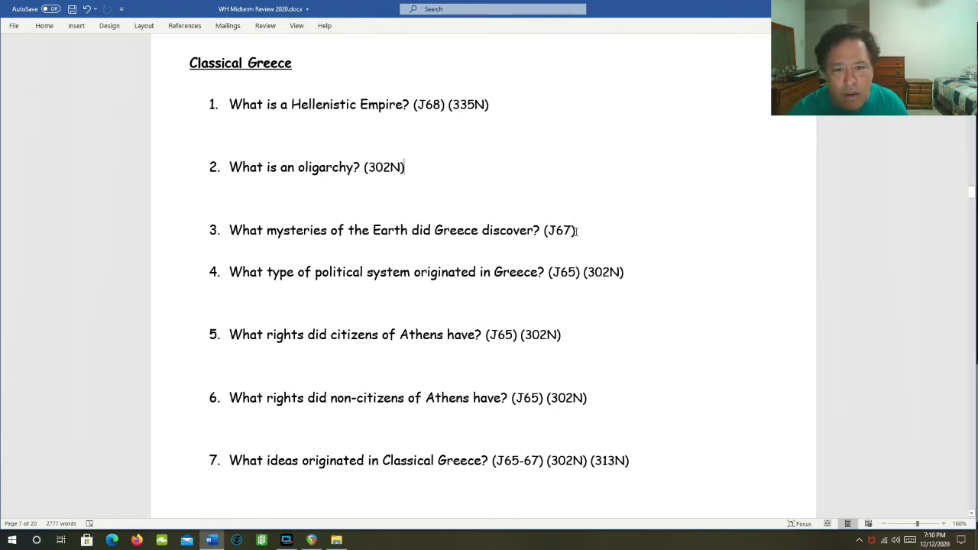
scroll("down", 3)
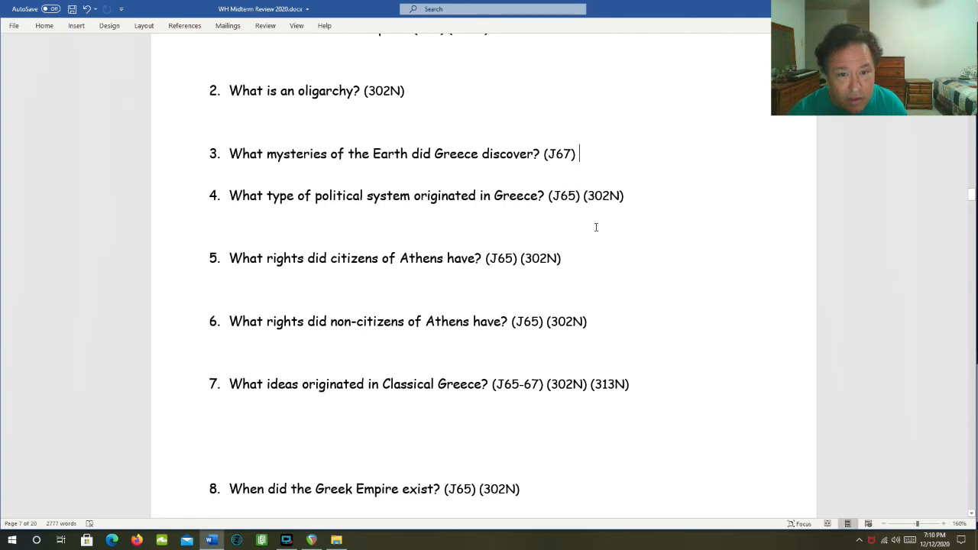
mouse_move(596, 178)
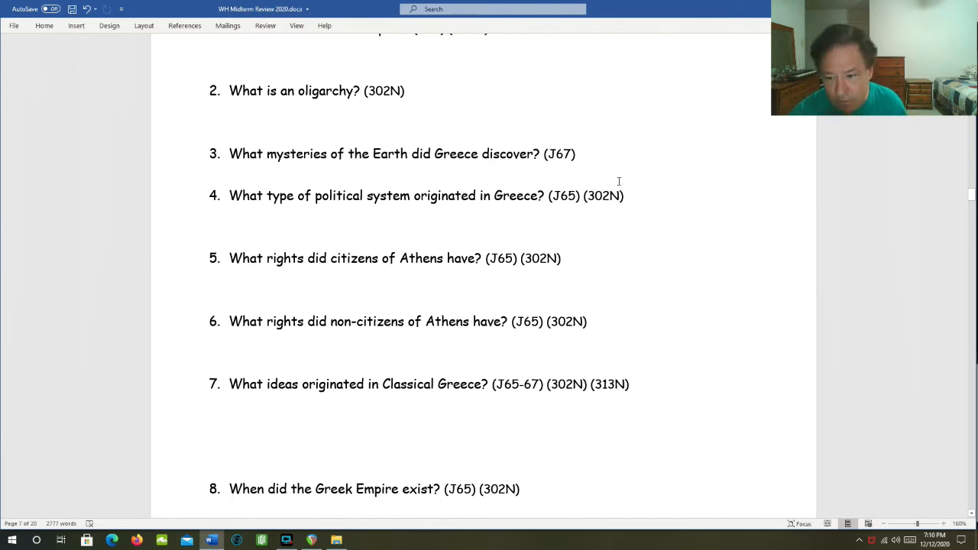
- Add 'How did Greek Geography affect its political development?' below Greece question 3
type("How did Greek Geography affect its political development?")
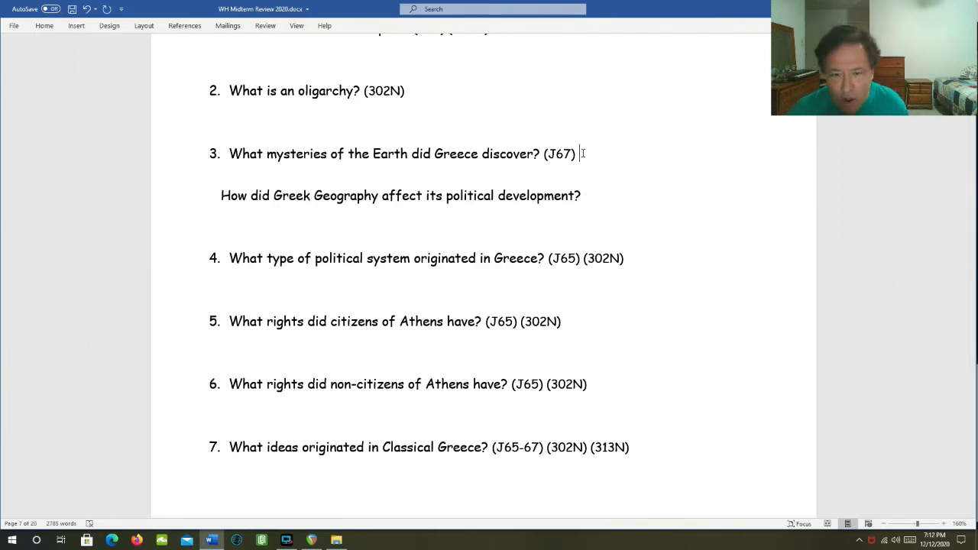
mouse_move(640, 241)
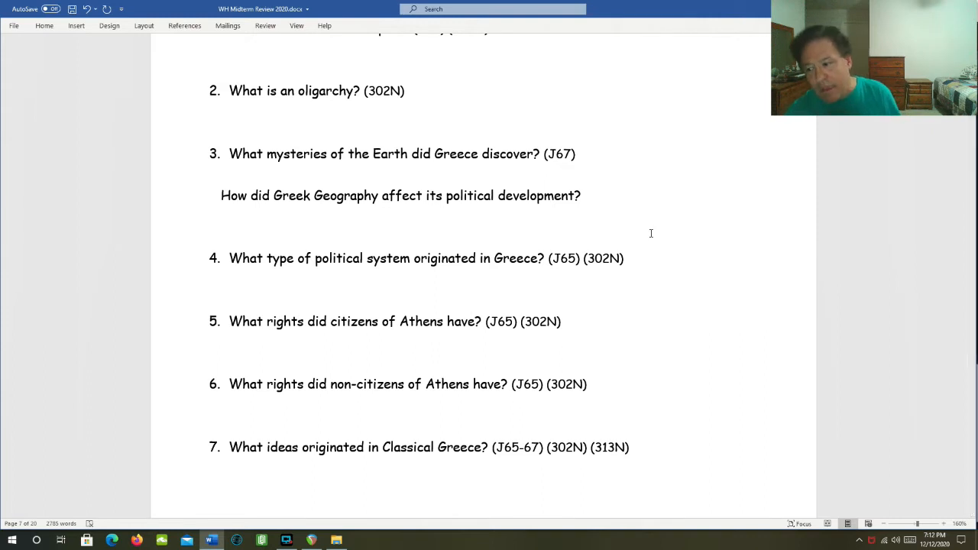
left_click(579, 154)
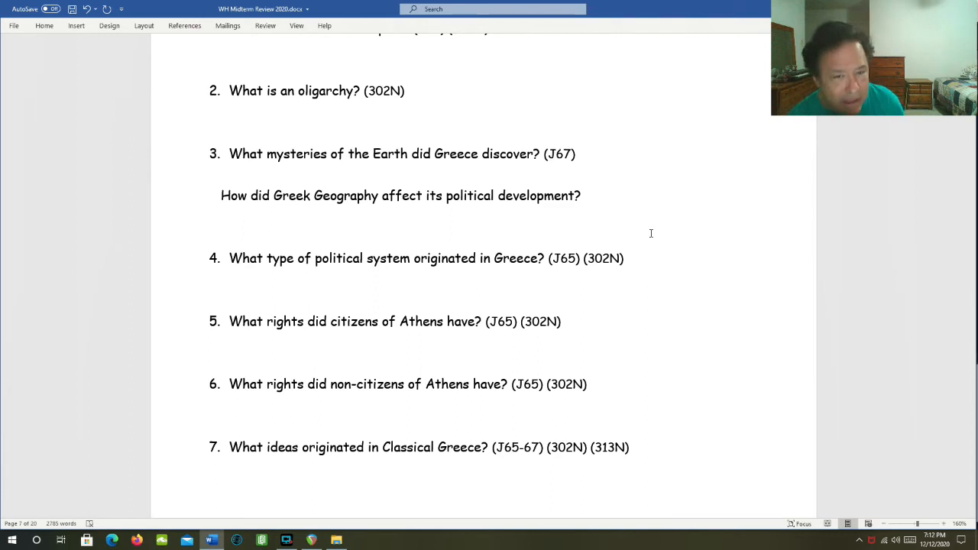
left_click(579, 154)
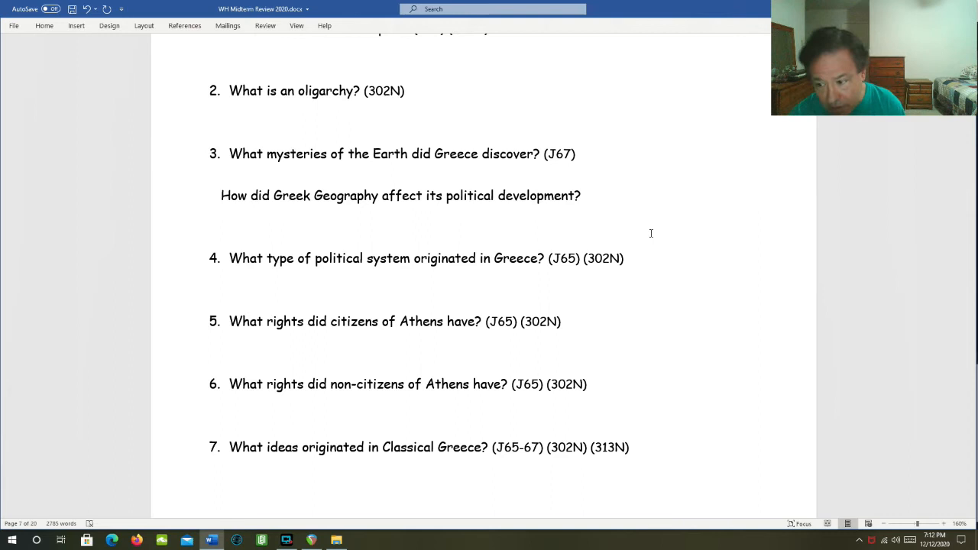
left_click(579, 153)
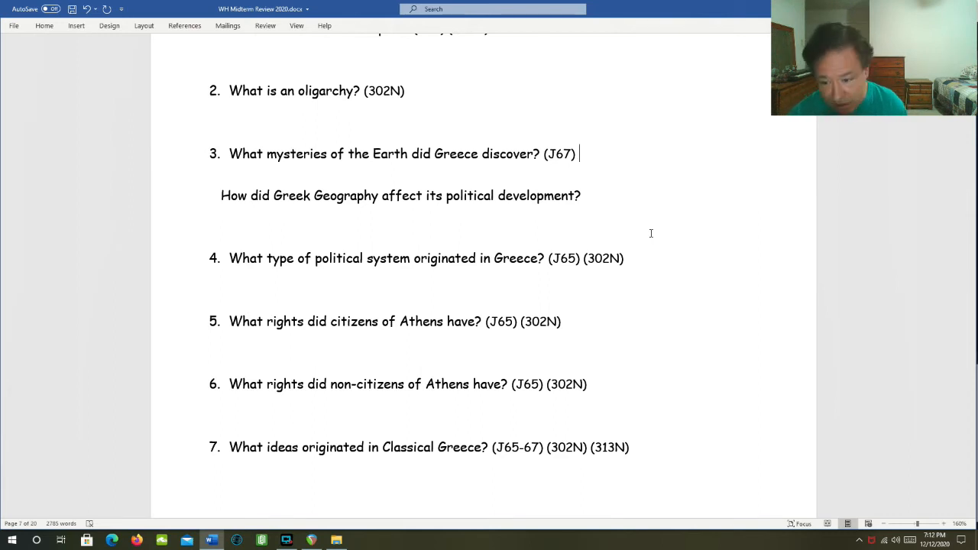
scroll("down", 3)
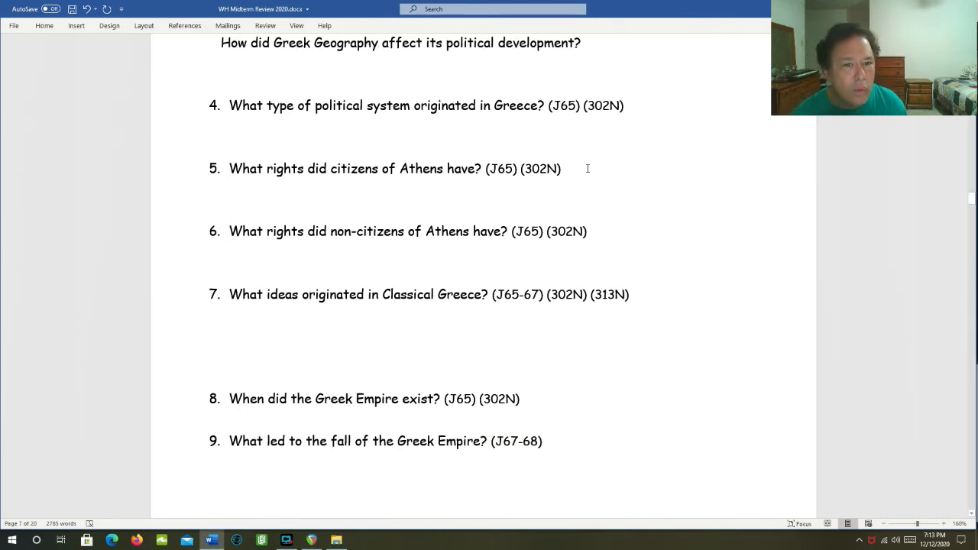
- Scroll past Greek questions 4–9 to the Classical Rome heading on the next page
left_click(561, 169)
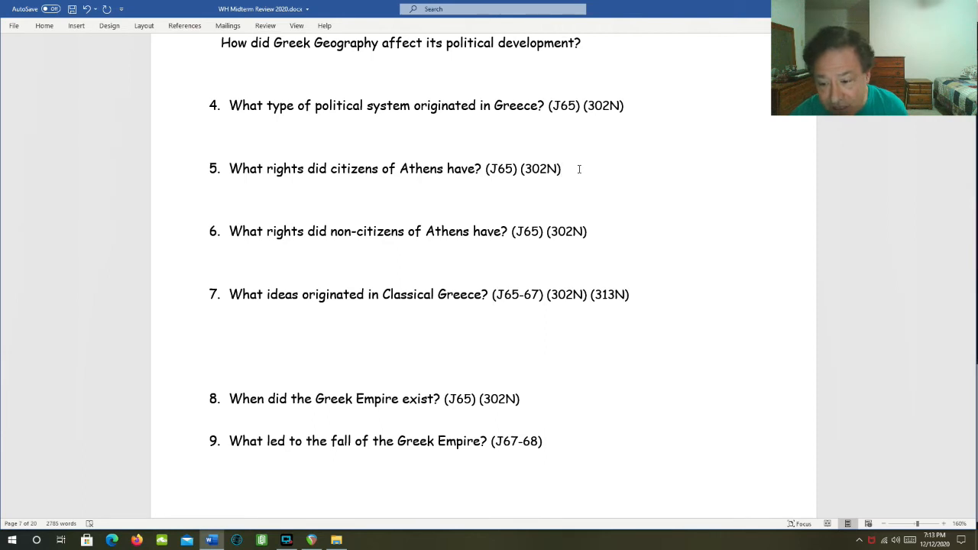
left_click(562, 169)
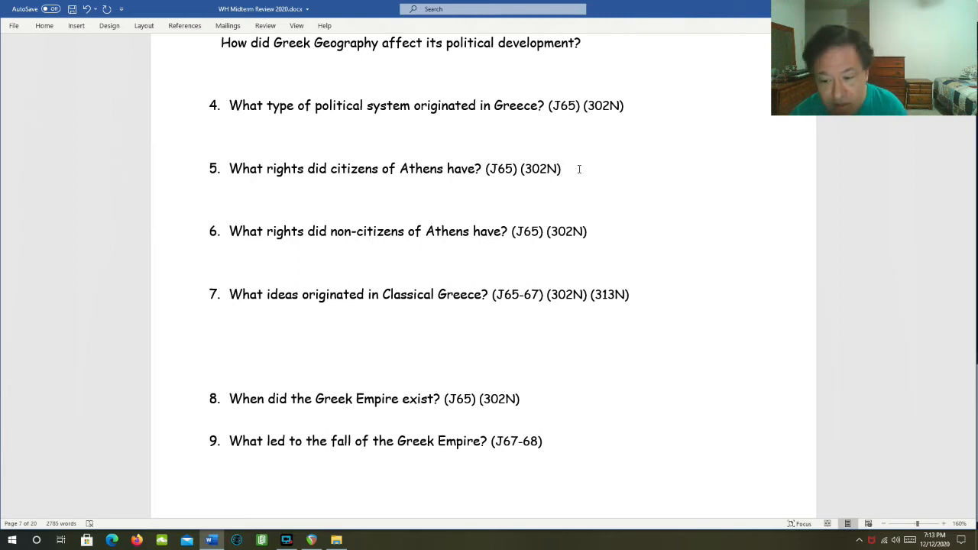
scroll("down", 3)
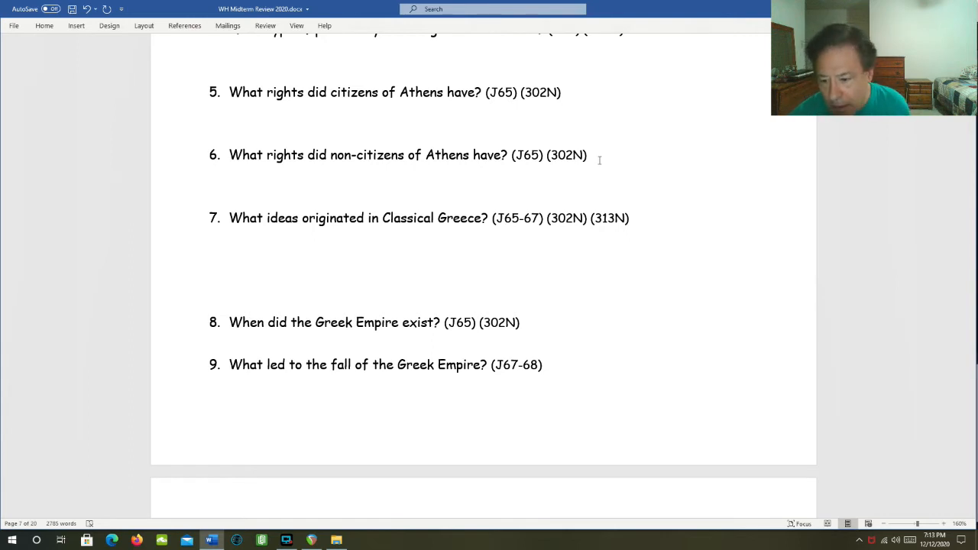
left_click(588, 155)
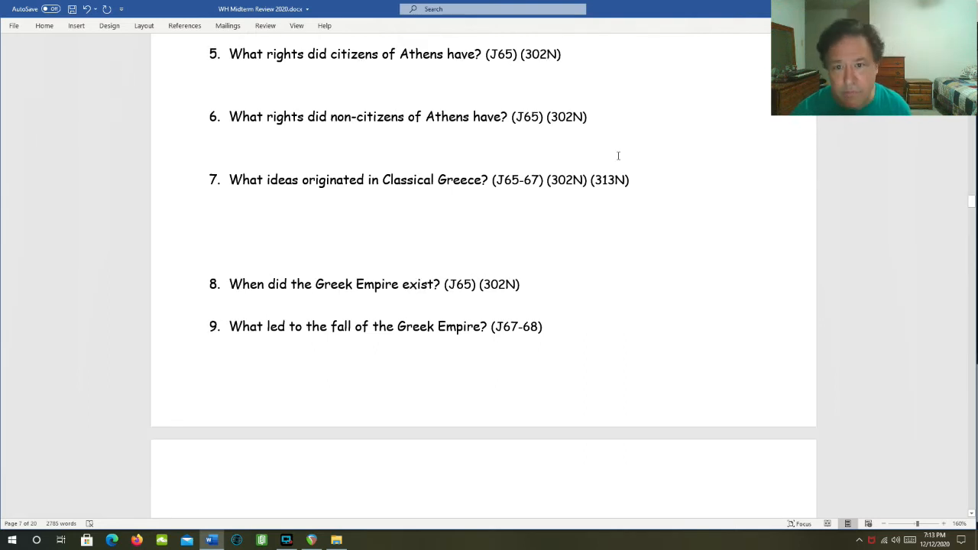
scroll("down", 3)
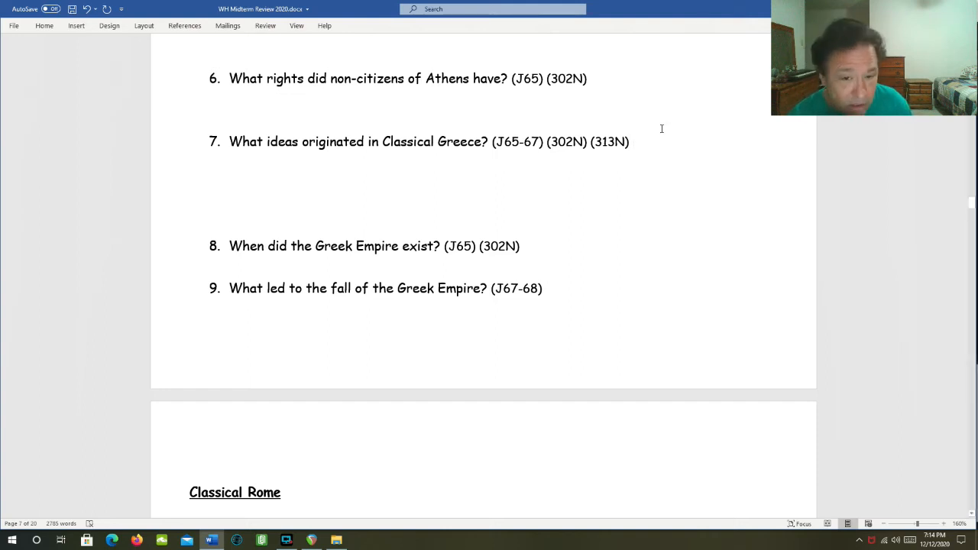
scroll("down", 3)
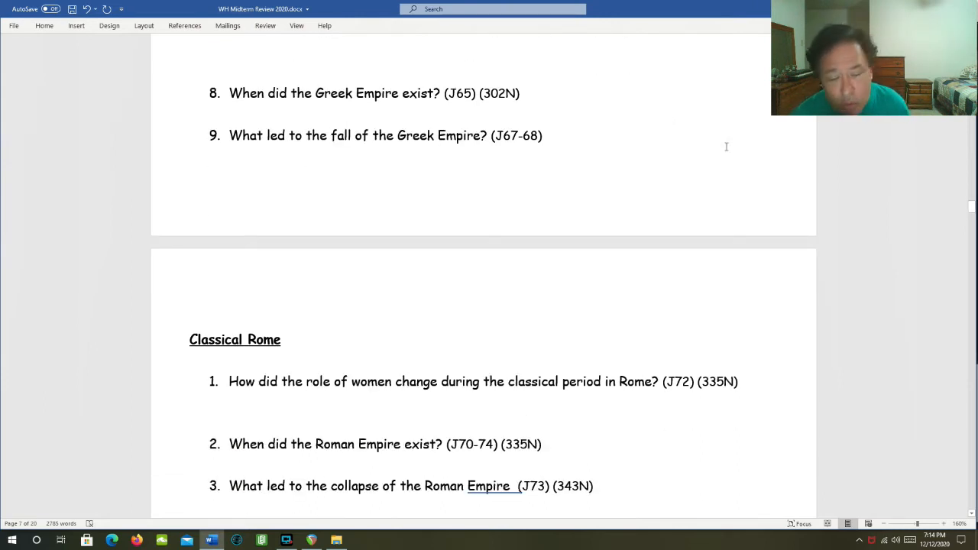
mouse_move(730, 151)
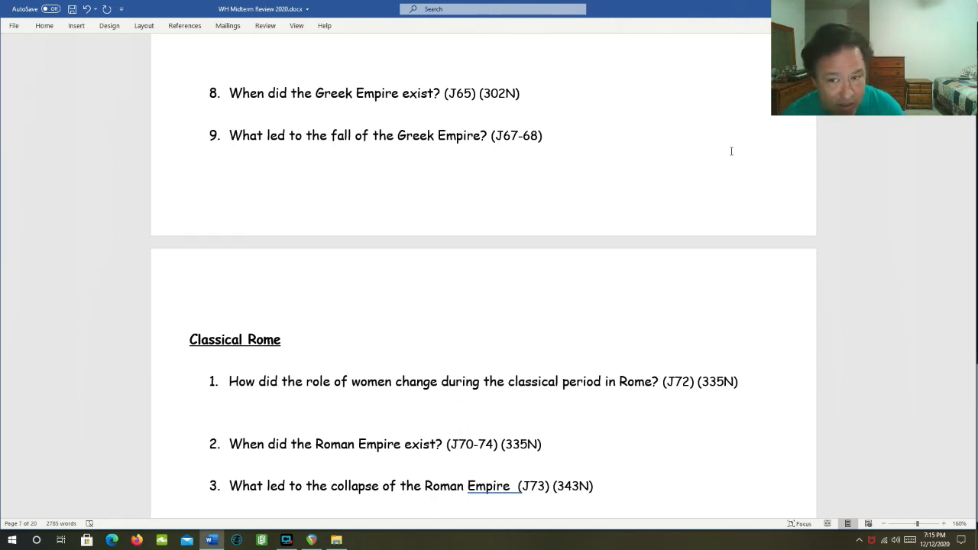
mouse_move(657, 123)
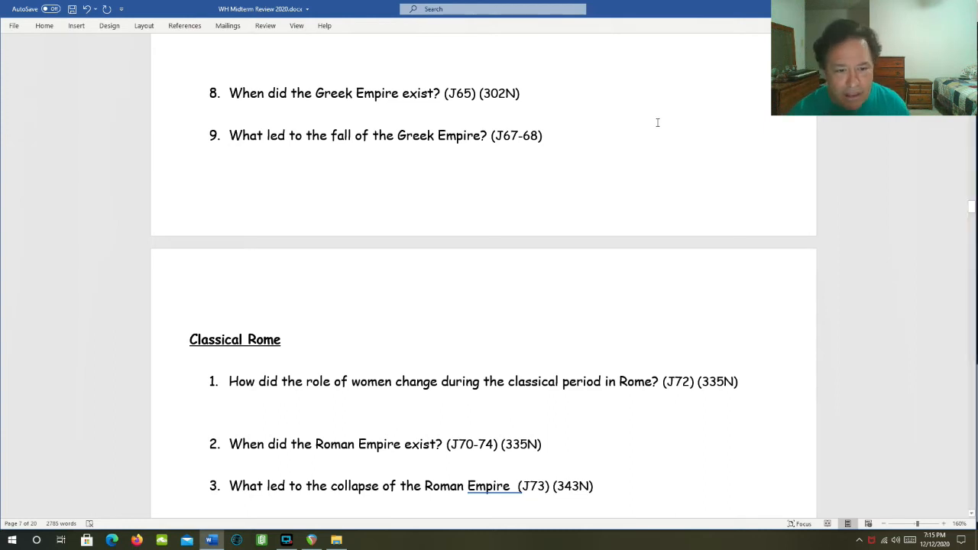
- Scroll through Classical Rome questions 1–9, ending at the Edict of Milan question
scroll("down", 3)
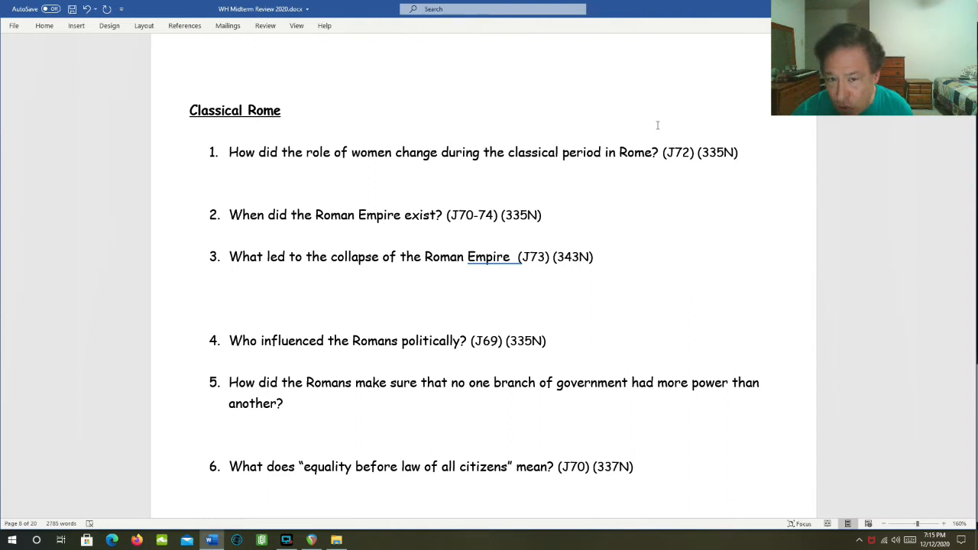
mouse_move(708, 132)
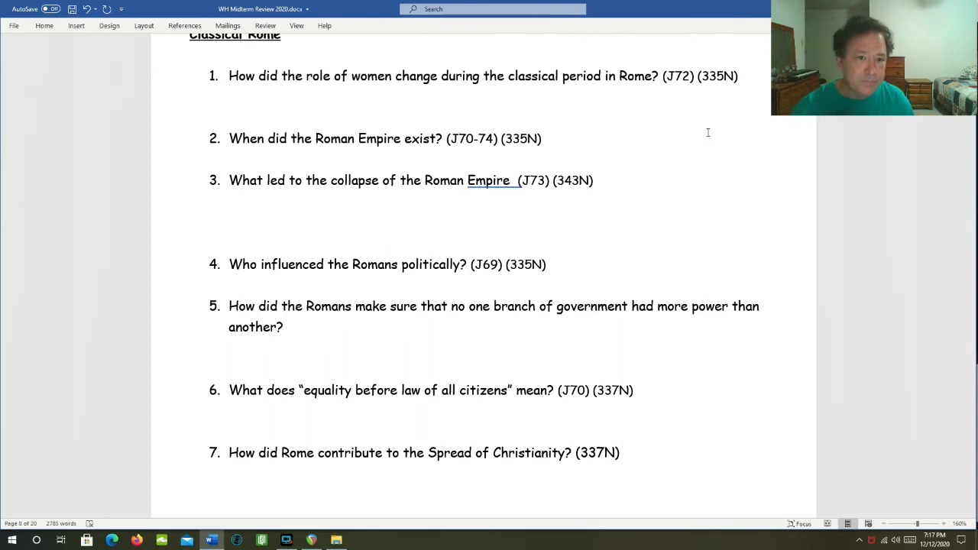
scroll("down", 3)
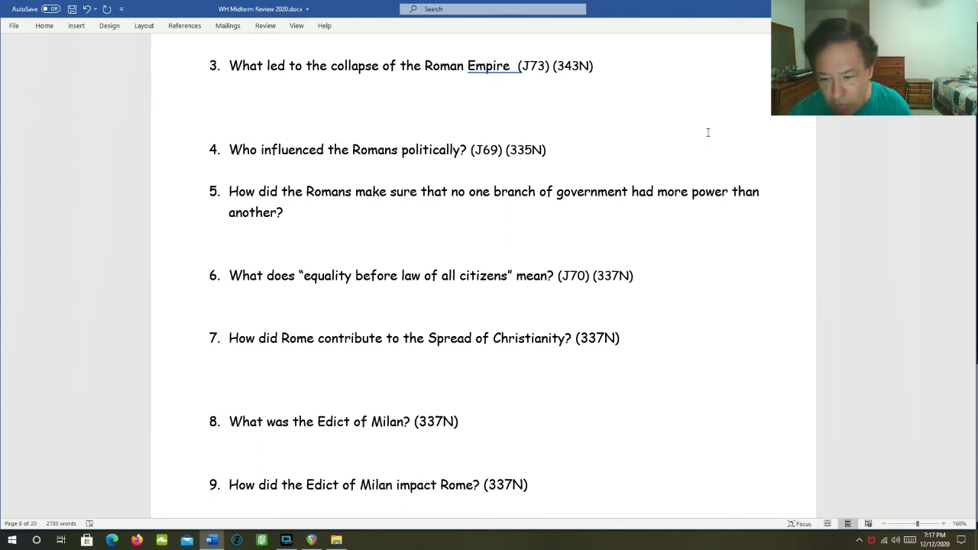
scroll("down", 3)
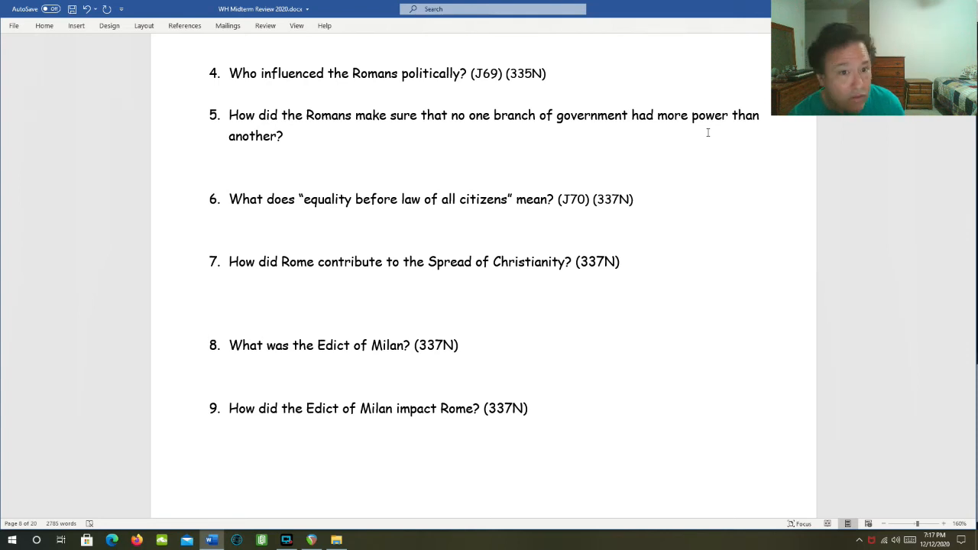
scroll("down", 3)
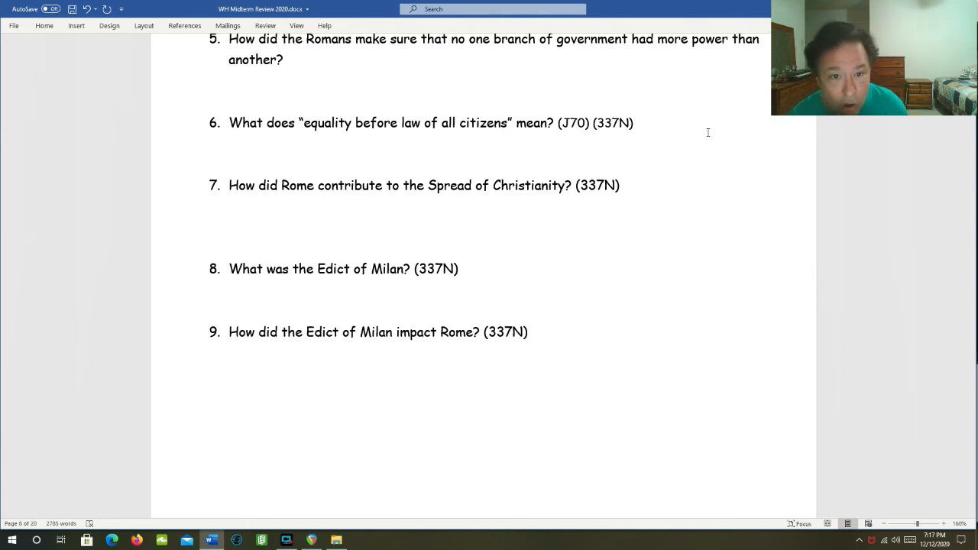
scroll("down", 3)
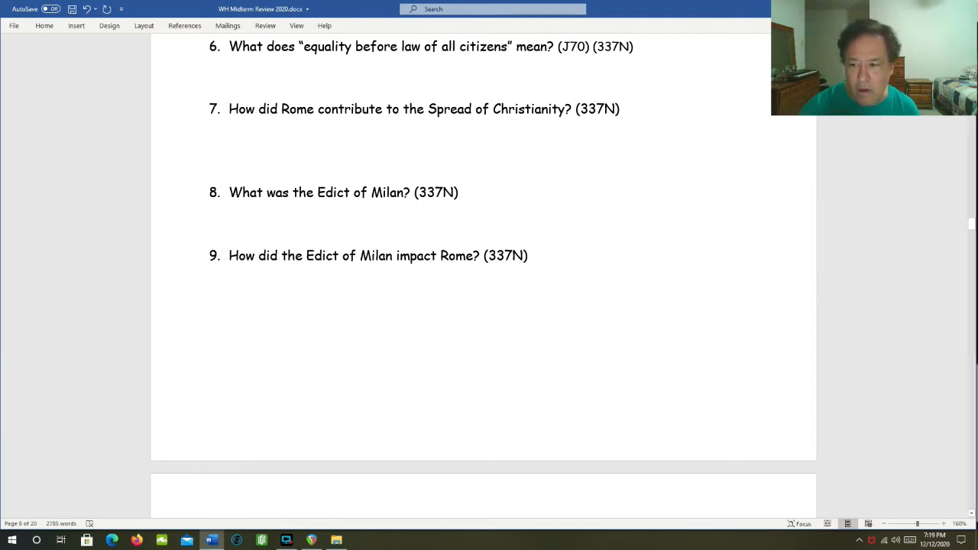
- Scroll past Rome questions 8–9 to the map with four numbered civilization labels
scroll("down", 3)
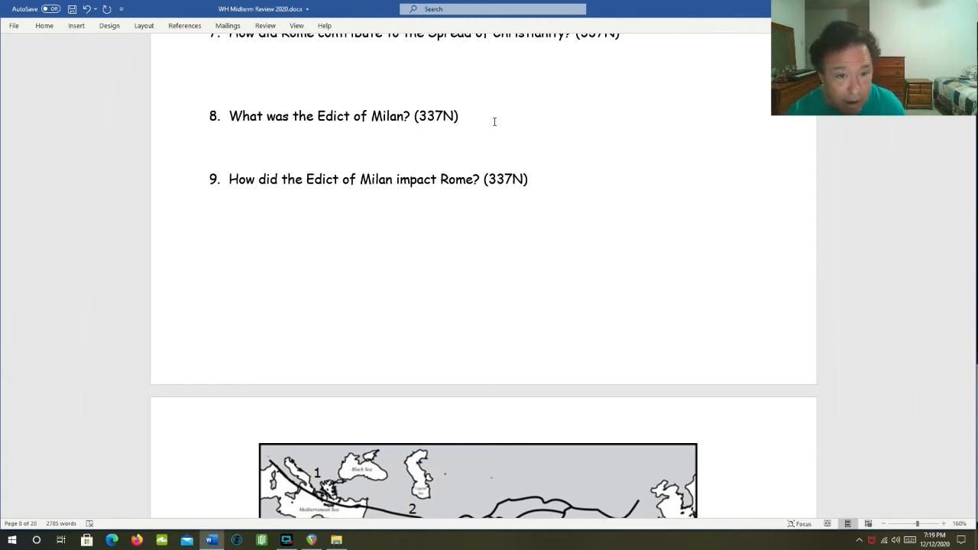
mouse_move(540, 149)
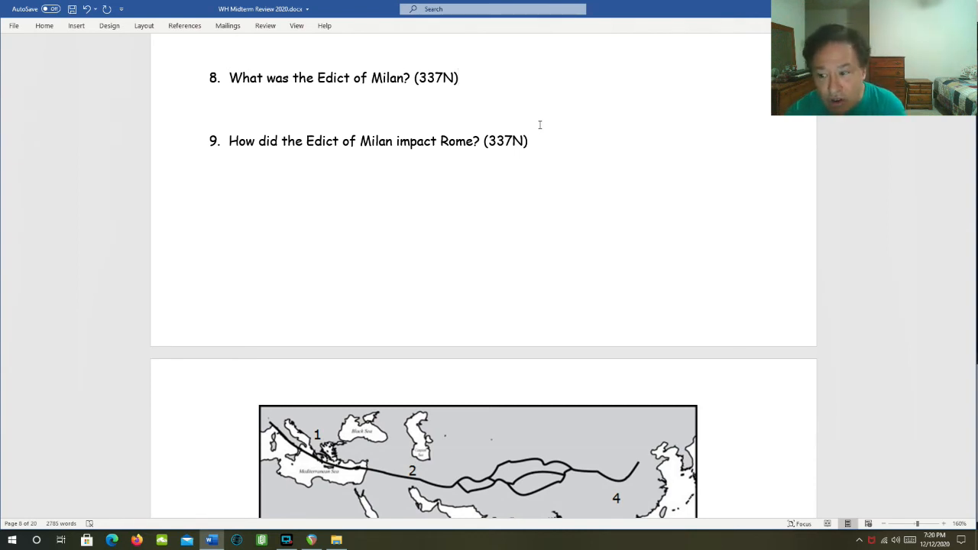
left_click(458, 77)
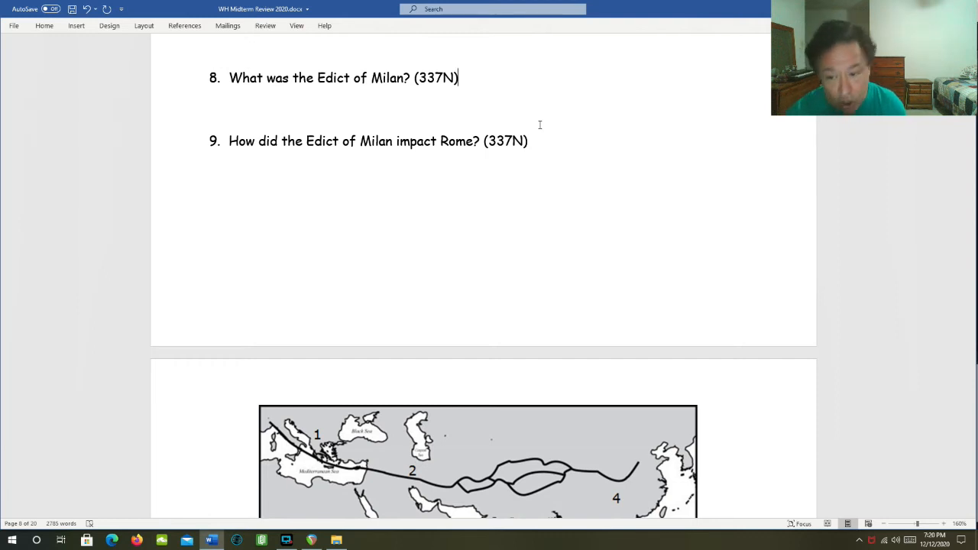
scroll("down", 3)
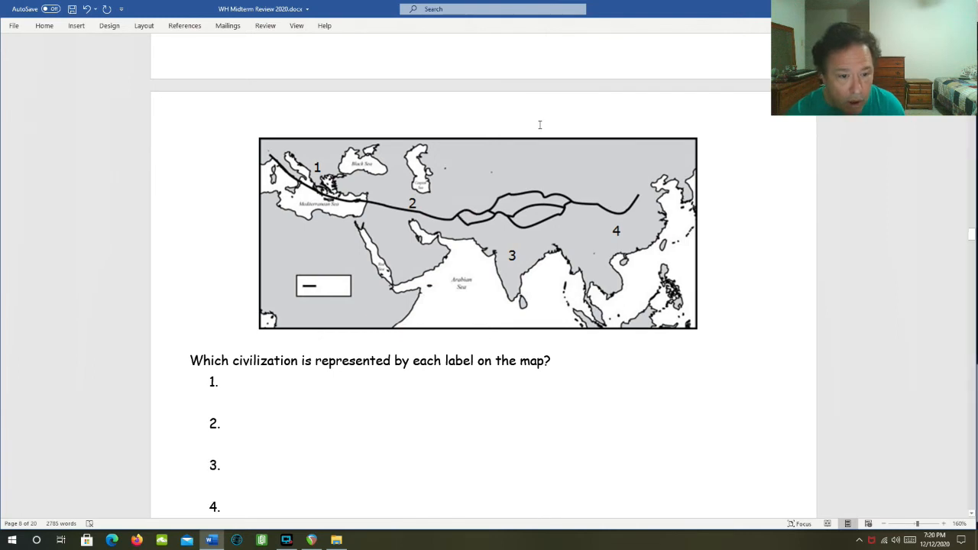
scroll("down", 3)
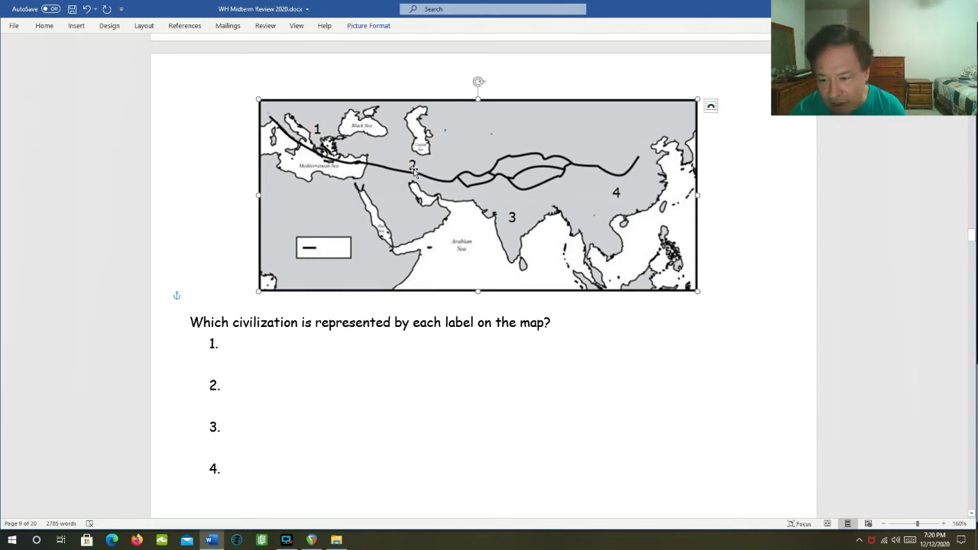
mouse_move(442, 188)
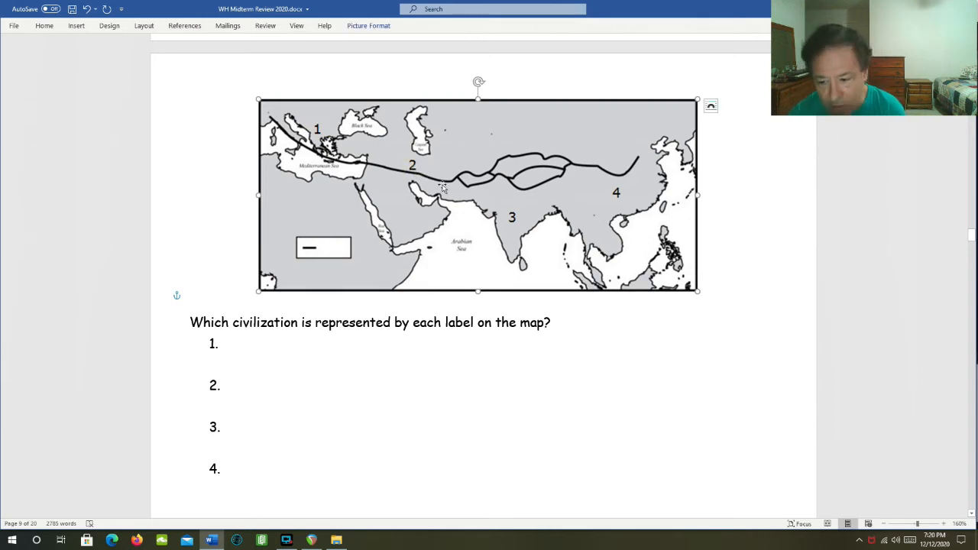
mouse_move(511, 222)
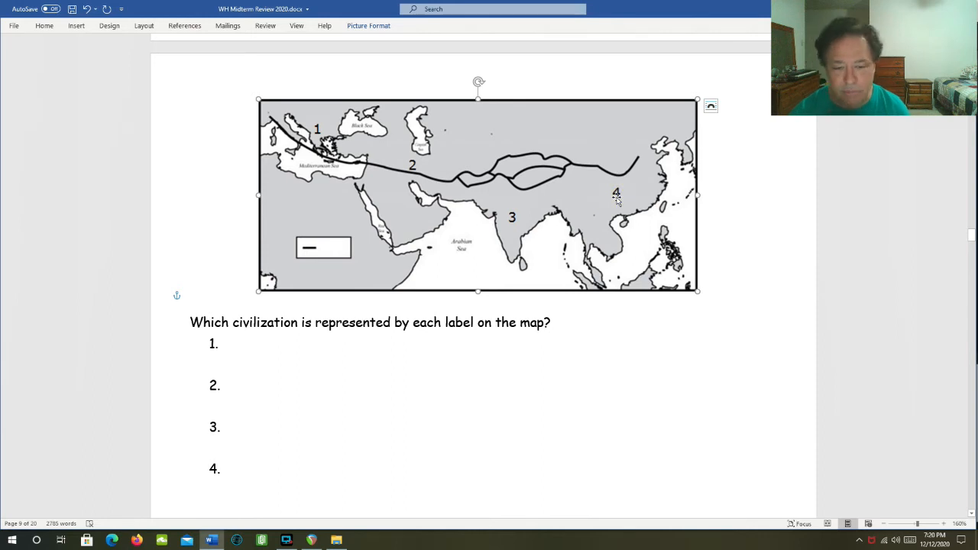
scroll("down", 3)
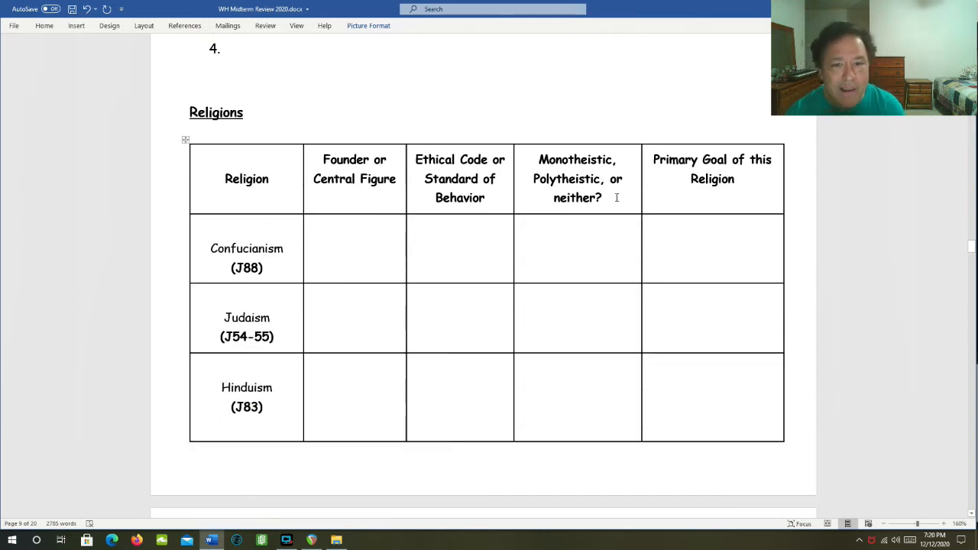
scroll("down", 3)
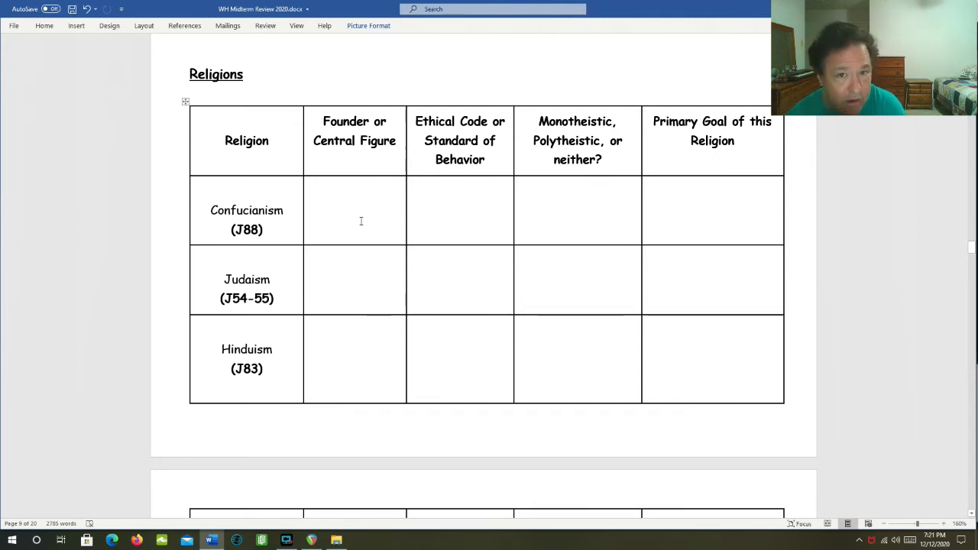
mouse_move(434, 204)
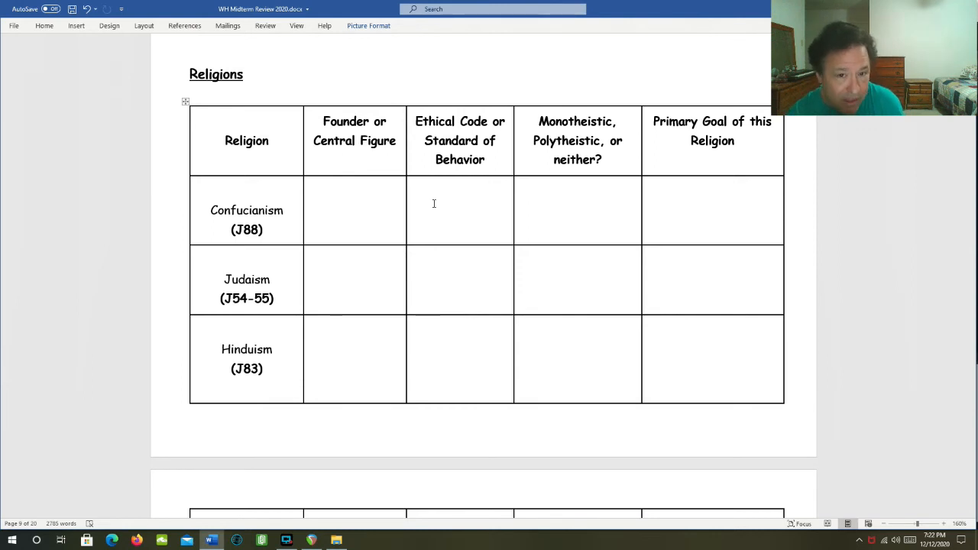
mouse_move(470, 206)
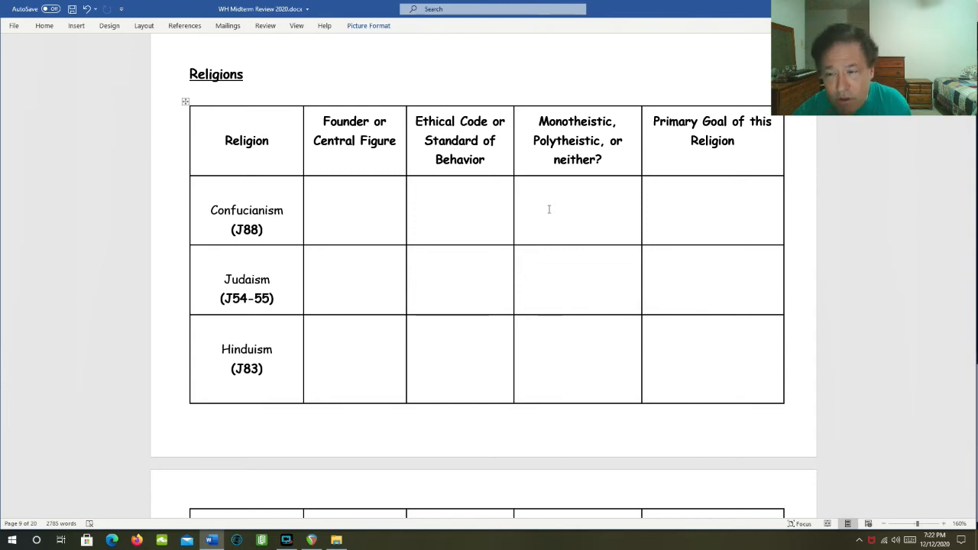
mouse_move(558, 205)
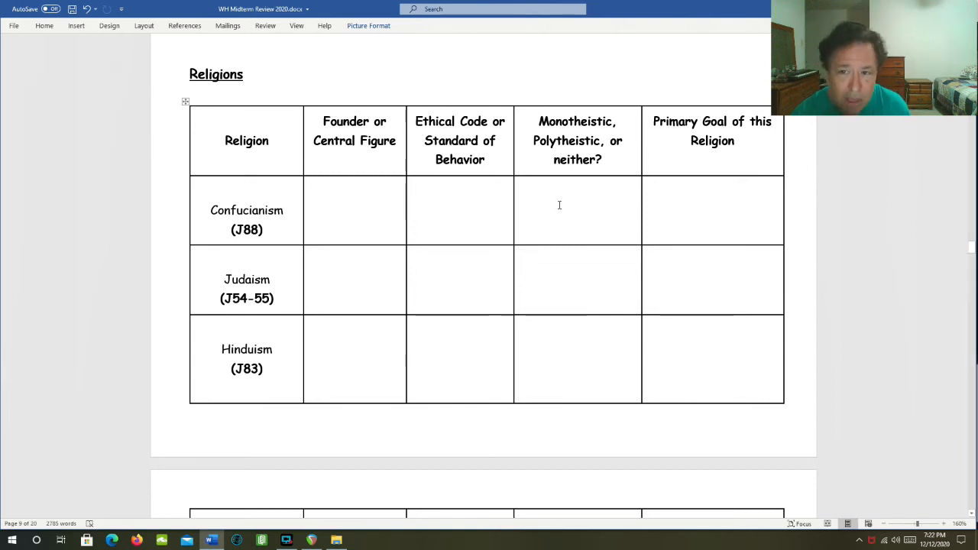
mouse_move(662, 212)
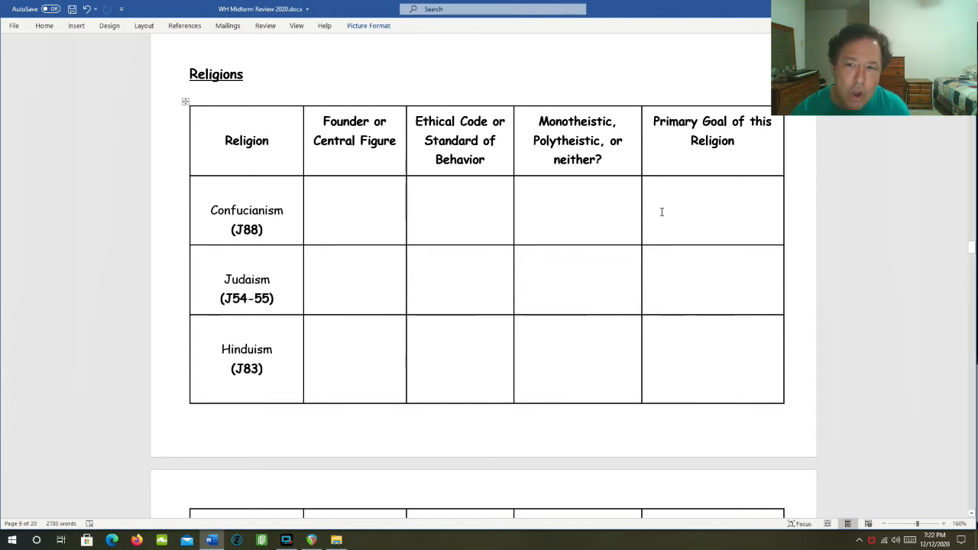
left_click(662, 212)
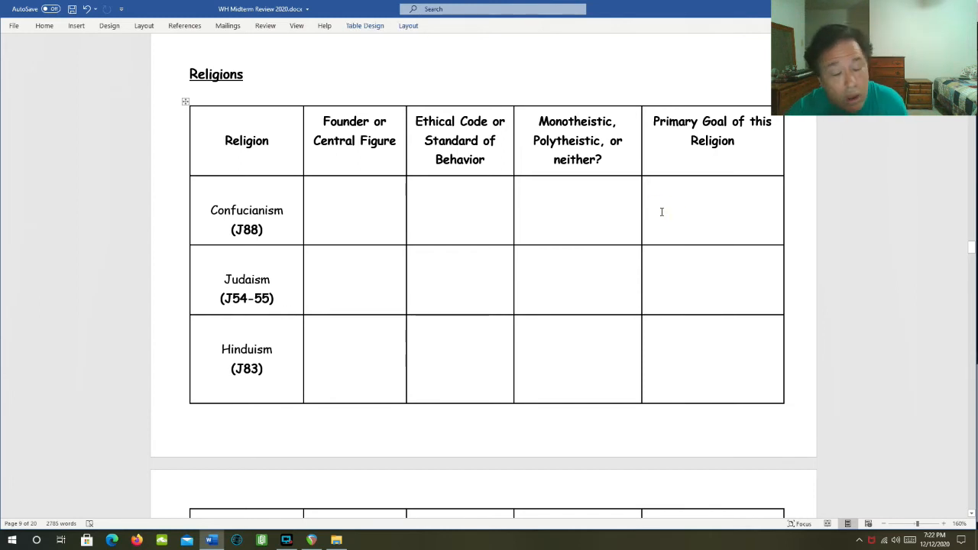
left_click(688, 191)
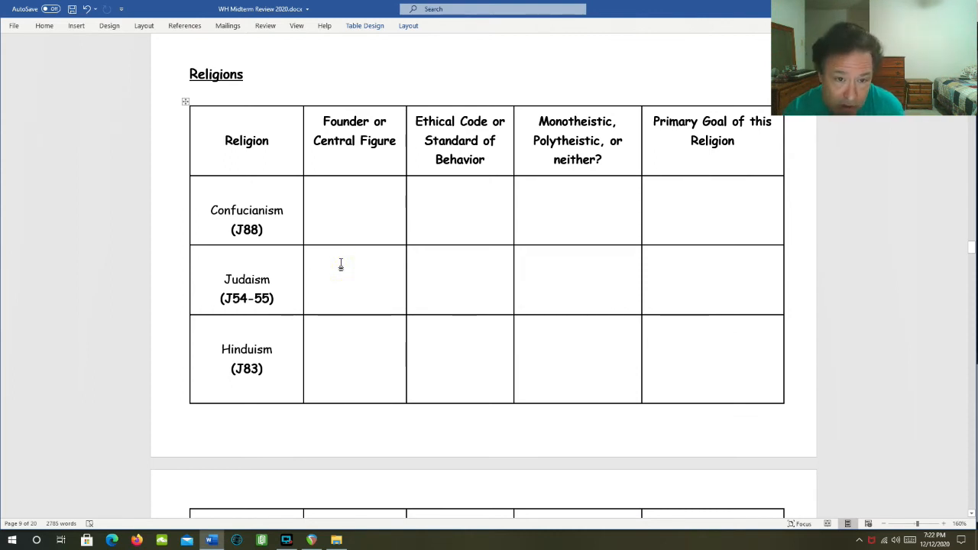
left_click(344, 263)
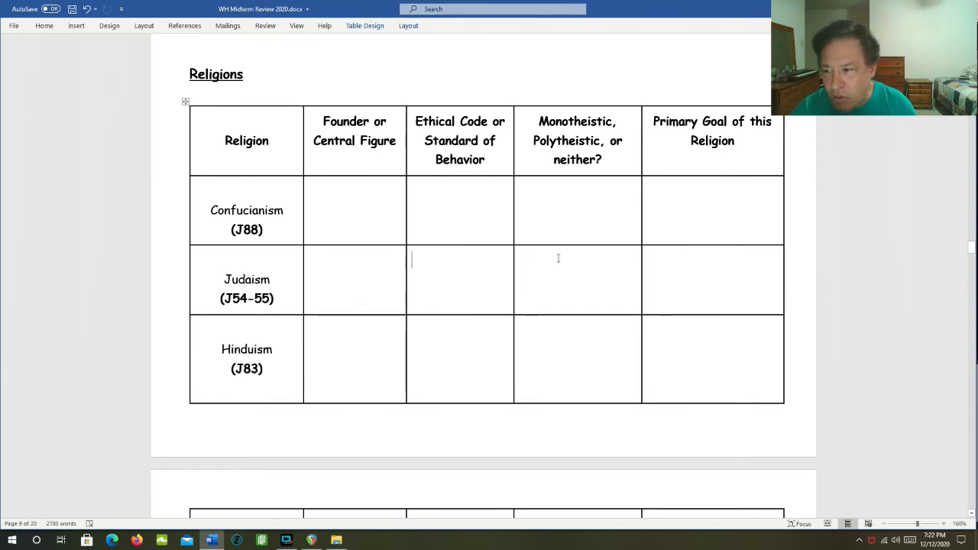
mouse_move(542, 258)
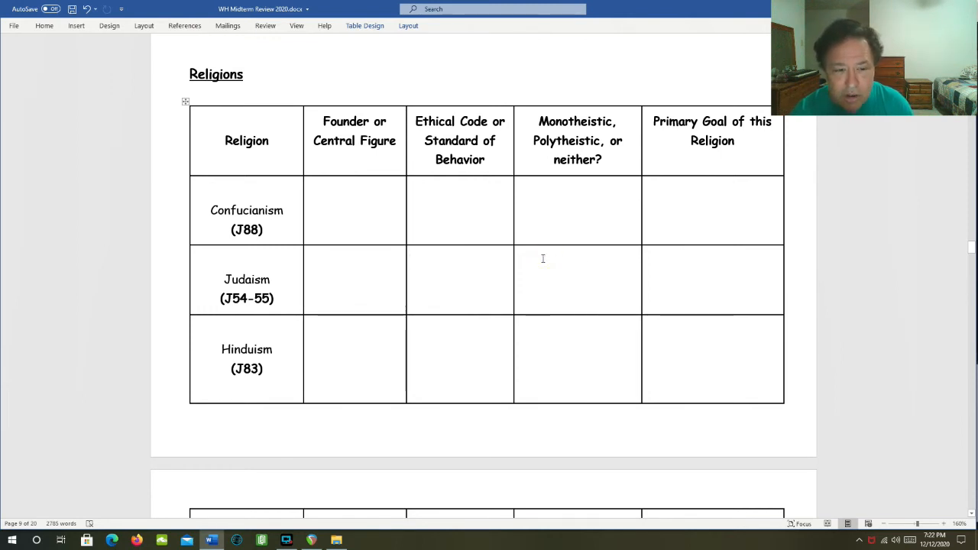
left_click(542, 259)
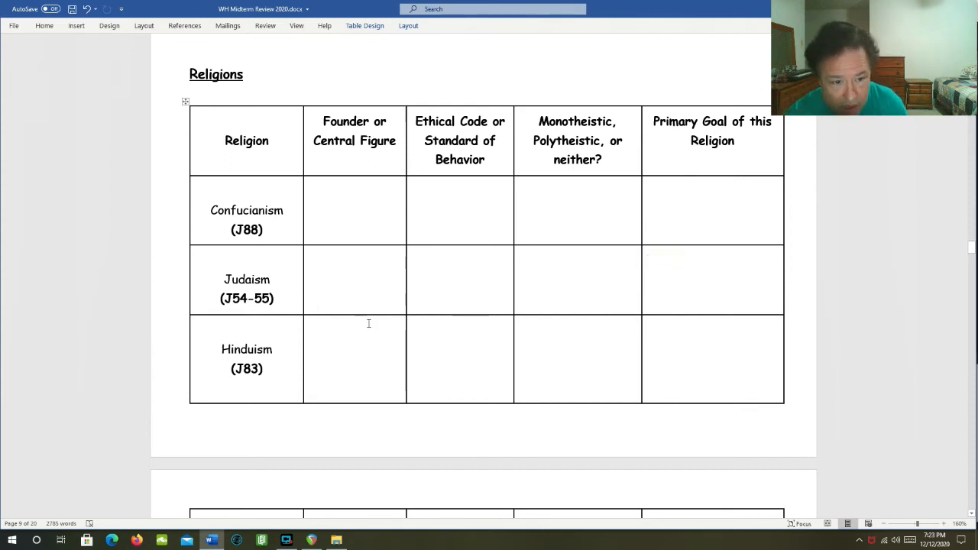
left_click(344, 328)
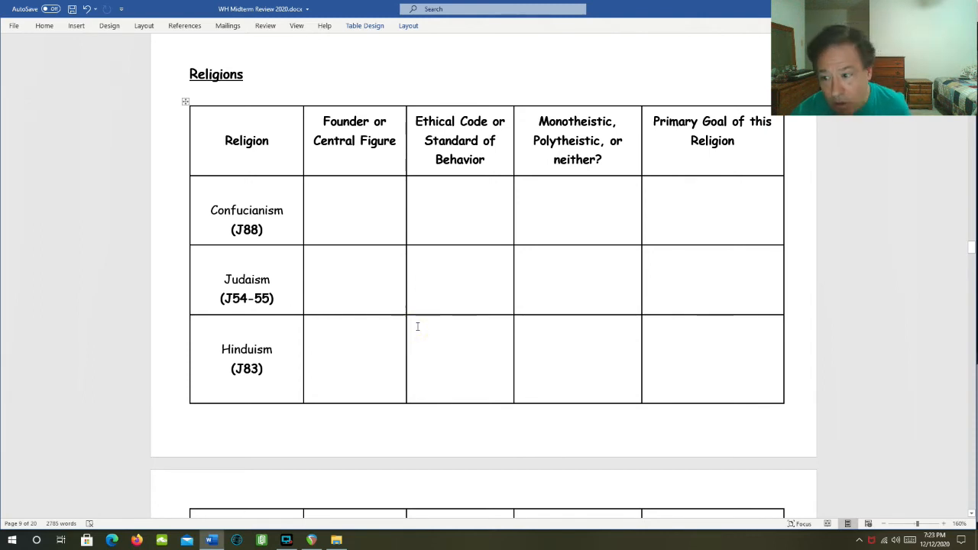
mouse_move(491, 319)
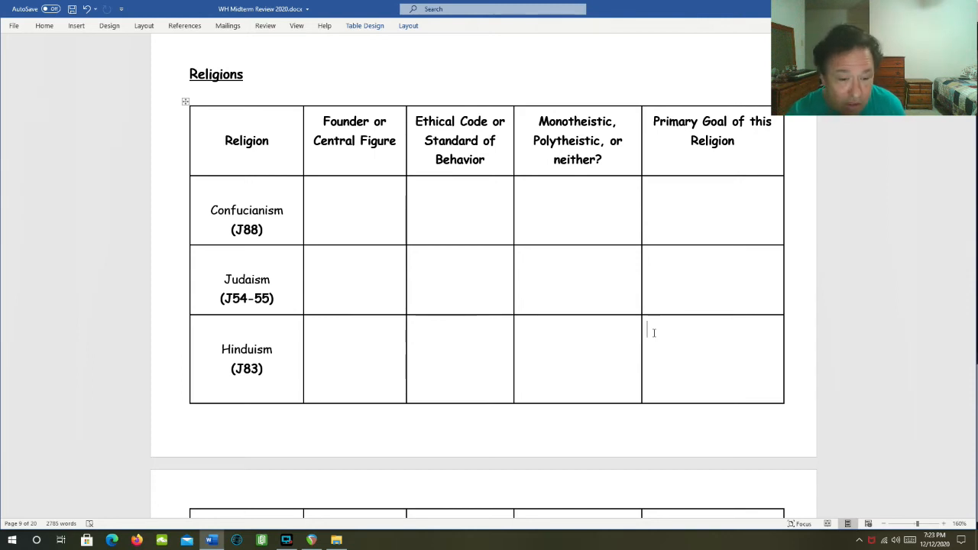
- Scroll to page 10 and point out the Christianity ethical code cell
scroll("down", 3)
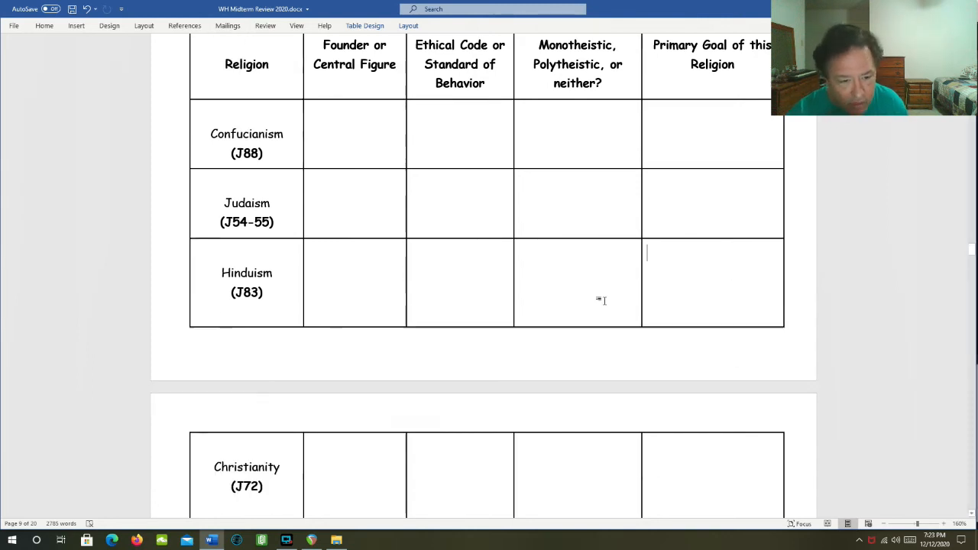
scroll("down", 3)
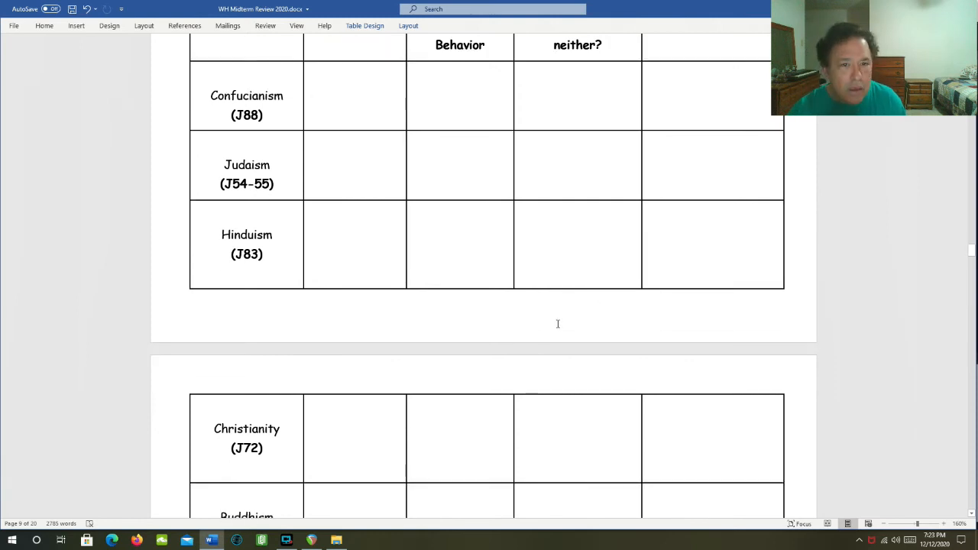
scroll("down", 3)
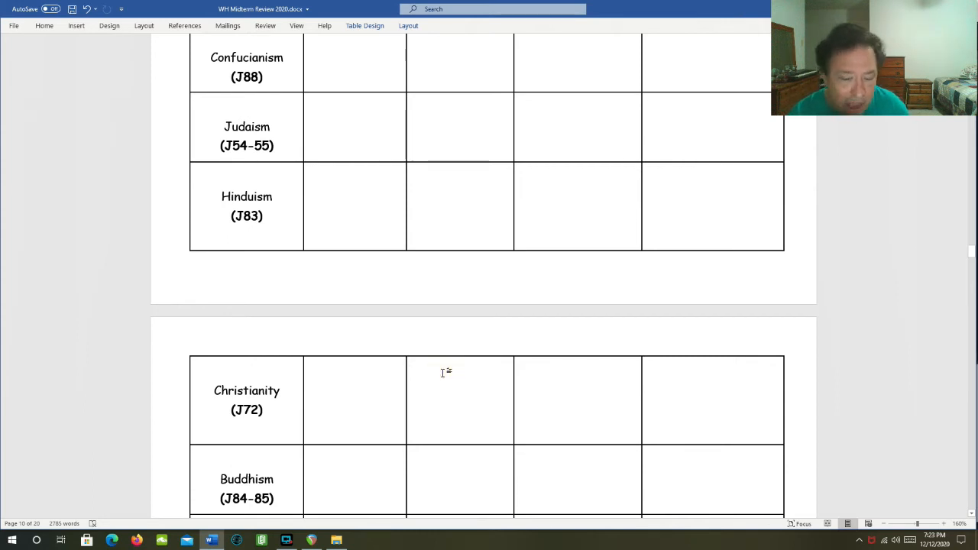
left_click(458, 372)
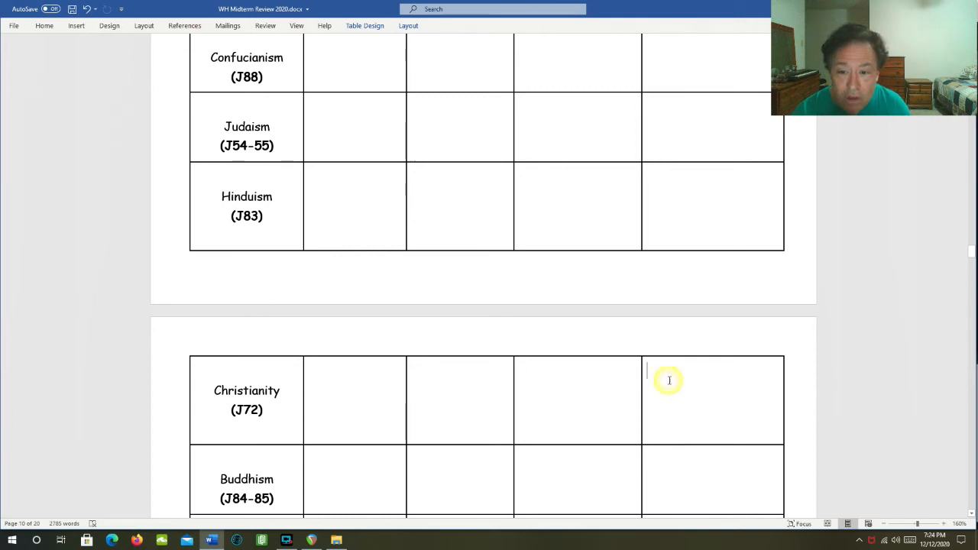
mouse_move(568, 351)
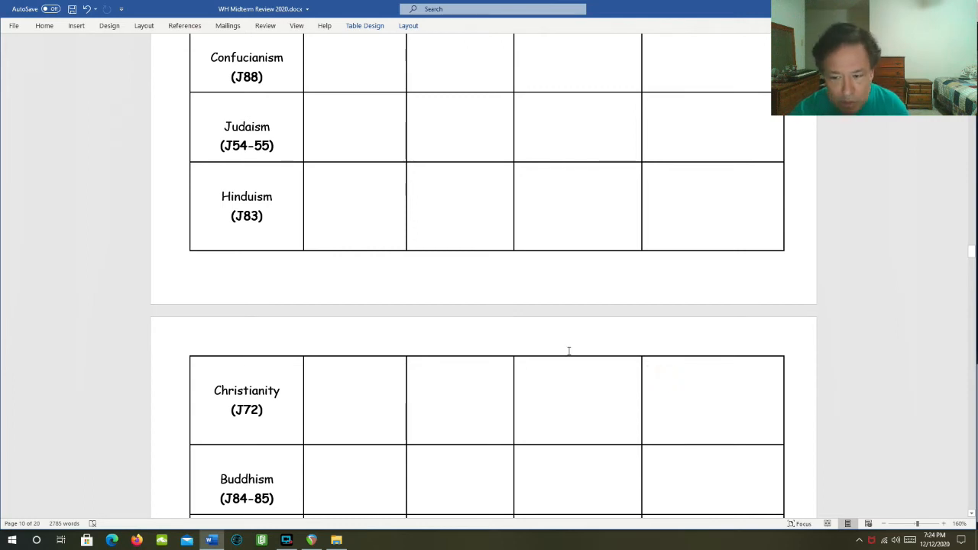
- Point out Buddhism's ethical code, founder and monotheistic/polytheistic cells
scroll("down", 3)
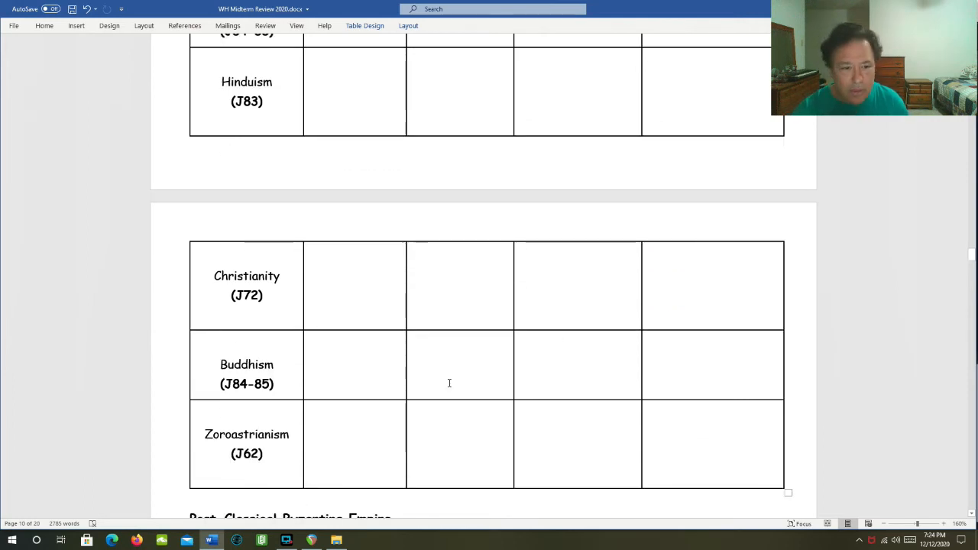
left_click(340, 358)
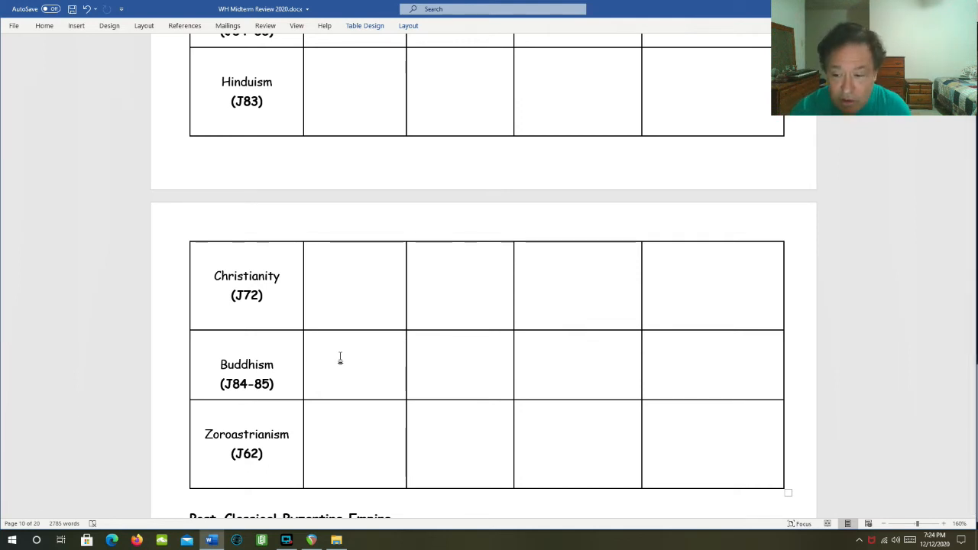
left_click(355, 364)
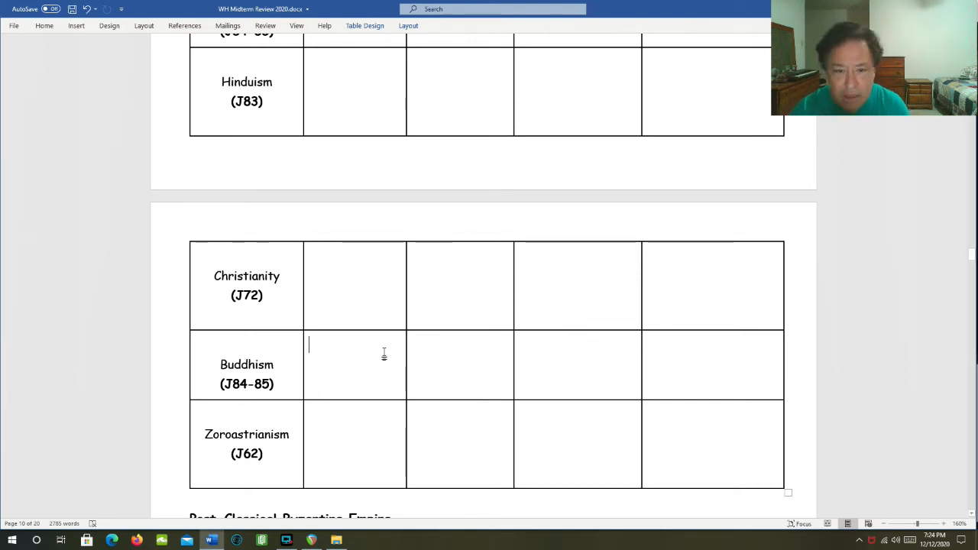
left_click(431, 340)
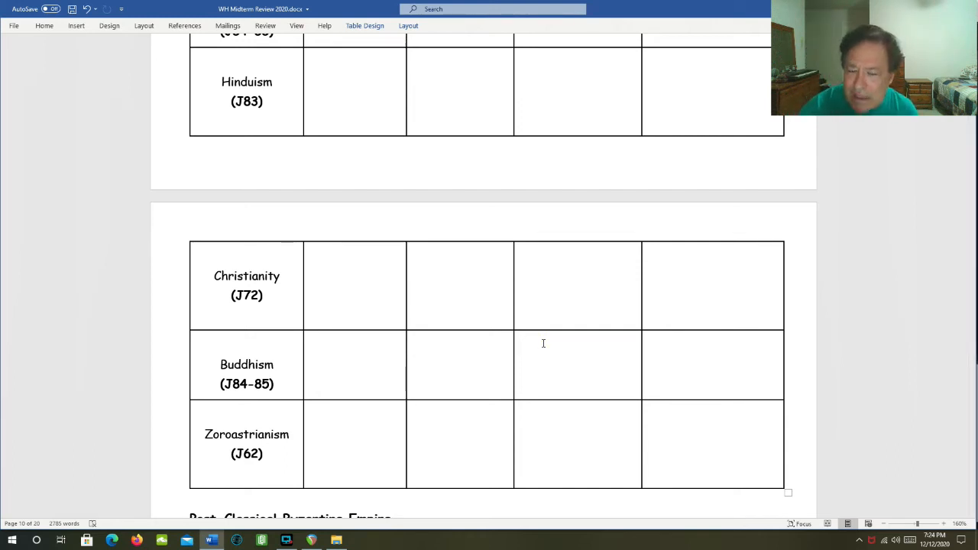
left_click(542, 345)
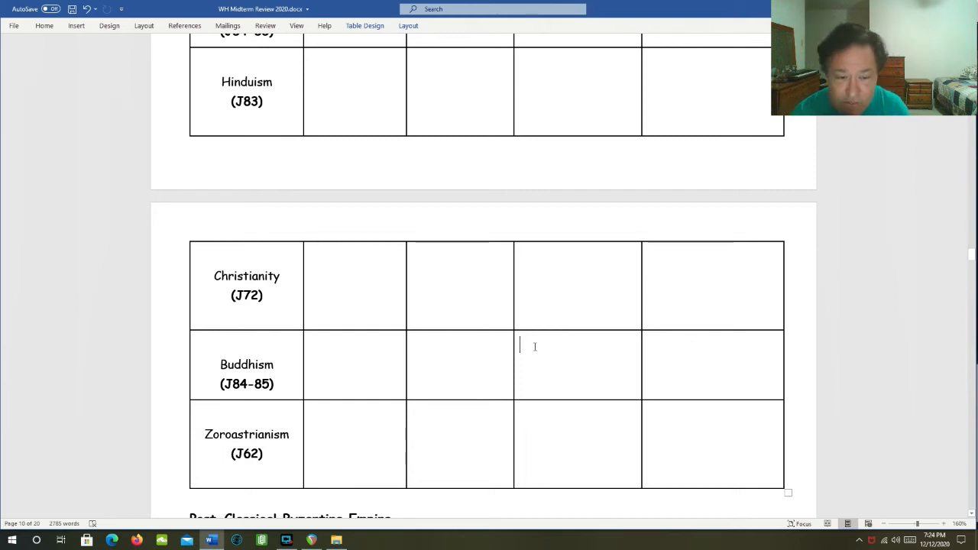
mouse_move(550, 352)
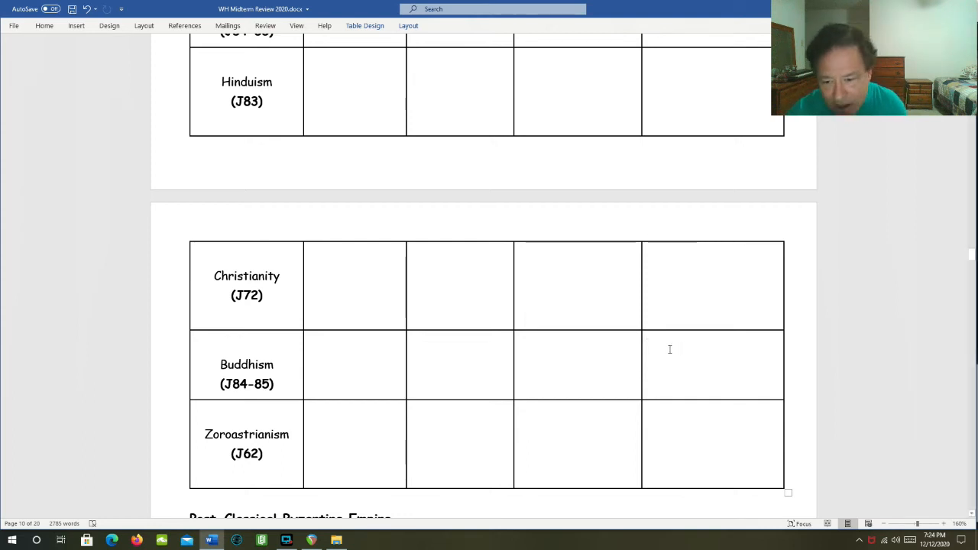
mouse_move(351, 418)
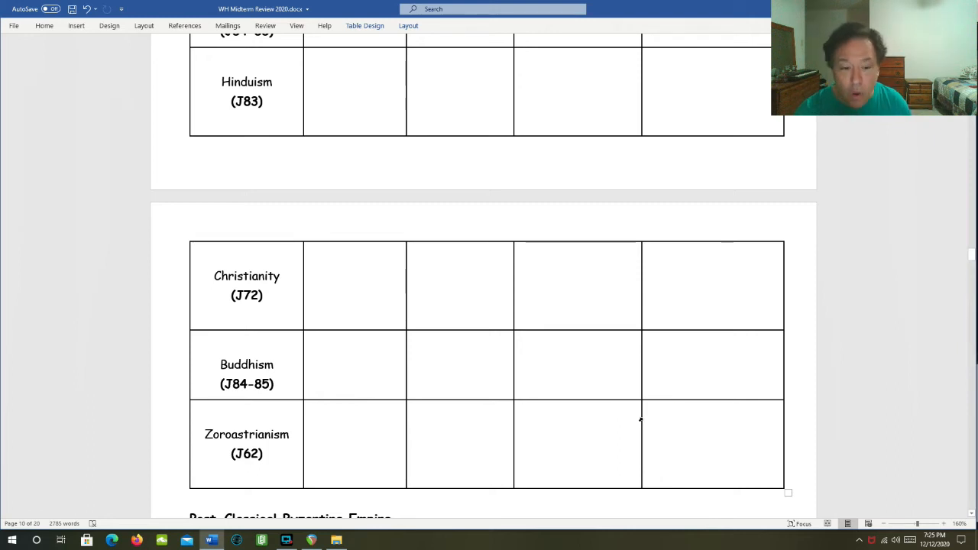
- Scroll to the Byzantine Empire section and mark the Location: line
scroll("down", 3)
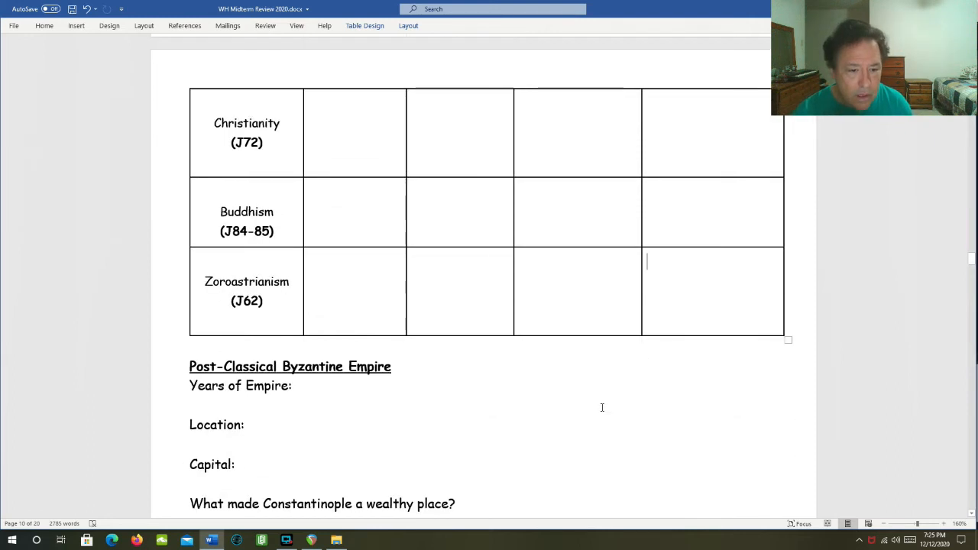
scroll("down", 3)
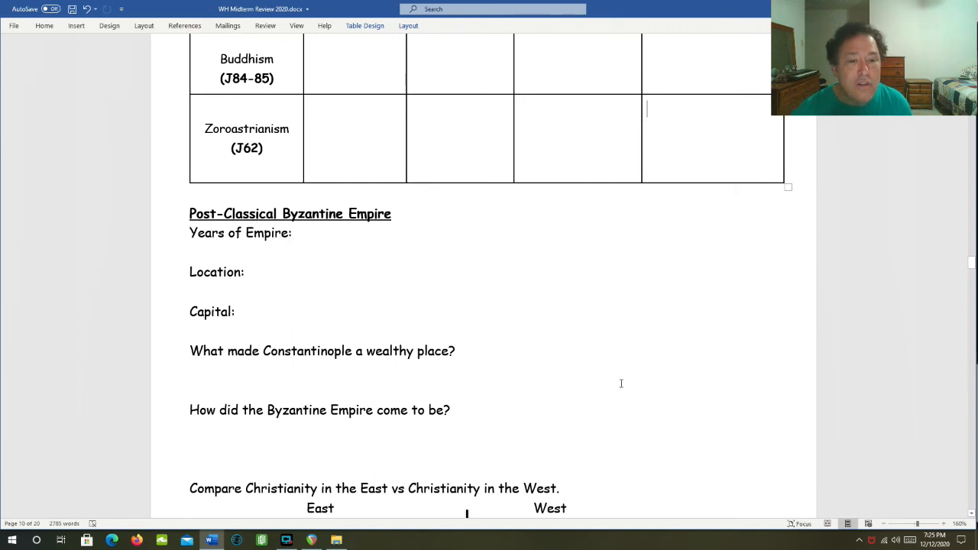
mouse_move(451, 285)
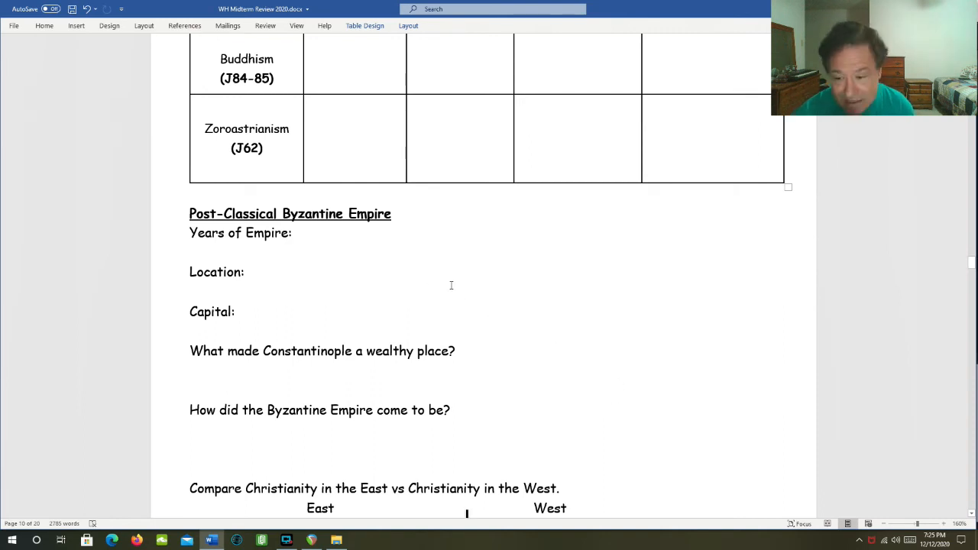
mouse_move(342, 231)
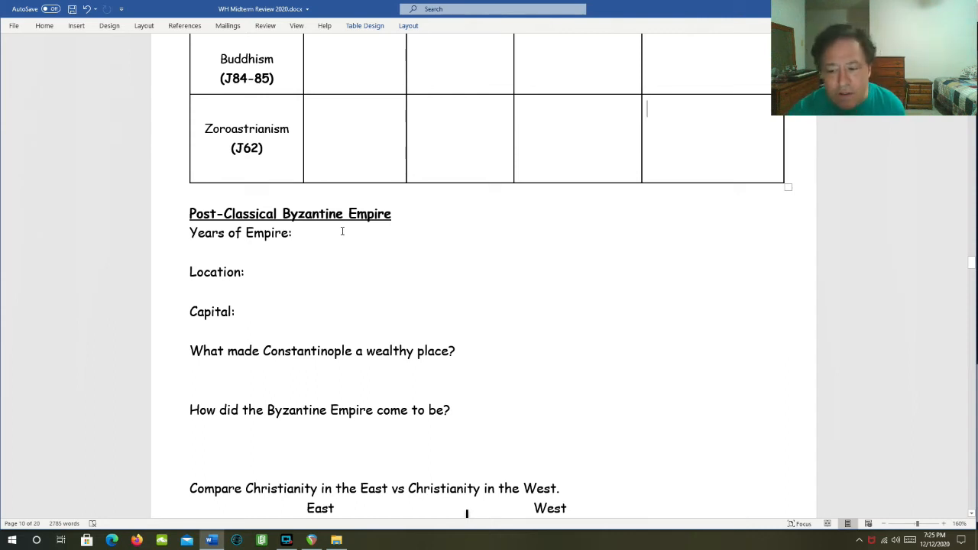
mouse_move(305, 275)
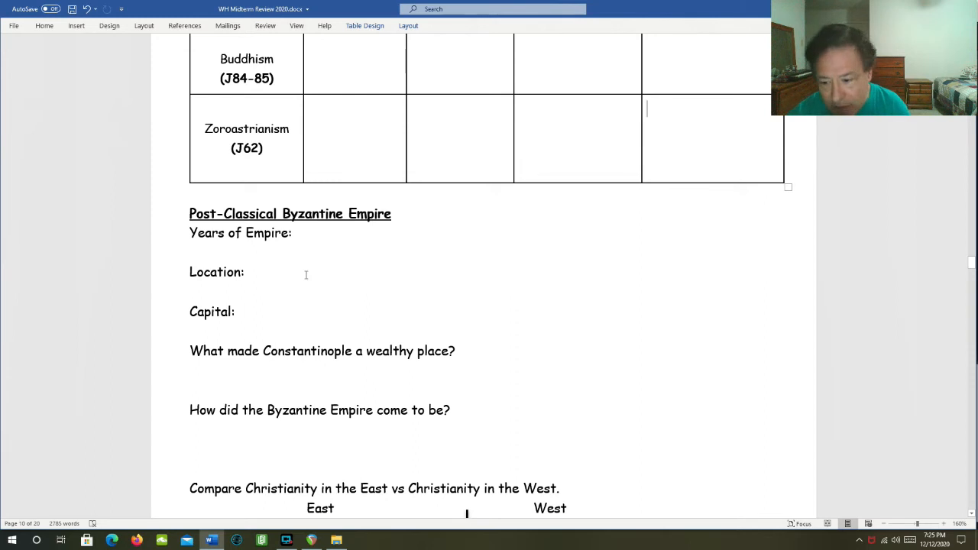
left_click(247, 272)
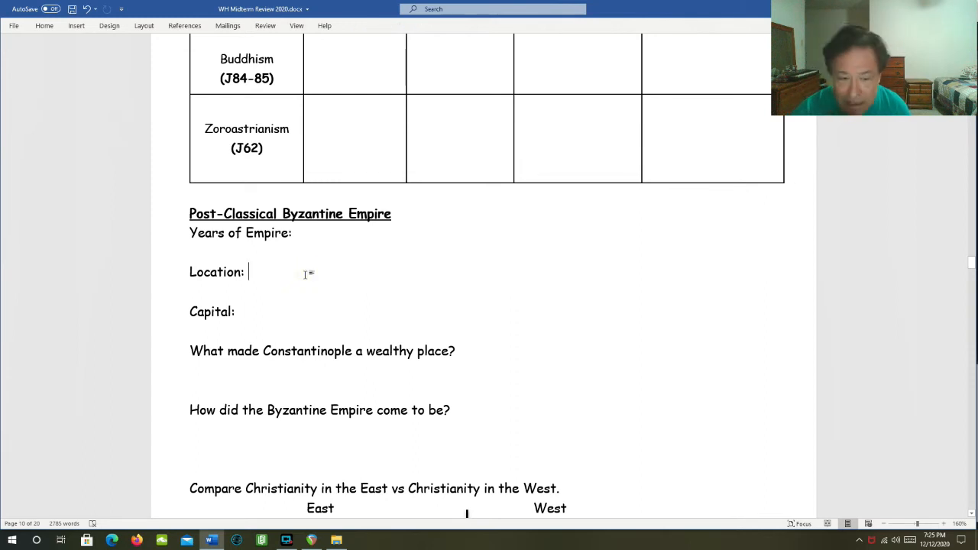
- Scroll through the Constantinople wealth question down to the rule-of-law question
scroll("down", 3)
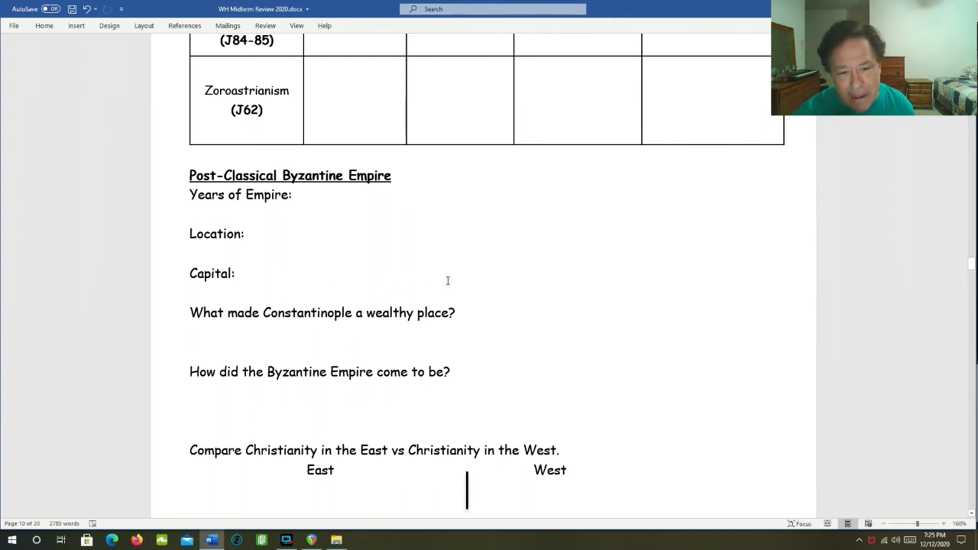
scroll("down", 3)
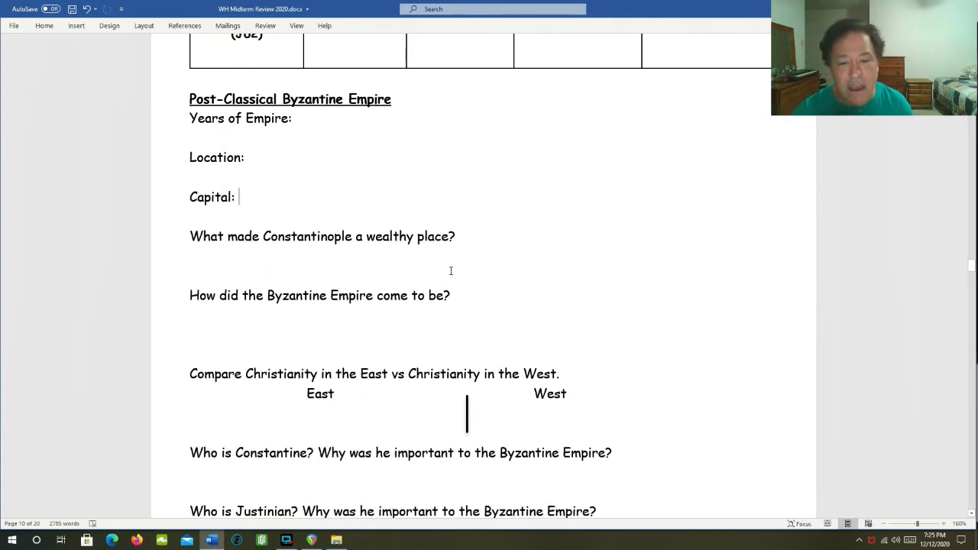
mouse_move(500, 237)
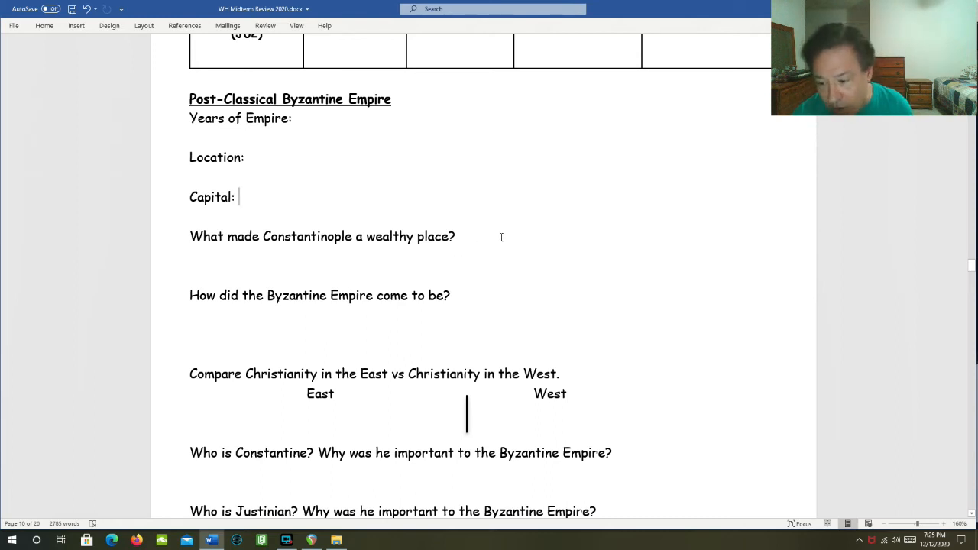
left_click(455, 236)
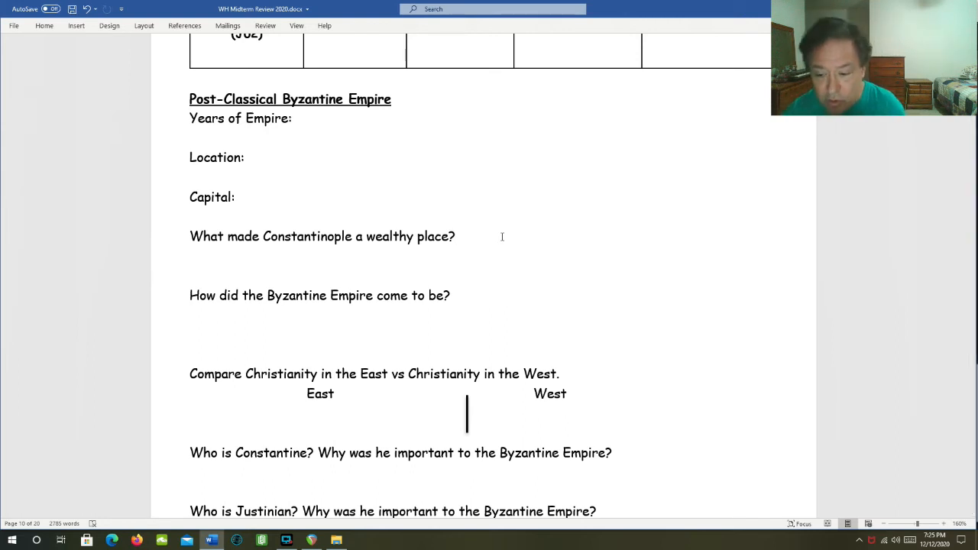
scroll("up", 3)
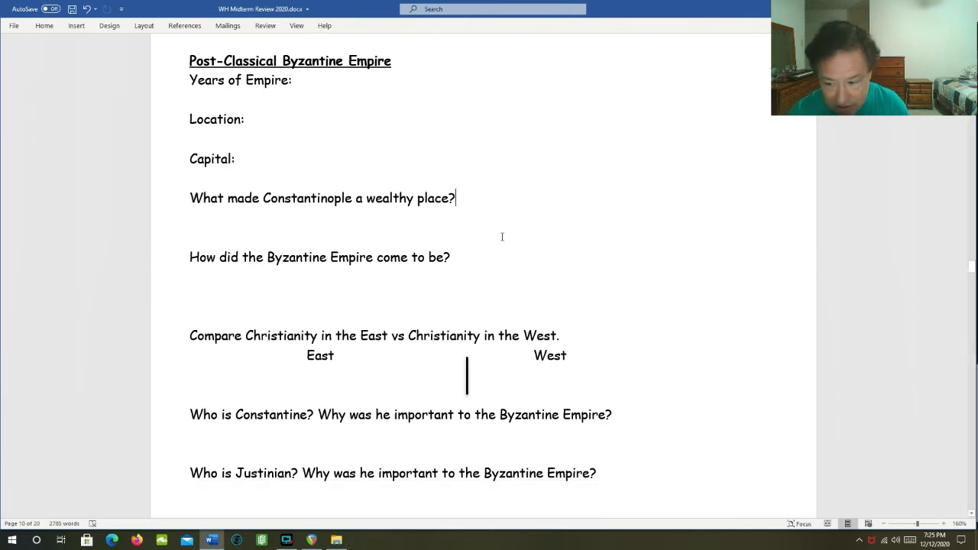
scroll("down", 3)
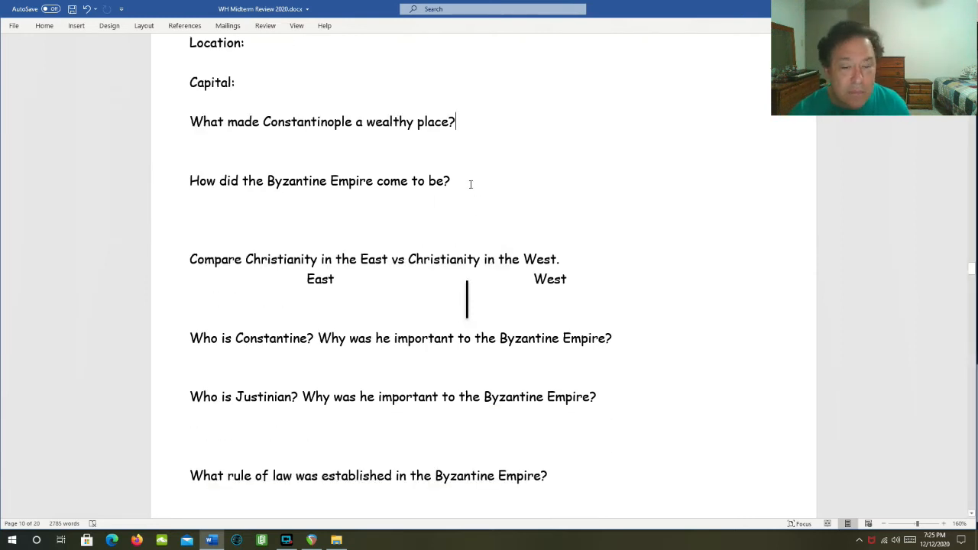
left_click(454, 181)
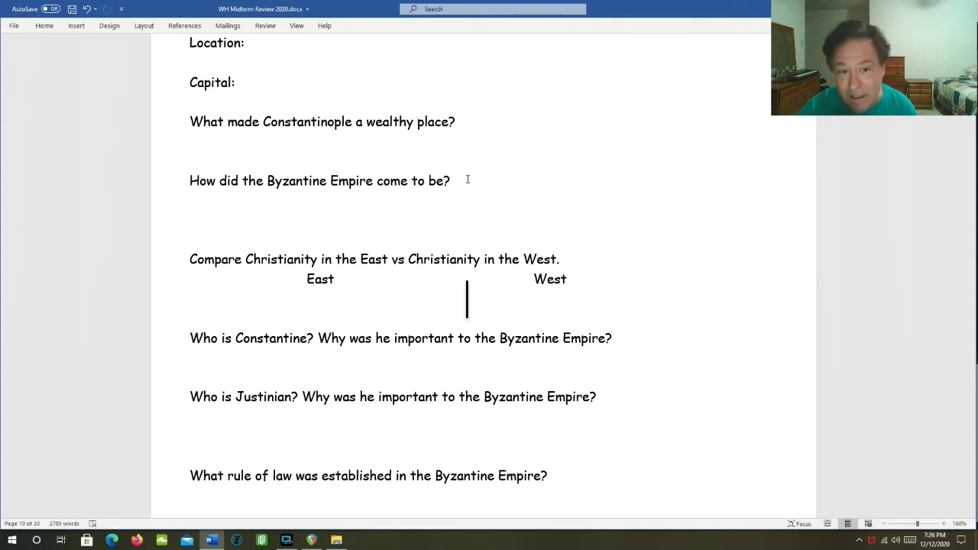
- Scroll past Justinian's Code and Byzantine decline questions to The Franks' first question
scroll("down", 3)
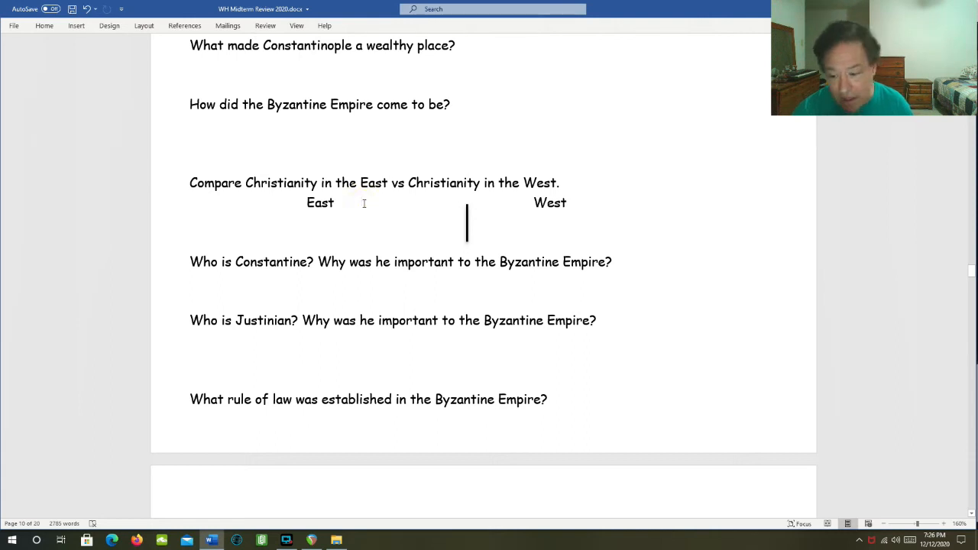
mouse_move(364, 203)
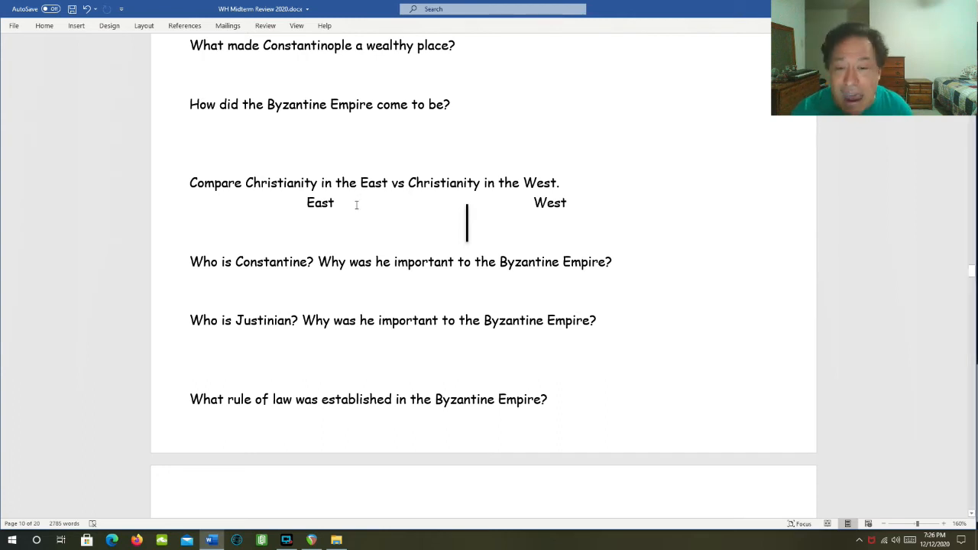
mouse_move(606, 199)
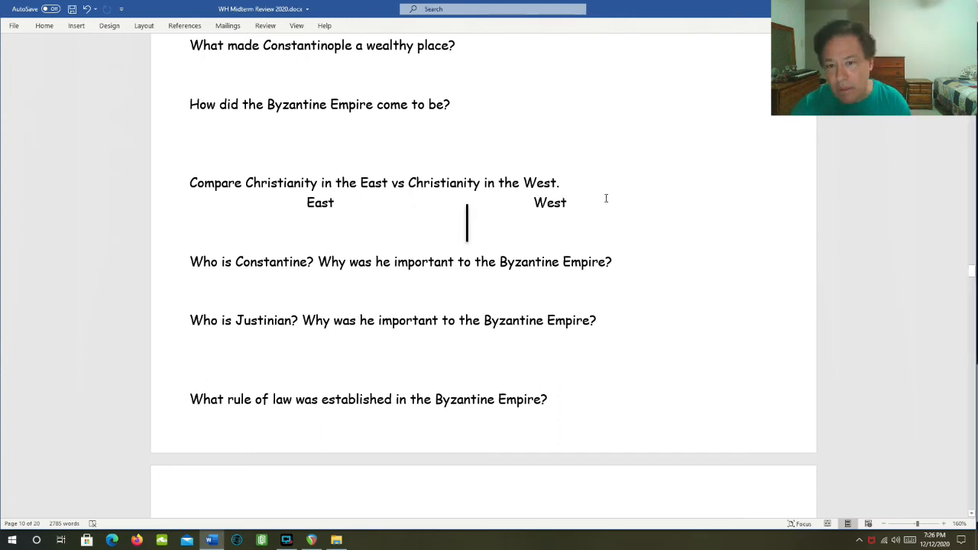
left_click(566, 202)
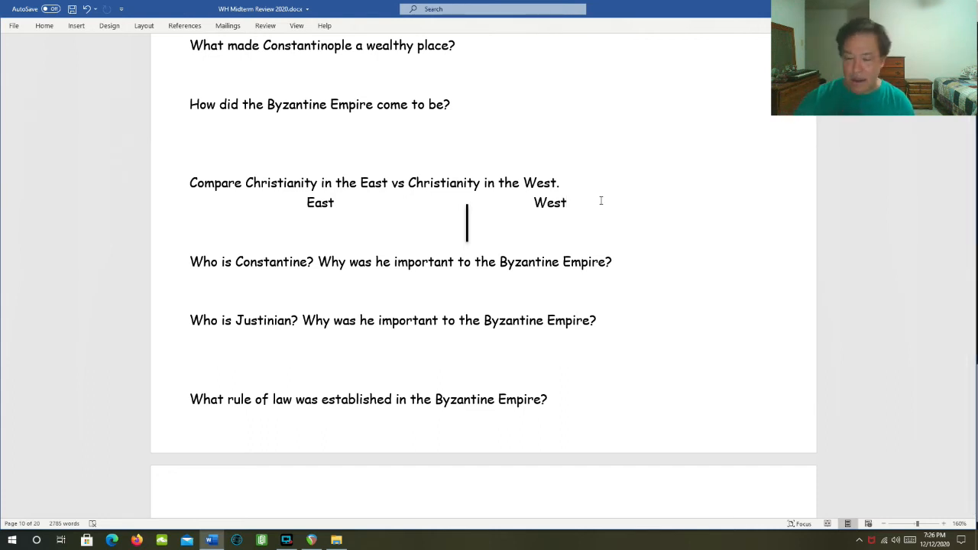
mouse_move(608, 192)
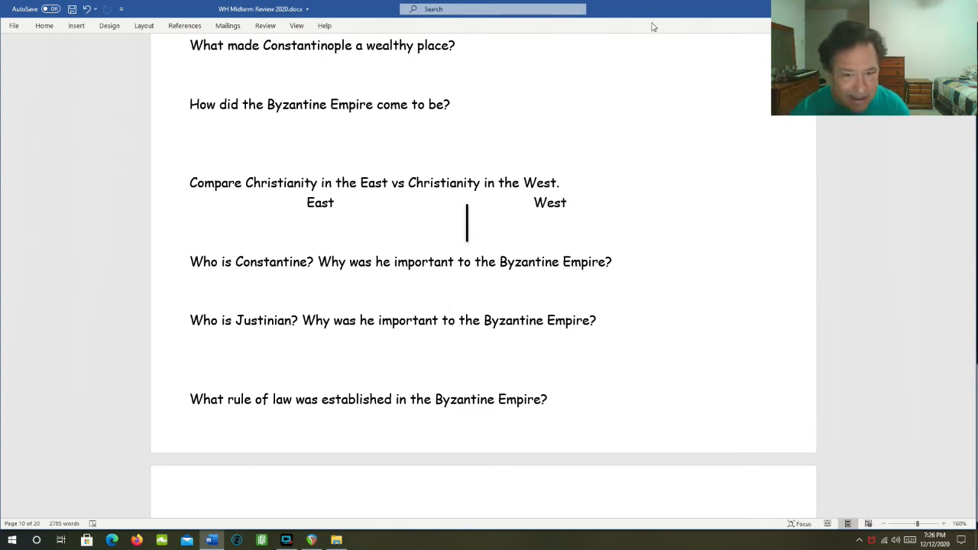
scroll("down", 3)
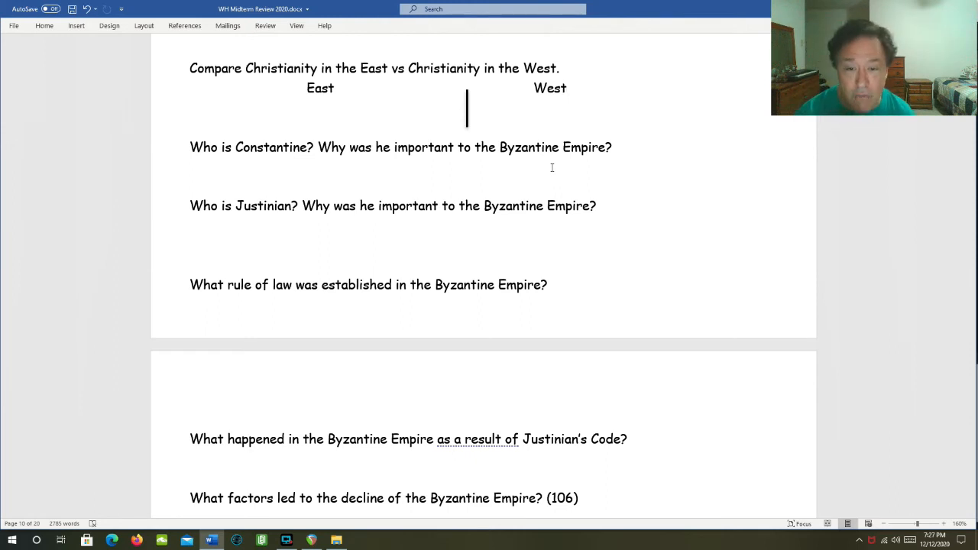
mouse_move(597, 166)
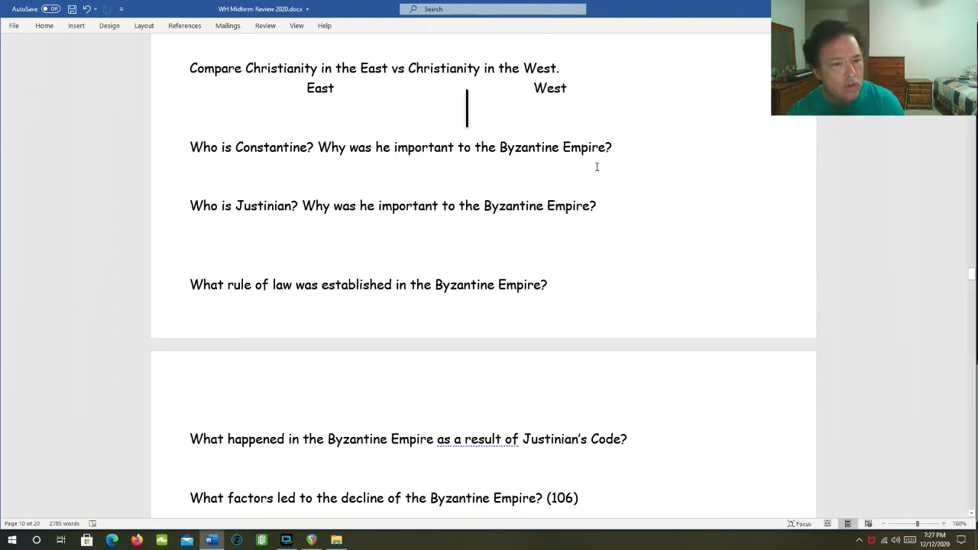
scroll("down", 3)
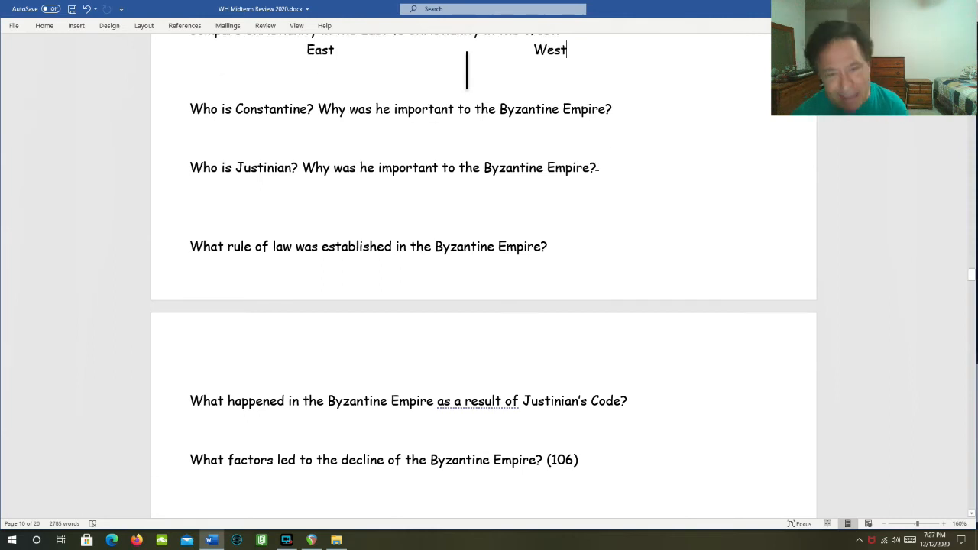
mouse_move(573, 159)
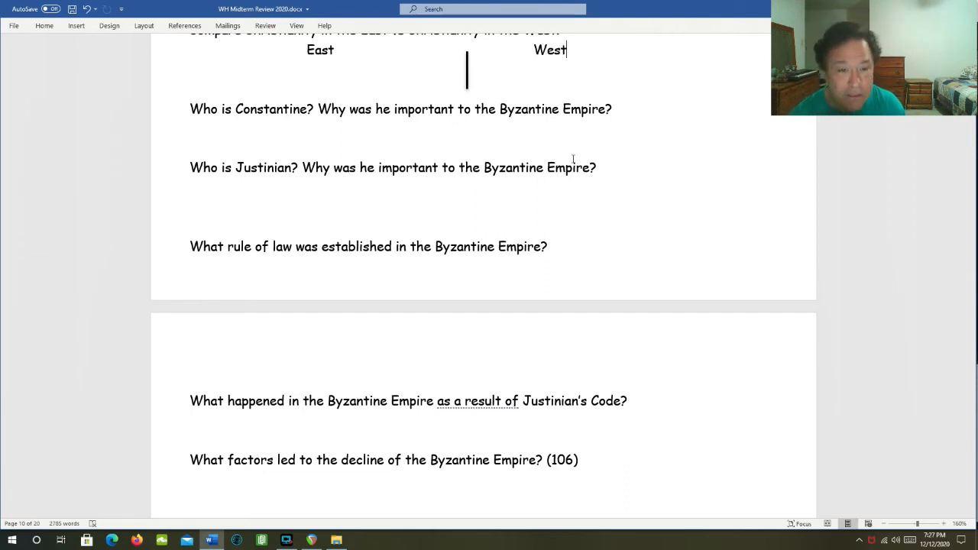
scroll("down", 3)
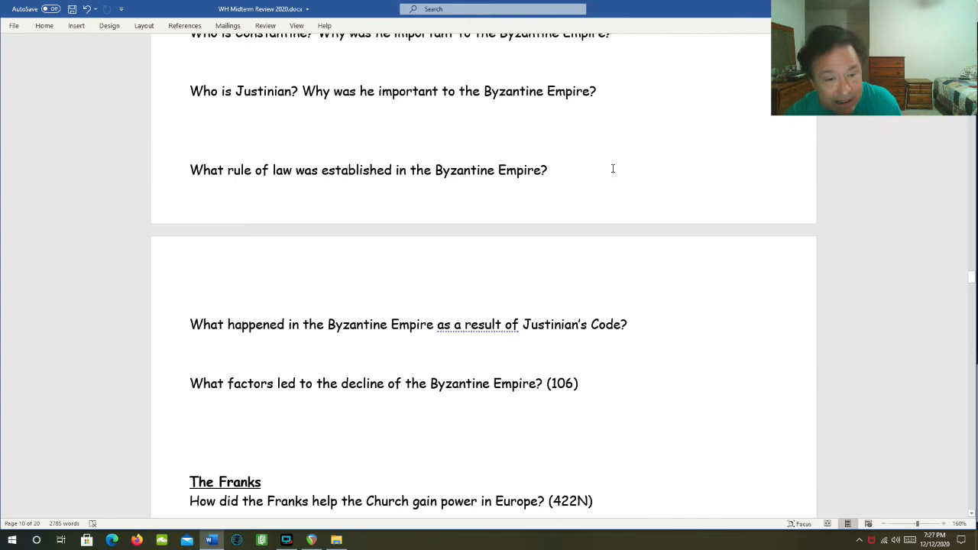
- Scroll past the Franks questions to the Islamic Civilizations questions on Muhammad
scroll("down", 3)
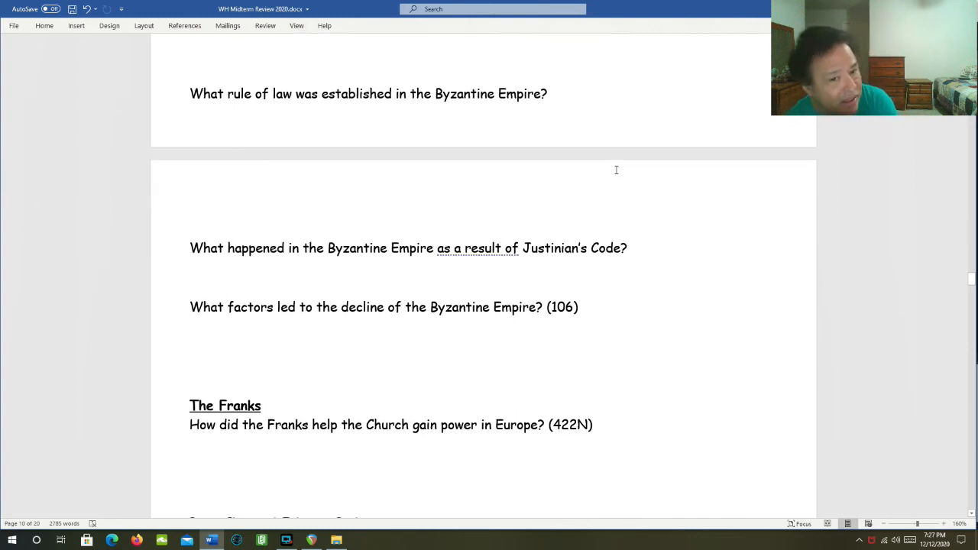
mouse_move(617, 181)
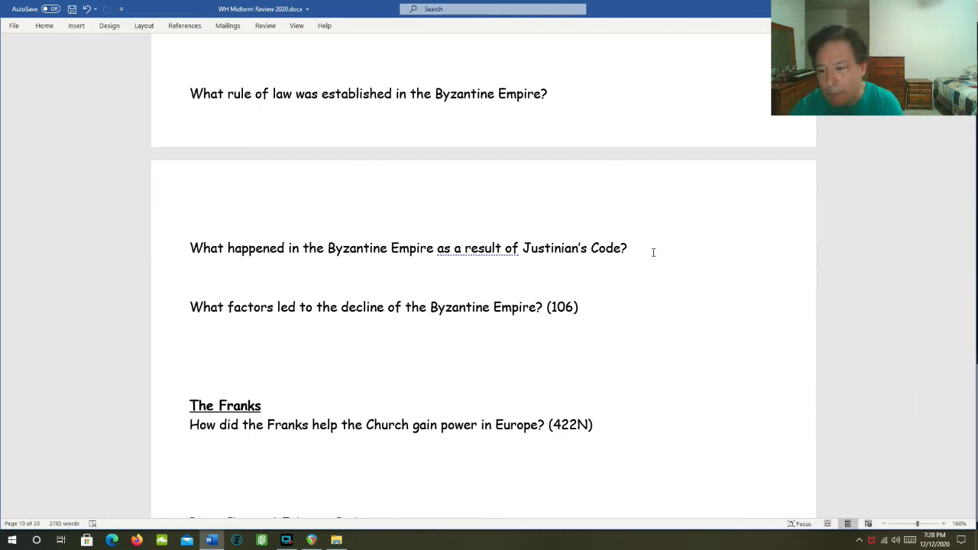
scroll("down", 3)
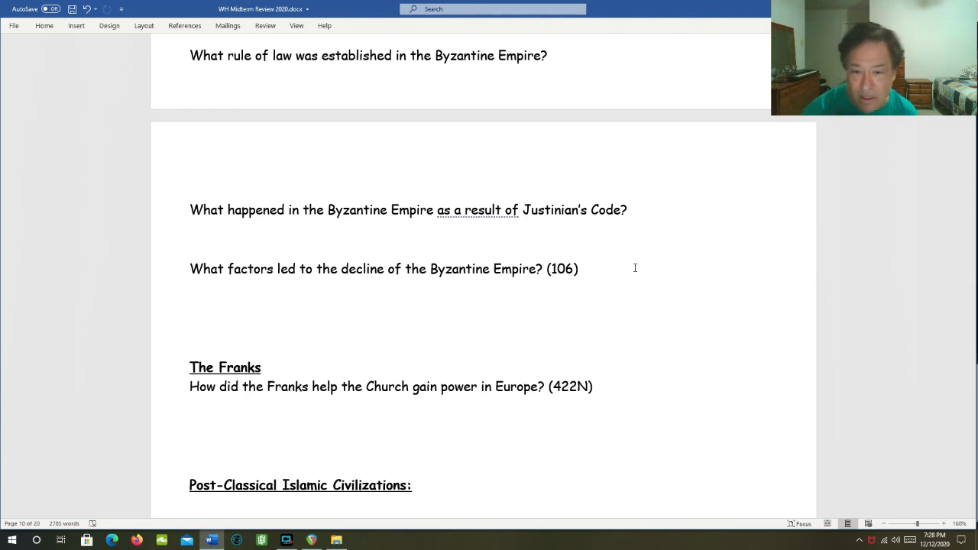
scroll("down", 3)
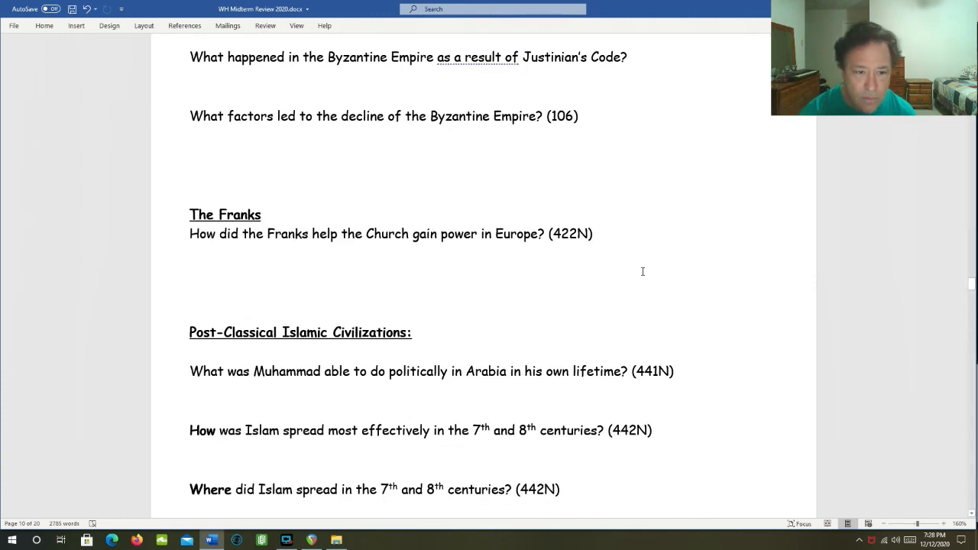
scroll("down", 3)
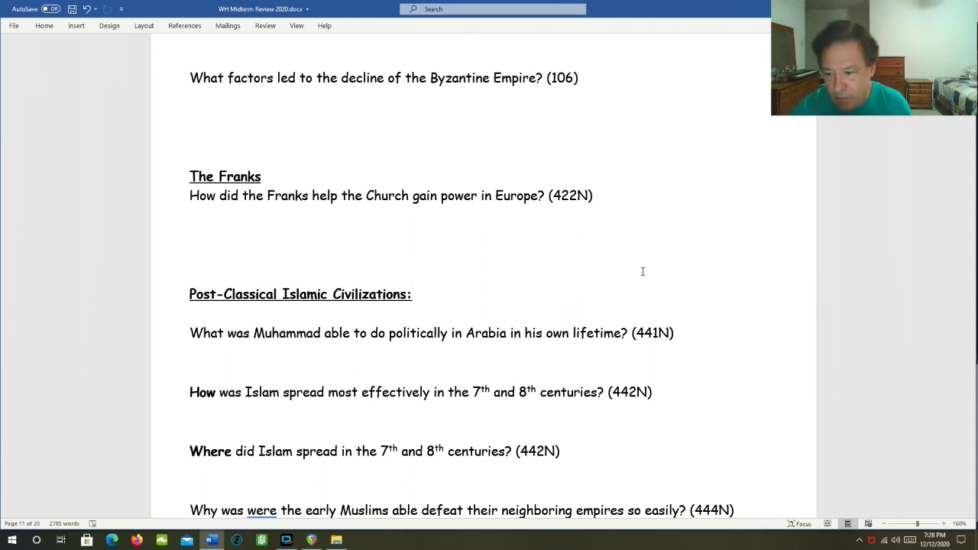
- Delete the stray 'was' so the question reads 'Why were the early Muslims…'
scroll("down", 3)
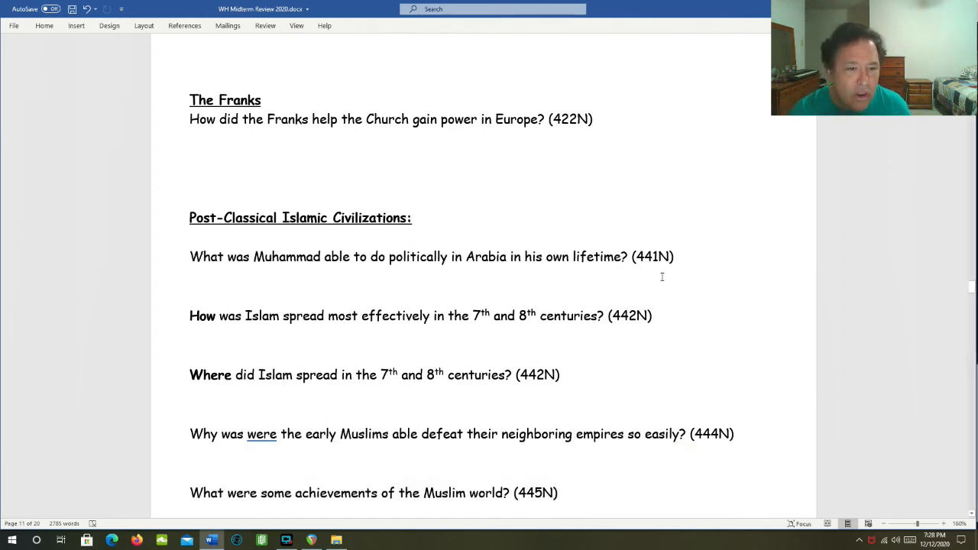
scroll("down", 3)
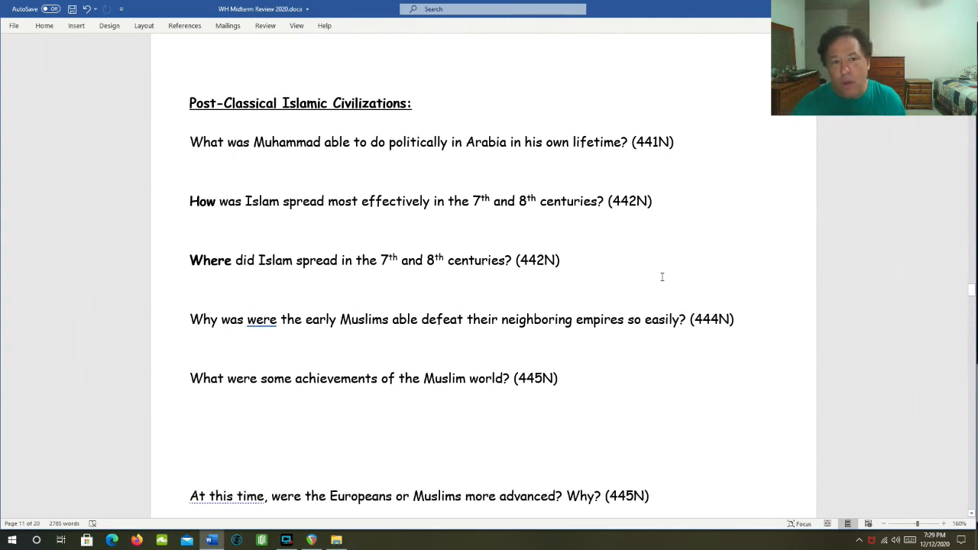
scroll("up", 3)
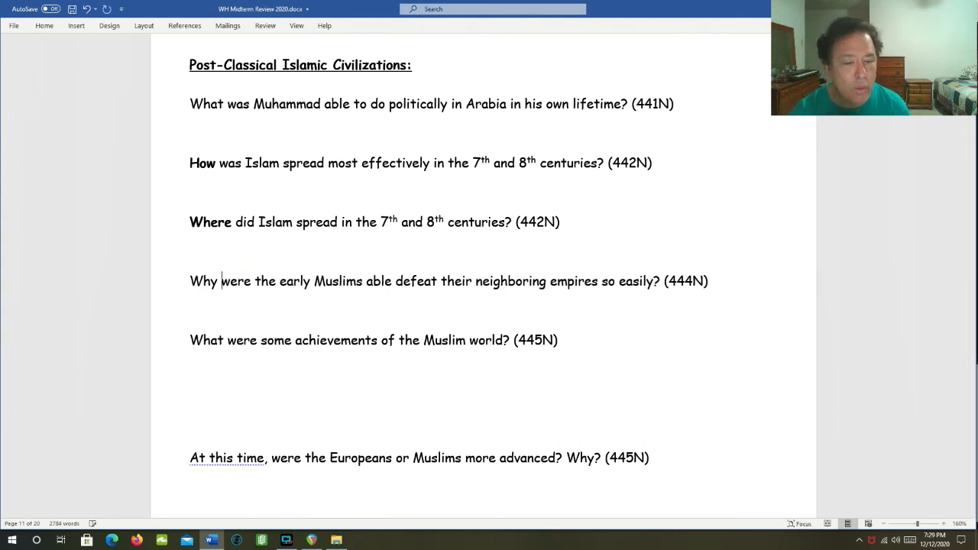
- Scroll past the Spain and Baghdad questions to the China (Tang/Song Dynasties) heading
scroll("down", 3)
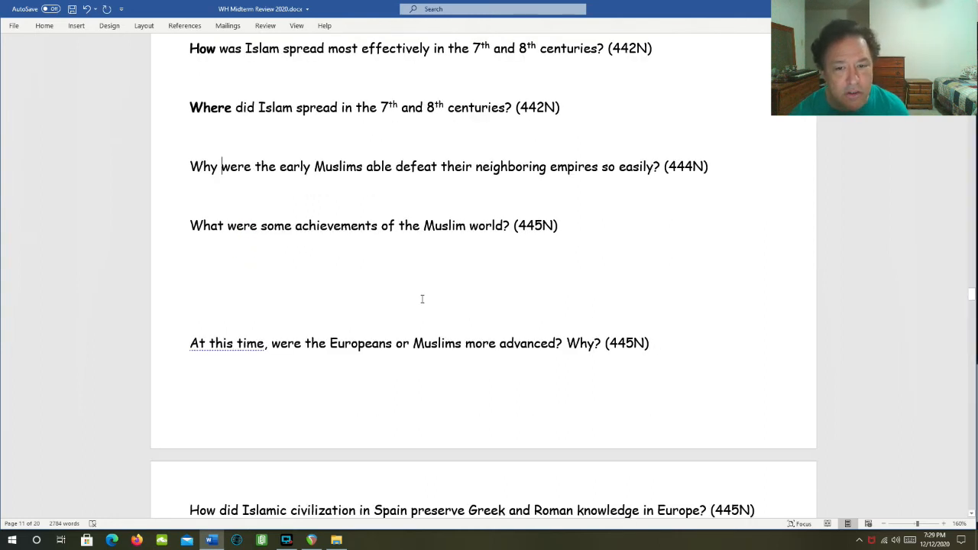
mouse_move(398, 284)
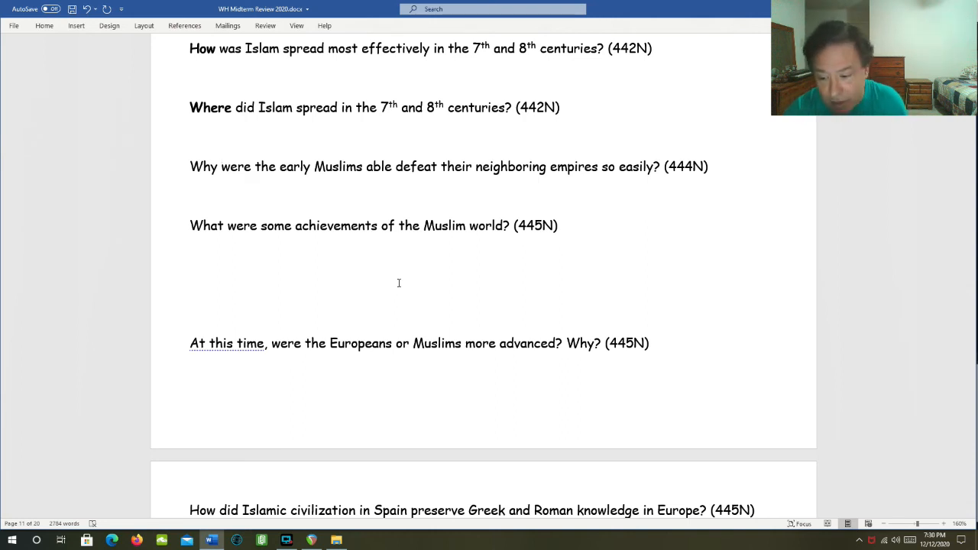
scroll("down", 3)
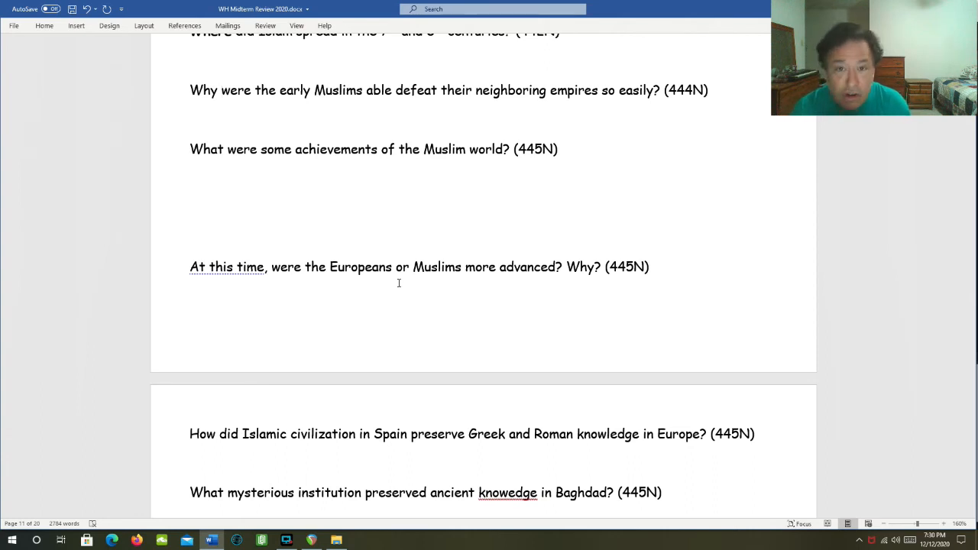
left_click(222, 90)
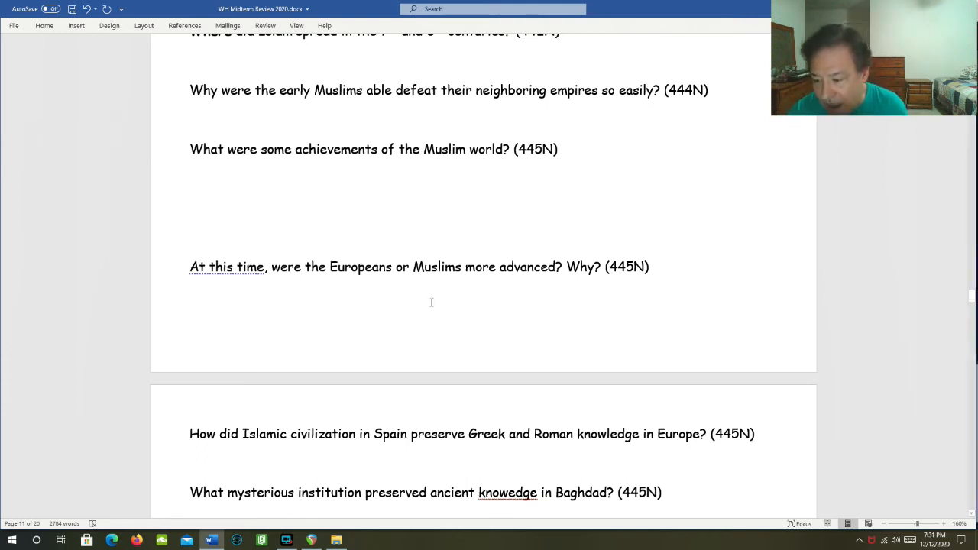
mouse_move(495, 317)
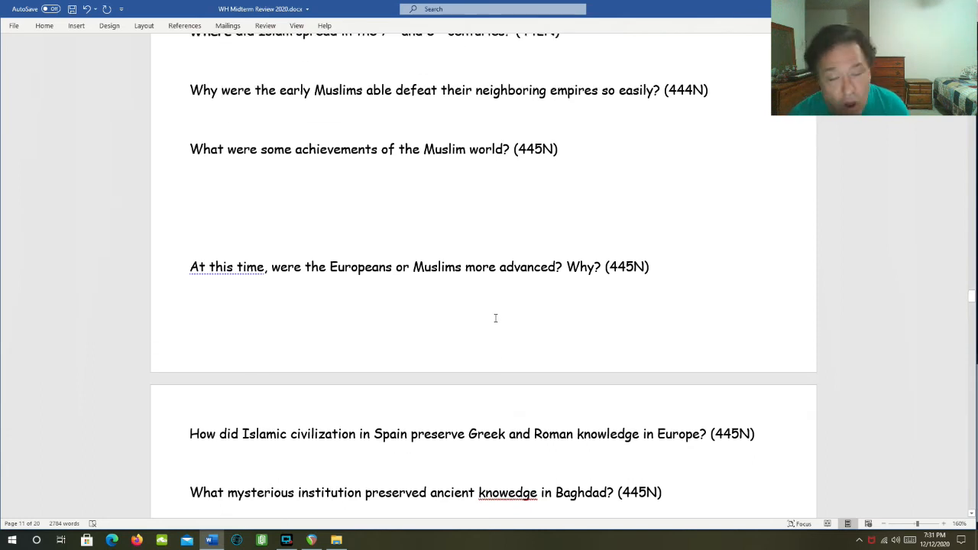
left_click(222, 90)
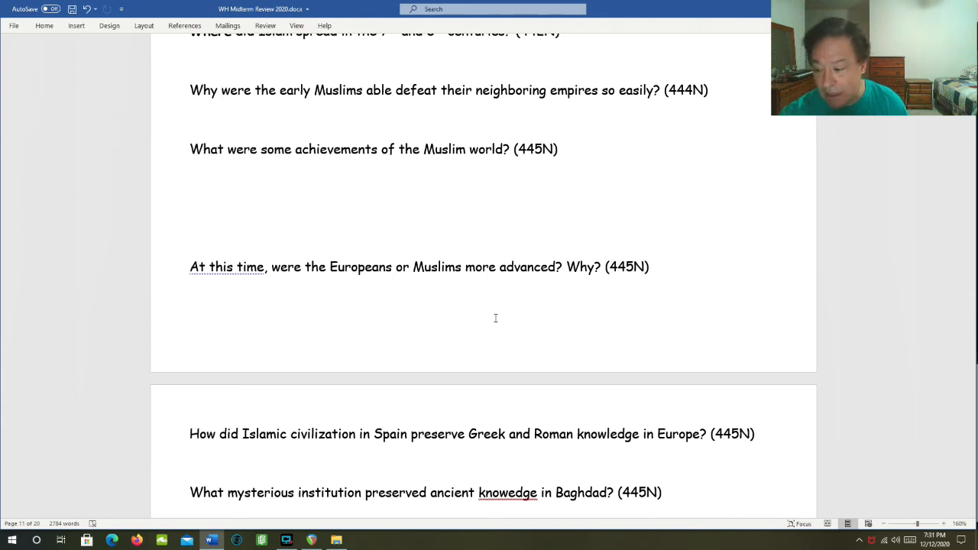
left_click(221, 90)
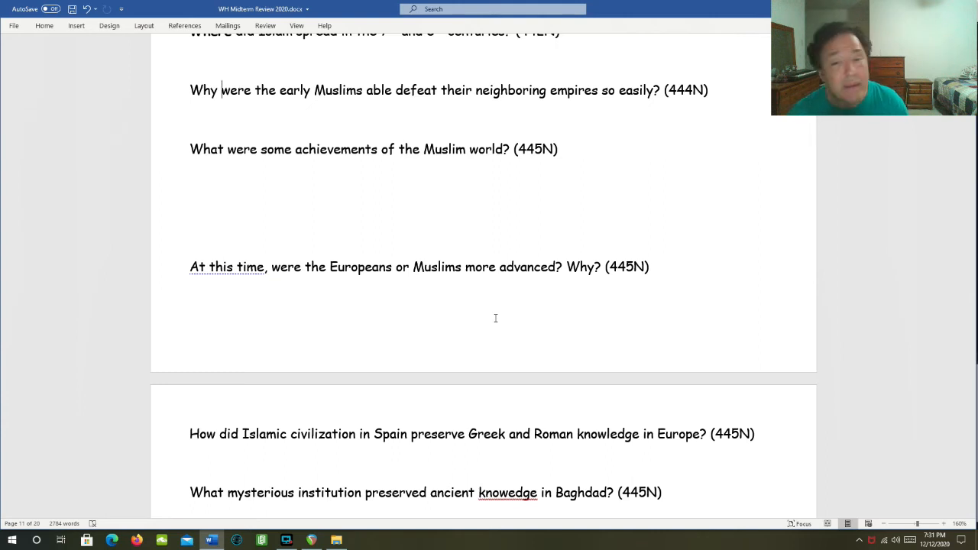
scroll("down", 3)
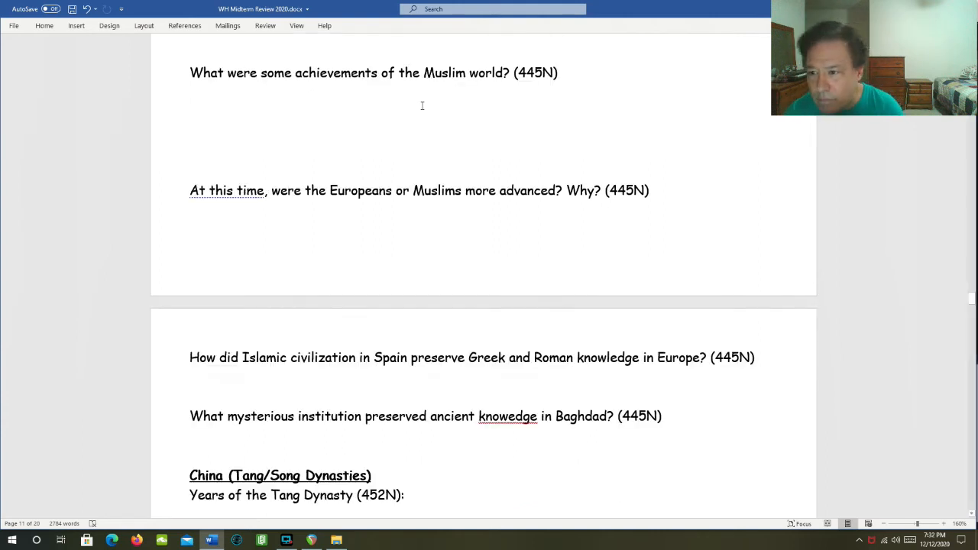
- Scroll through the Tang and Song Dynasty questions to the capital questions
scroll("down", 3)
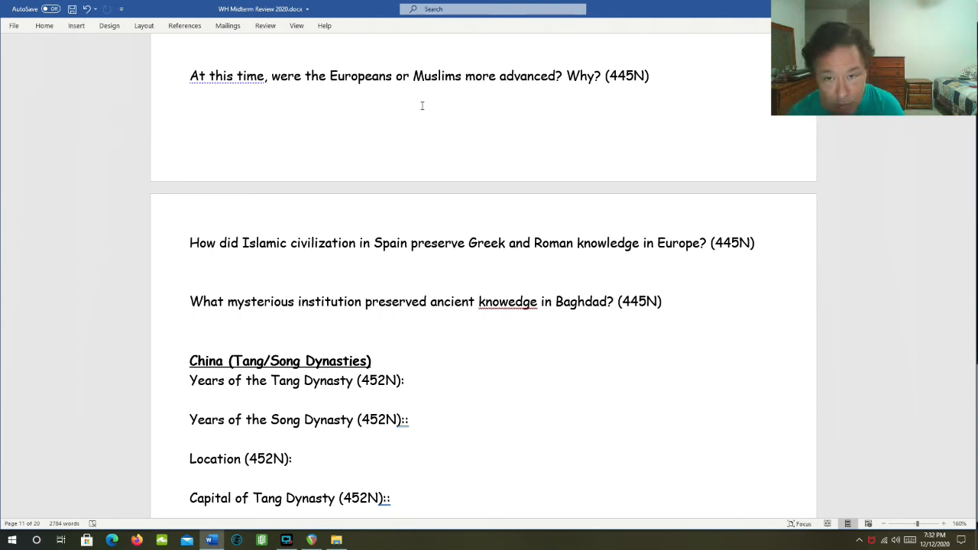
scroll("down", 3)
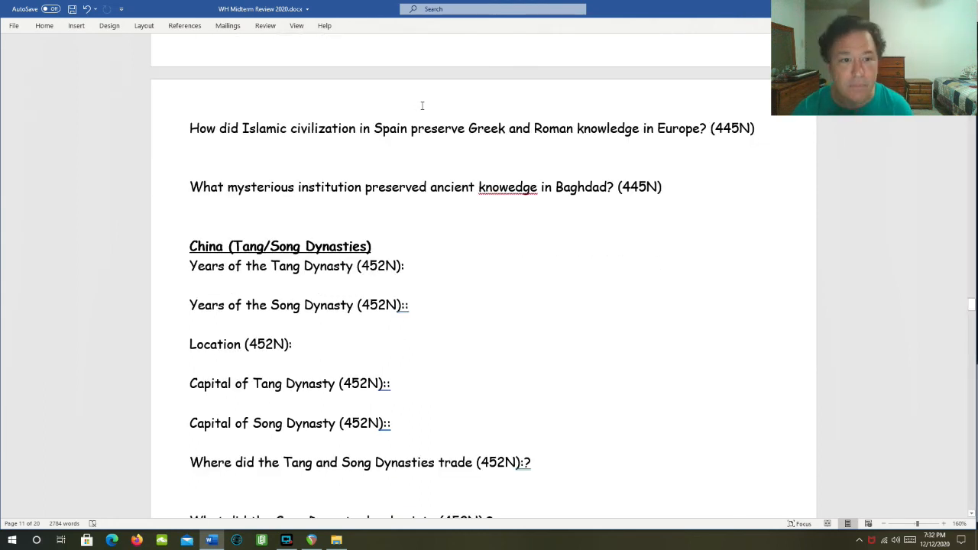
scroll("down", 3)
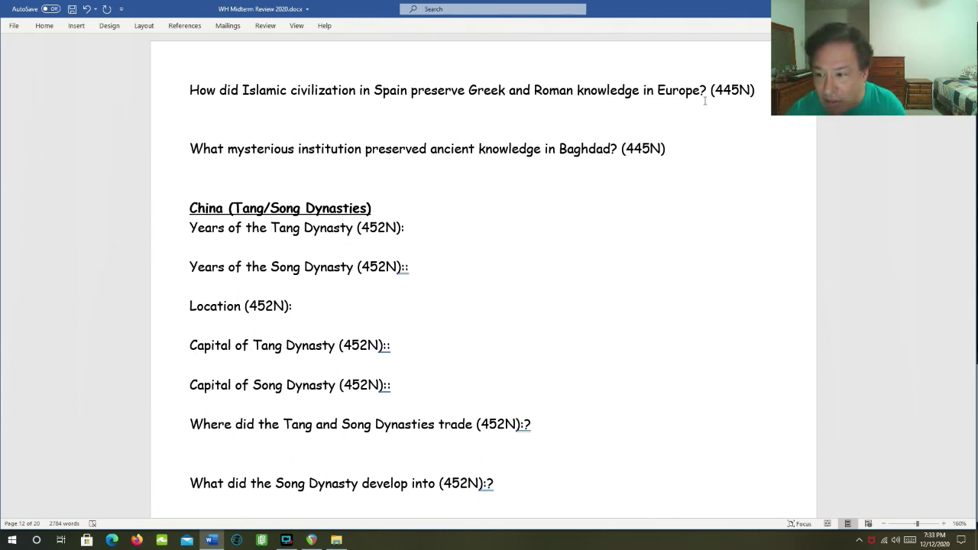
scroll("down", 3)
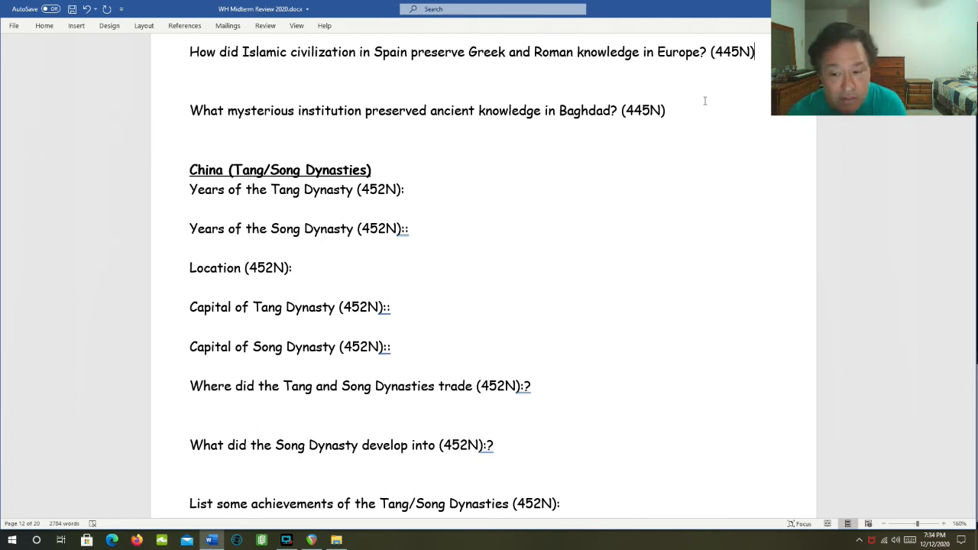
scroll("down", 3)
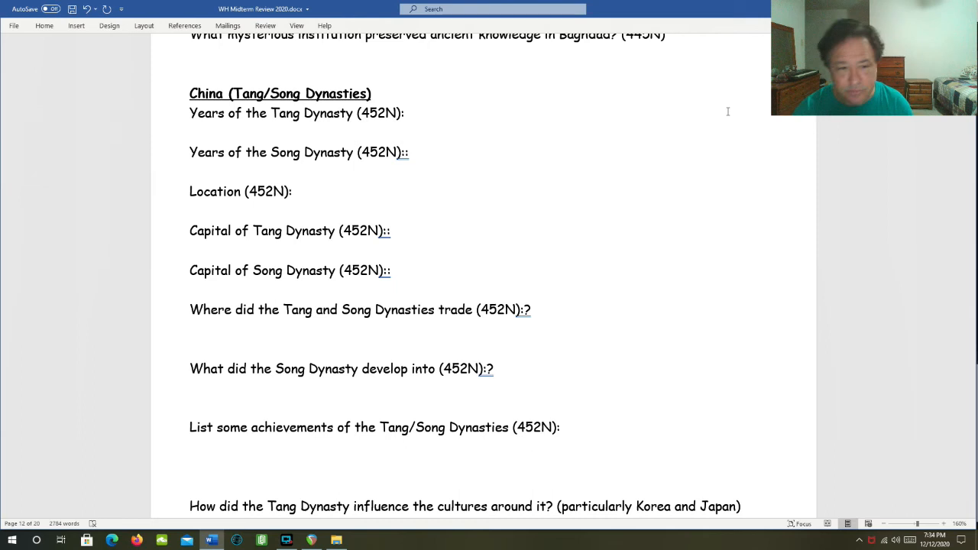
scroll("down", 3)
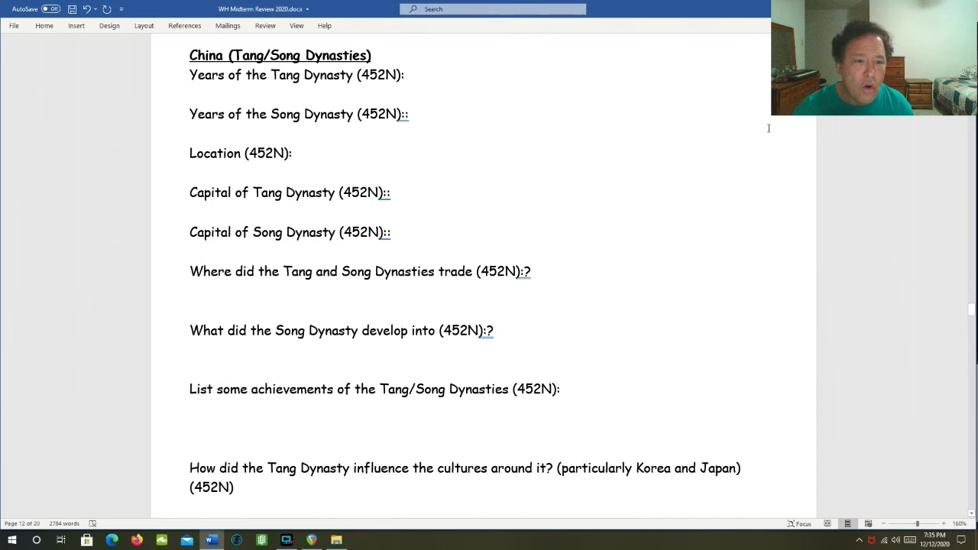
scroll("down", 3)
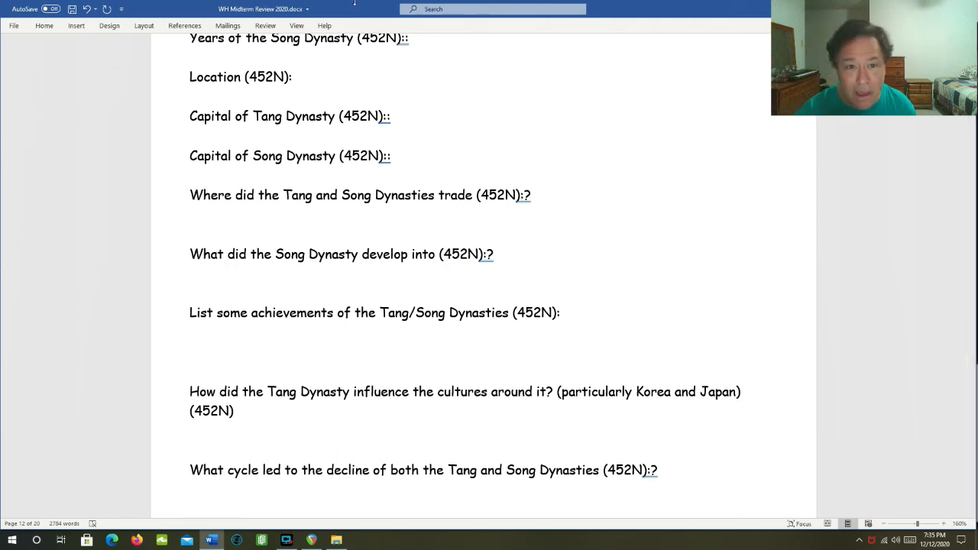
- Mark the spot after the Song Dynasty capital question and reach the African Kingdoms heading
left_click(390, 116)
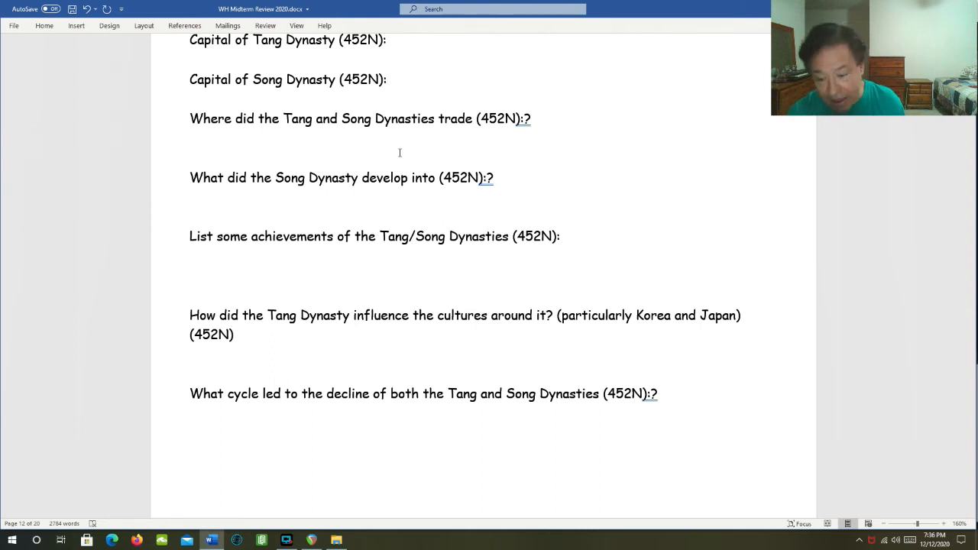
left_click(387, 78)
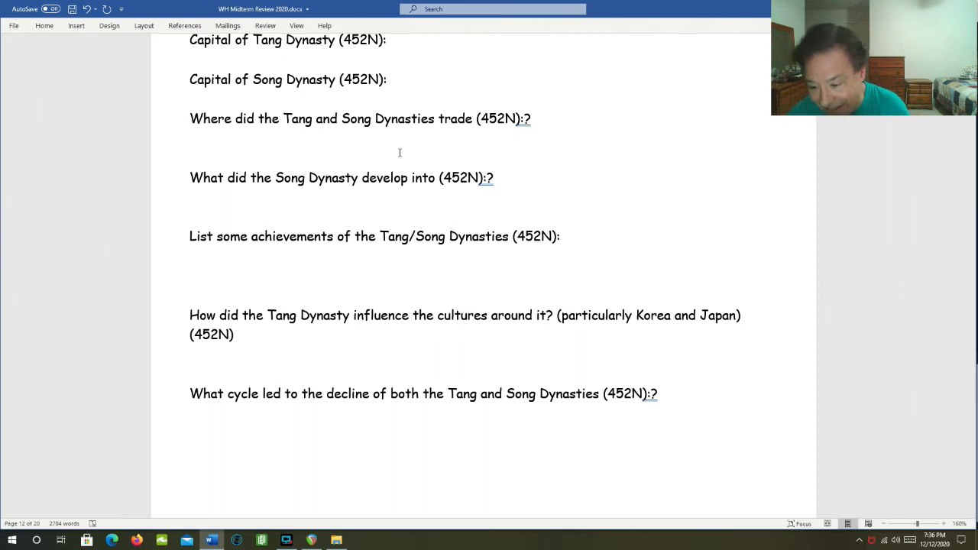
left_click(388, 80)
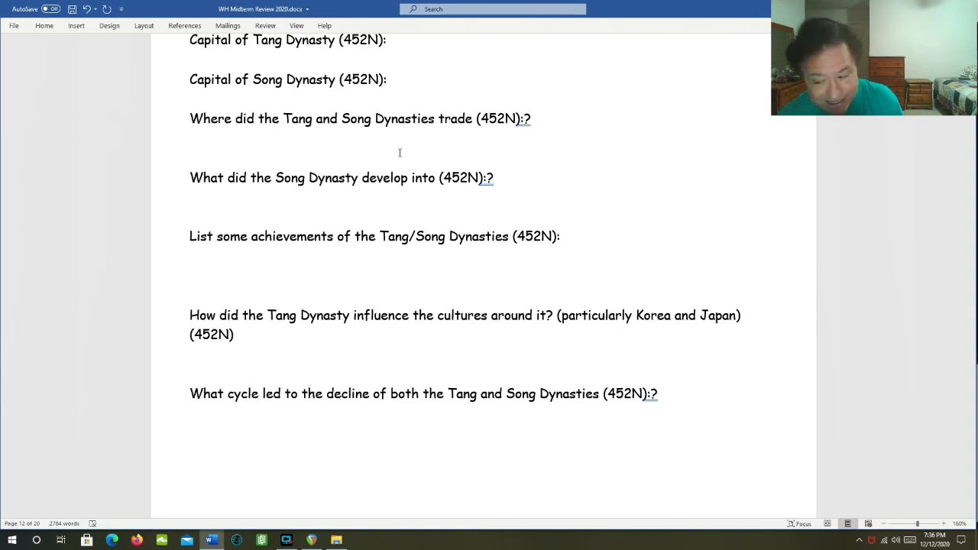
left_click(387, 80)
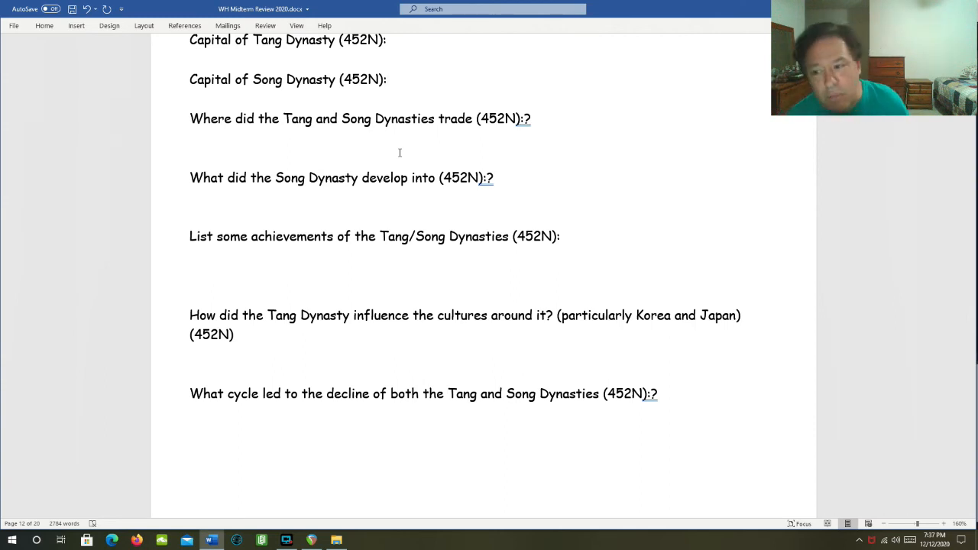
left_click(389, 80)
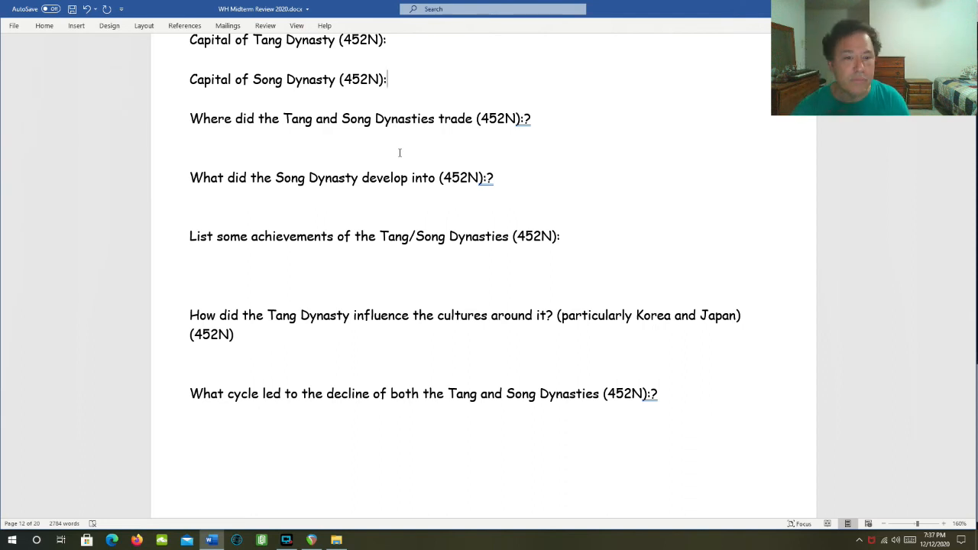
scroll("down", 3)
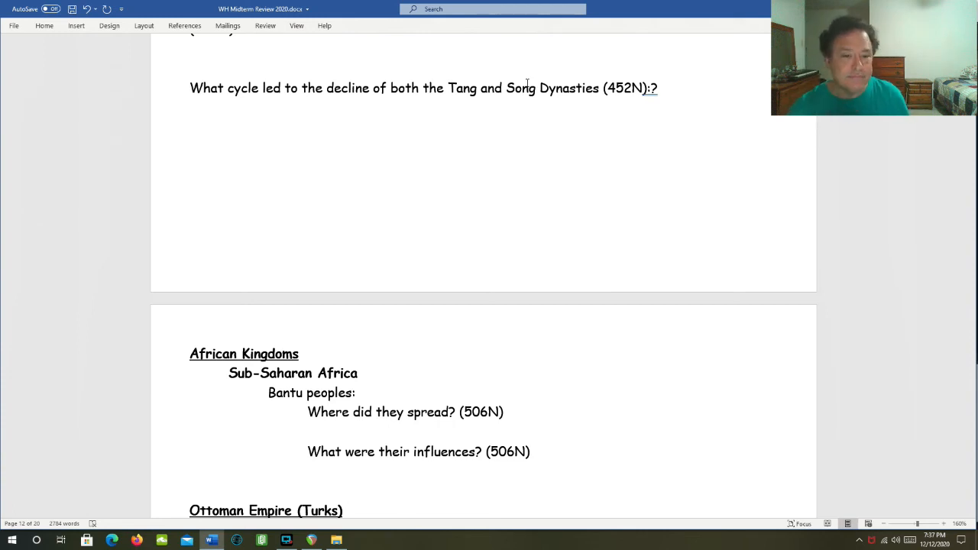
- Scroll down past the Bantu questions to the Ottoman Empire (Turks) section
scroll("down", 3)
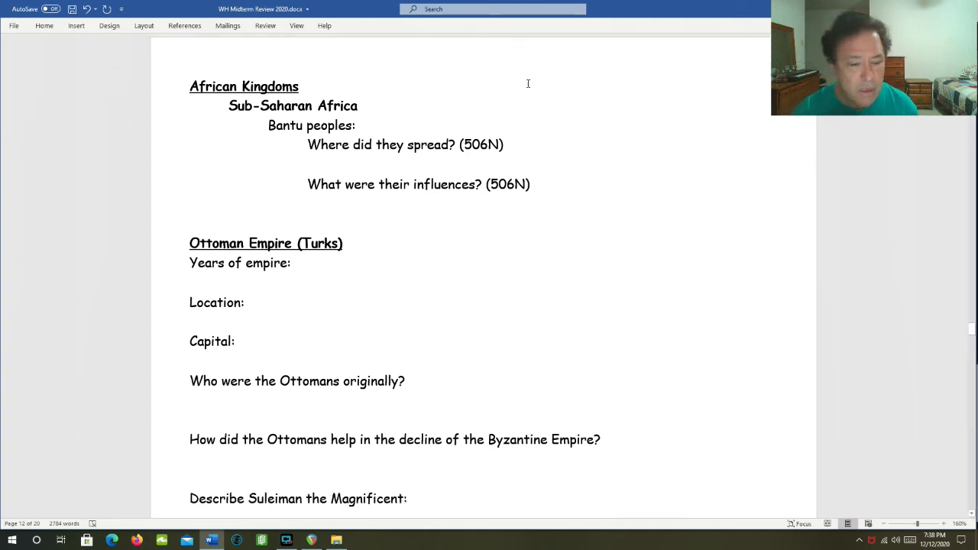
- Scroll through the Ottoman questions to The Mughals and its Akbar the Great question
scroll("down", 3)
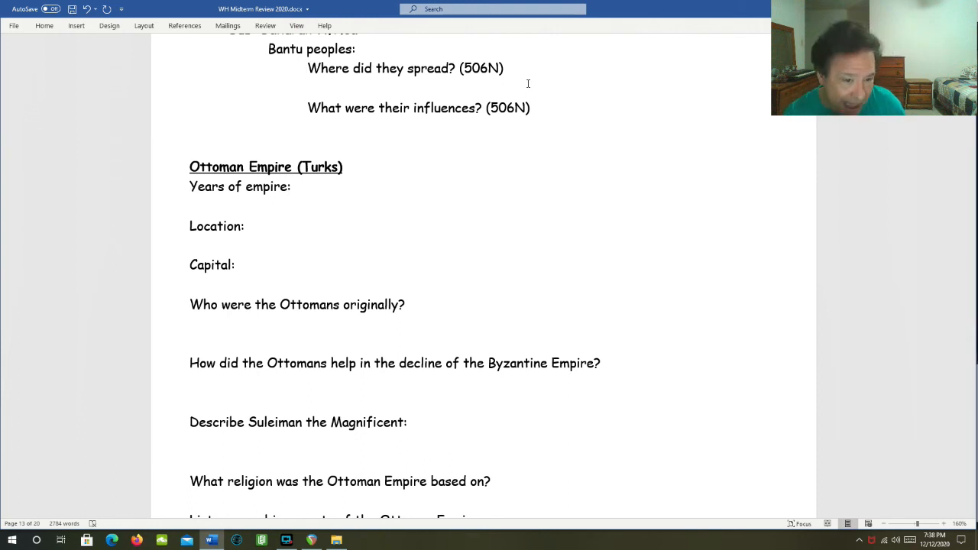
scroll("down", 3)
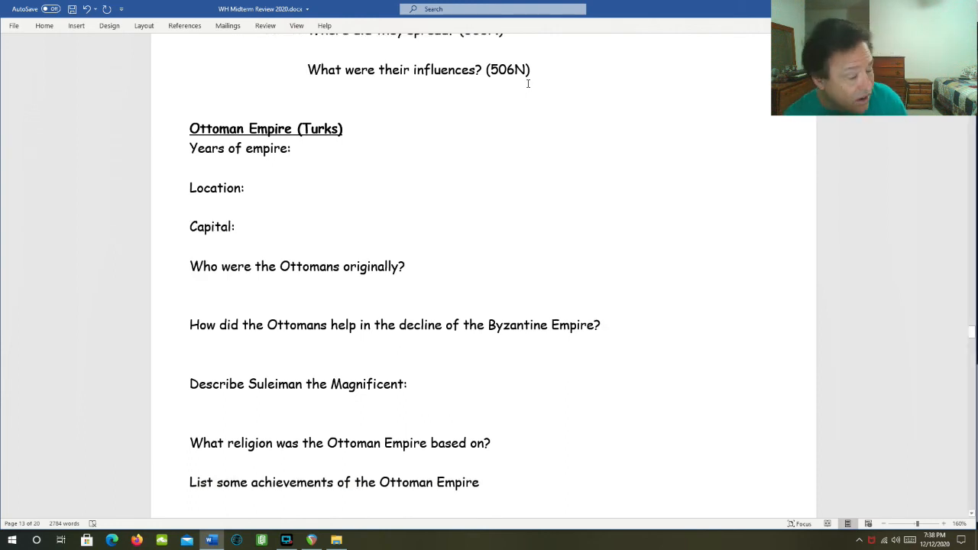
scroll("down", 3)
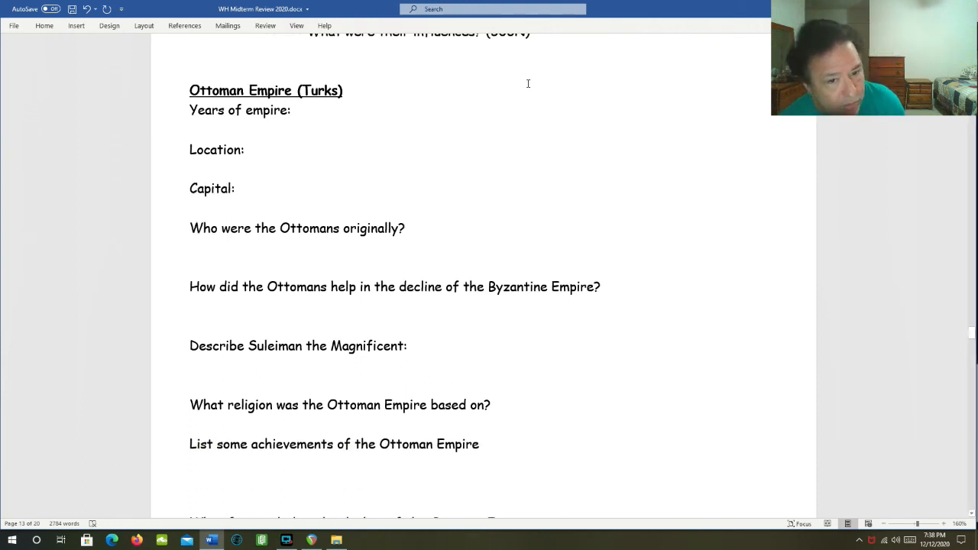
scroll("down", 3)
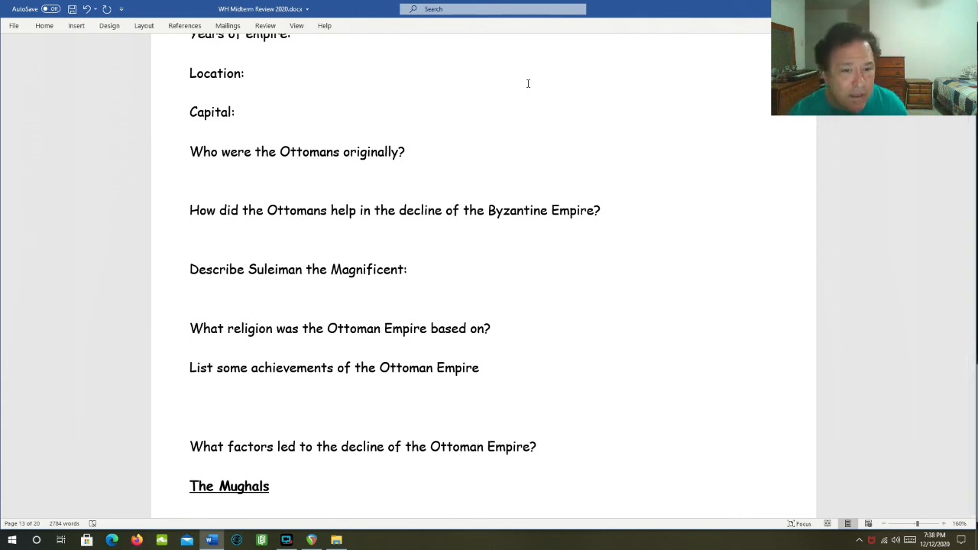
scroll("down", 3)
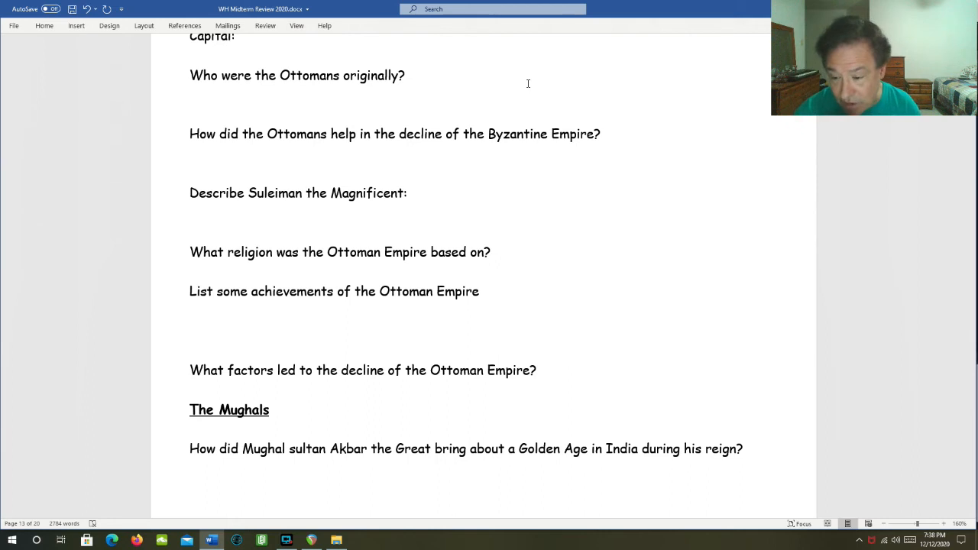
scroll("down", 3)
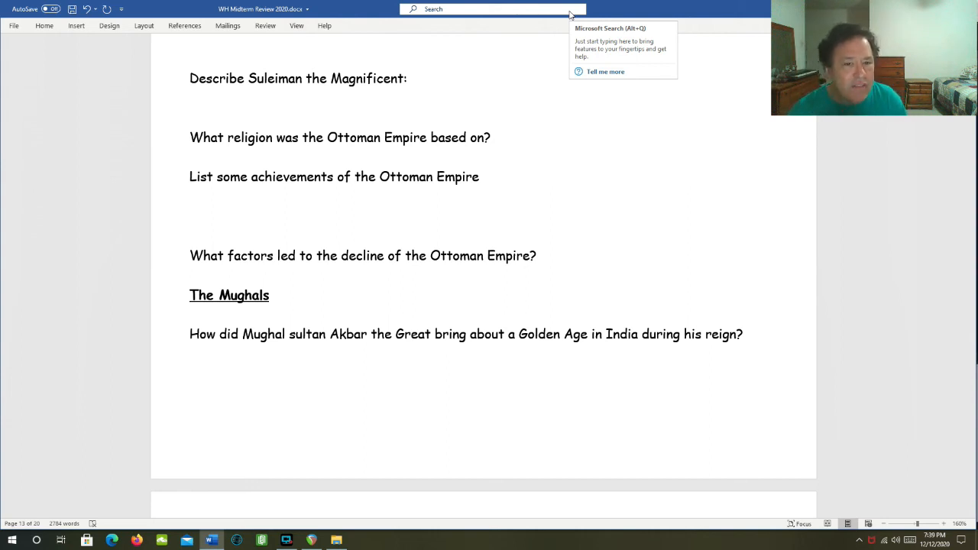
mouse_move(600, 58)
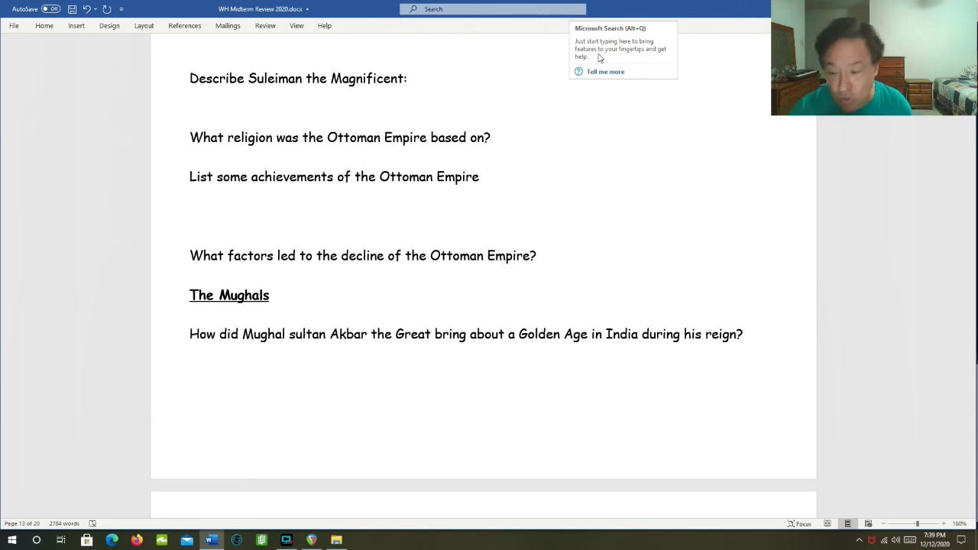
mouse_move(617, 38)
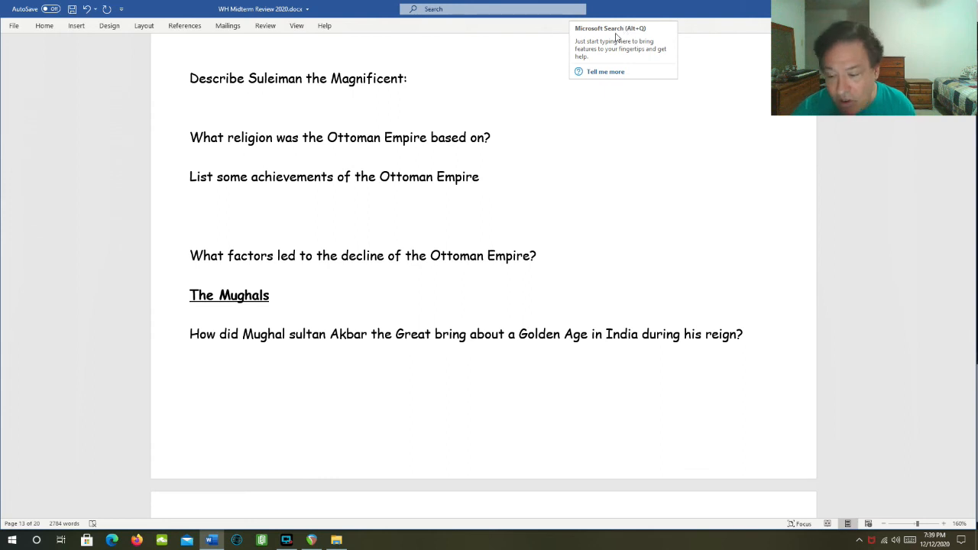
- Scroll to page 14 to show the Mongols questions on location, origins, China and Russia
scroll("down", 3)
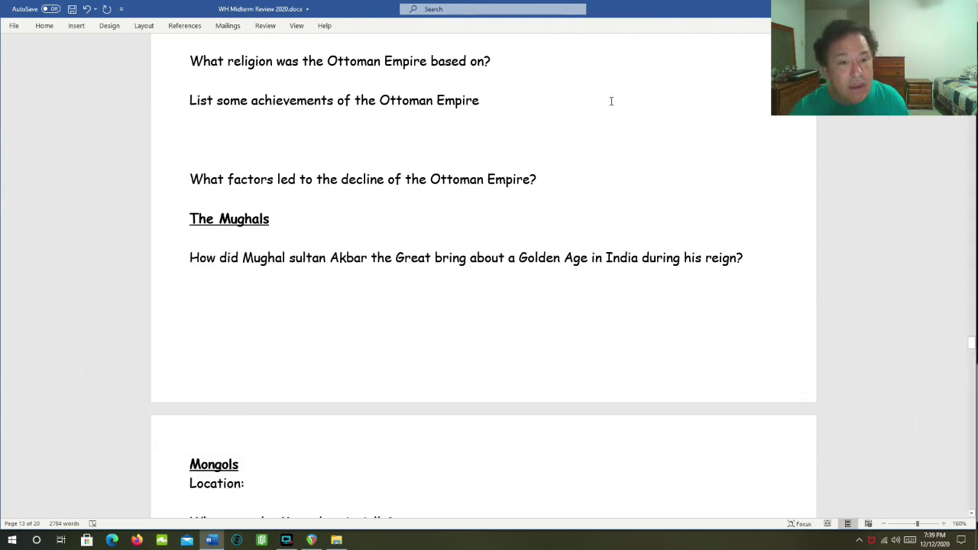
scroll("down", 3)
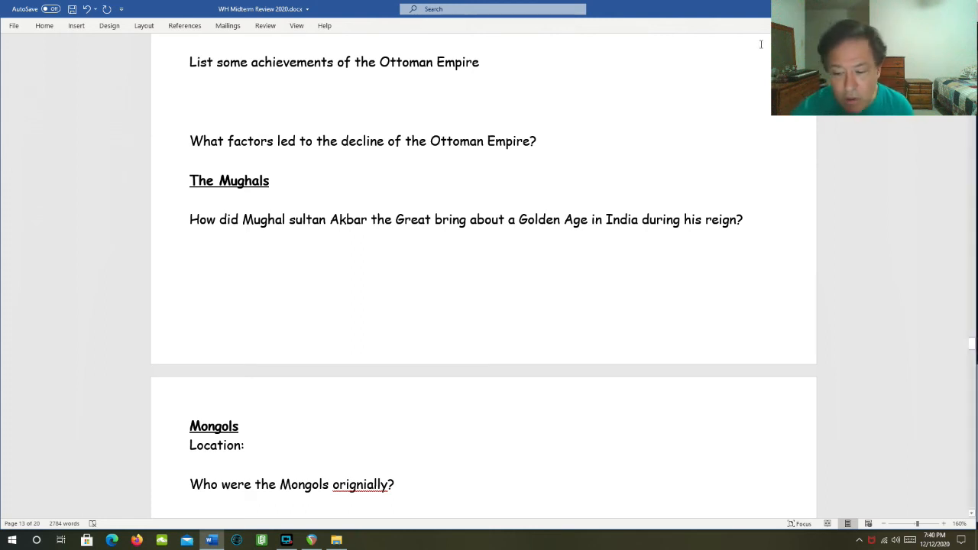
scroll("down", 3)
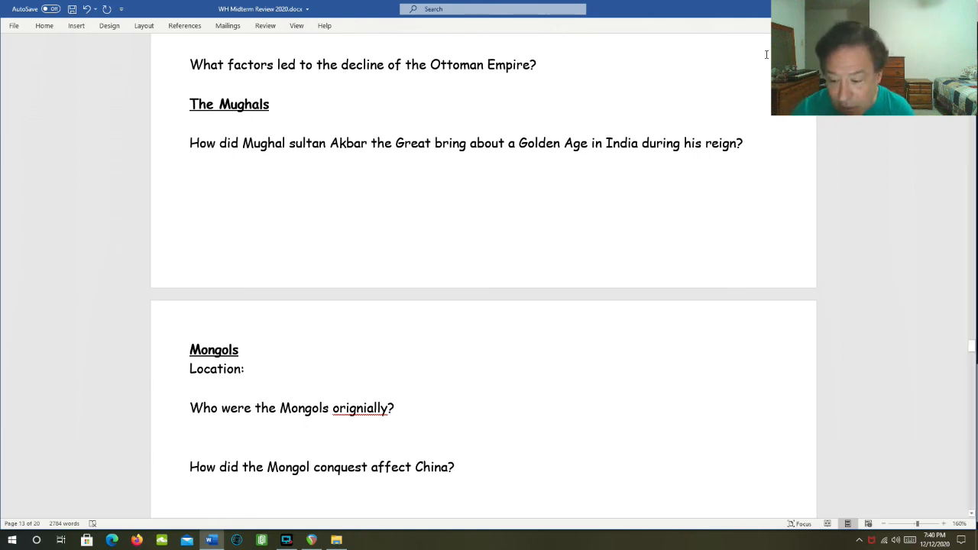
scroll("down", 3)
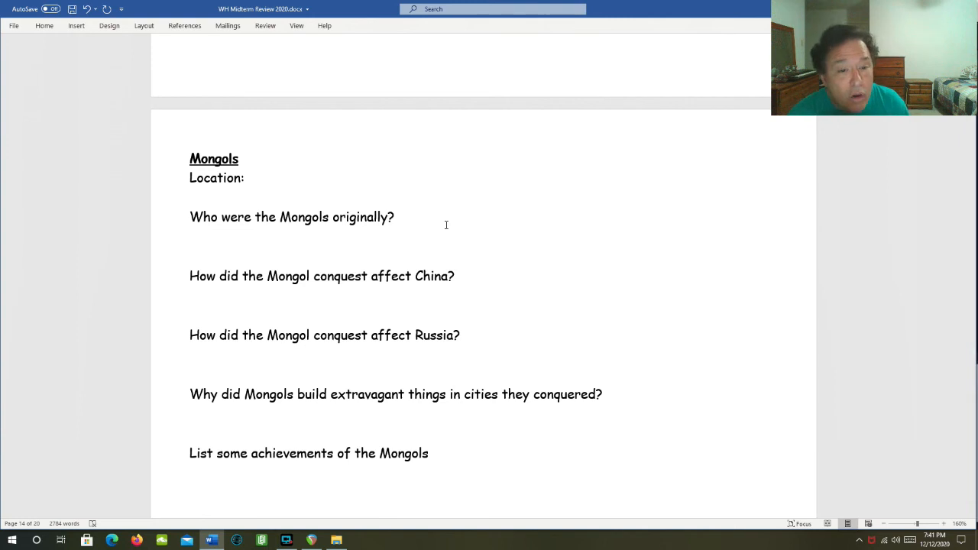
- Mark the spot after the Mongols origins question, then reach Europe's Middle Ages questions
left_click(395, 217)
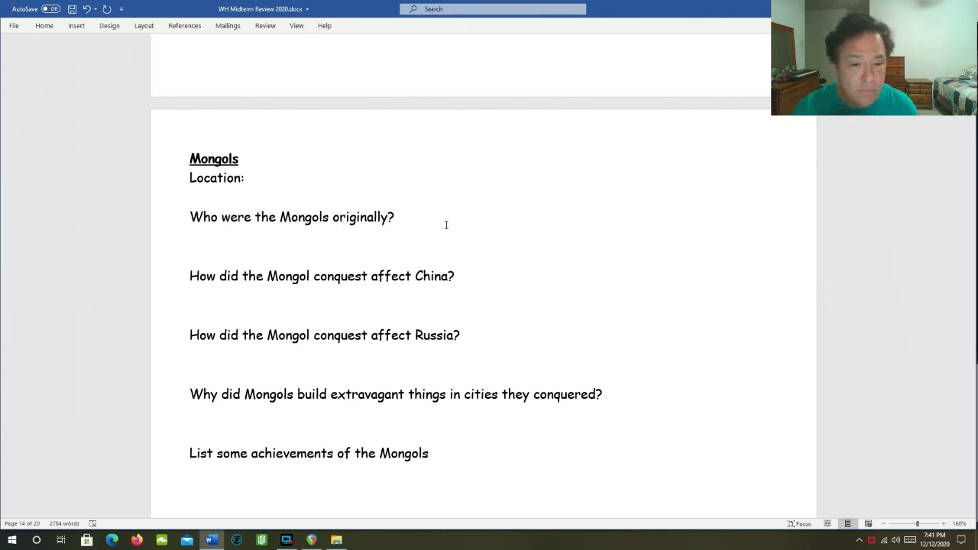
left_click(395, 217)
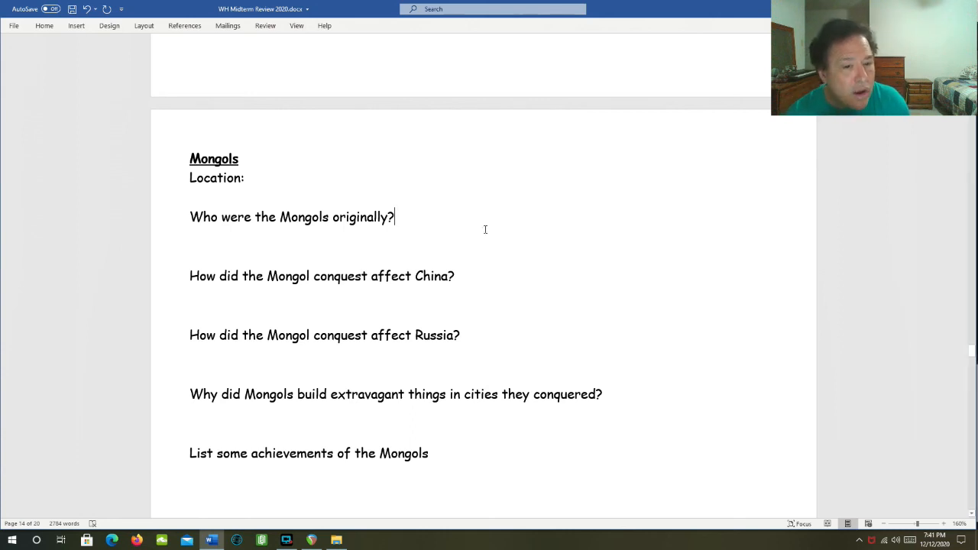
scroll("down", 3)
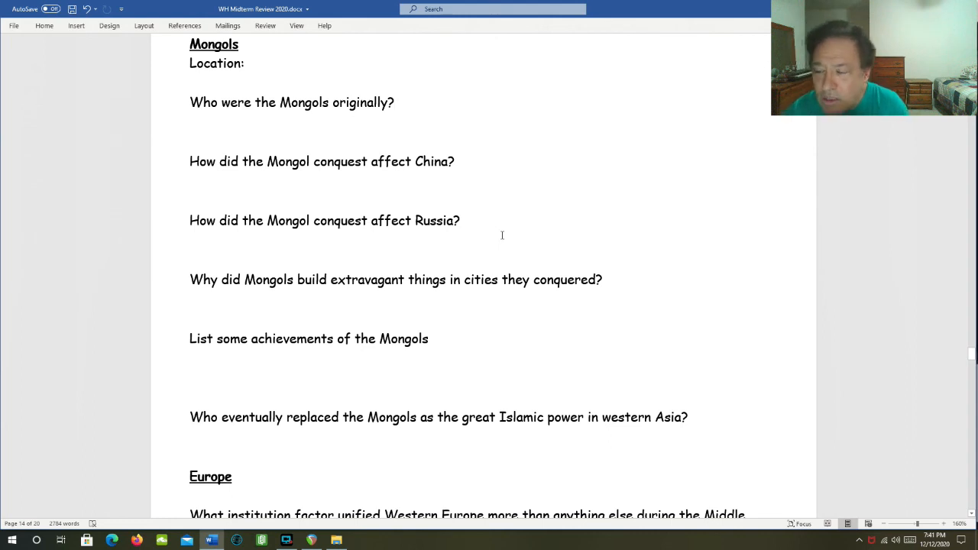
left_click(395, 102)
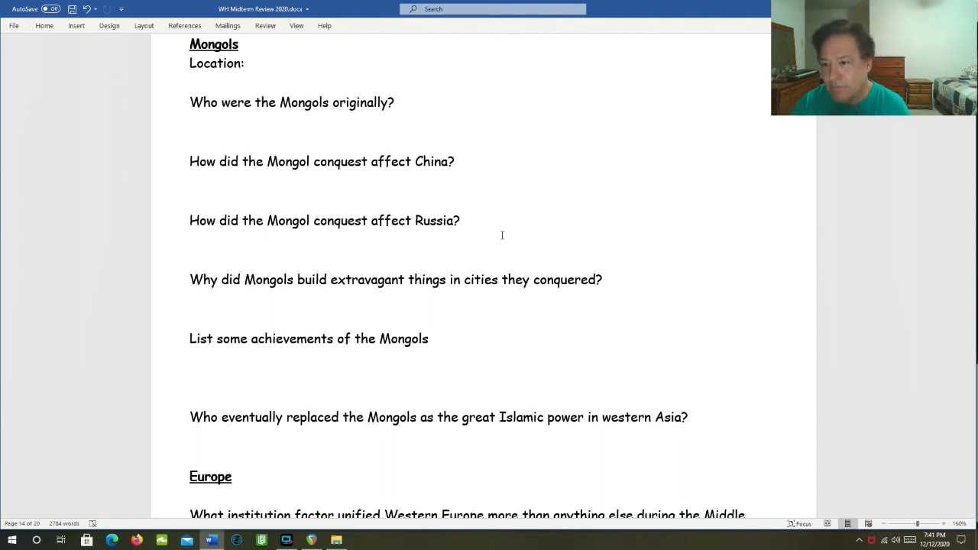
left_click(395, 102)
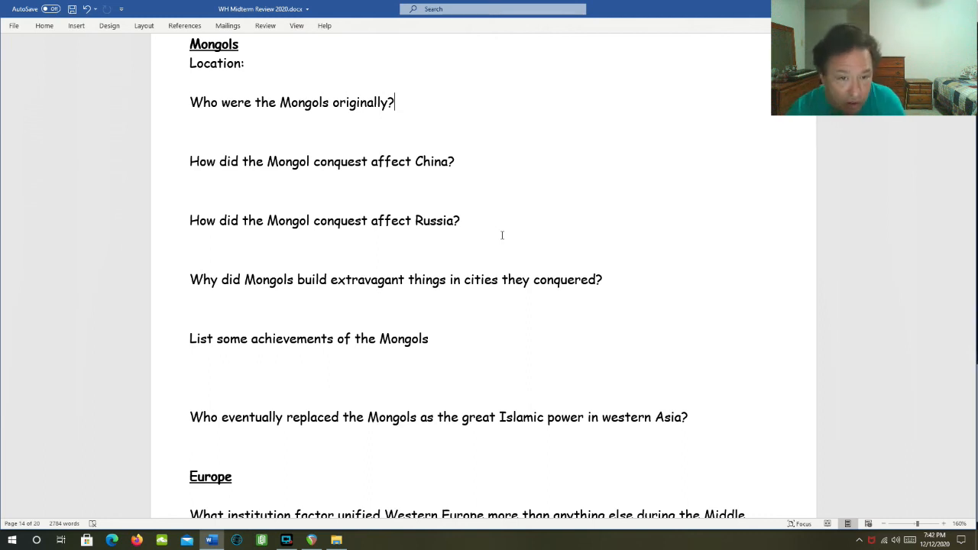
scroll("down", 3)
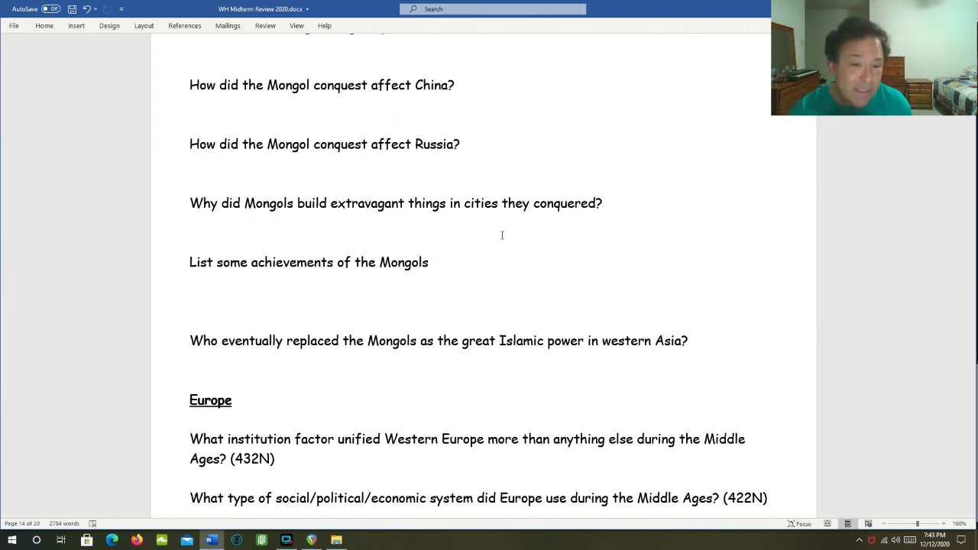
scroll("down", 3)
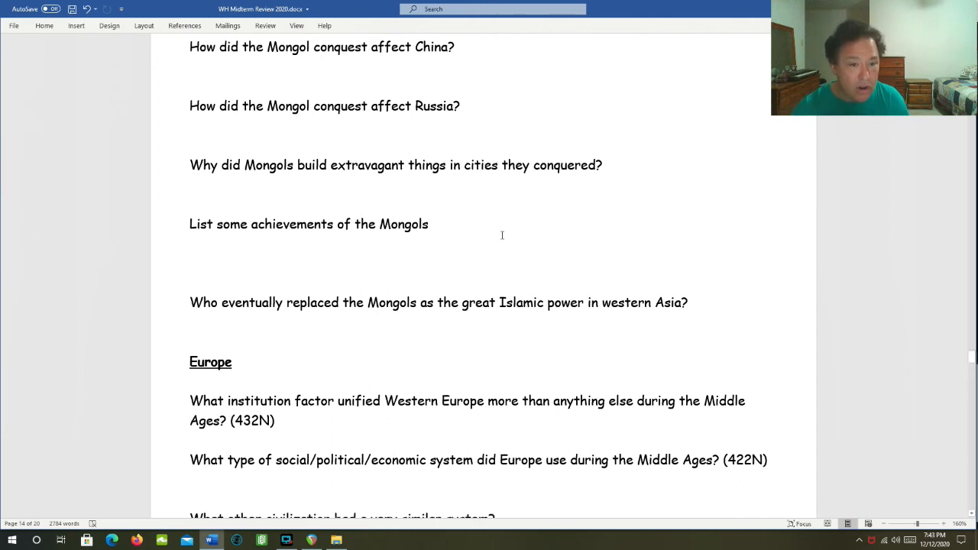
- Scroll to the feudal system and Church-as-greatest-landowner questions on the next page
scroll("down", 3)
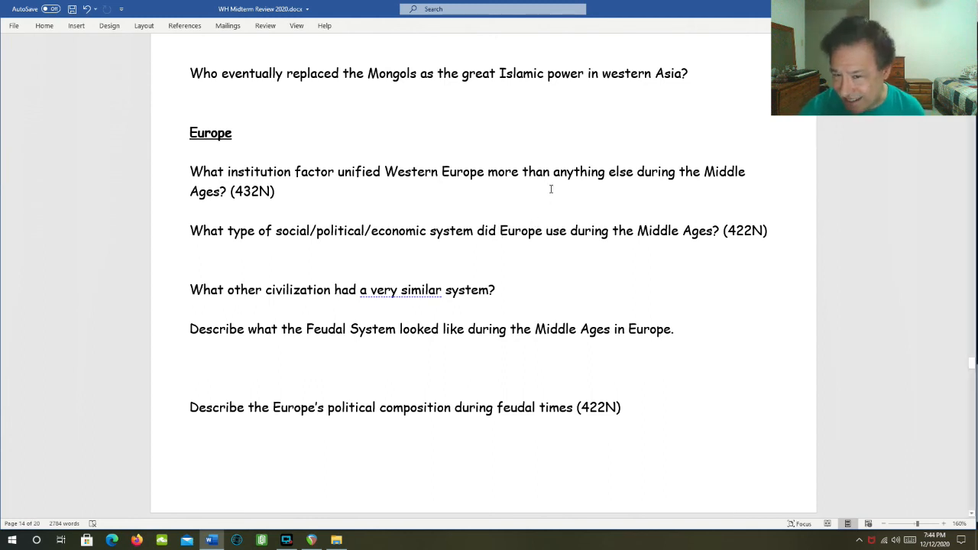
mouse_move(570, 158)
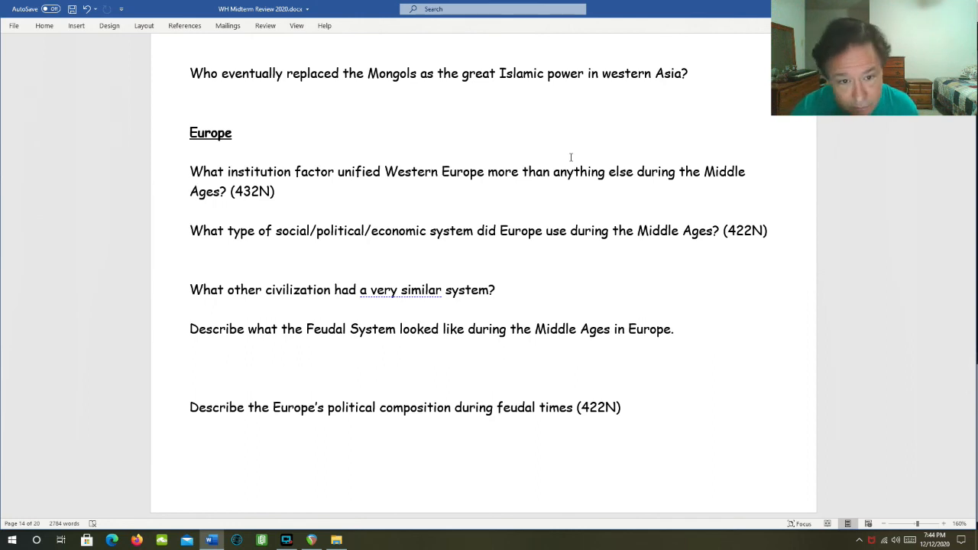
scroll("down", 3)
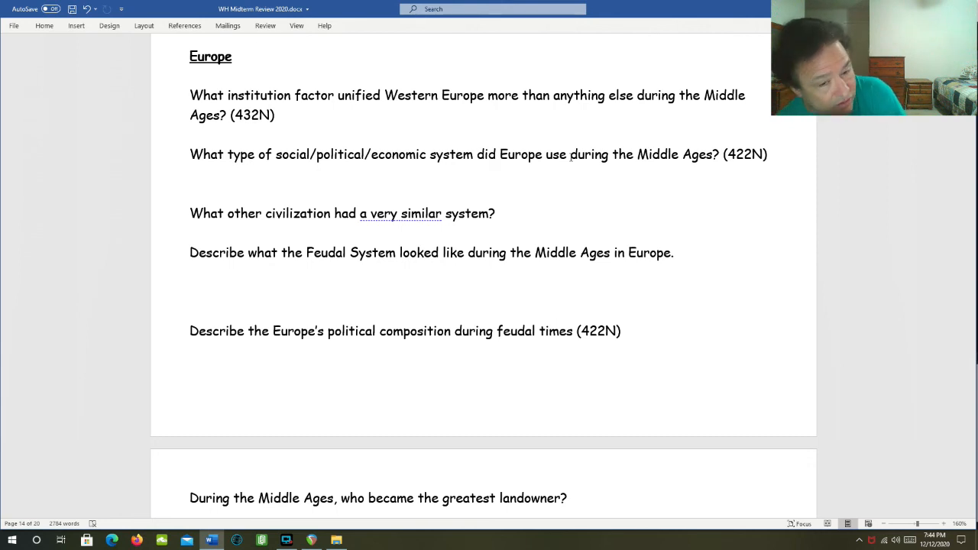
scroll("down", 3)
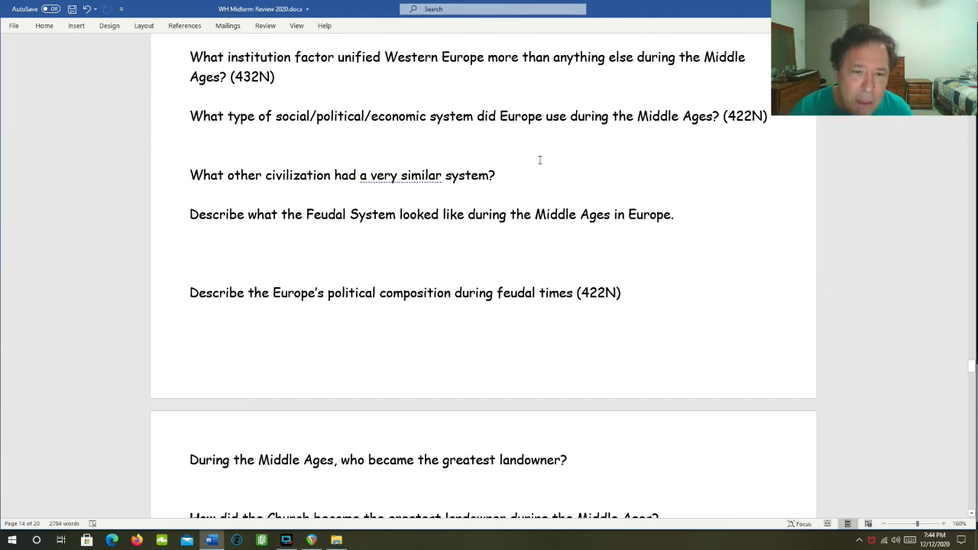
scroll("down", 3)
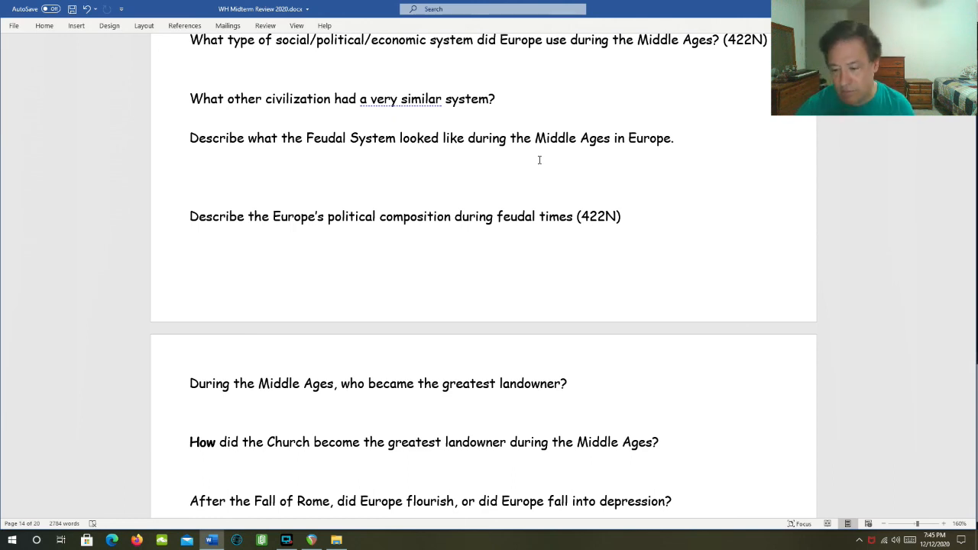
- Scroll to the Crusades, Hundred Years' War and Great Western Schism questions
scroll("down", 3)
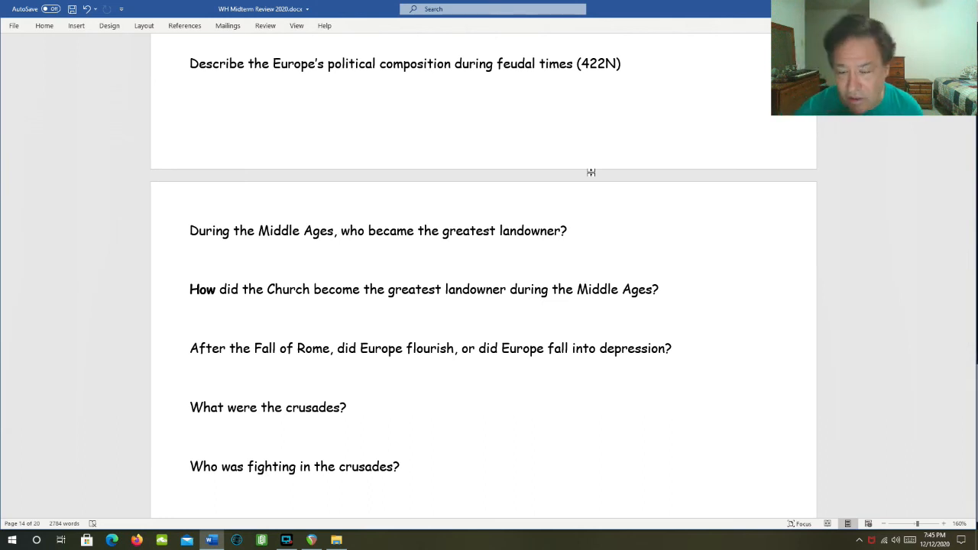
scroll("down", 3)
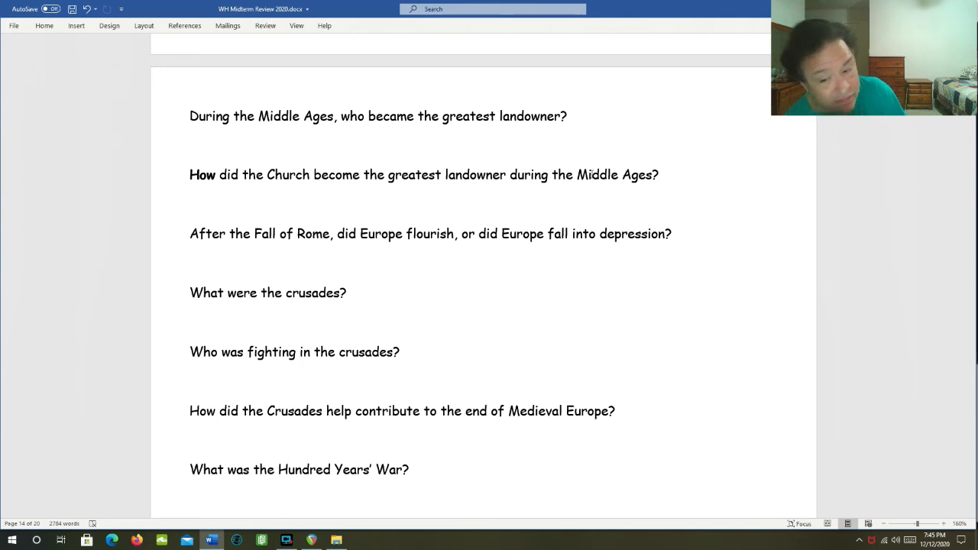
scroll("down", 3)
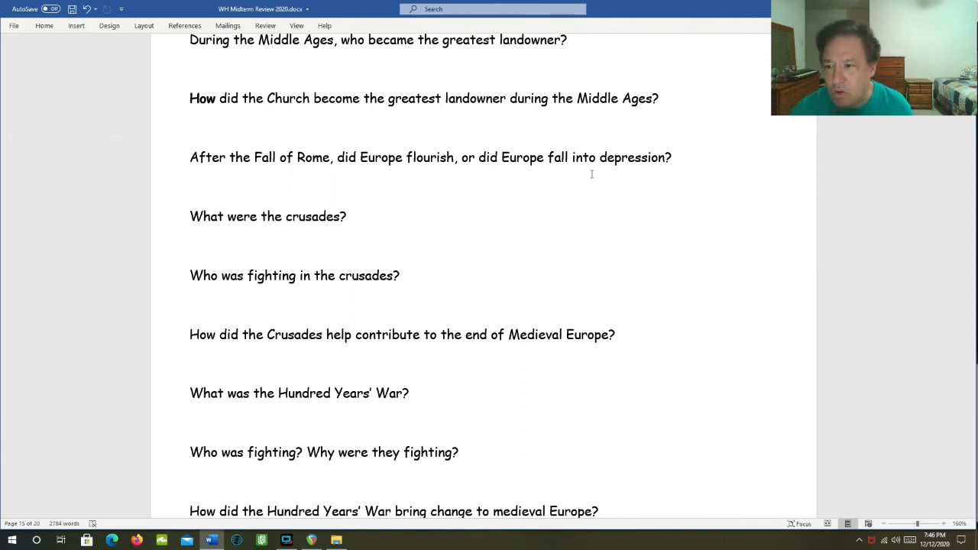
scroll("down", 3)
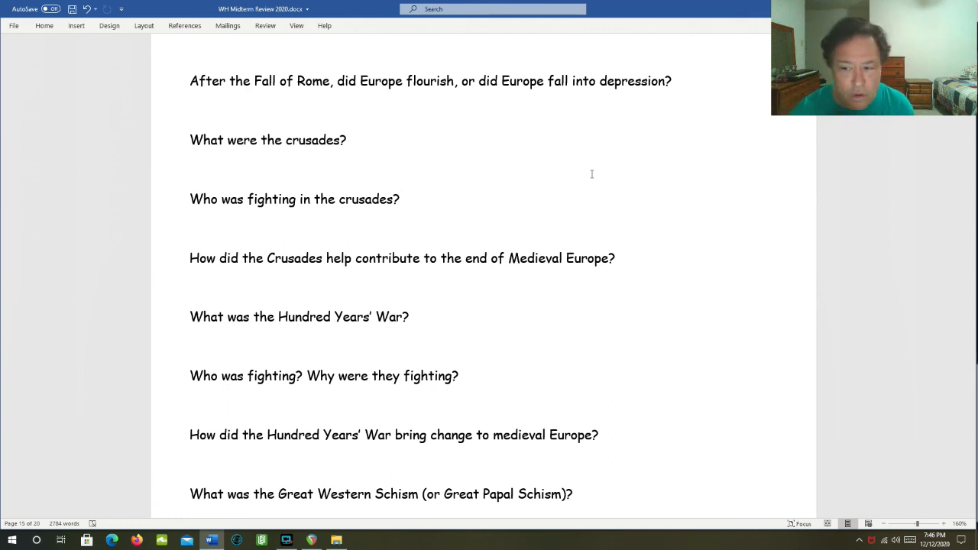
- Scroll to The Black Death heading and its population and spread questions on page 15
scroll("down", 3)
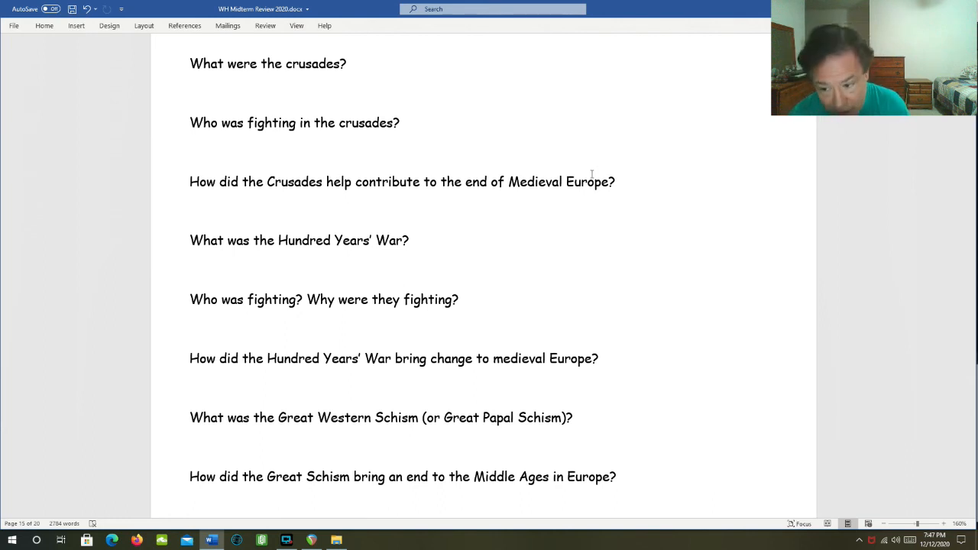
scroll("down", 3)
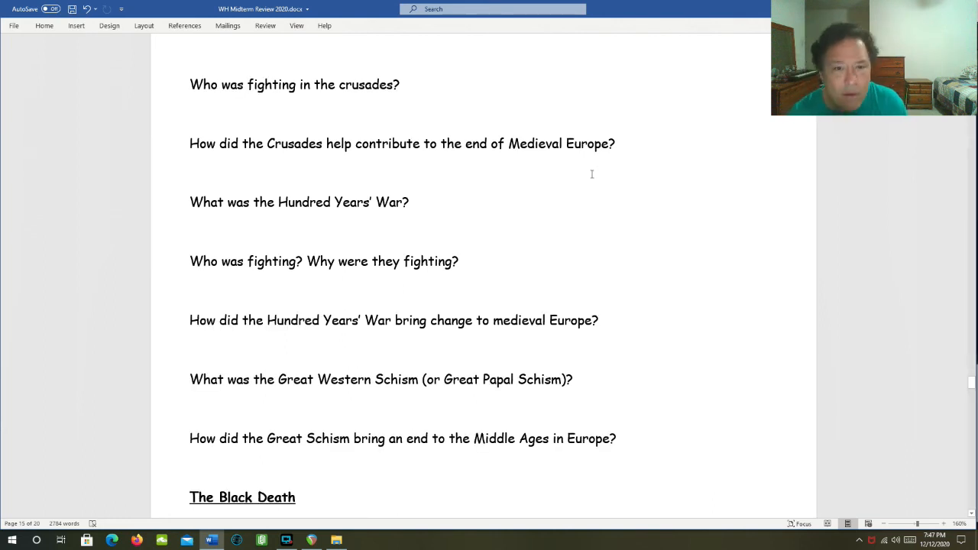
scroll("down", 3)
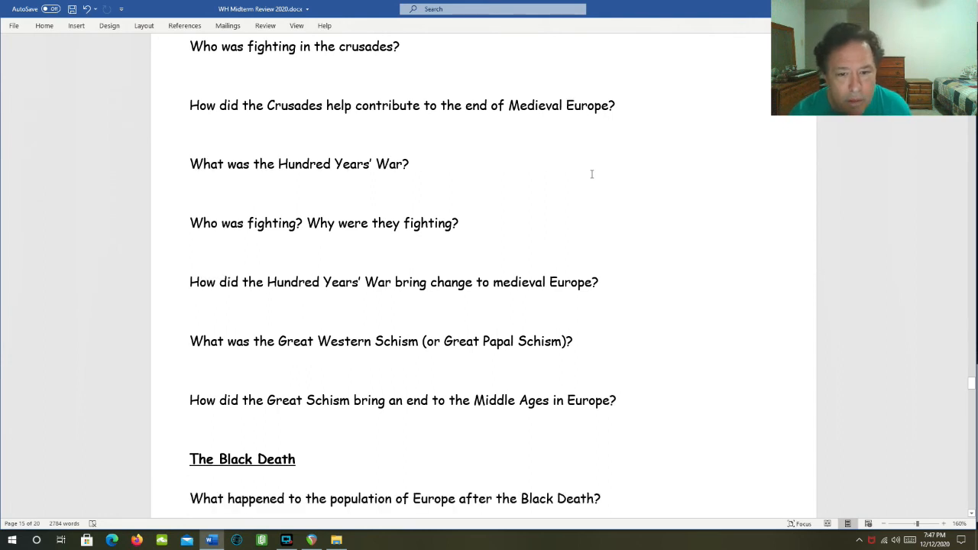
scroll("down", 3)
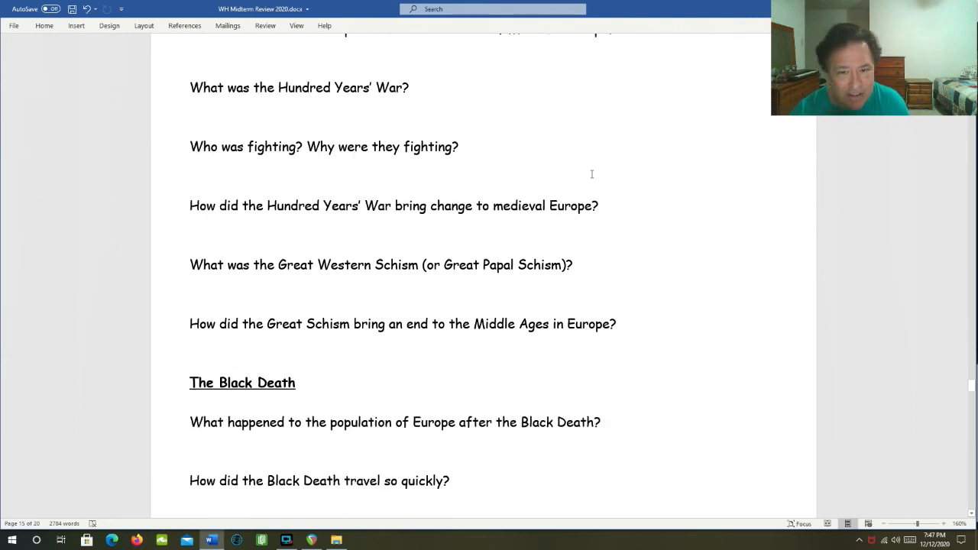
scroll("down", 3)
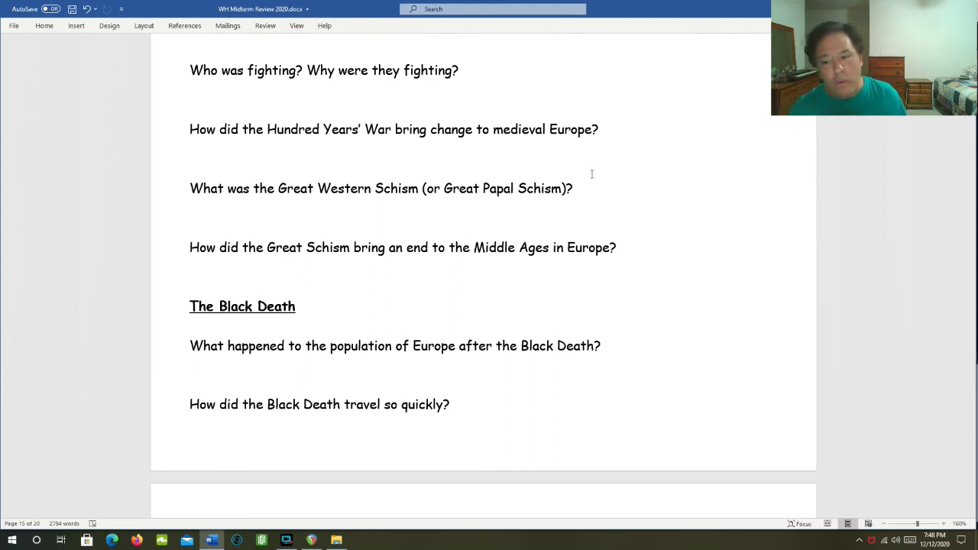
- Scroll through the Black Death questions on art and feudalism to the Matching introduction
scroll("down", 3)
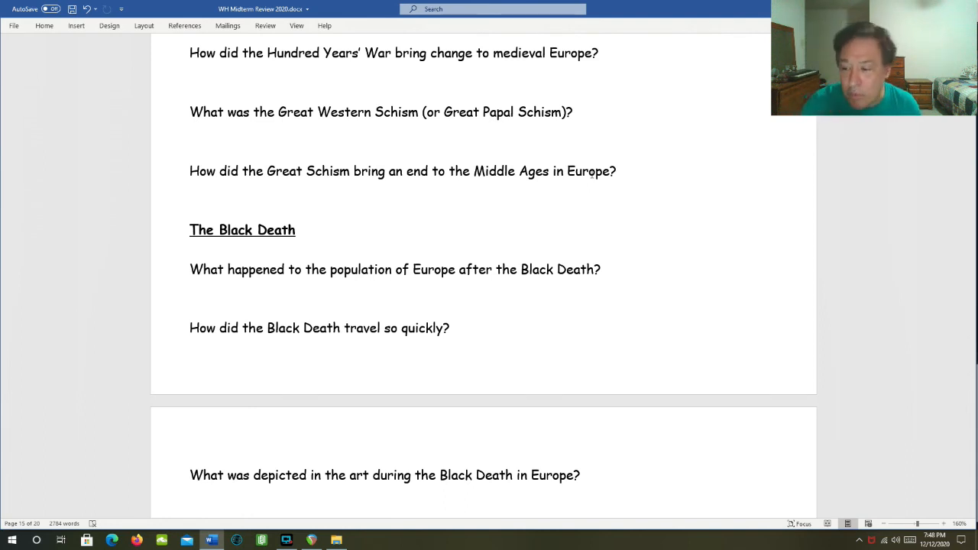
scroll("down", 3)
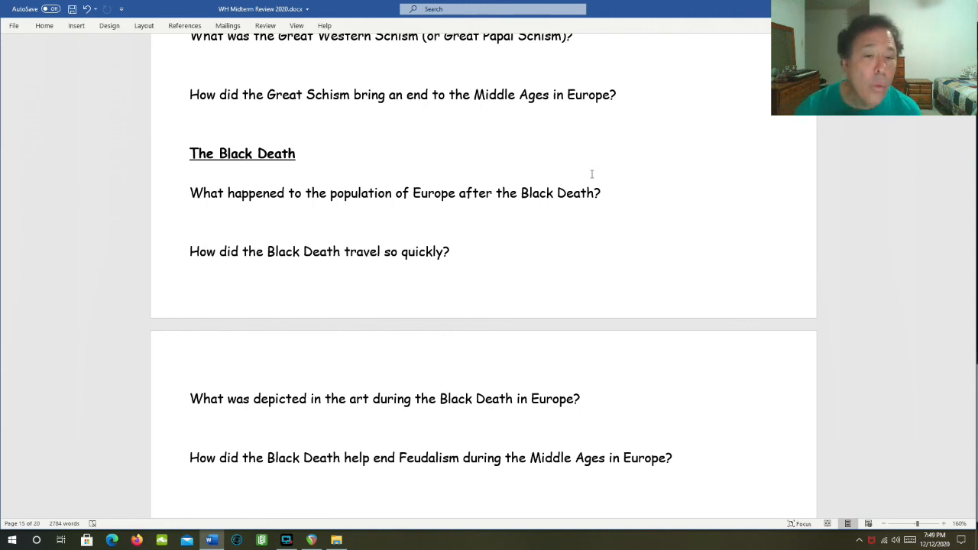
scroll("down", 3)
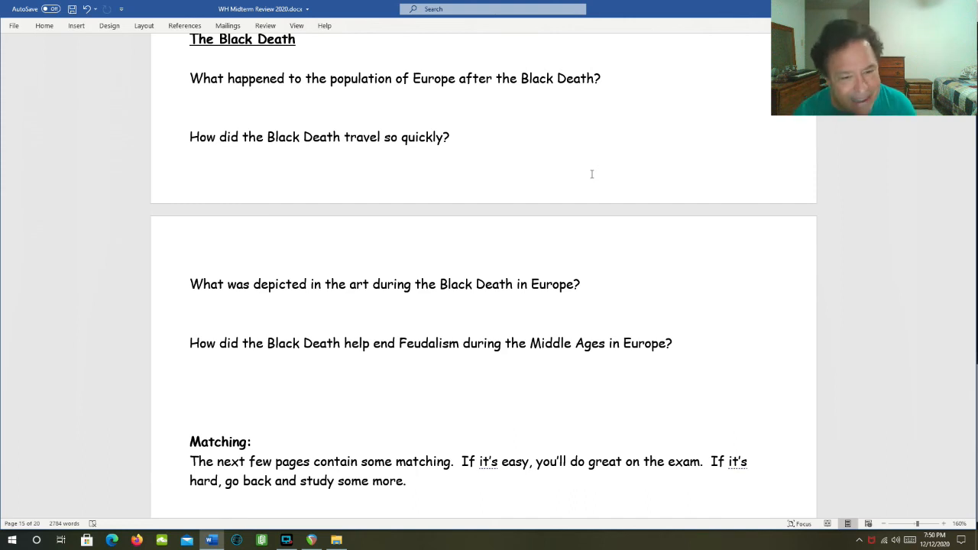
scroll("down", 3)
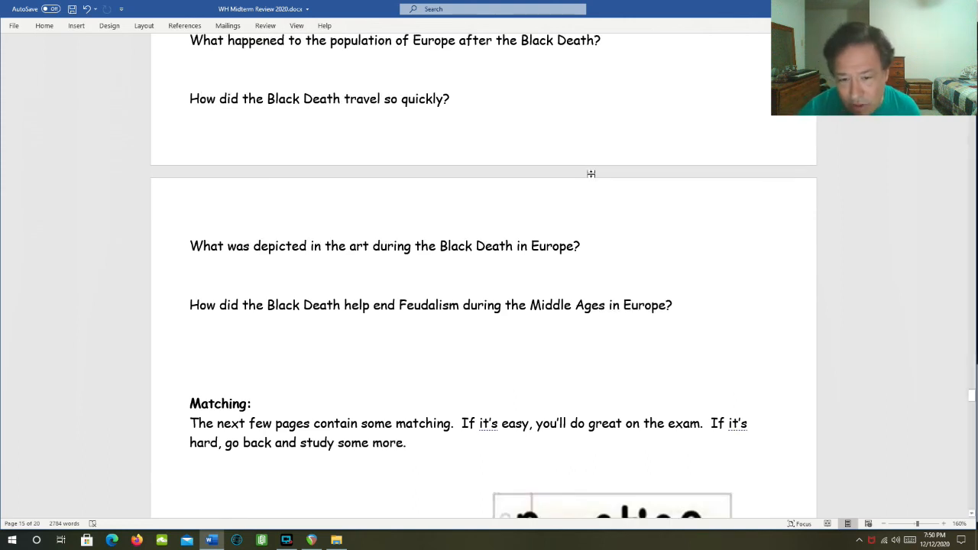
scroll("down", 3)
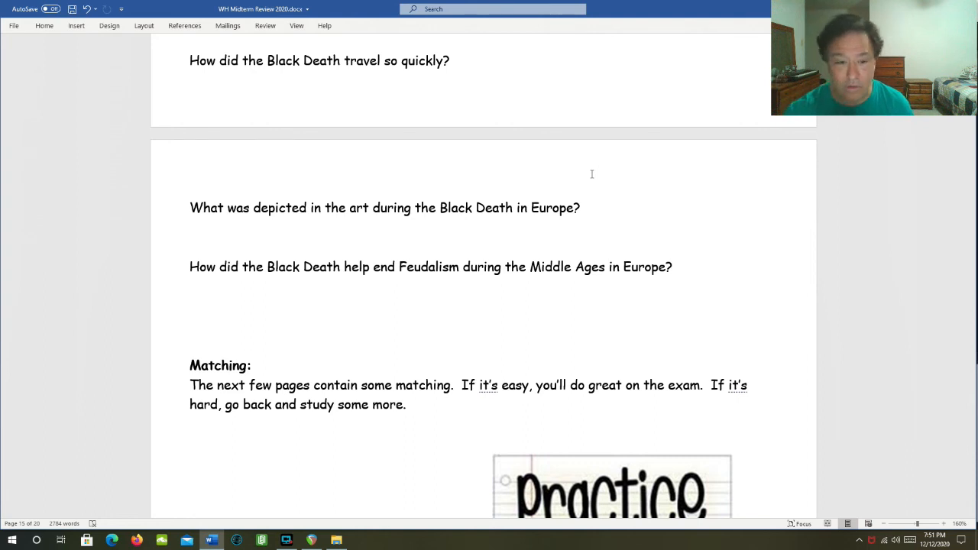
mouse_move(463, 90)
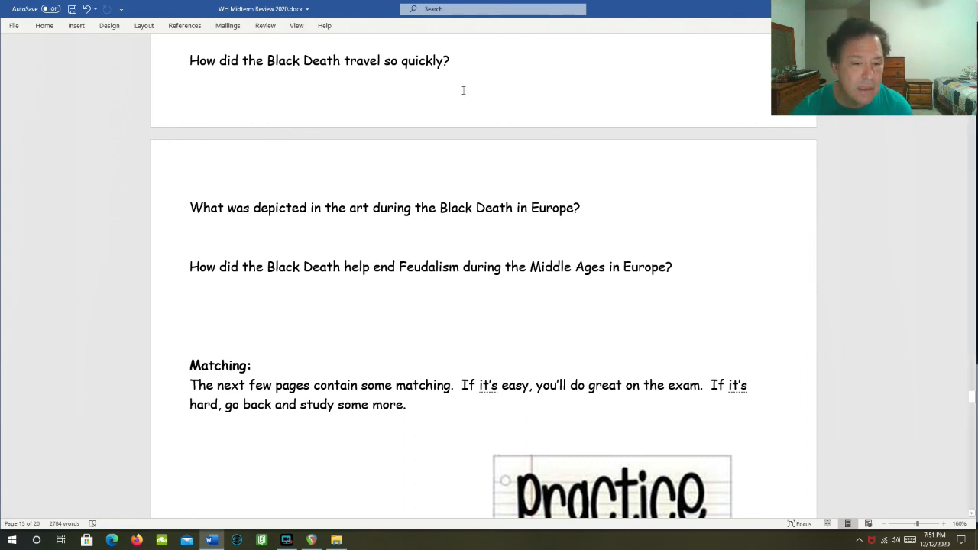
- Scroll past the Practice Makes Perfect image to the 29-term Vocabulary matching list
scroll("down", 3)
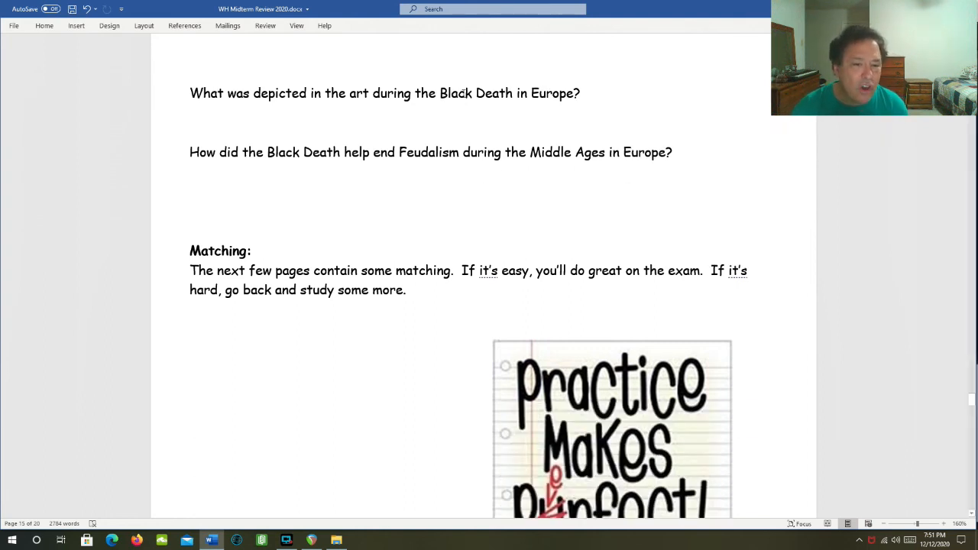
scroll("down", 3)
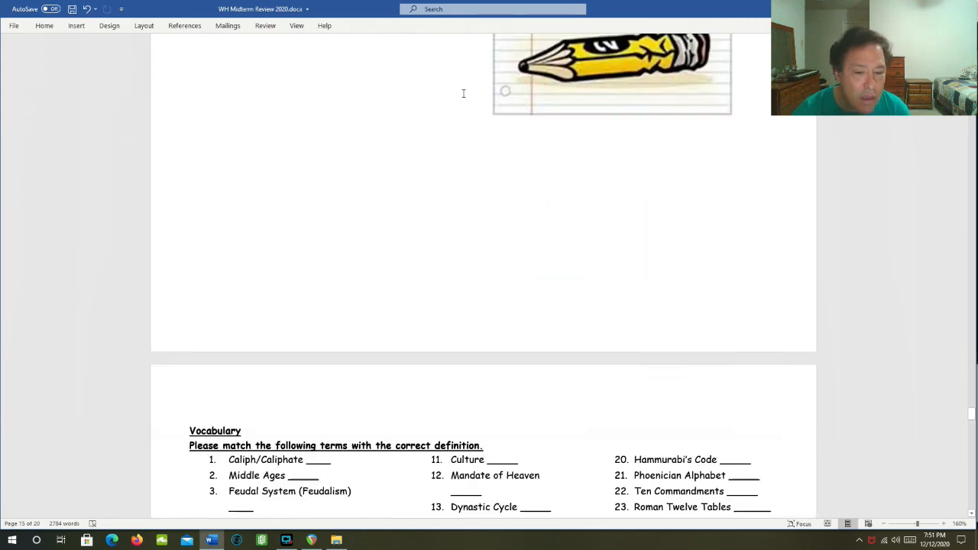
scroll("down", 3)
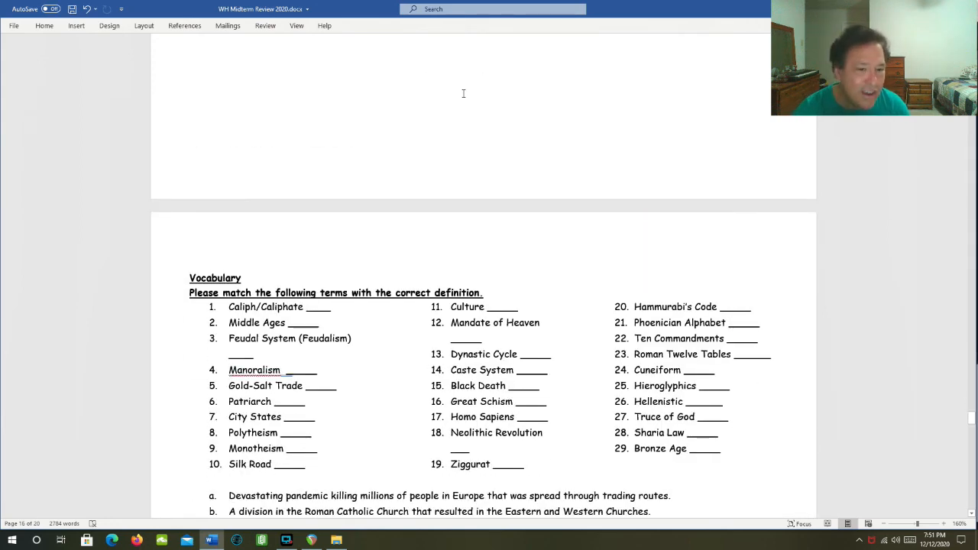